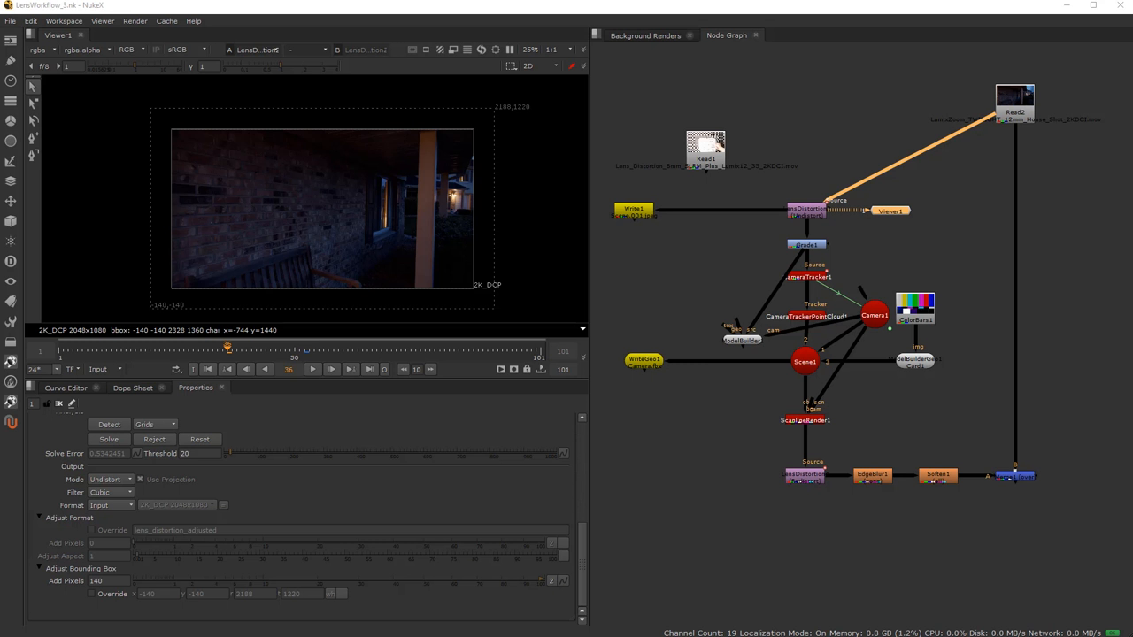
{"action": "mouse_move", "coordinate": [214, 12]}
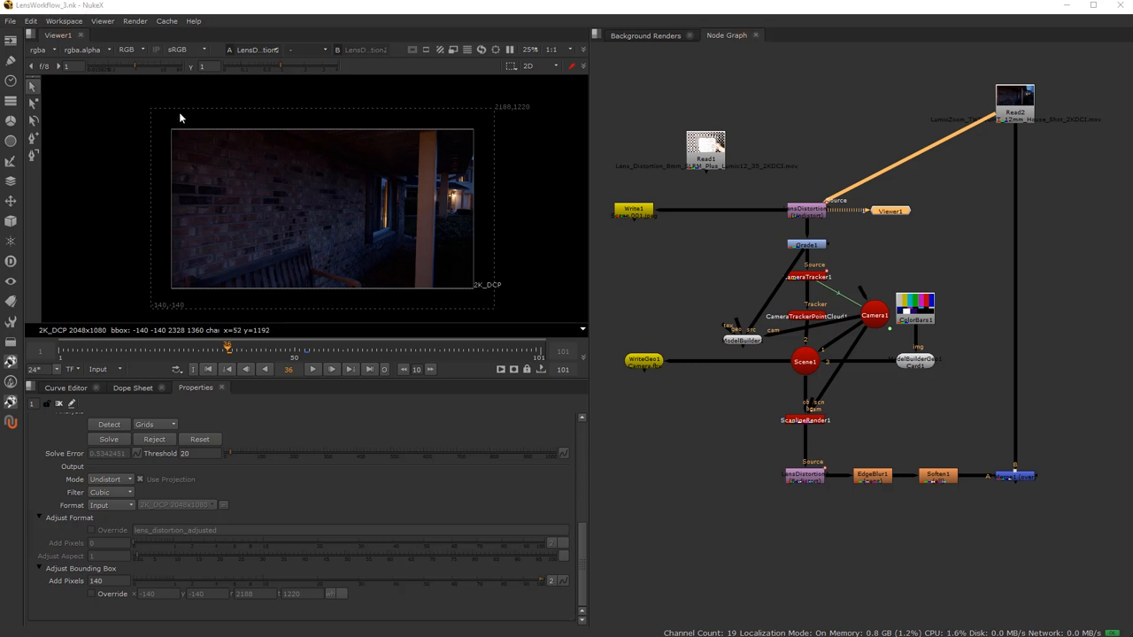
{"action": "mouse_move", "coordinate": [293, 203]}
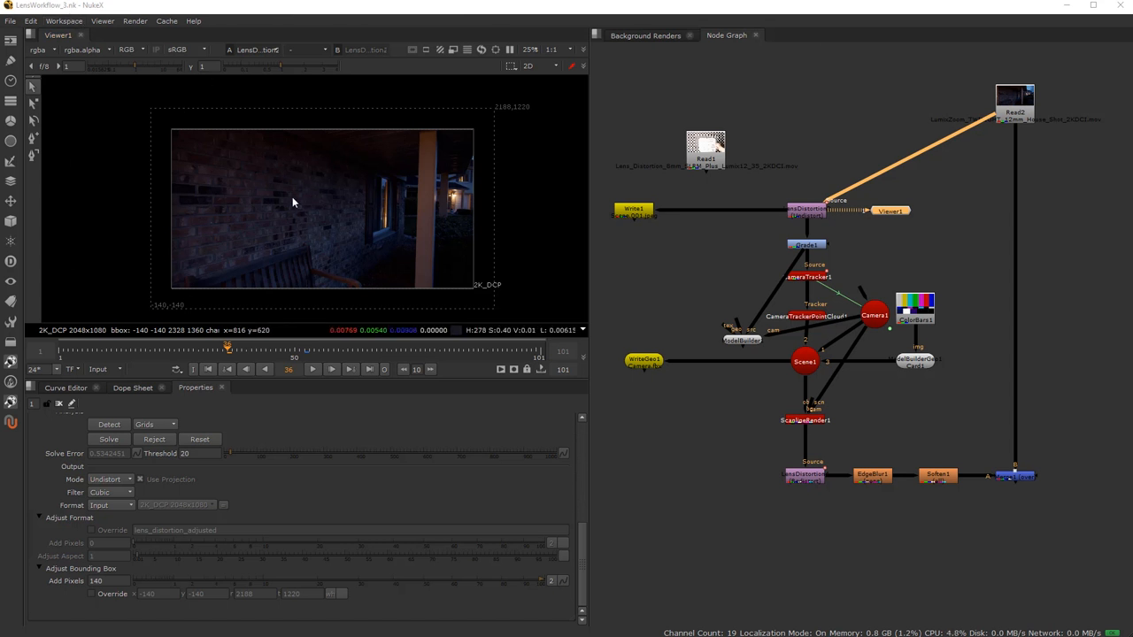
{"action": "mouse_move", "coordinate": [653, 234]}
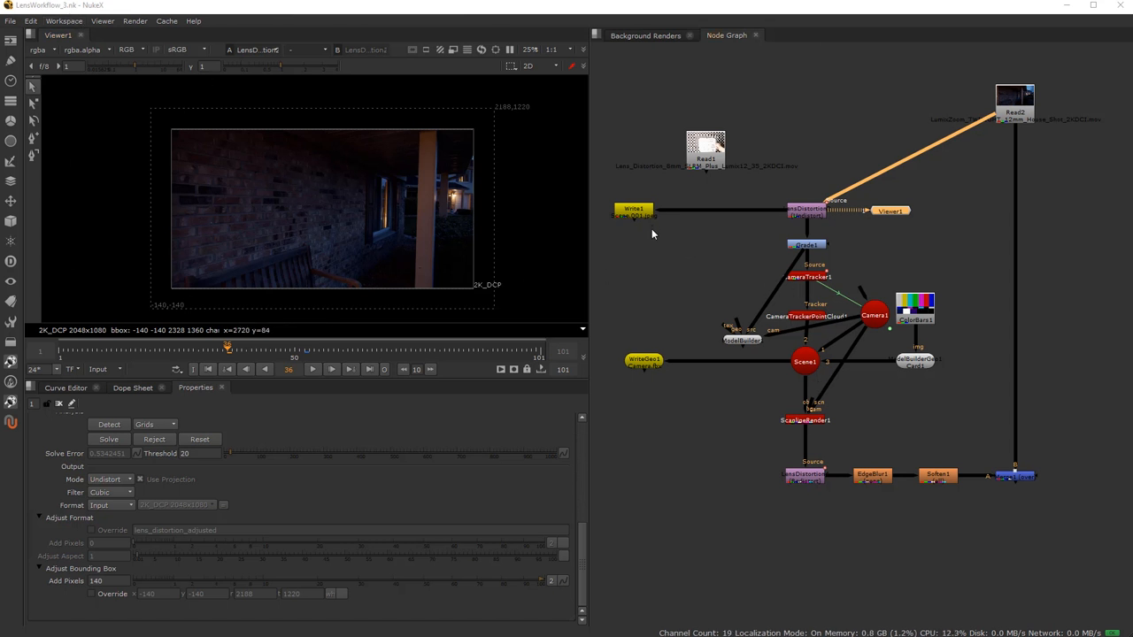
{"action": "mouse_move", "coordinate": [841, 239]}
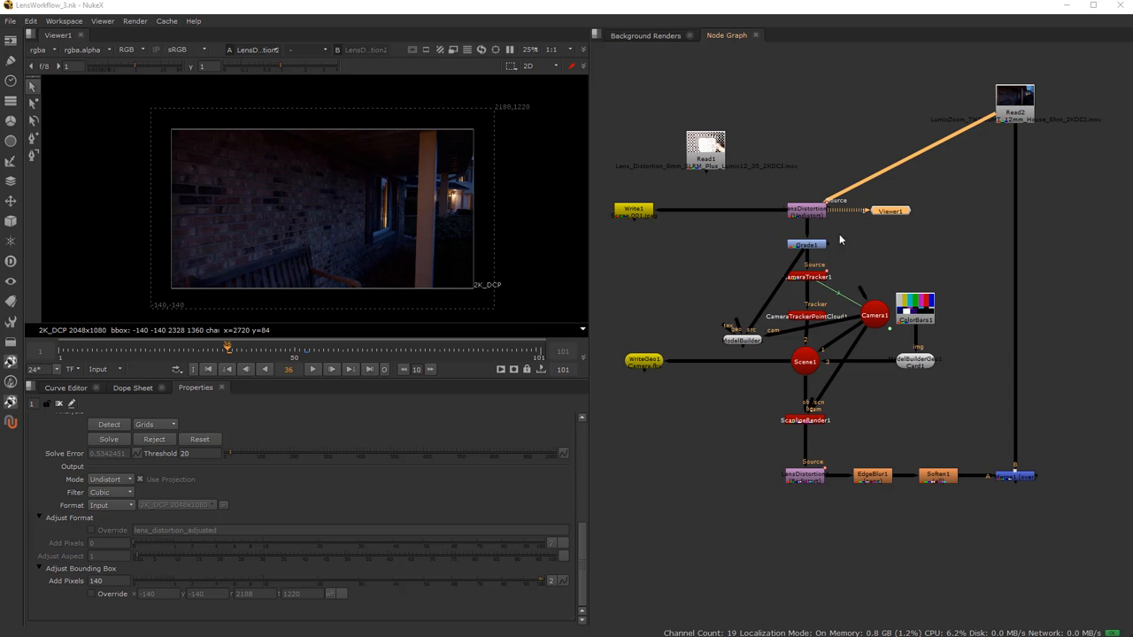
{"action": "mouse_move", "coordinate": [706, 294]}
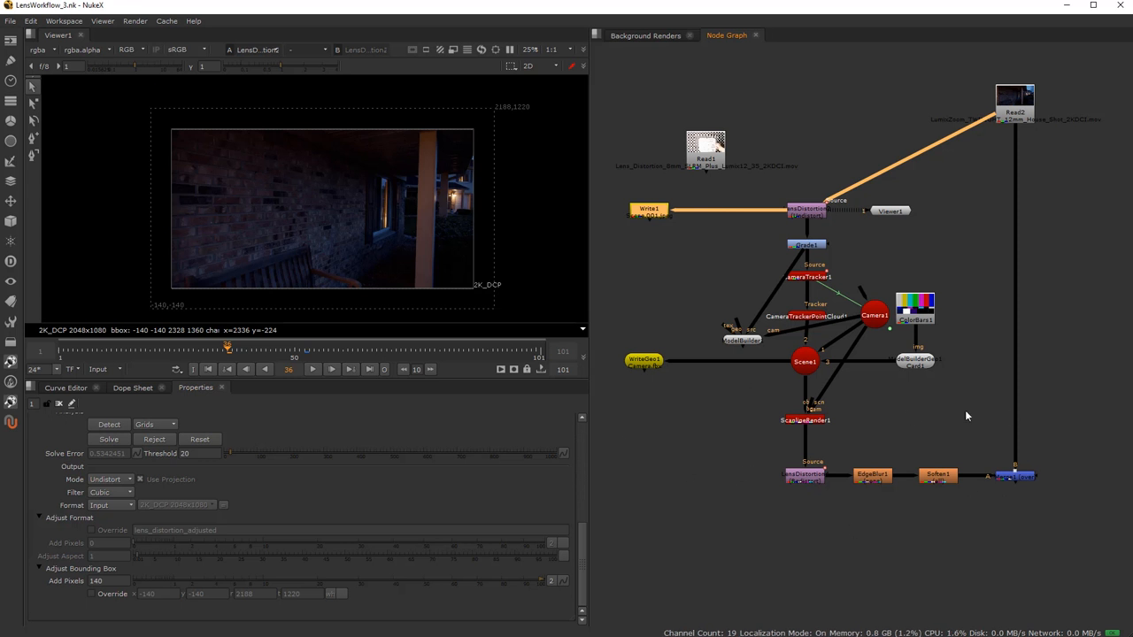
{"action": "mouse_move", "coordinate": [759, 380]}
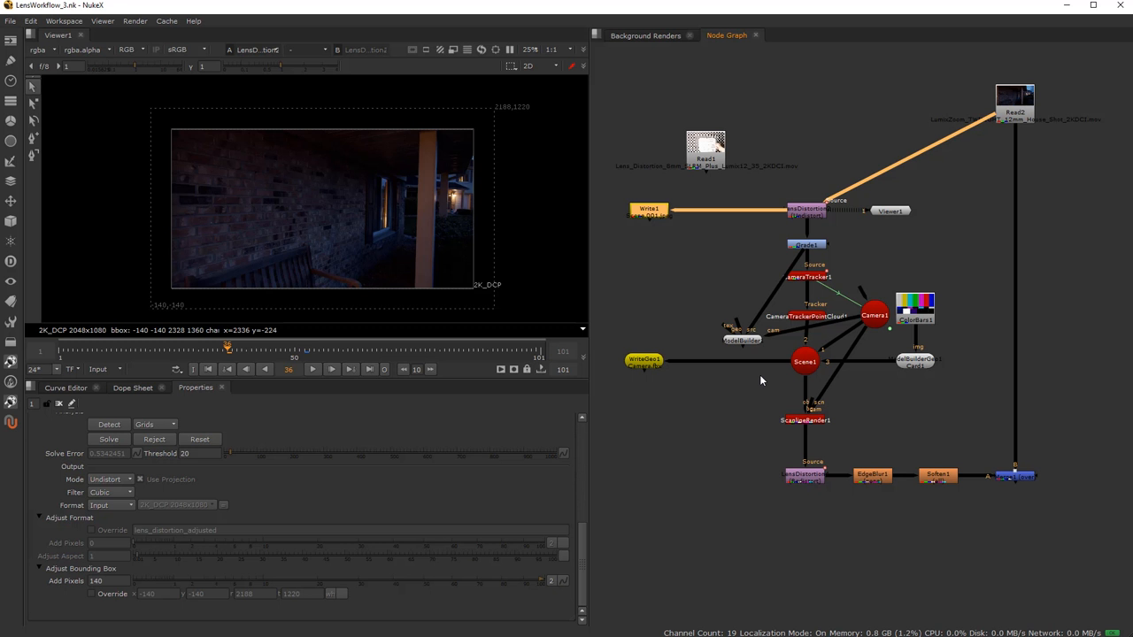
{"action": "mouse_move", "coordinate": [713, 322]}
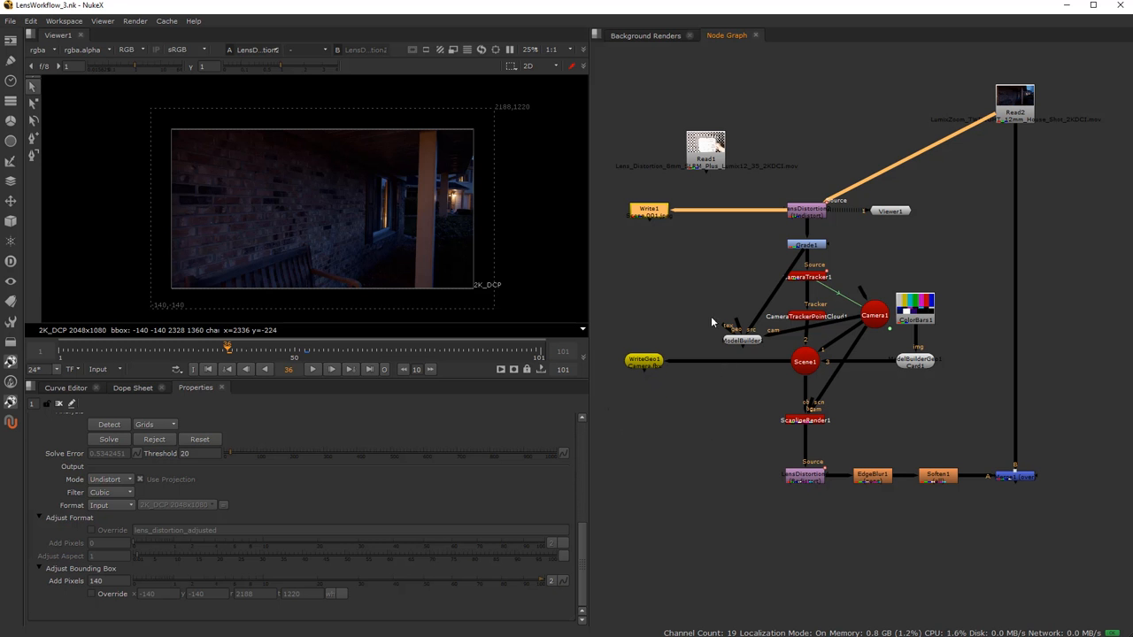
{"action": "mouse_move", "coordinate": [714, 305]}
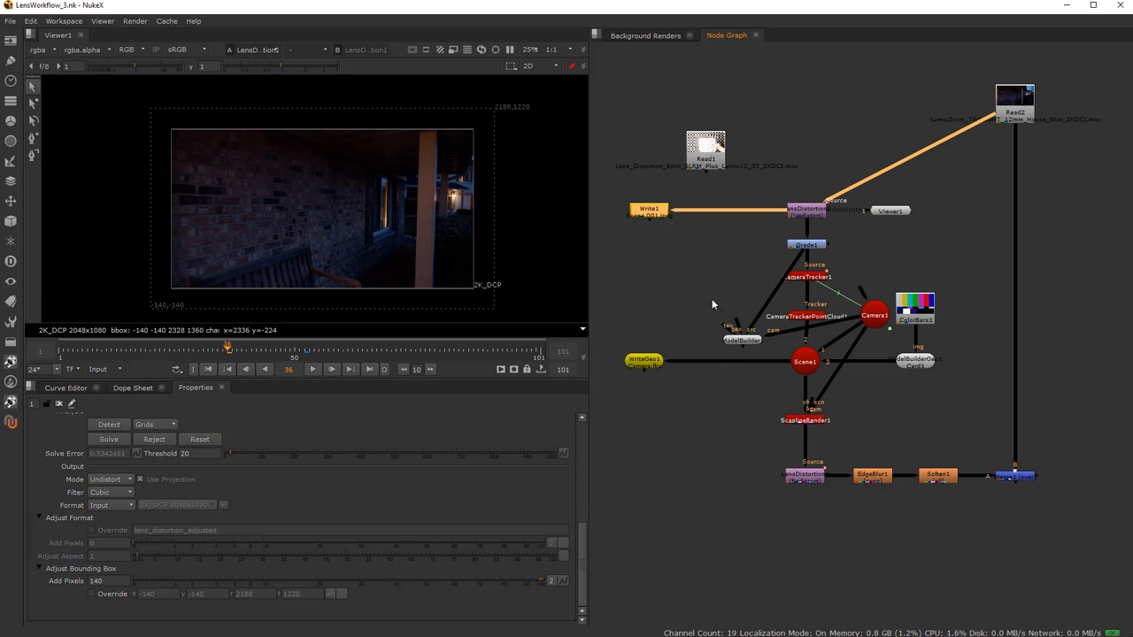
{"action": "mouse_move", "coordinate": [797, 285]}
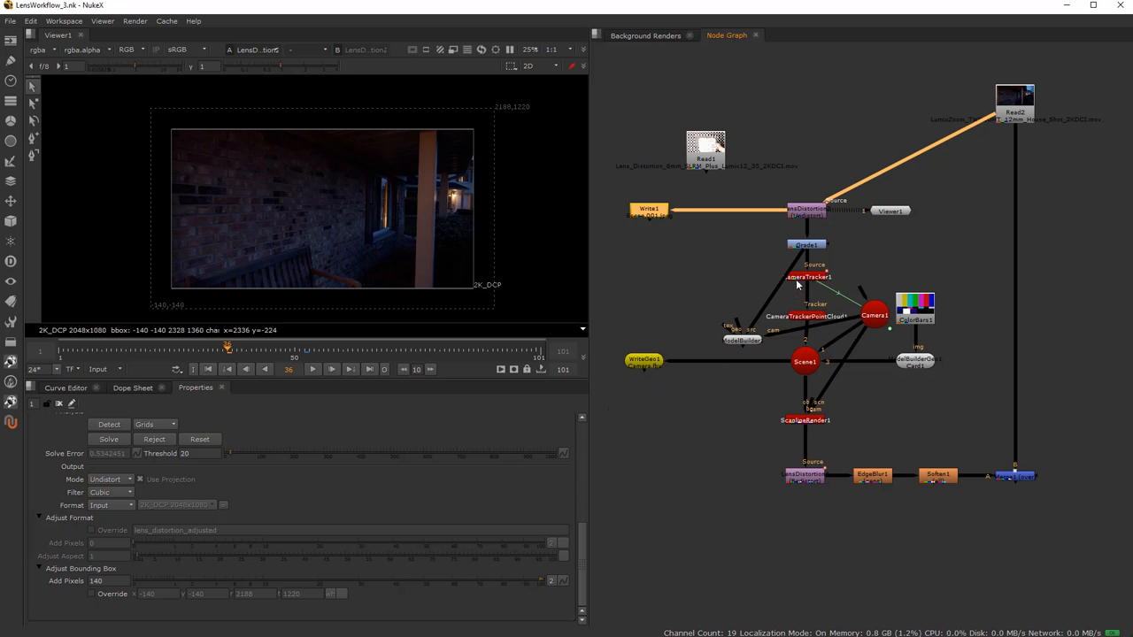
{"action": "mouse_move", "coordinate": [776, 271]}
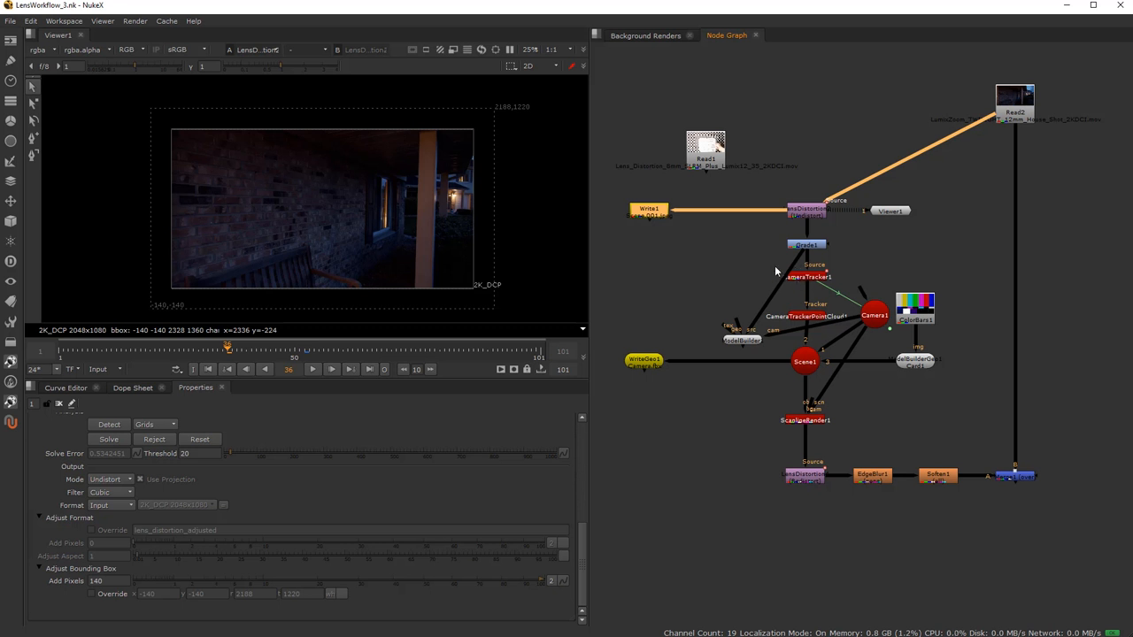
{"action": "mouse_move", "coordinate": [834, 384]}
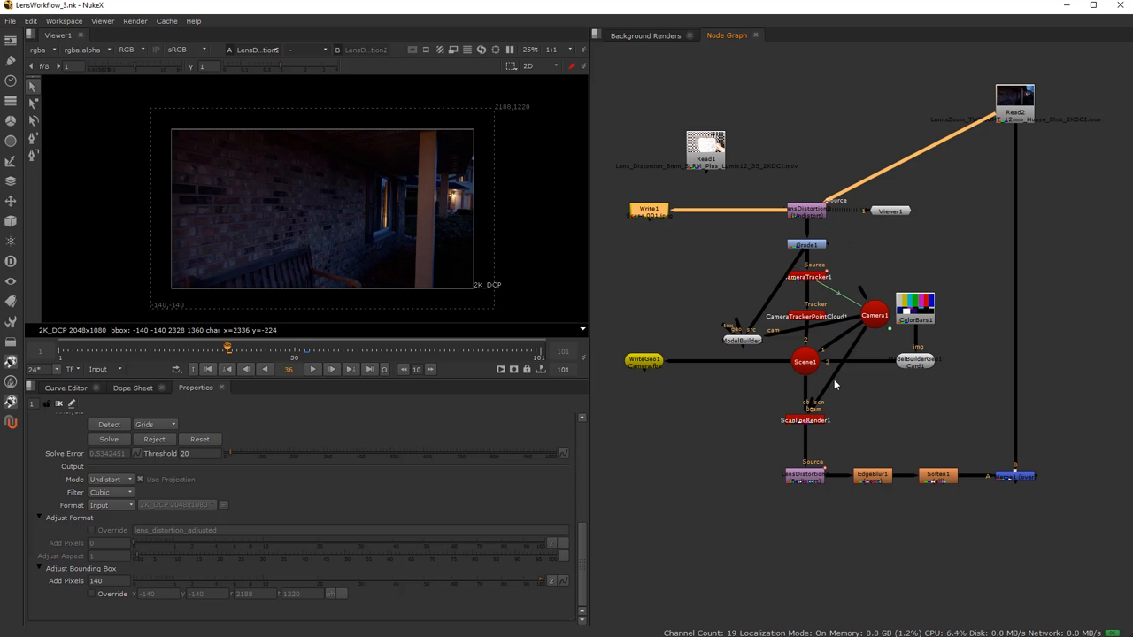
{"action": "mouse_move", "coordinate": [715, 273]}
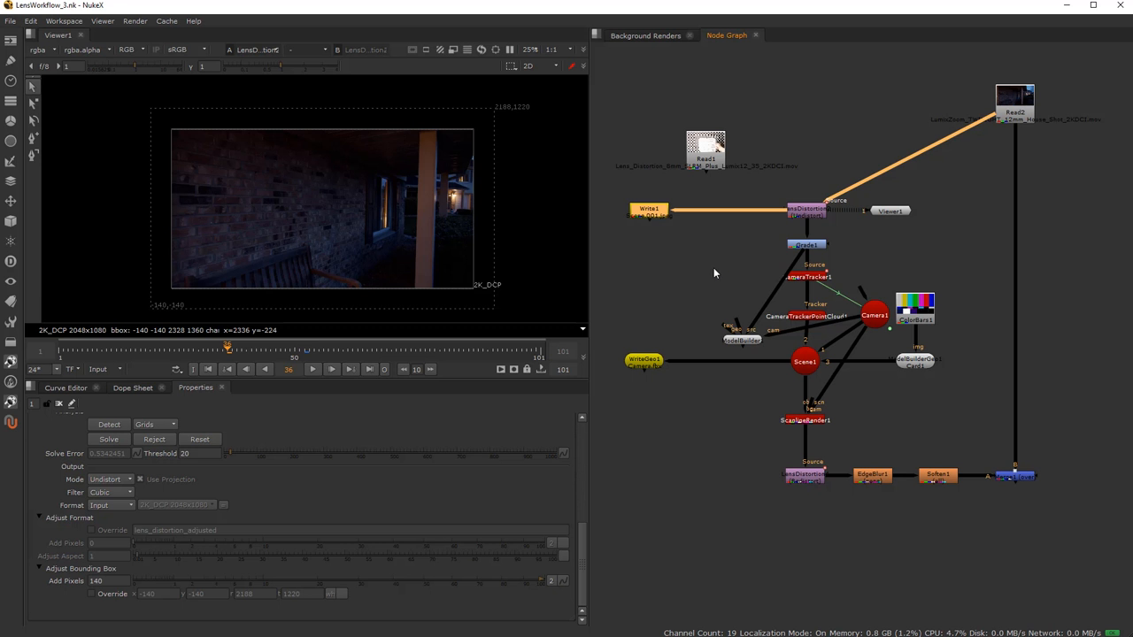
{"action": "mouse_move", "coordinate": [720, 308]}
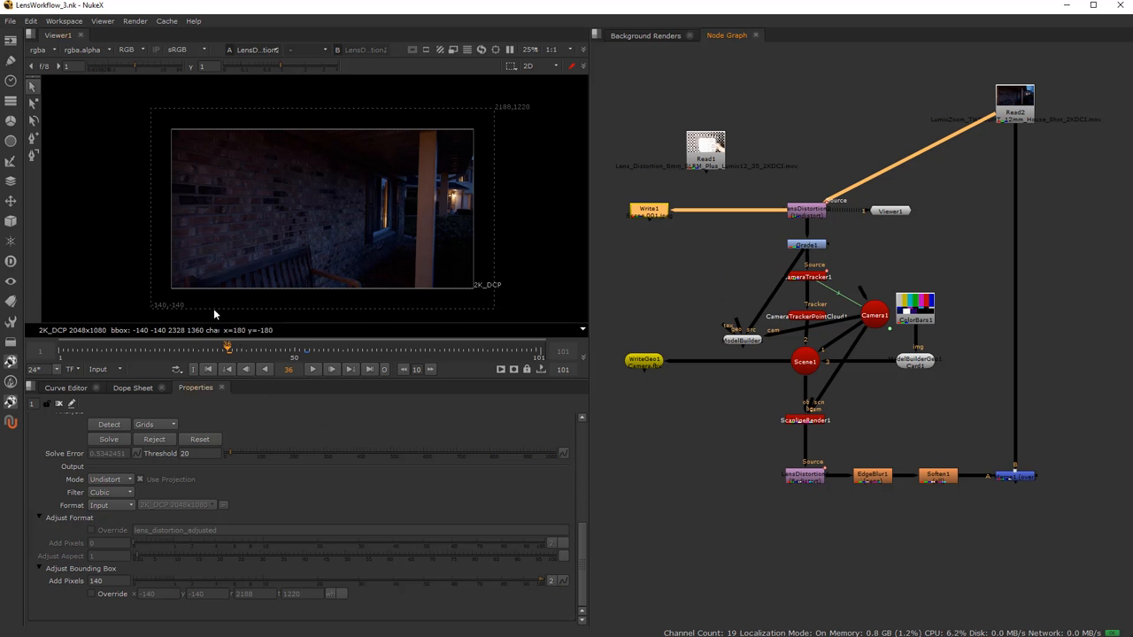
{"action": "mouse_move", "coordinate": [548, 117]}
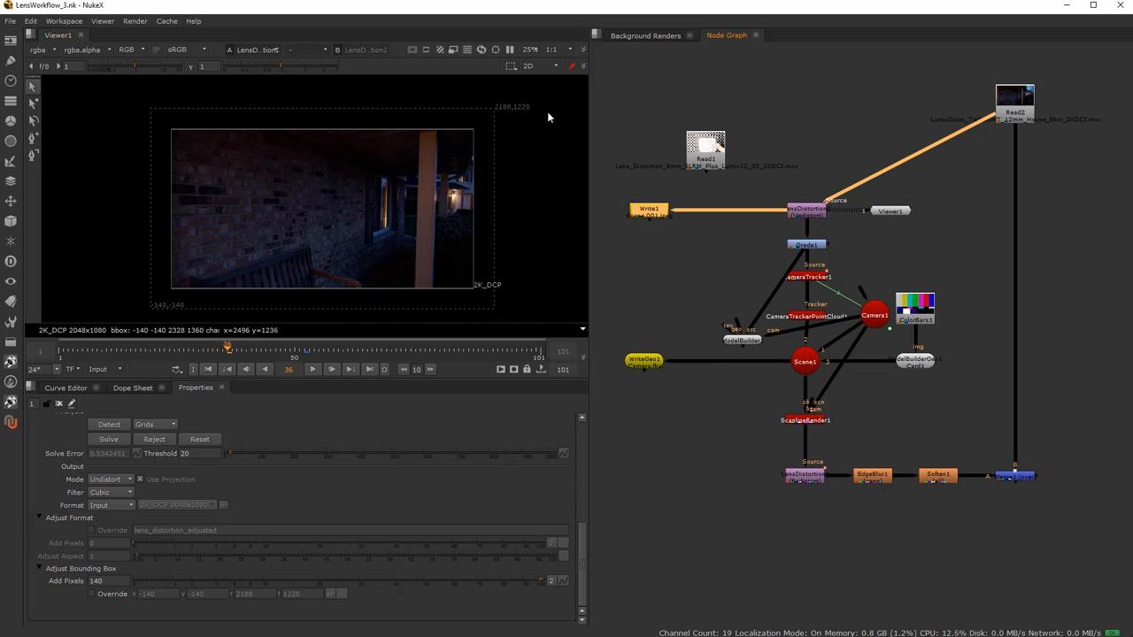
{"action": "mouse_move", "coordinate": [457, 167]}
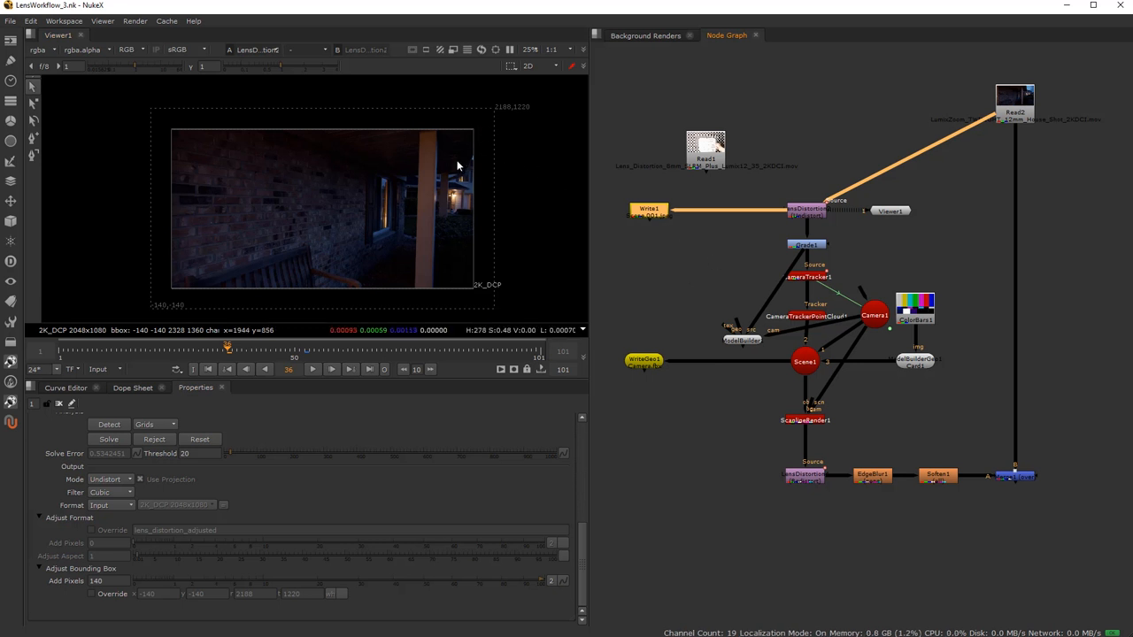
{"action": "mouse_move", "coordinate": [695, 273]}
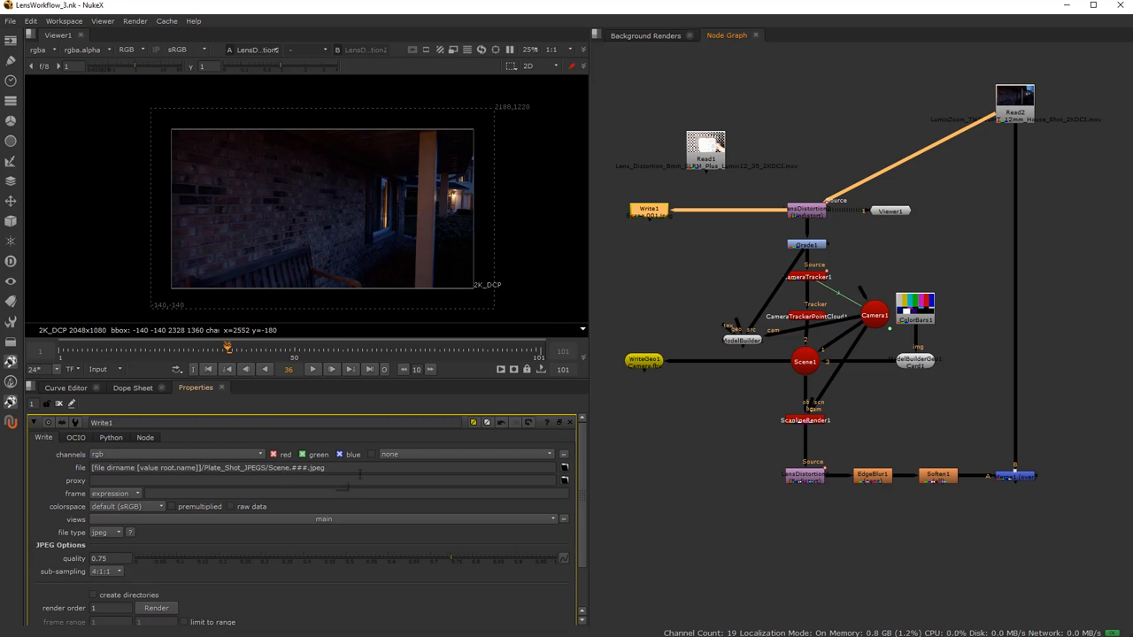
{"action": "mouse_move", "coordinate": [882, 173]}
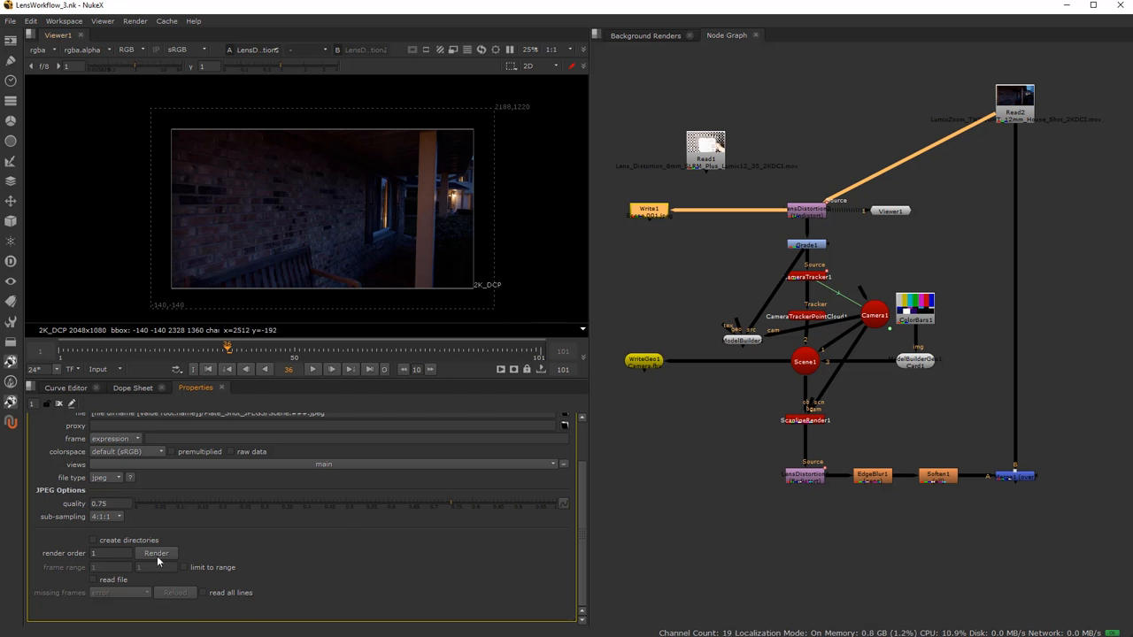
Render Write1's undistorted plate as a JPEG sequence to Plate_Shot_JPEGS.
{"action": "left_click", "coordinate": [155, 553]}
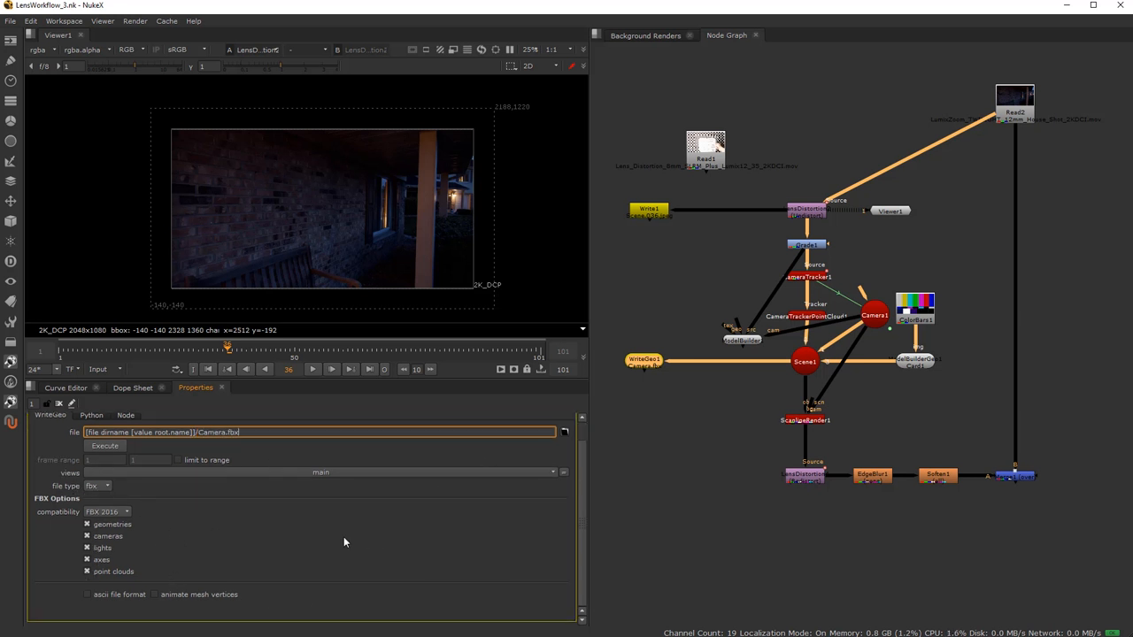
Execute the WriteGeo1 Camera.fbx export over frames 1-101.
{"action": "left_click", "coordinate": [105, 445]}
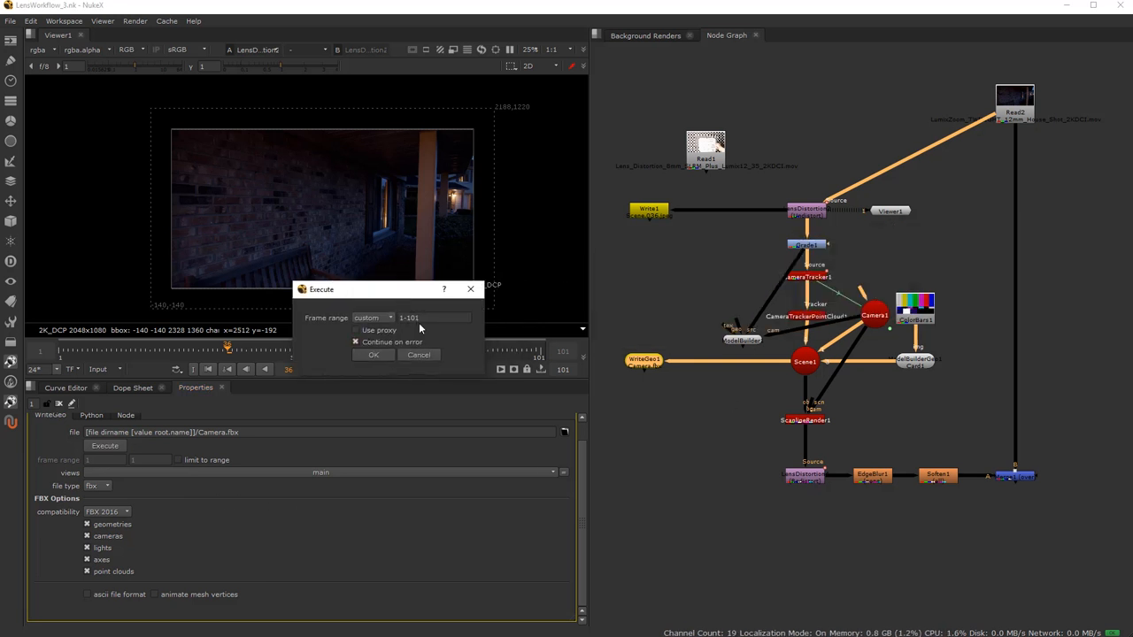
{"action": "left_click", "coordinate": [373, 354]}
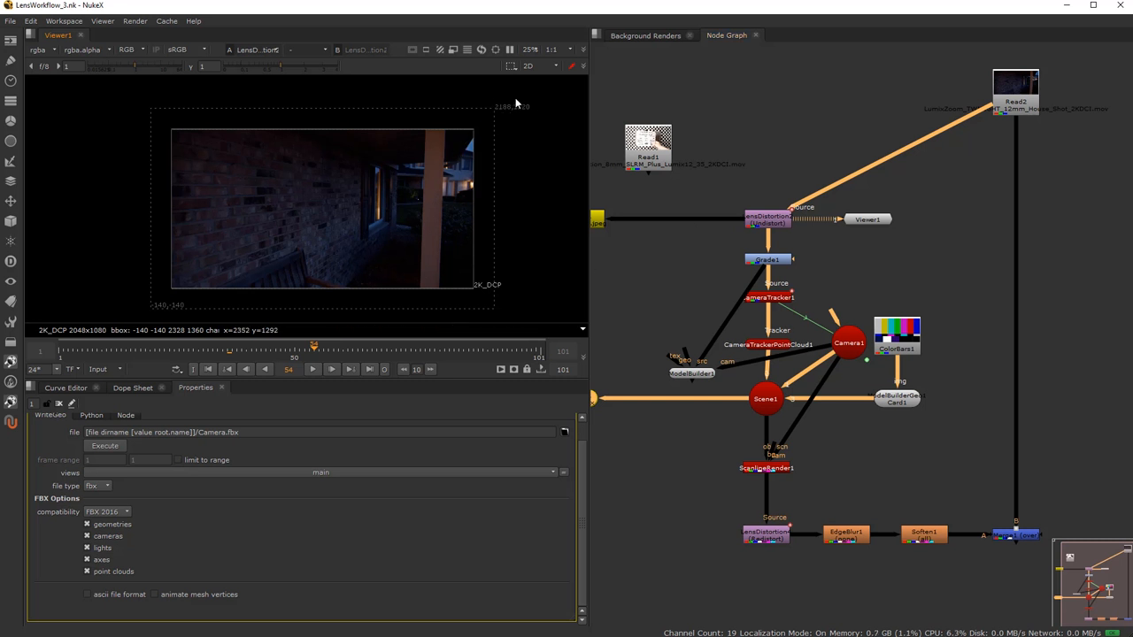
{"action": "mouse_move", "coordinate": [534, 106]}
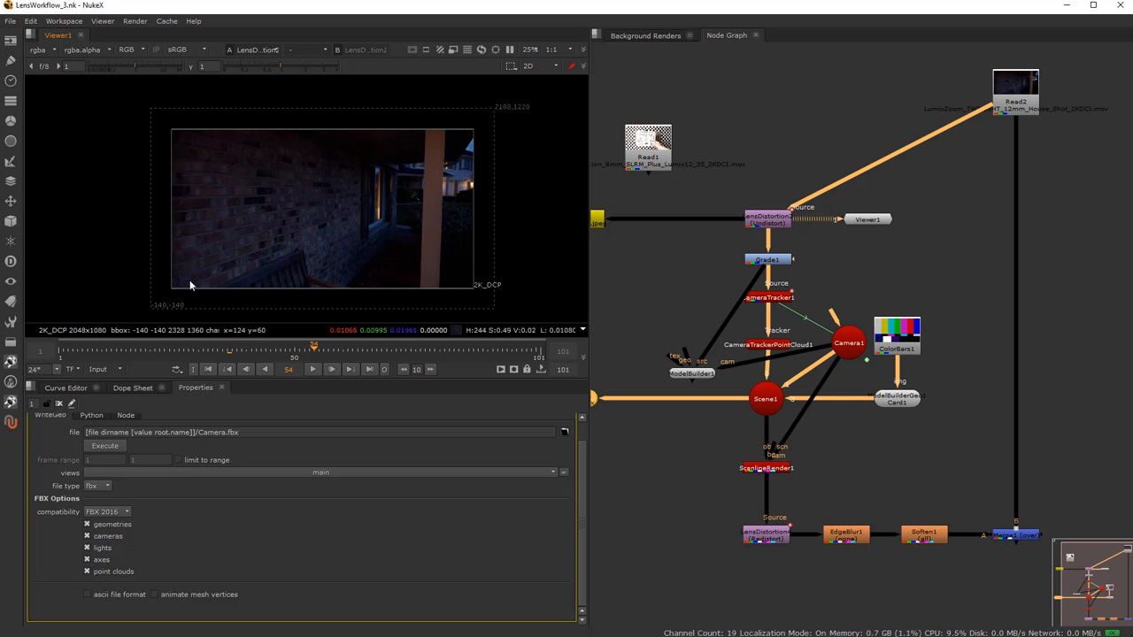
{"action": "mouse_move", "coordinate": [175, 295]}
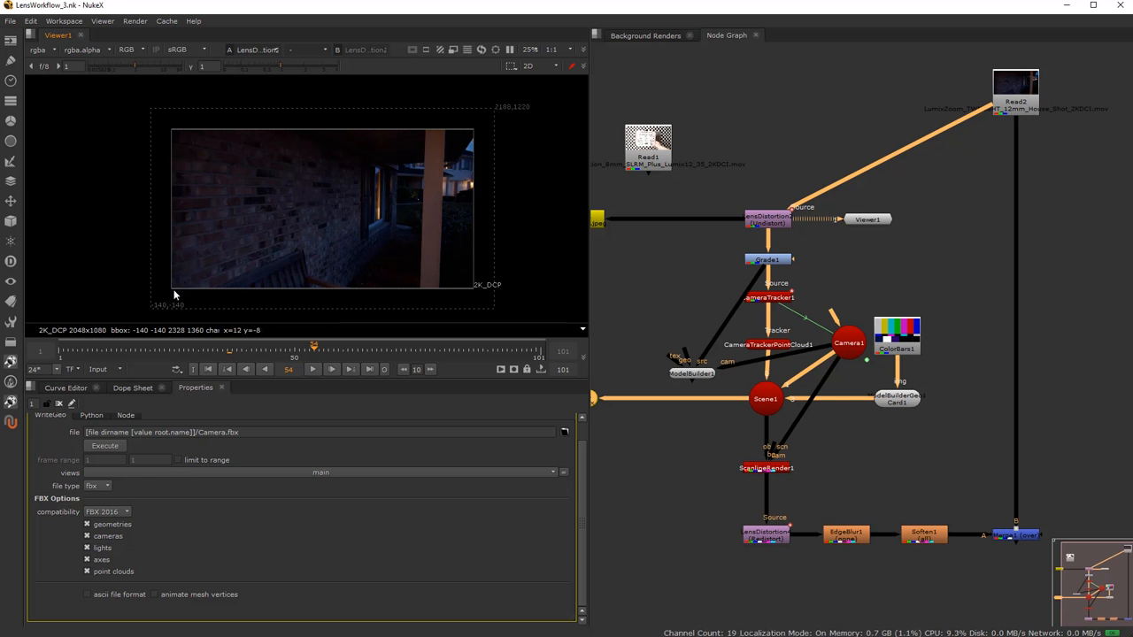
{"action": "mouse_move", "coordinate": [464, 142]}
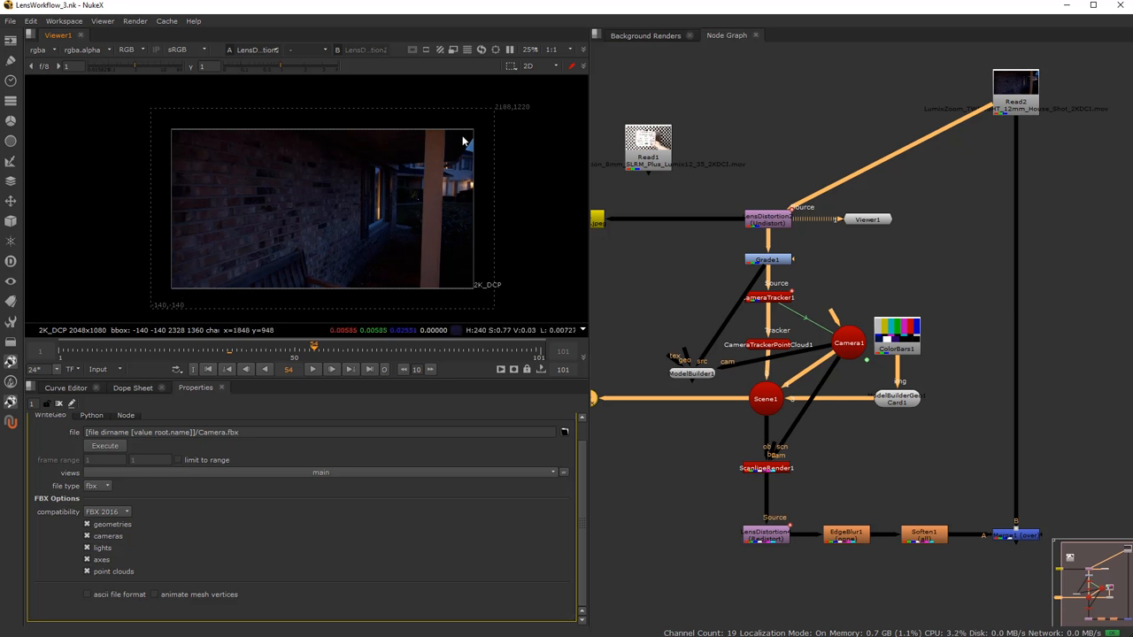
{"action": "mouse_move", "coordinate": [495, 118]}
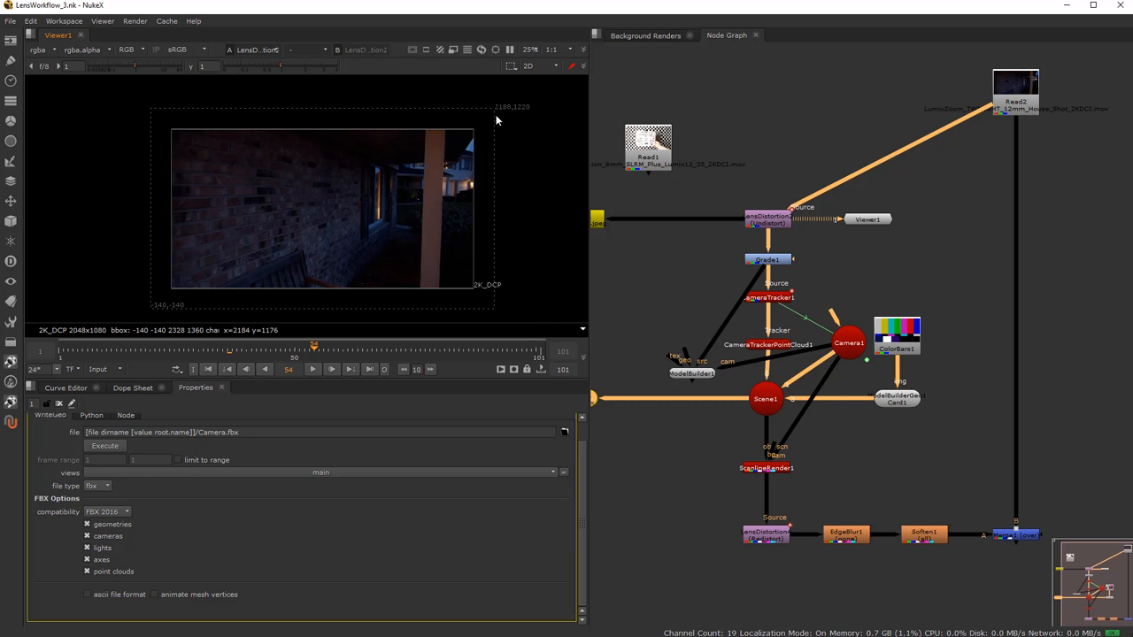
{"action": "mouse_move", "coordinate": [170, 313]}
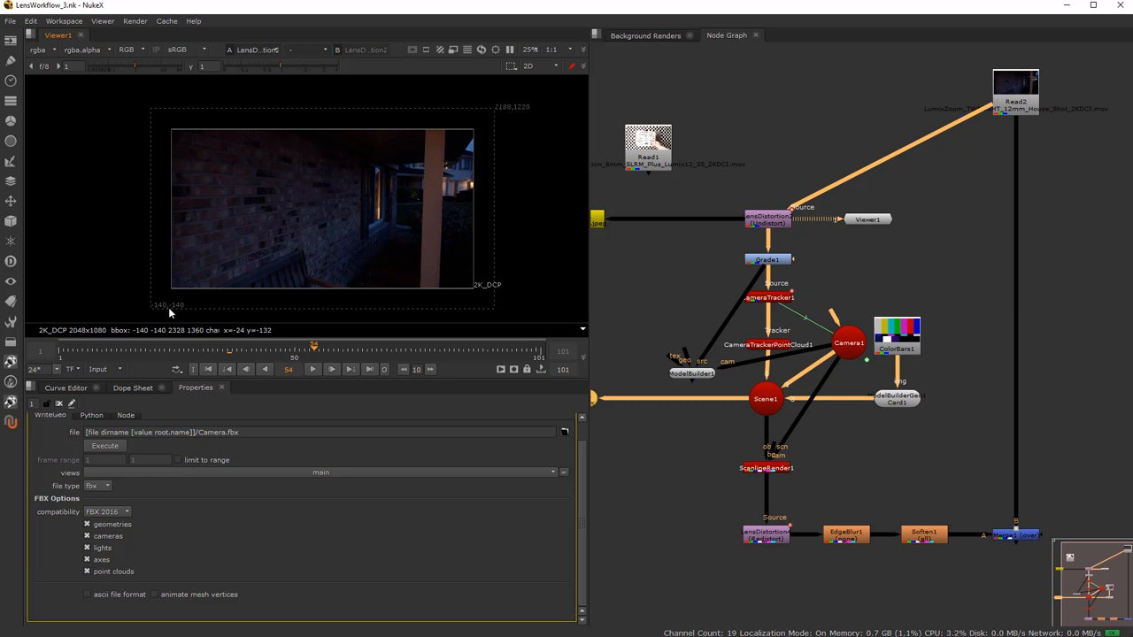
{"action": "mouse_move", "coordinate": [527, 118]}
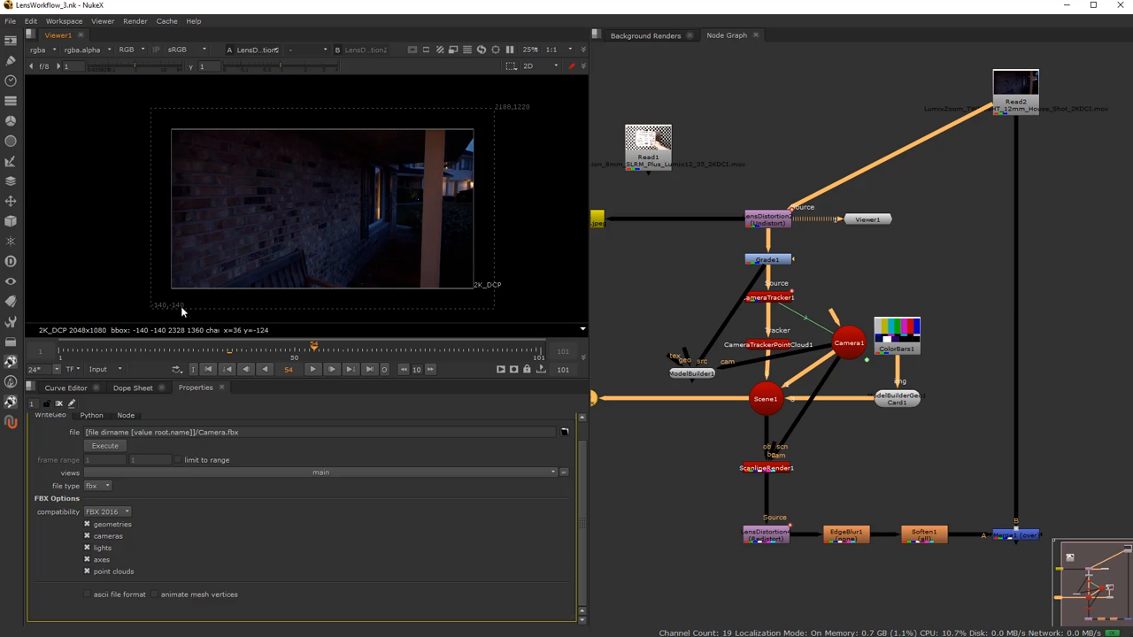
{"action": "mouse_move", "coordinate": [422, 209]}
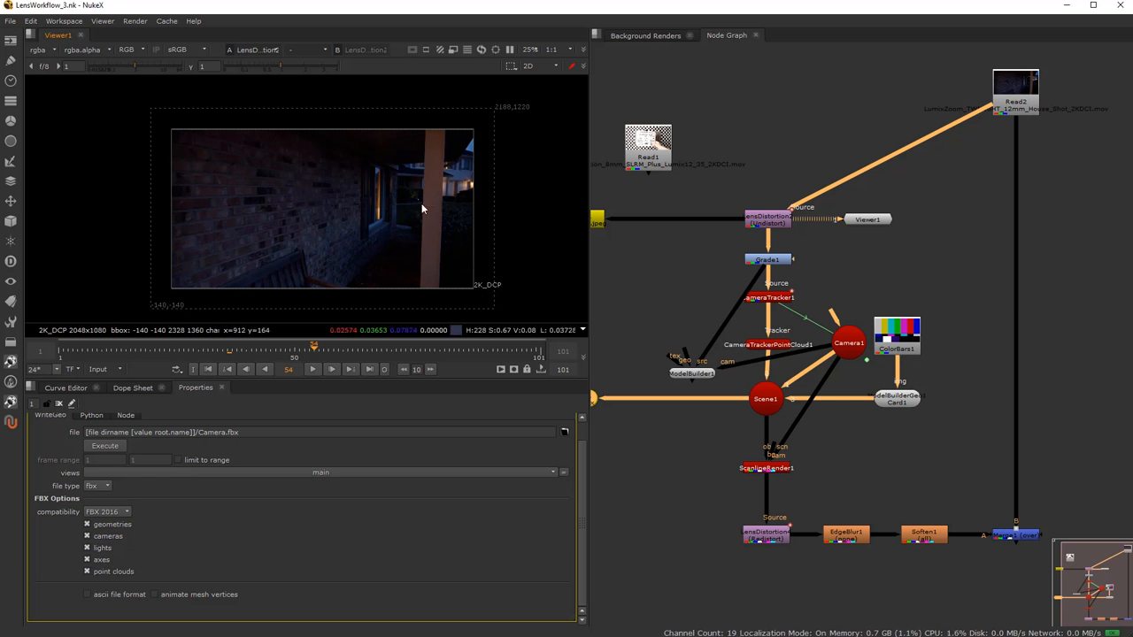
{"action": "mouse_move", "coordinate": [179, 279]}
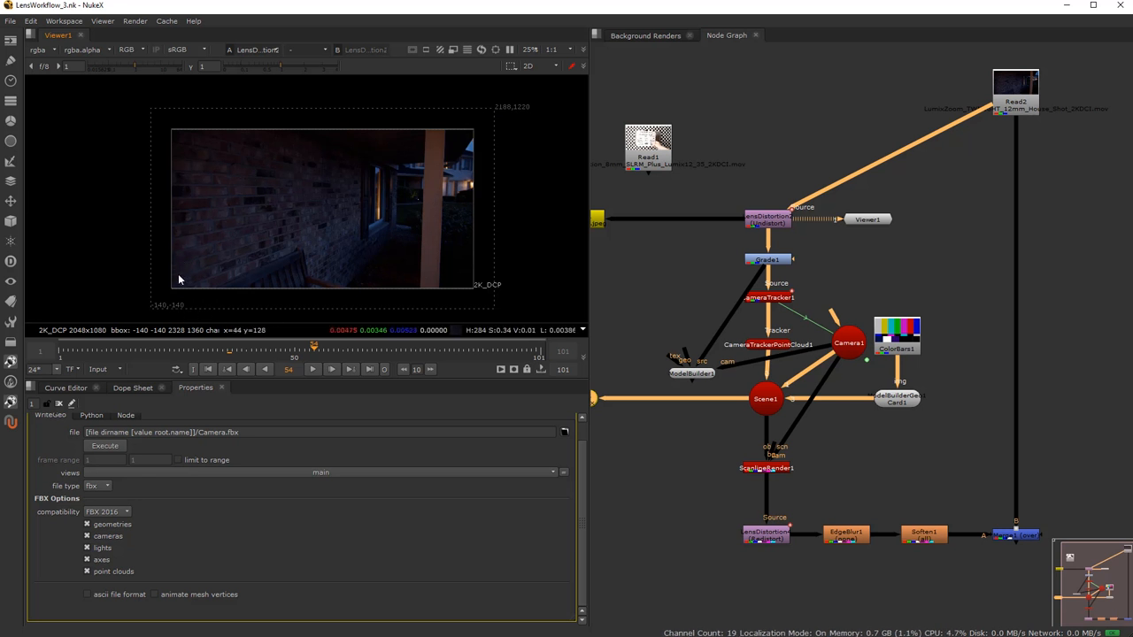
{"action": "mouse_move", "coordinate": [500, 120]}
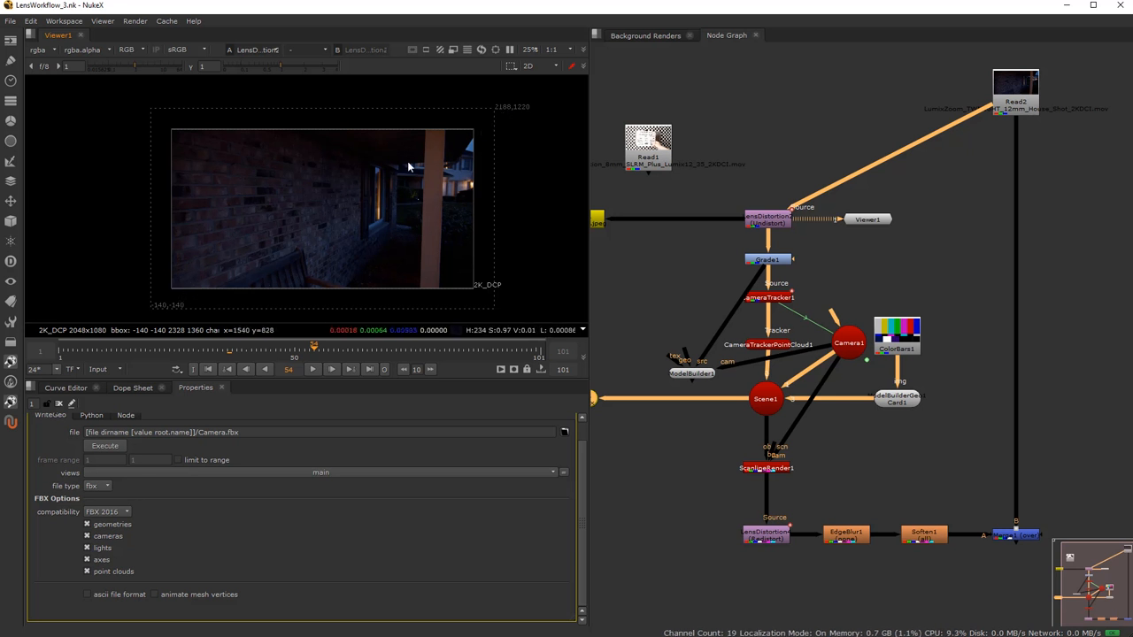
{"action": "mouse_move", "coordinate": [494, 116]}
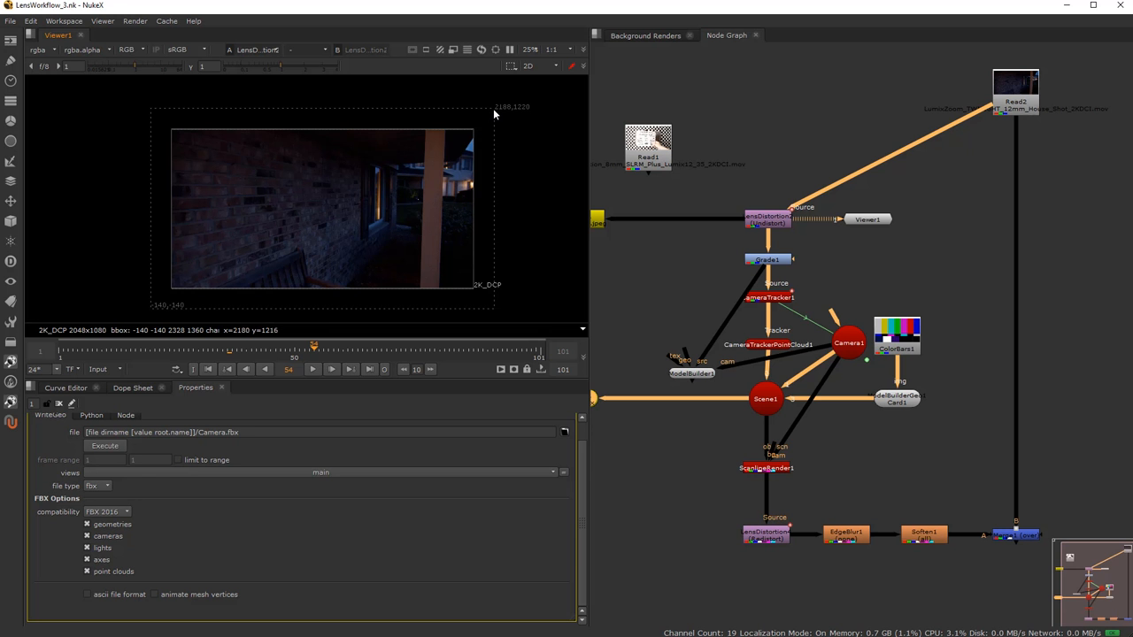
{"action": "mouse_move", "coordinate": [533, 317]}
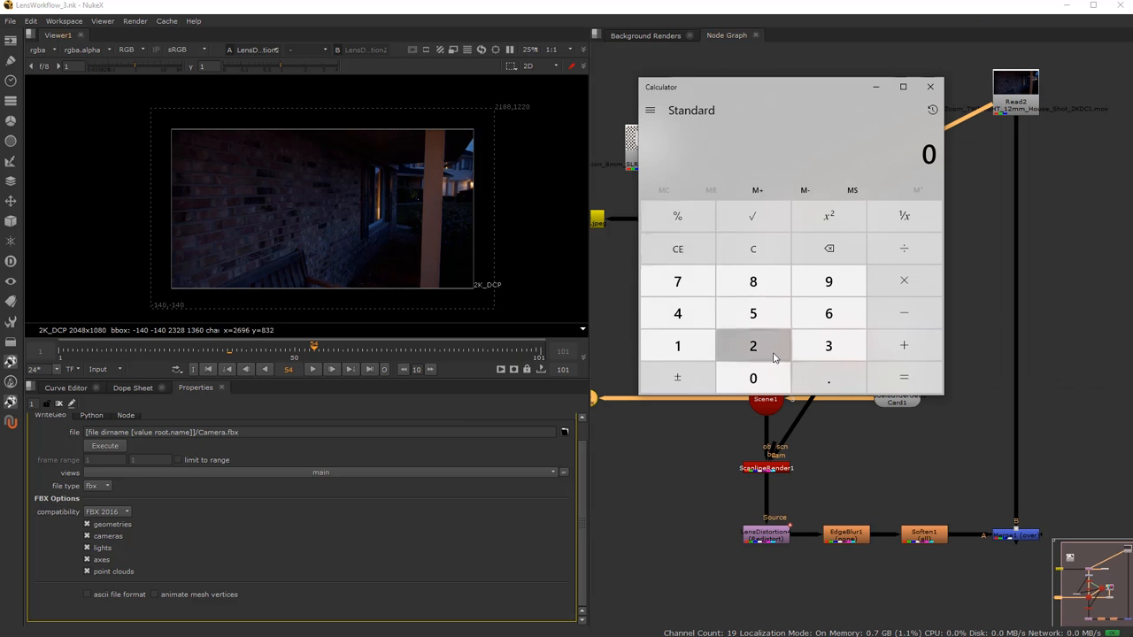
Add 2188 + 140 in Calculator to get the new width 2328.
{"action": "left_click", "coordinate": [904, 345]}
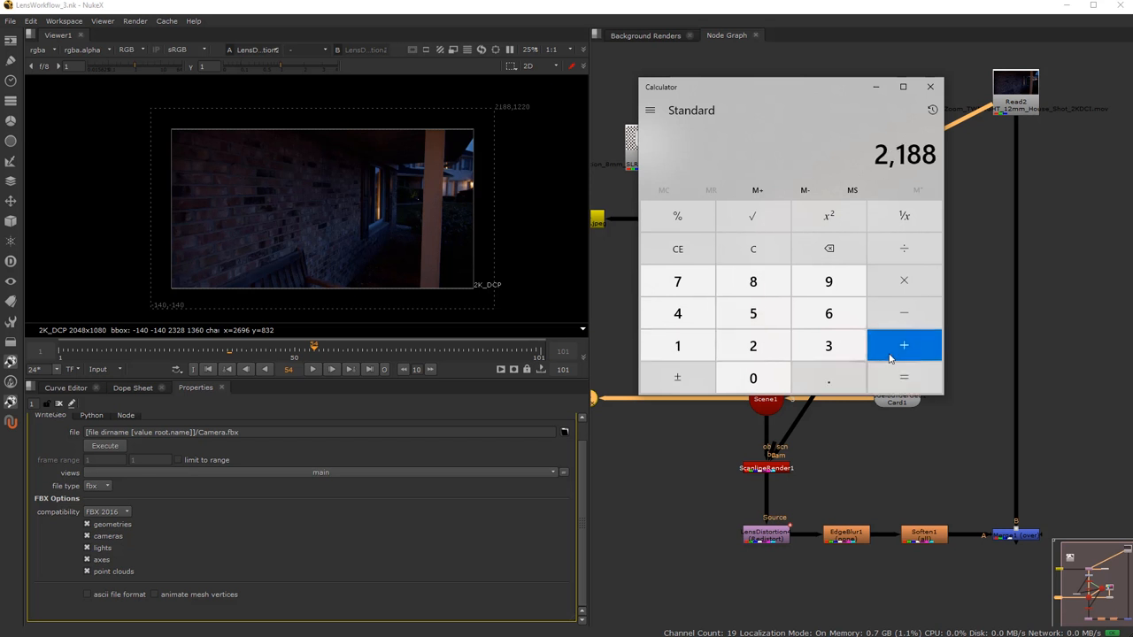
{"action": "left_click", "coordinate": [903, 345]}
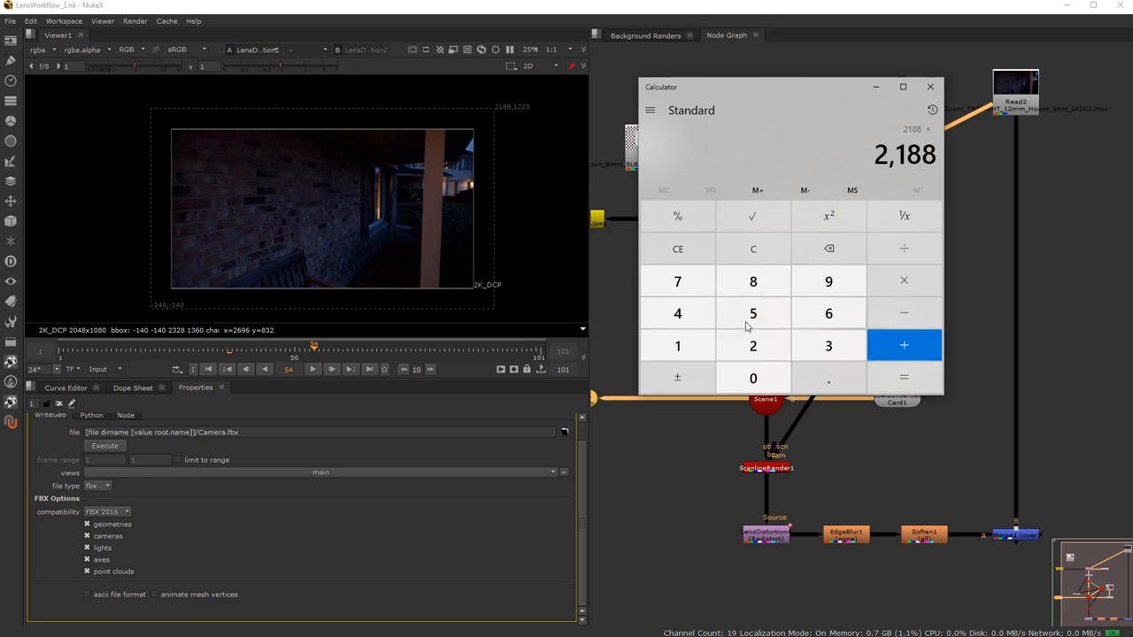
{"action": "left_click", "coordinate": [677, 314]}
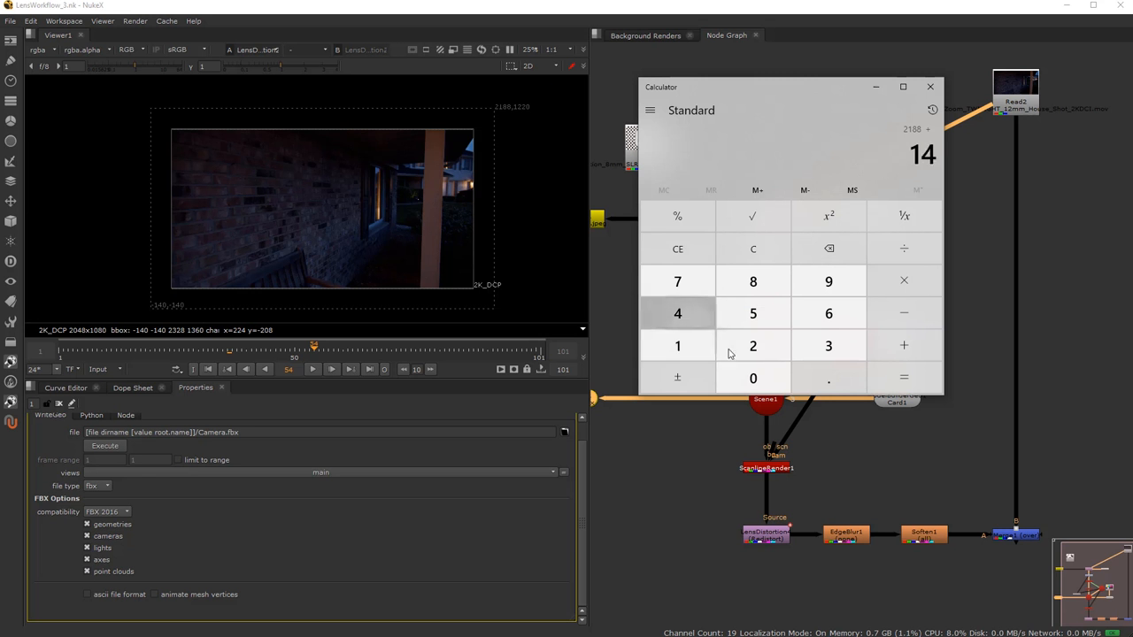
{"action": "left_click", "coordinate": [677, 314]}
{"action": "type", "text": "0"}
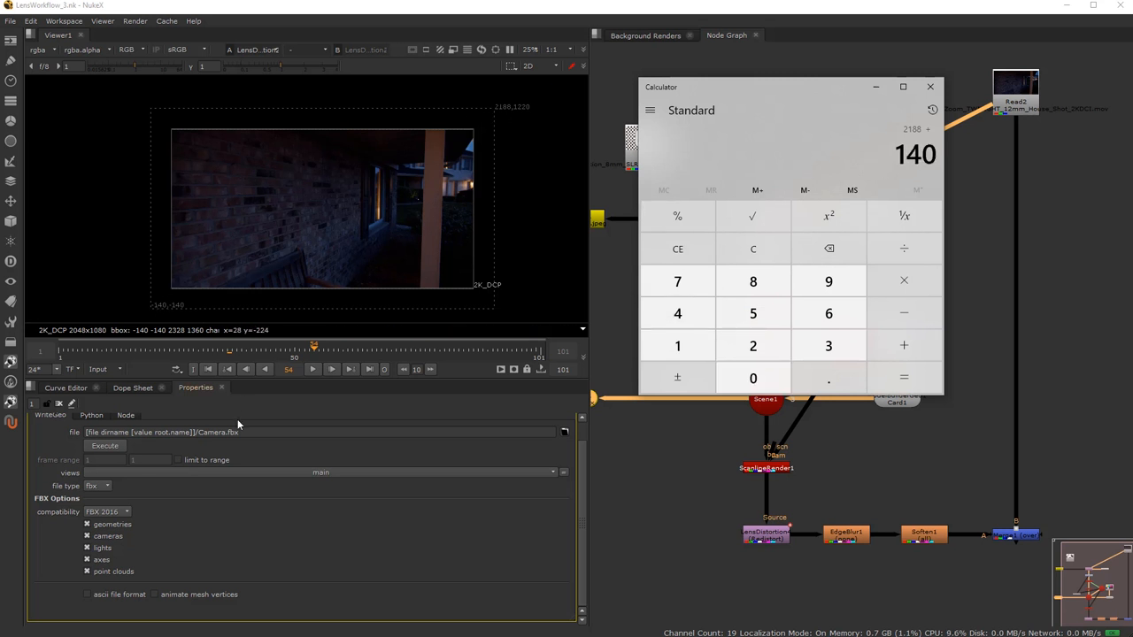
{"action": "left_click", "coordinate": [903, 378]}
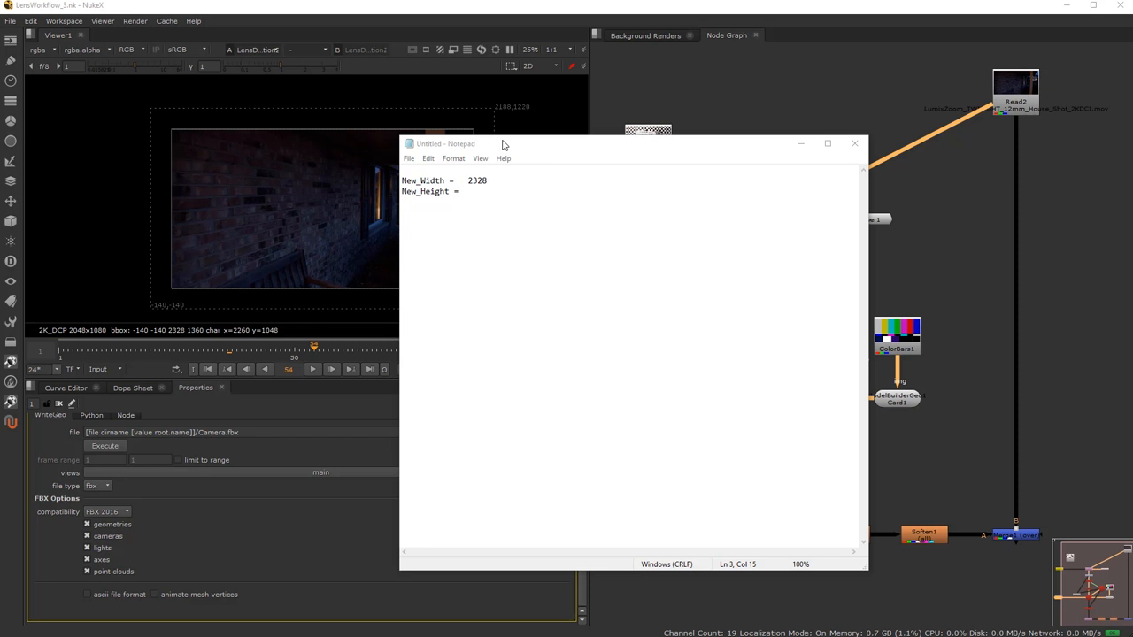
{"action": "left_click", "coordinate": [853, 143]}
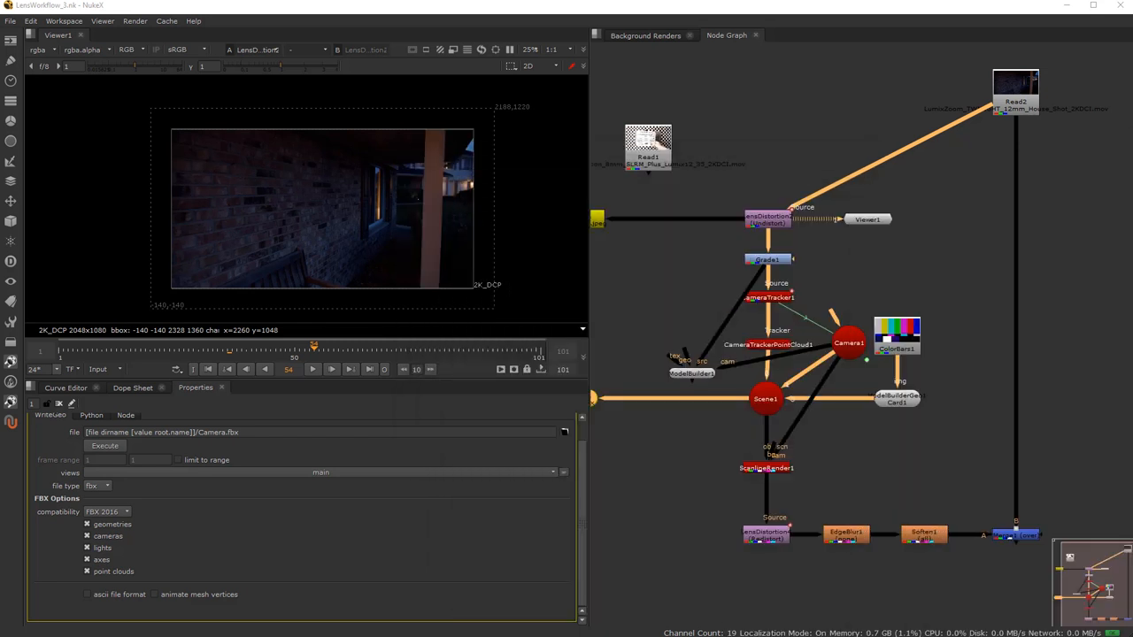
{"action": "mouse_move", "coordinate": [926, 371]}
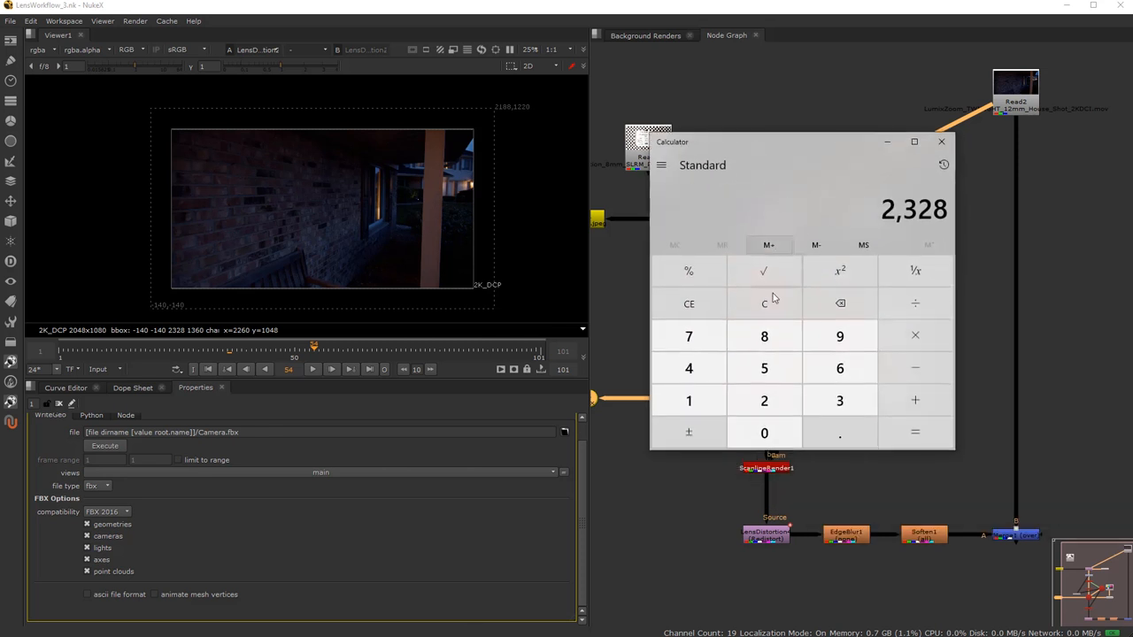
Clear Calculator and add 1220 + 140 for the new height.
{"action": "left_click", "coordinate": [763, 303]}
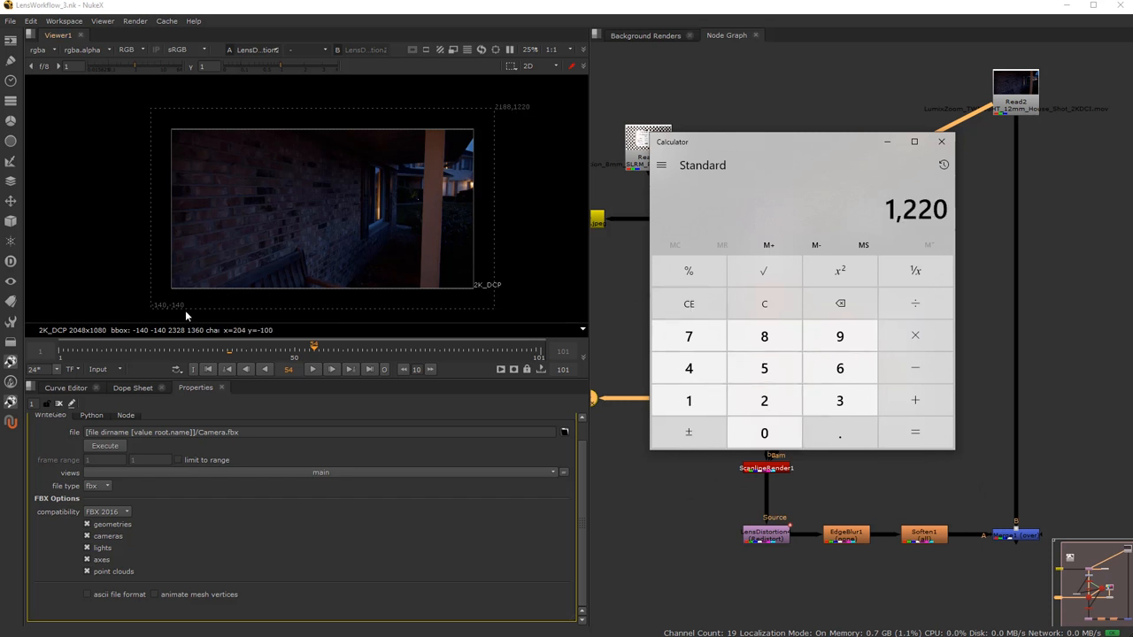
{"action": "left_click", "coordinate": [688, 400]}
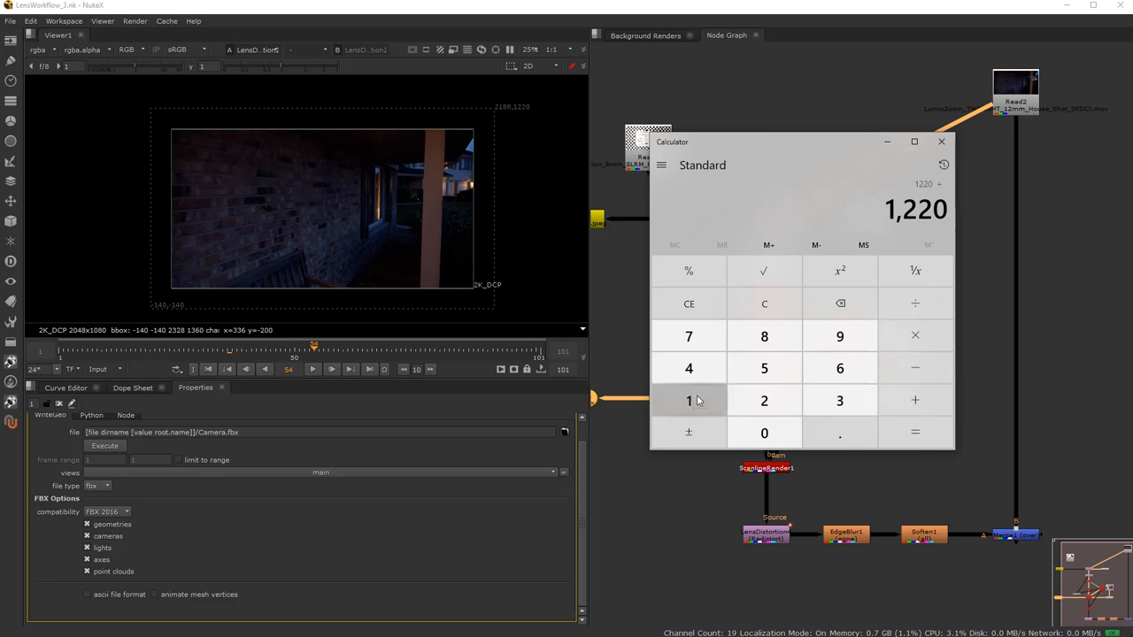
{"action": "left_click", "coordinate": [915, 432]}
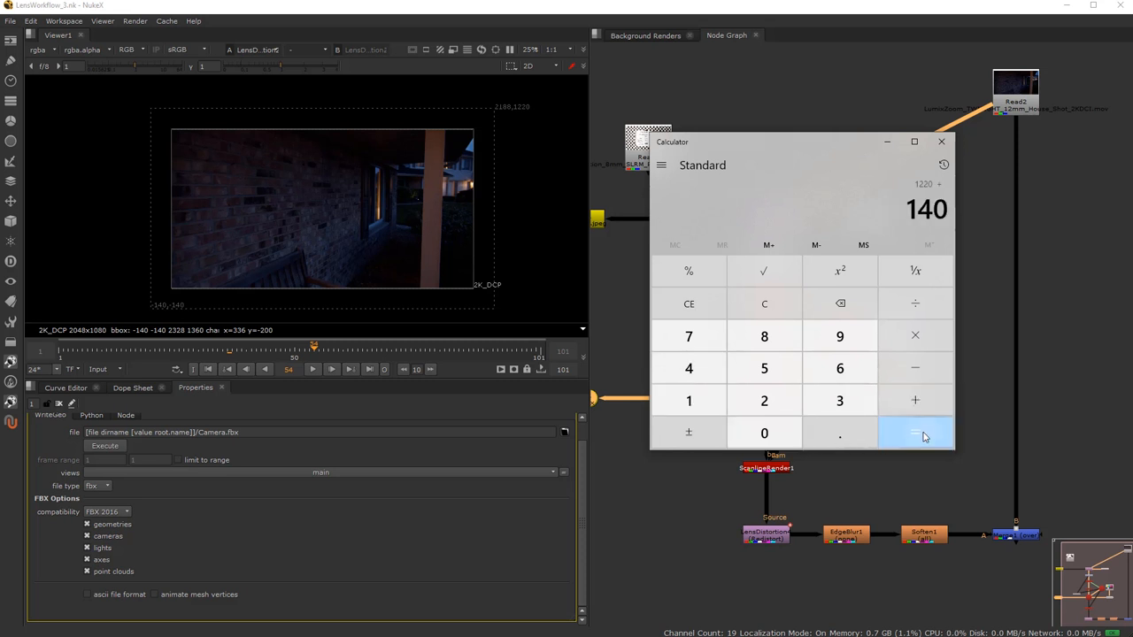
{"action": "left_click", "coordinate": [941, 142]}
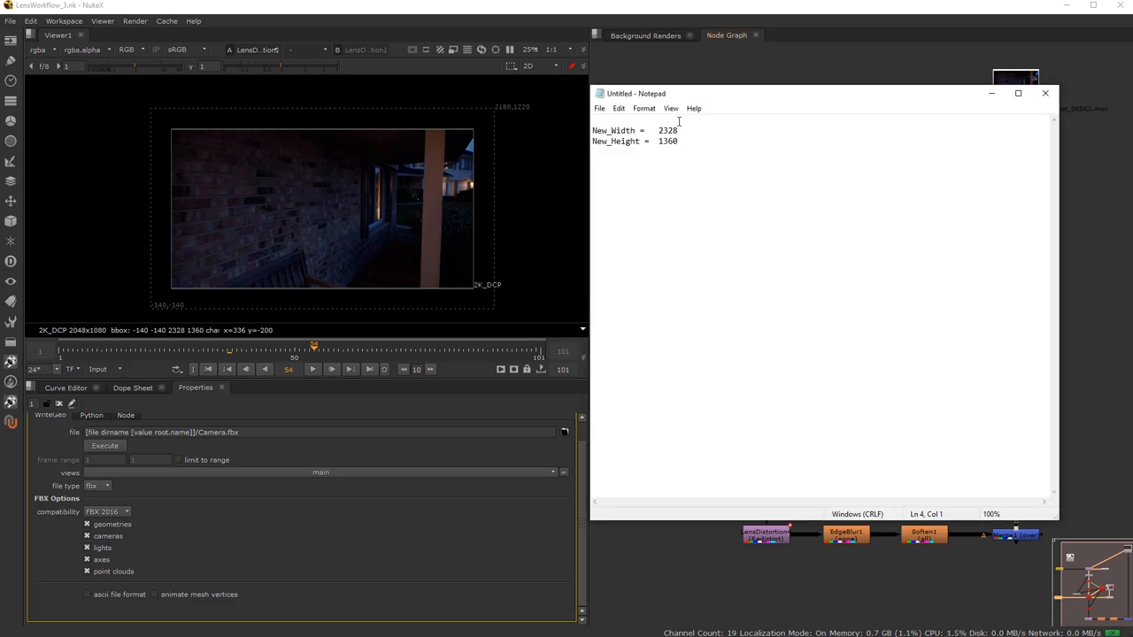
Type New_Height = 1360 and blank Overscan % Width/Height lines, then minimize Notepad.
{"action": "type", "text": "OVer"}
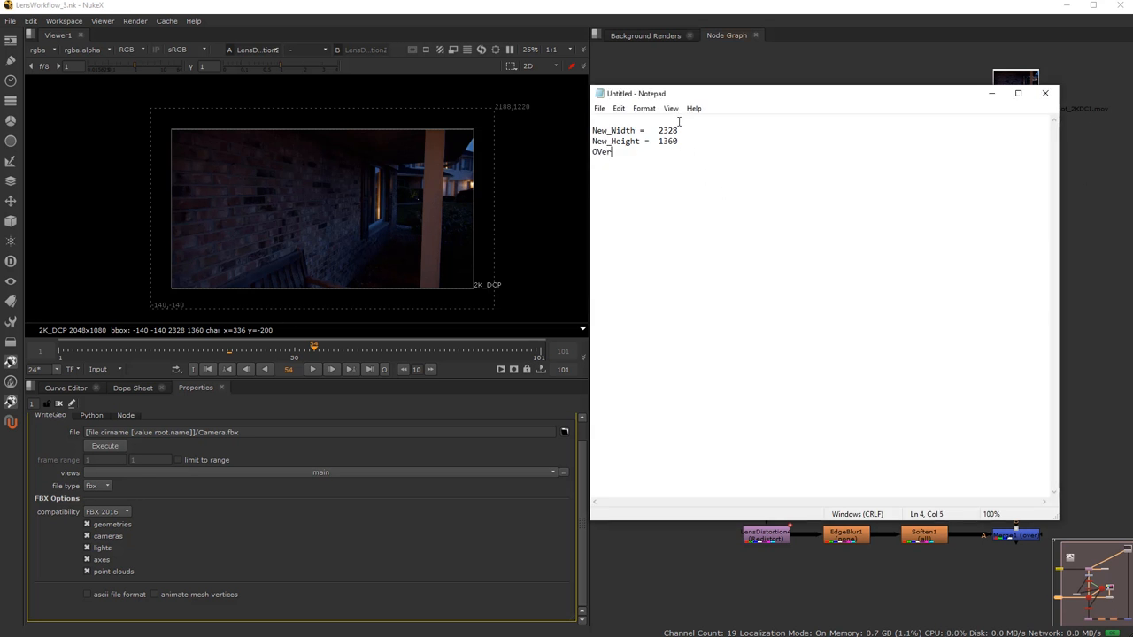
{"action": "type", "text": "sc"}
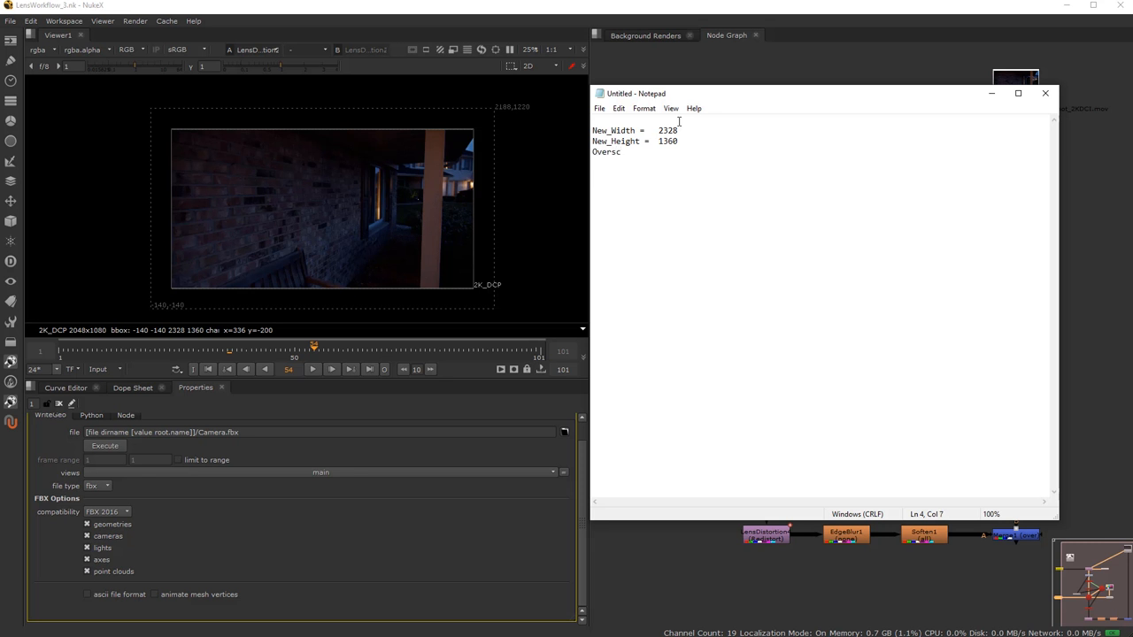
{"action": "type", "text": "an"}
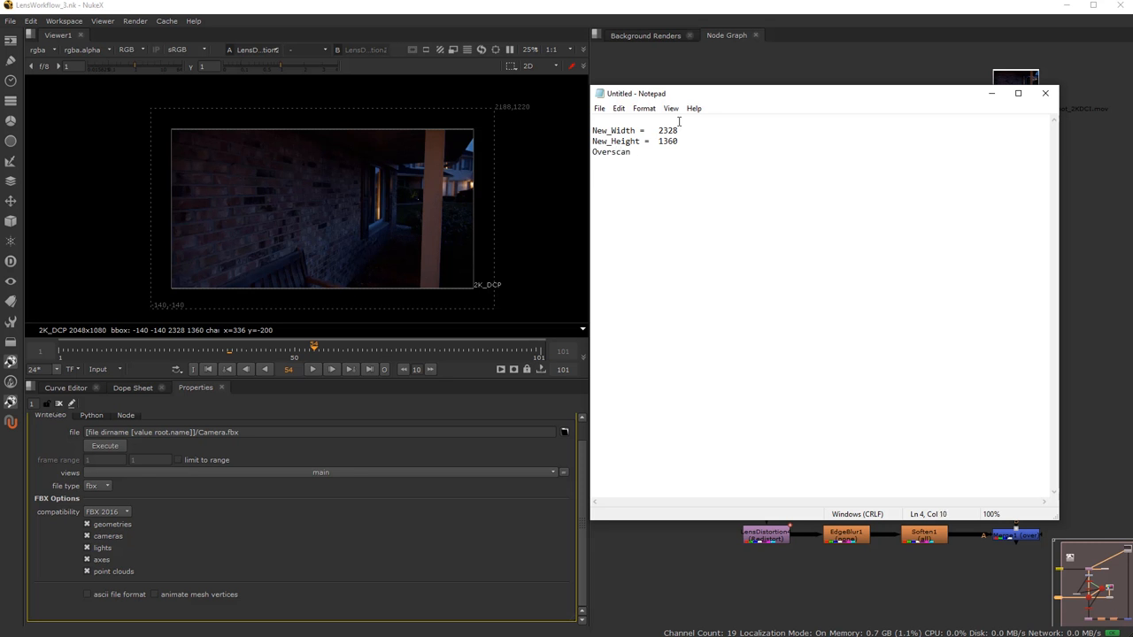
{"action": "type", "text": "%"}
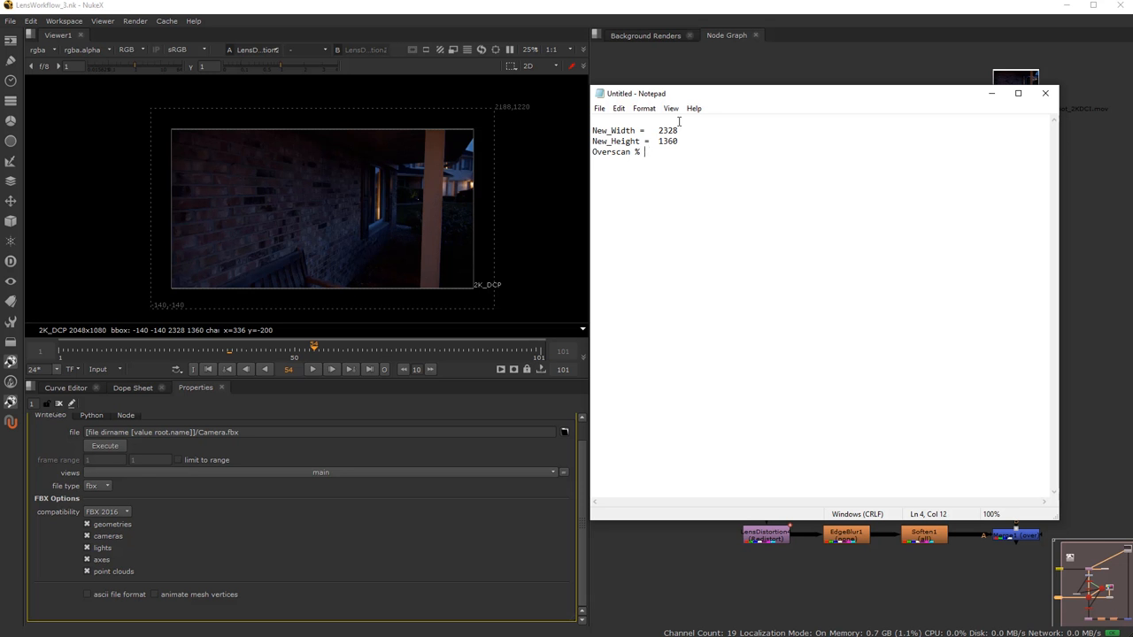
{"action": "type", "text": "Width ="}
{"action": "type", "text": "Overscan % Height ="}
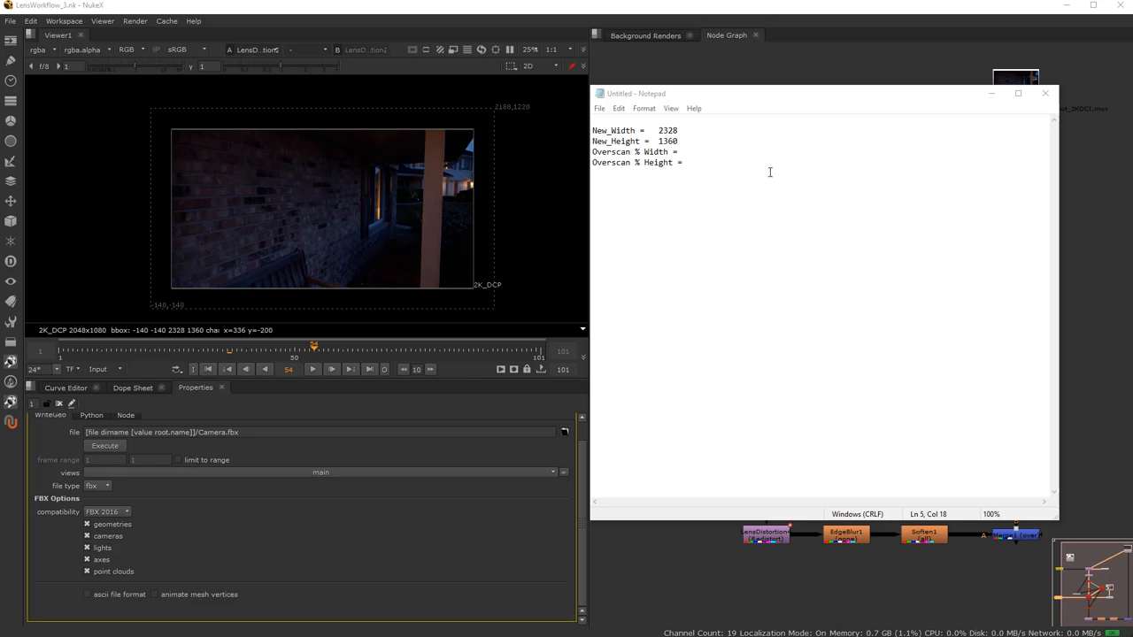
{"action": "left_click", "coordinate": [1045, 93]}
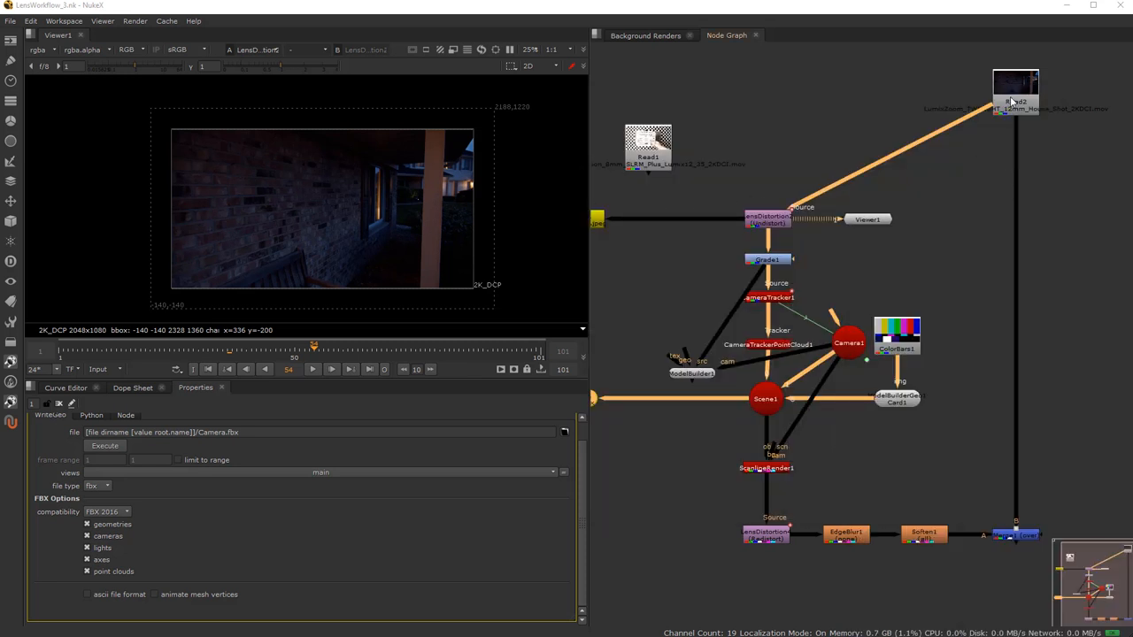
Divide 2328 by 2048 and record the width overscan ratio 1.136.
{"action": "left_click", "coordinate": [1015, 93]}
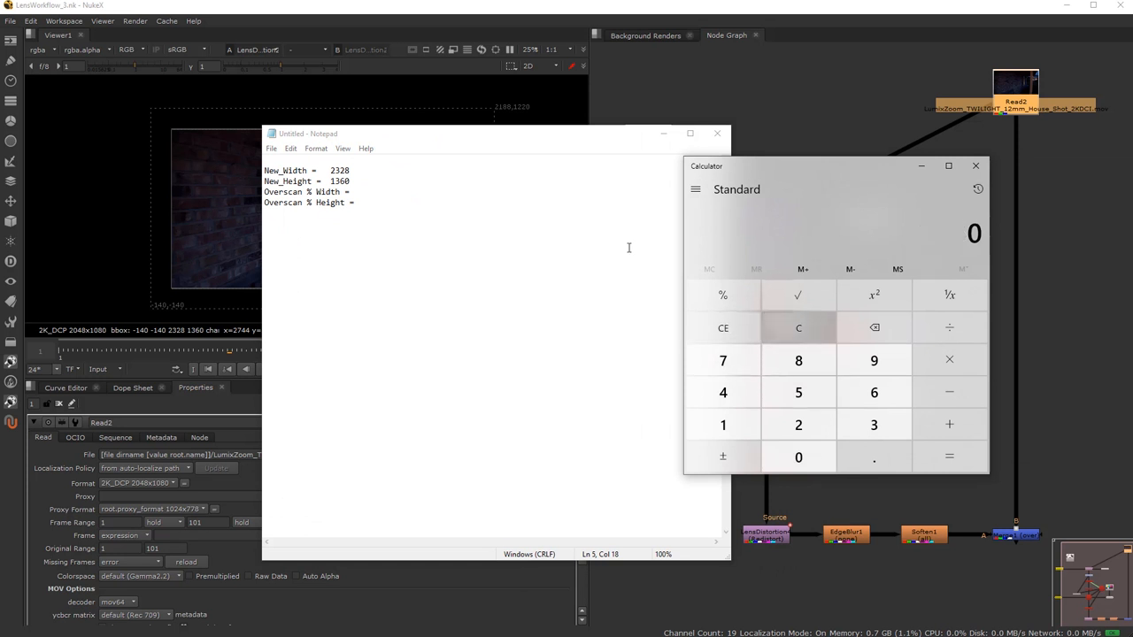
{"action": "left_click", "coordinate": [873, 425]}
{"action": "type", "text": "2,328"}
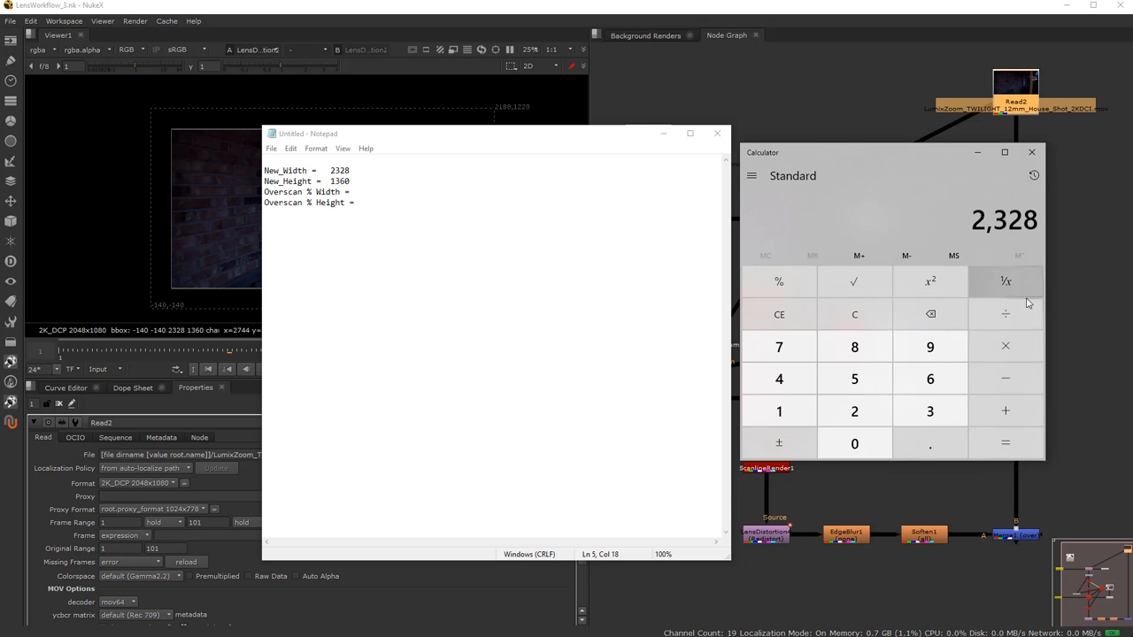
{"action": "left_click", "coordinate": [1004, 346]}
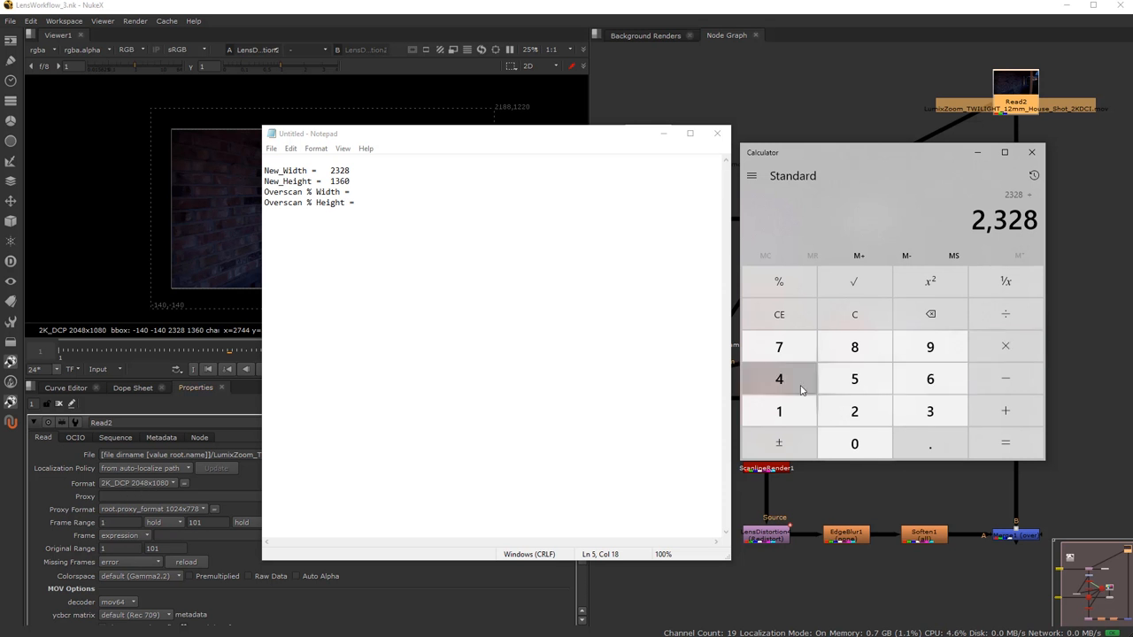
{"action": "left_click", "coordinate": [1004, 443]}
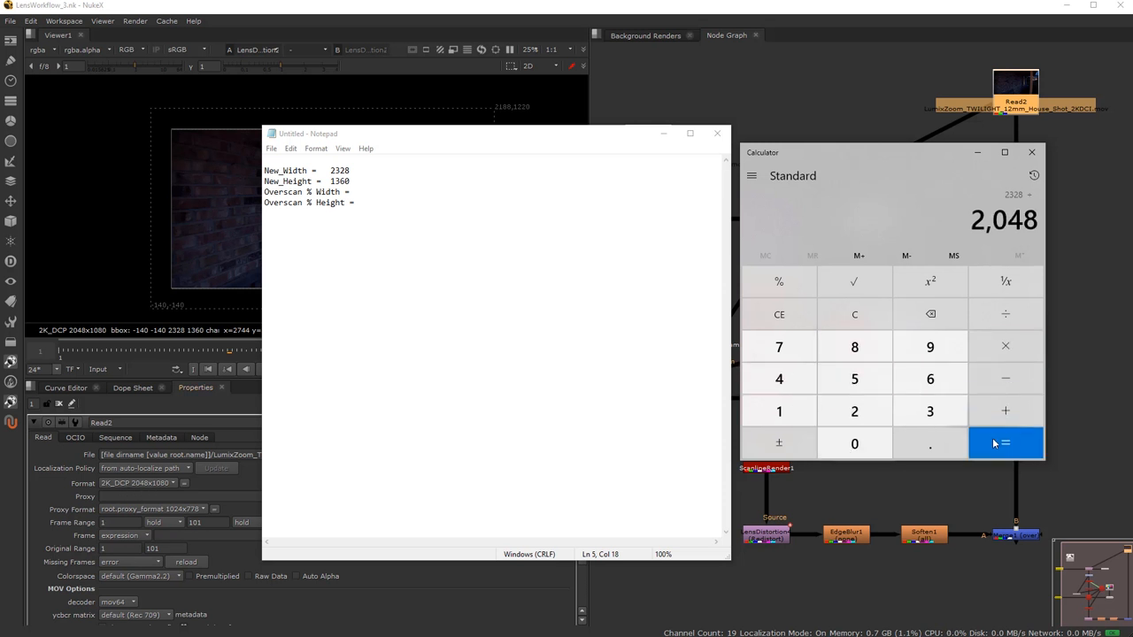
{"action": "left_click", "coordinate": [1004, 442]}
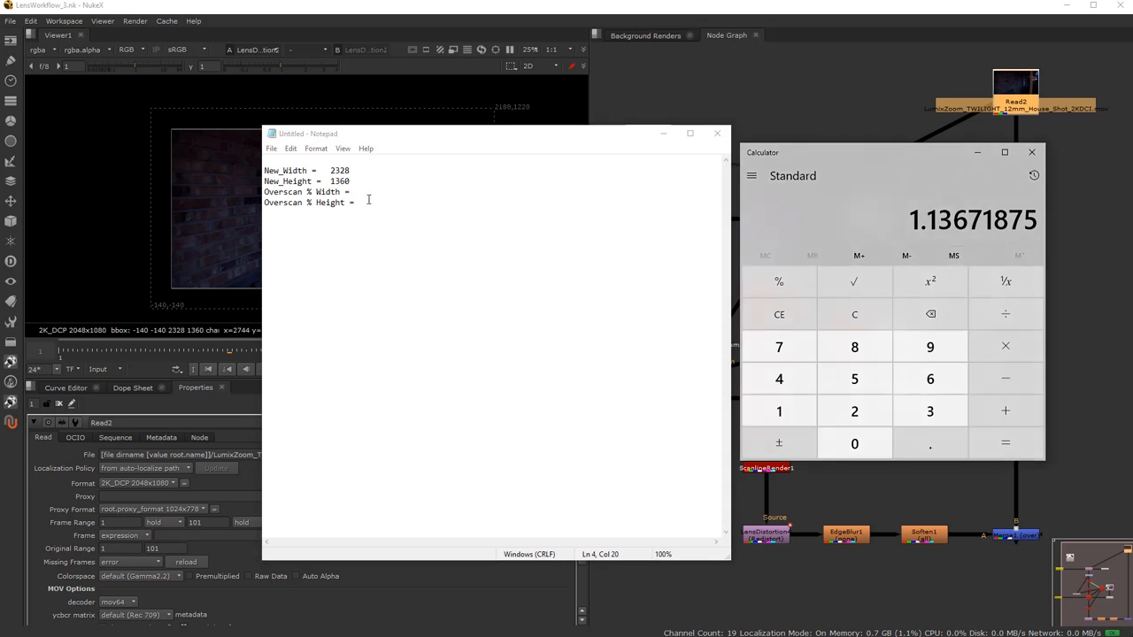
{"action": "type", "text": "1.136"}
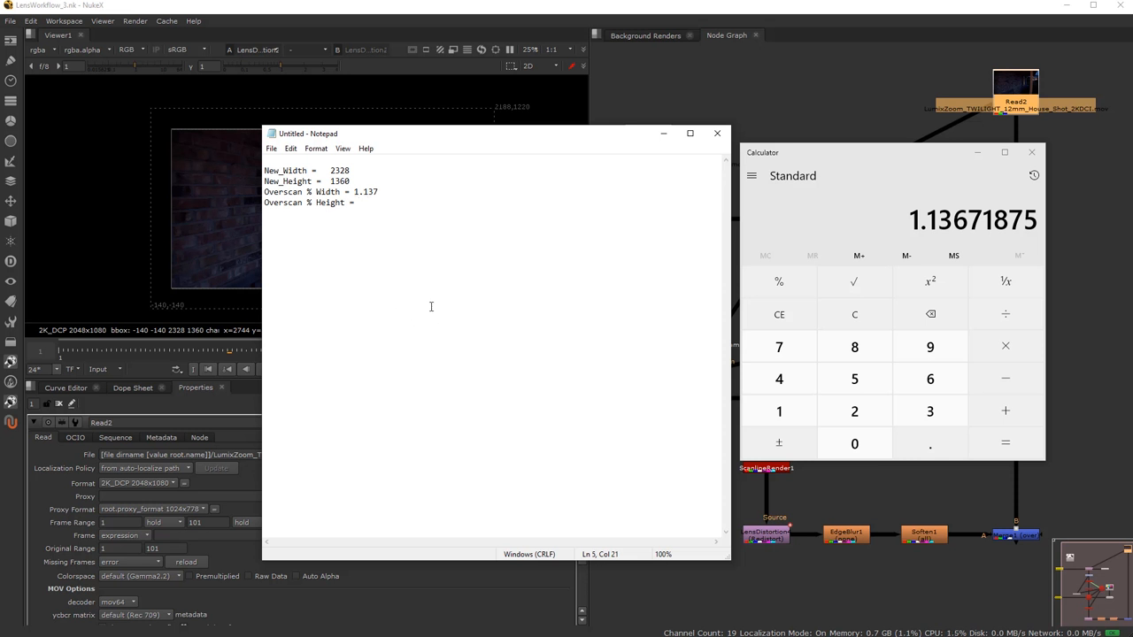
{"action": "mouse_move", "coordinate": [779, 346]}
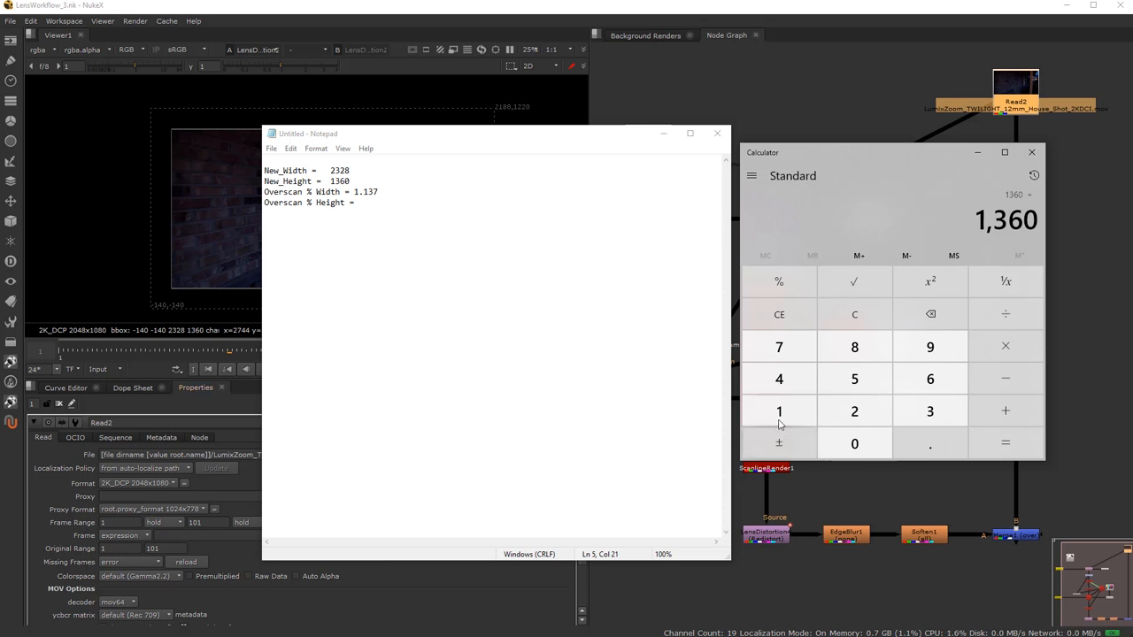
Divide 1360 by 1080 to get the 1.259 height overscan ratio.
{"action": "left_click", "coordinate": [1004, 443]}
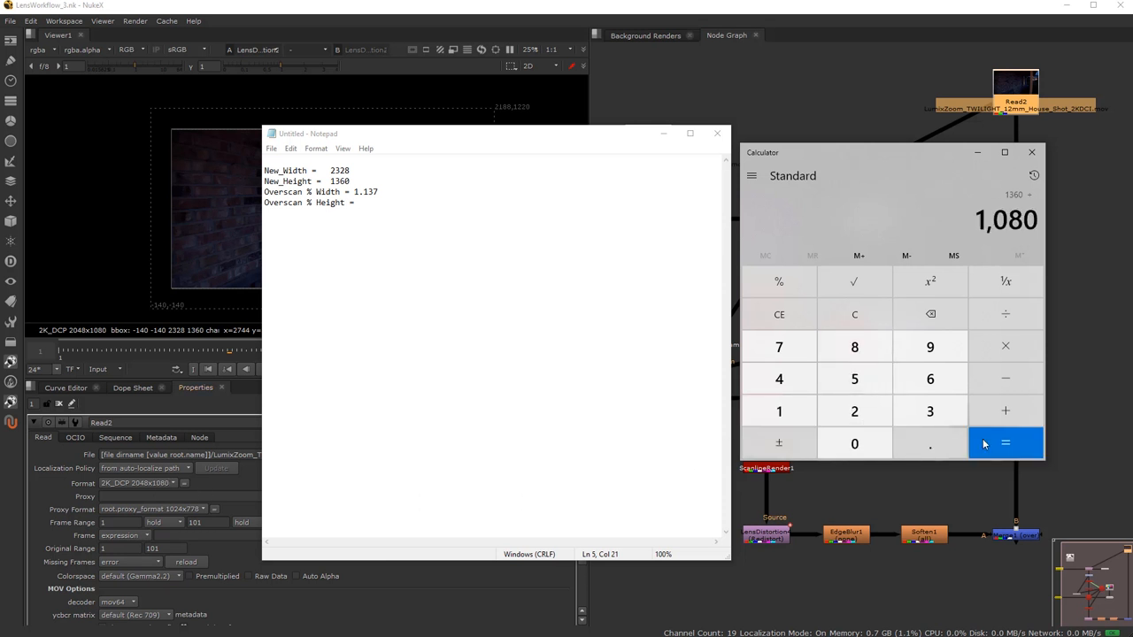
{"action": "left_click", "coordinate": [1004, 444]}
{"action": "type", "text": " 1.259"}
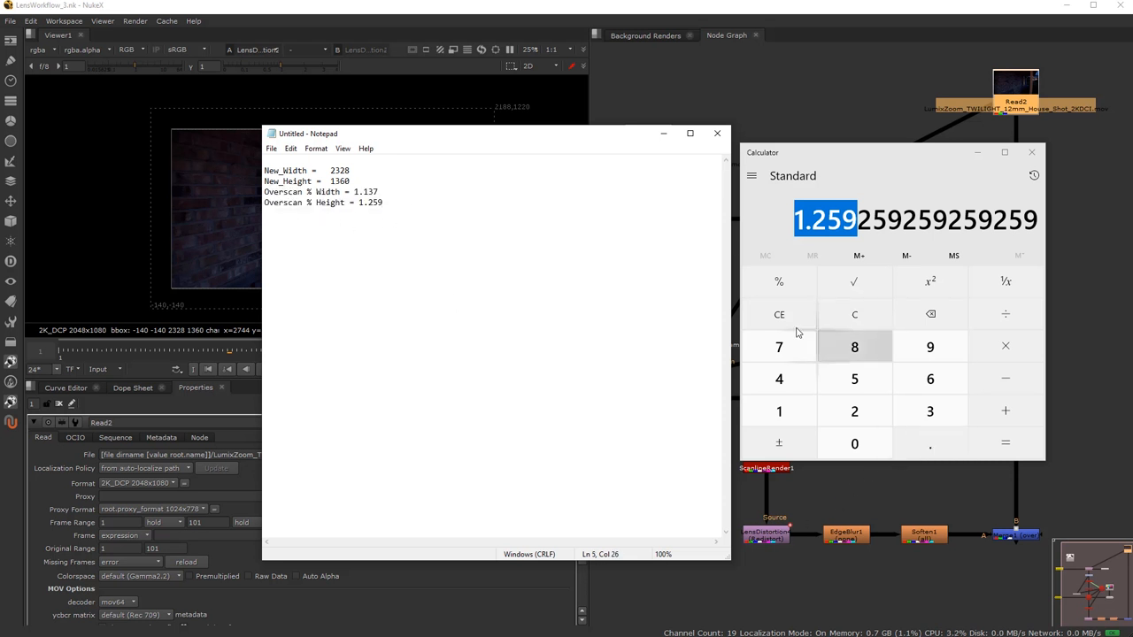
{"action": "left_click", "coordinate": [854, 314]}
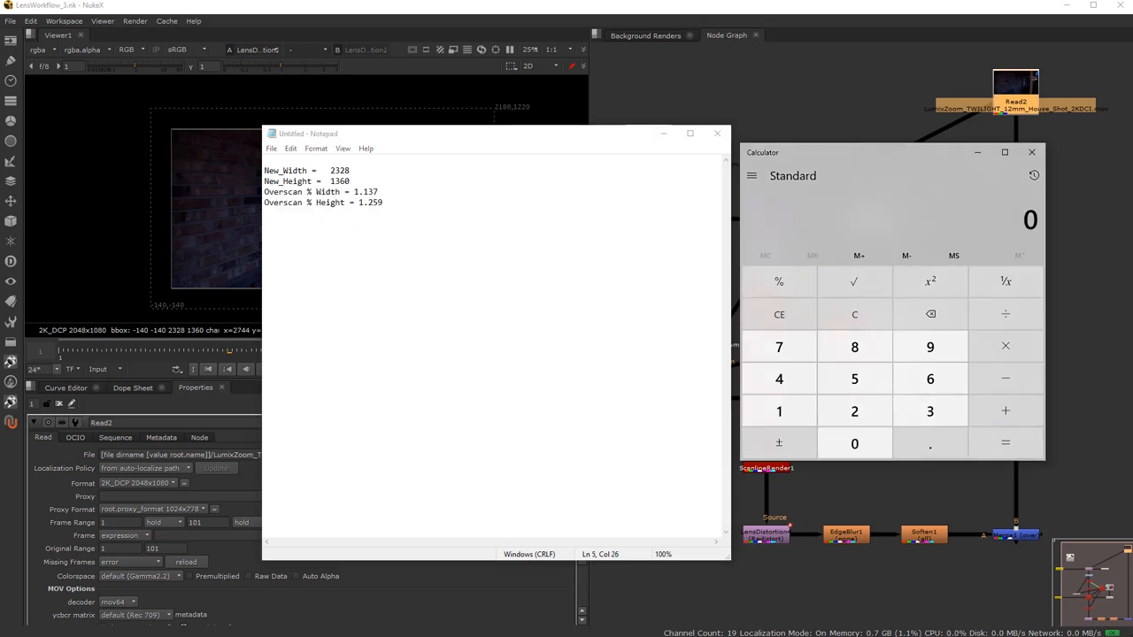
Add a 'New Aperture Width =' note and copy Camera1's 18.96 horizontal aperture.
{"action": "type", "text": "New Aperture Width ="}
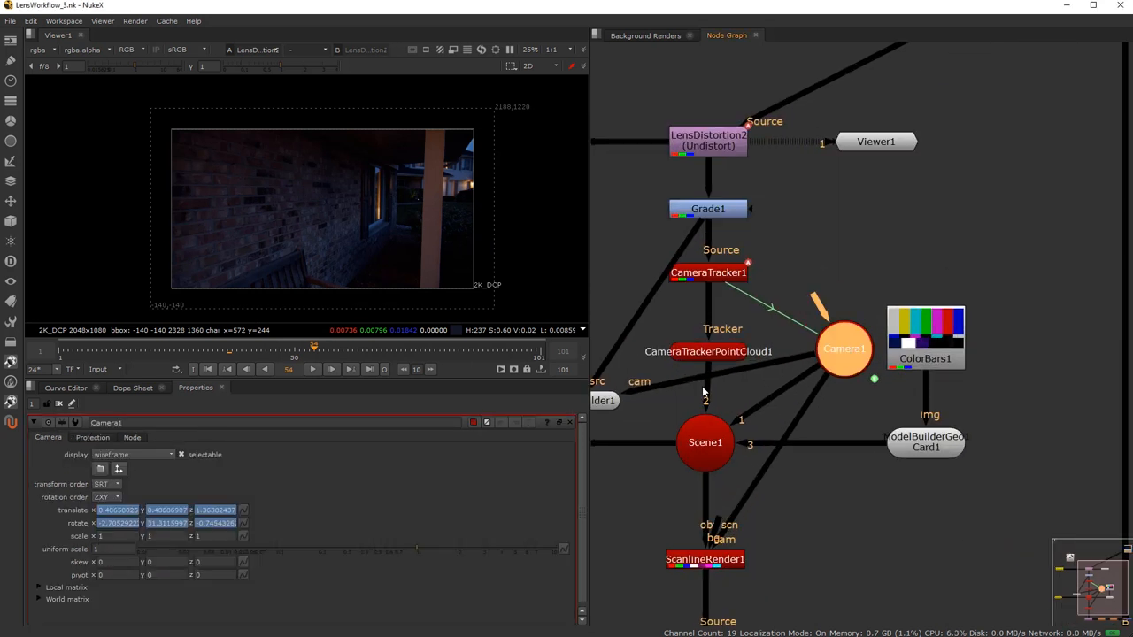
{"action": "left_click", "coordinate": [92, 437]}
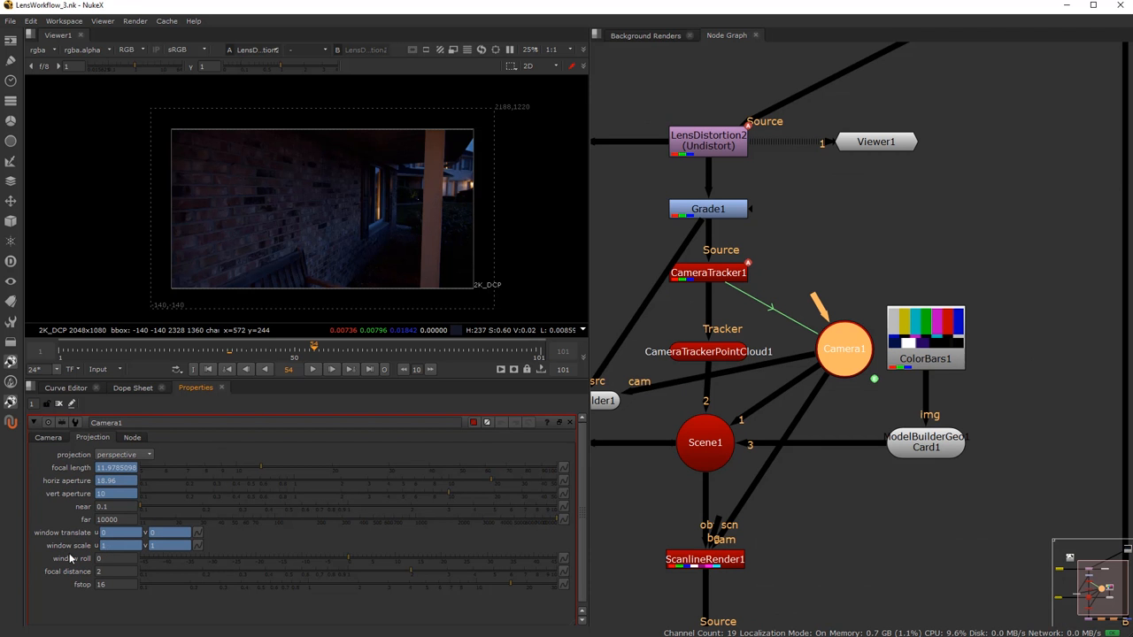
{"action": "mouse_move", "coordinate": [64, 476]}
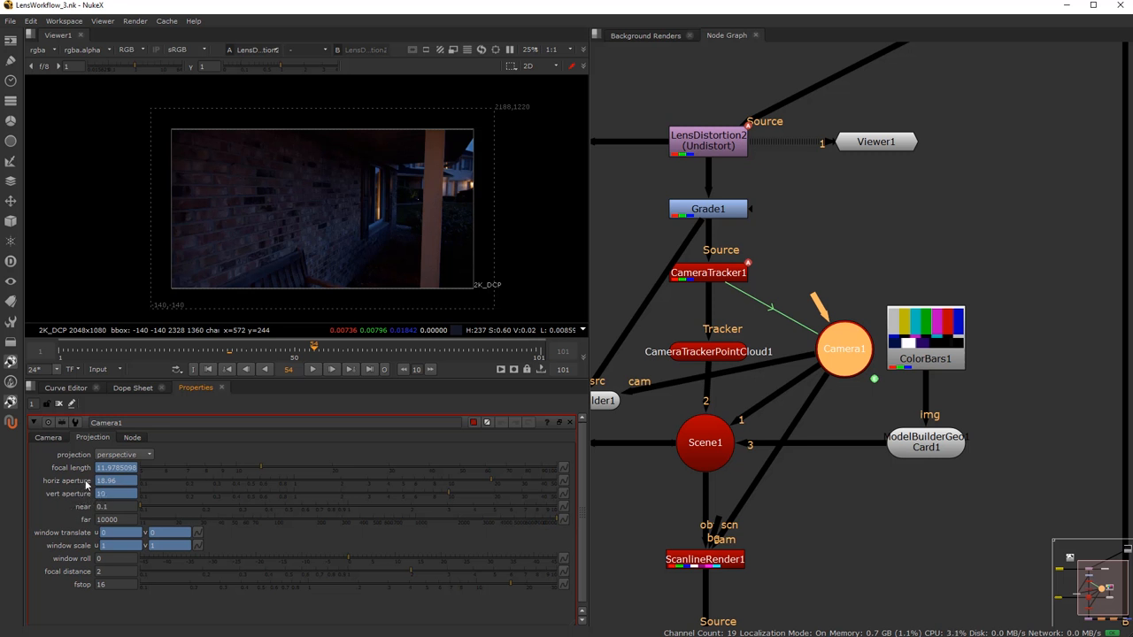
{"action": "mouse_move", "coordinate": [113, 504]}
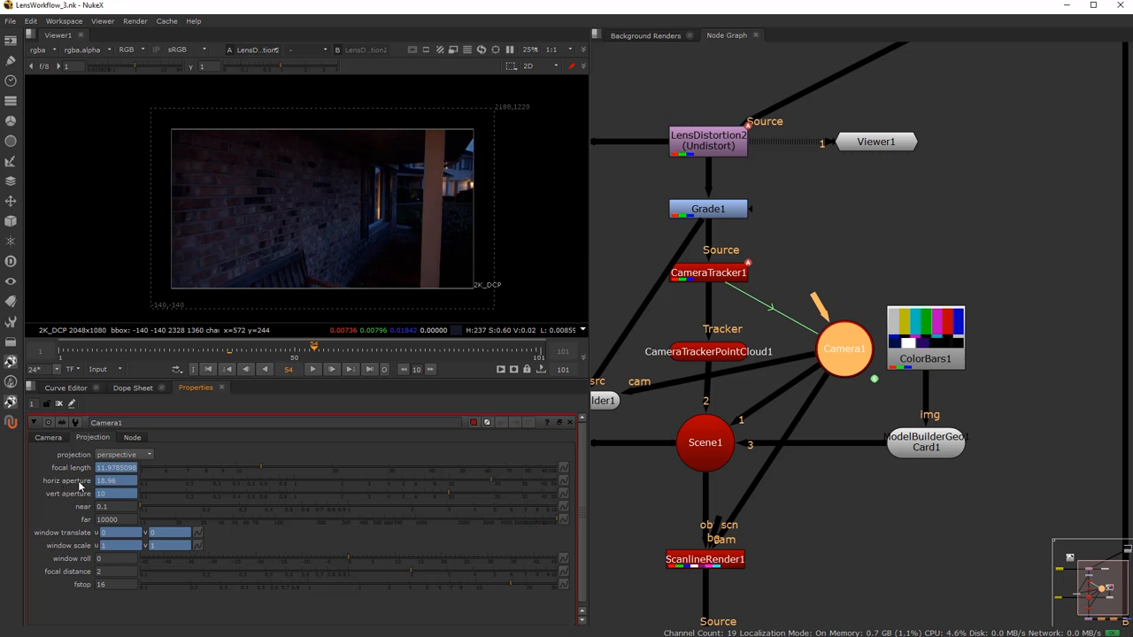
{"action": "left_click", "coordinate": [115, 467]}
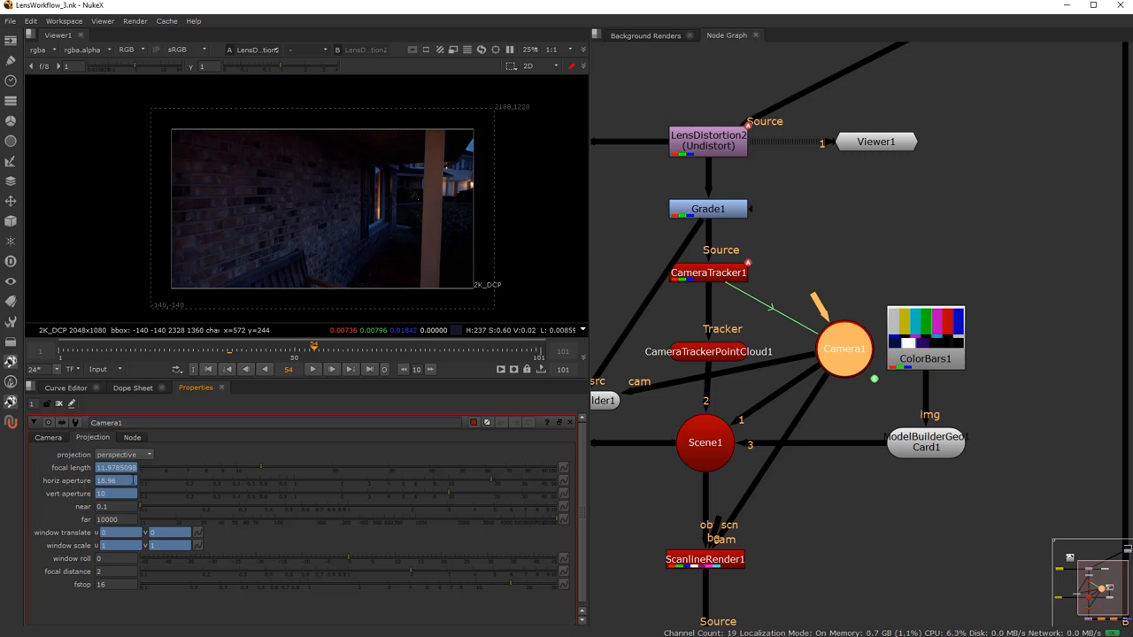
{"action": "left_click", "coordinate": [115, 492]}
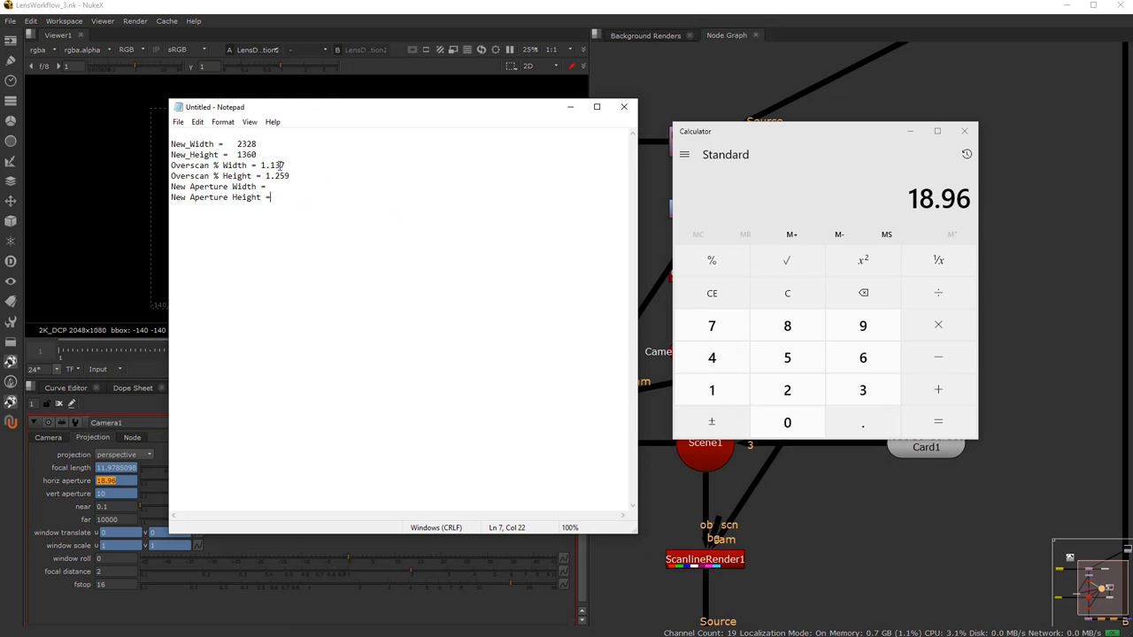
Multiply 18.96 by 1.137 and note New Aperture Width = 21.557.
{"action": "left_click", "coordinate": [937, 390]}
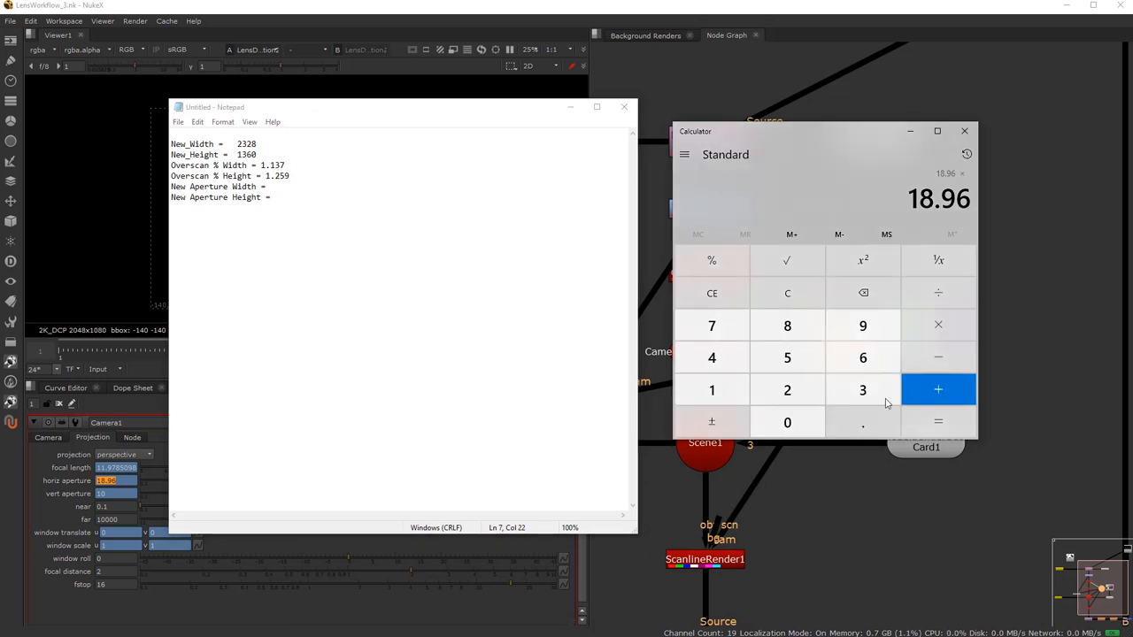
{"action": "left_click", "coordinate": [712, 391]}
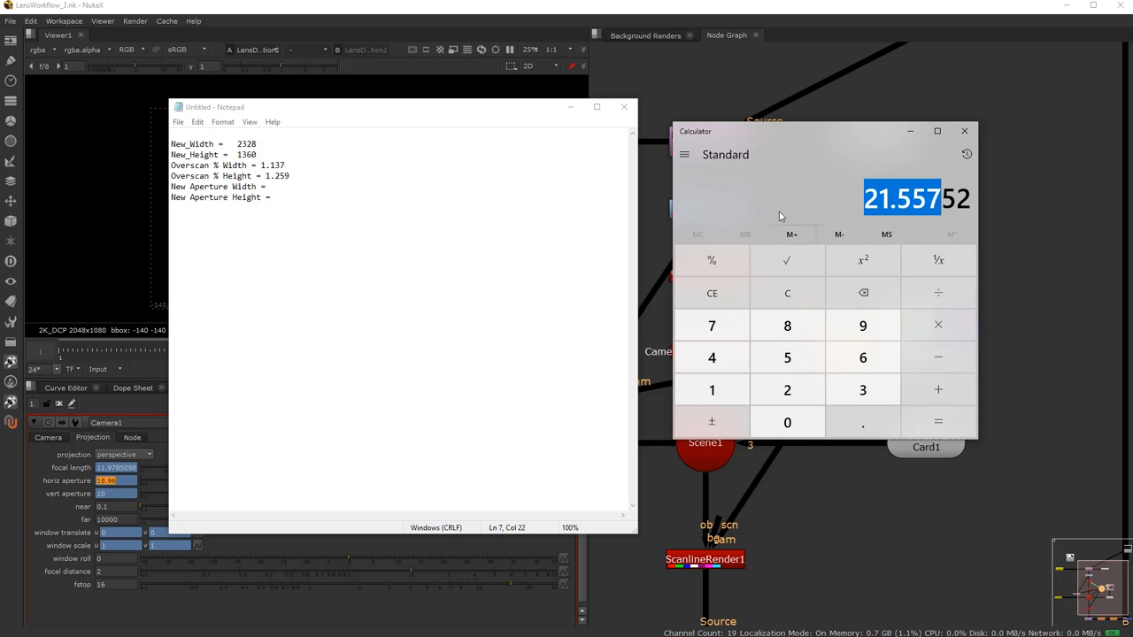
{"action": "left_click", "coordinate": [270, 186]}
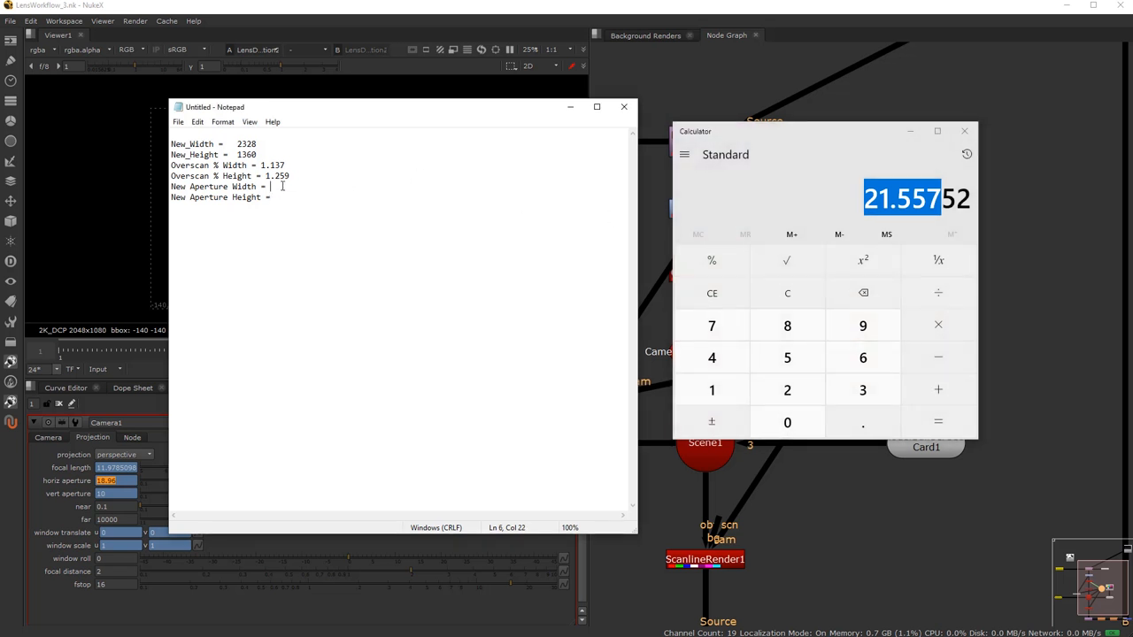
{"action": "type", "text": "21.557"}
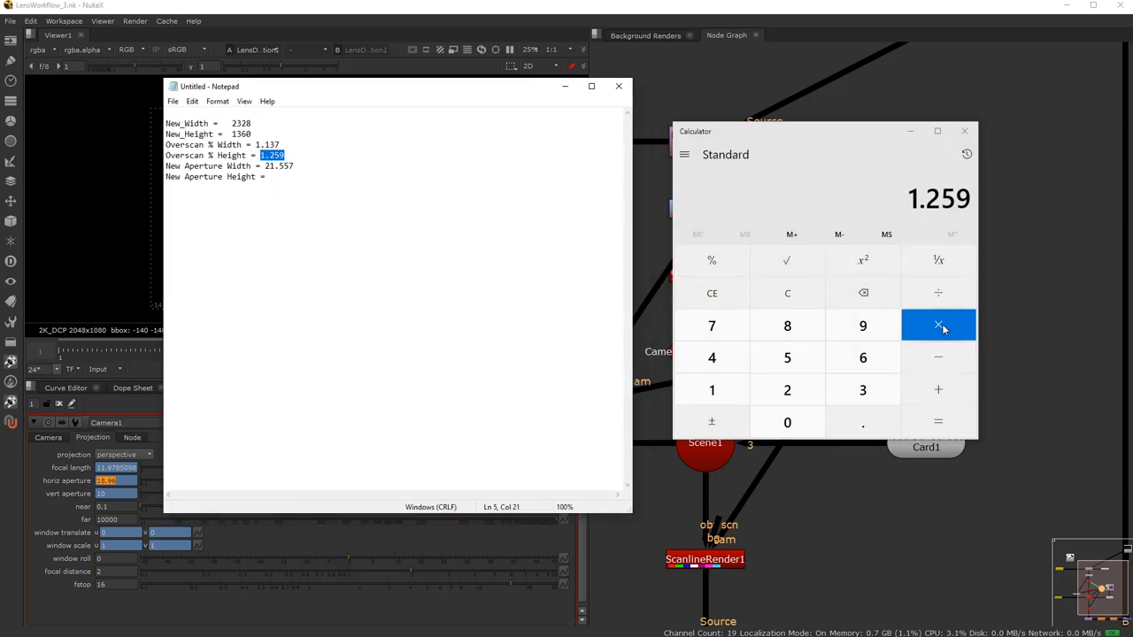
Multiply 10 by 1.259 and record the 12.59 aperture height in the notes.
{"action": "left_click", "coordinate": [938, 325]}
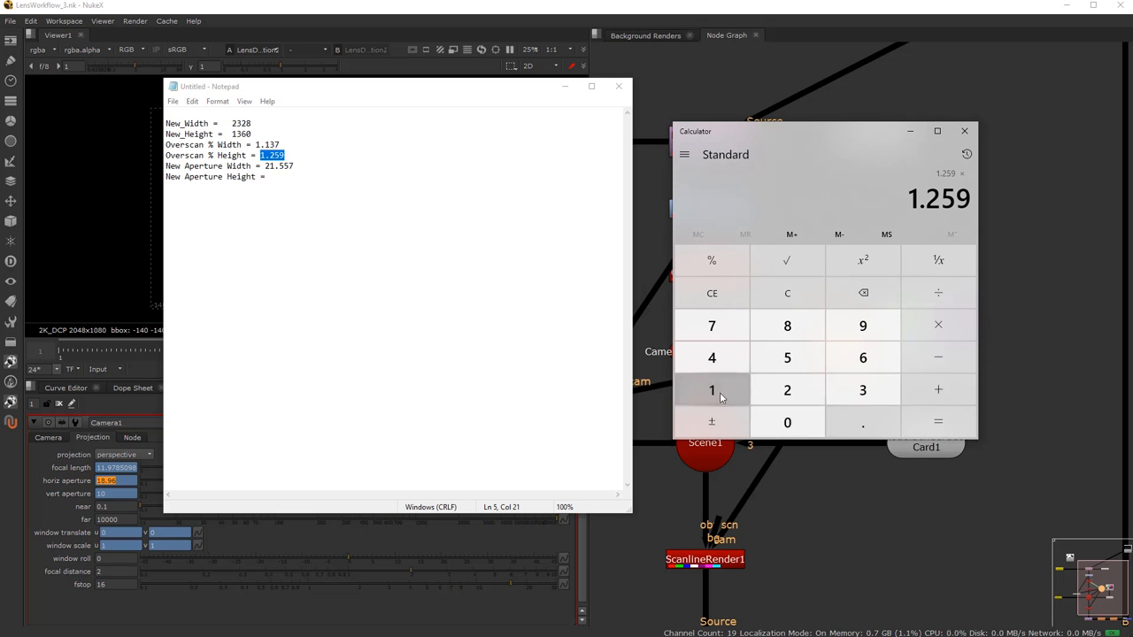
{"action": "left_click", "coordinate": [938, 422]}
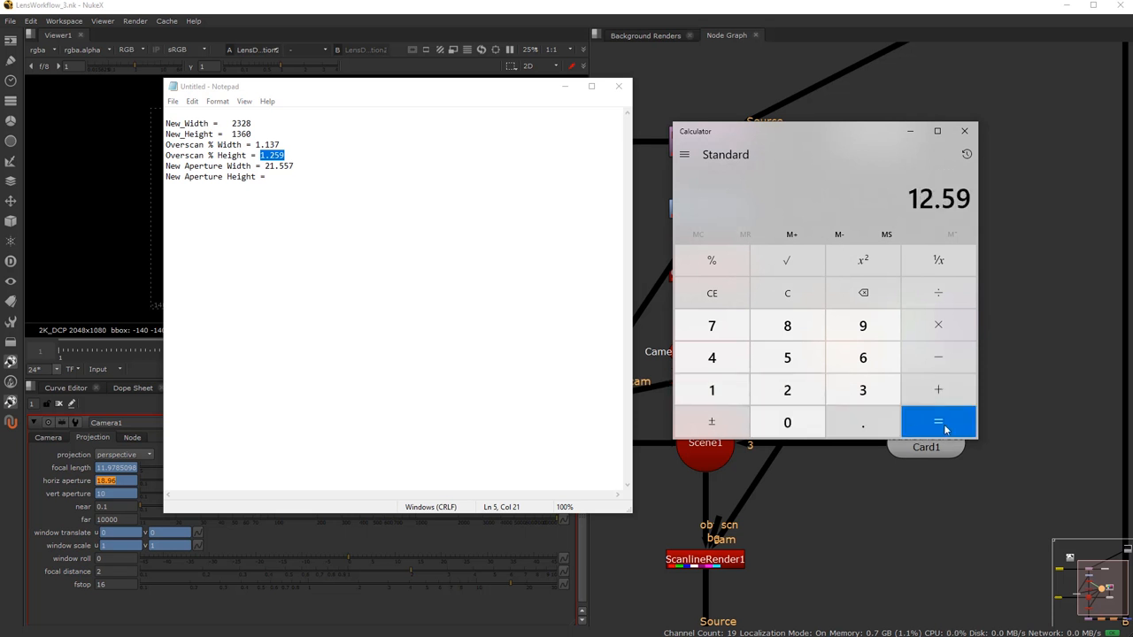
{"action": "left_click", "coordinate": [937, 422]}
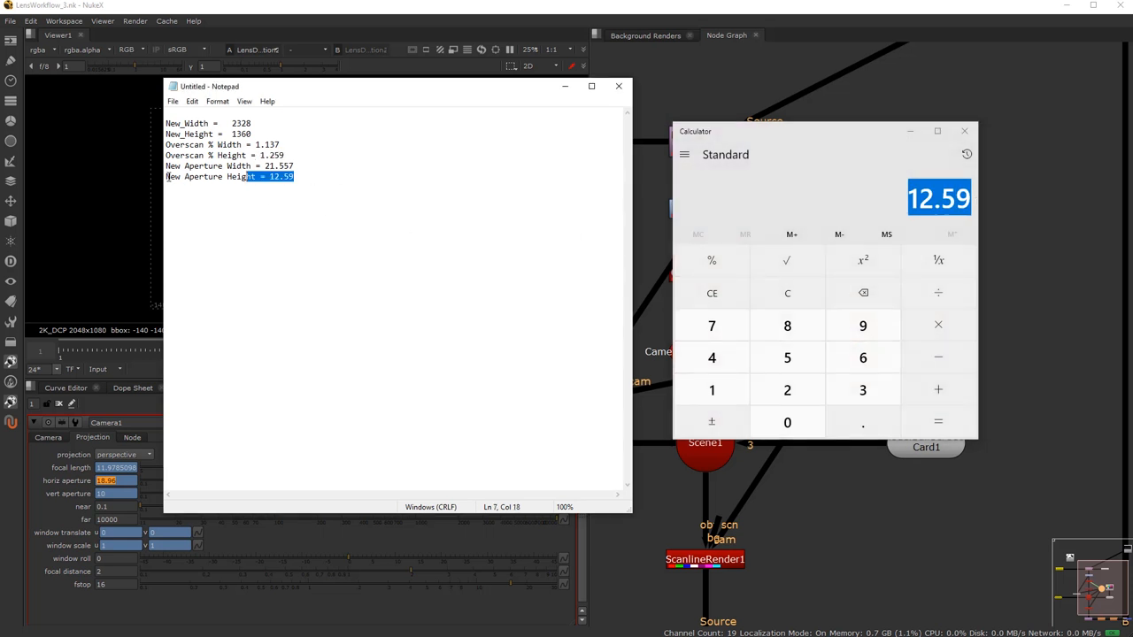
{"action": "double_click", "coordinate": [239, 134]}
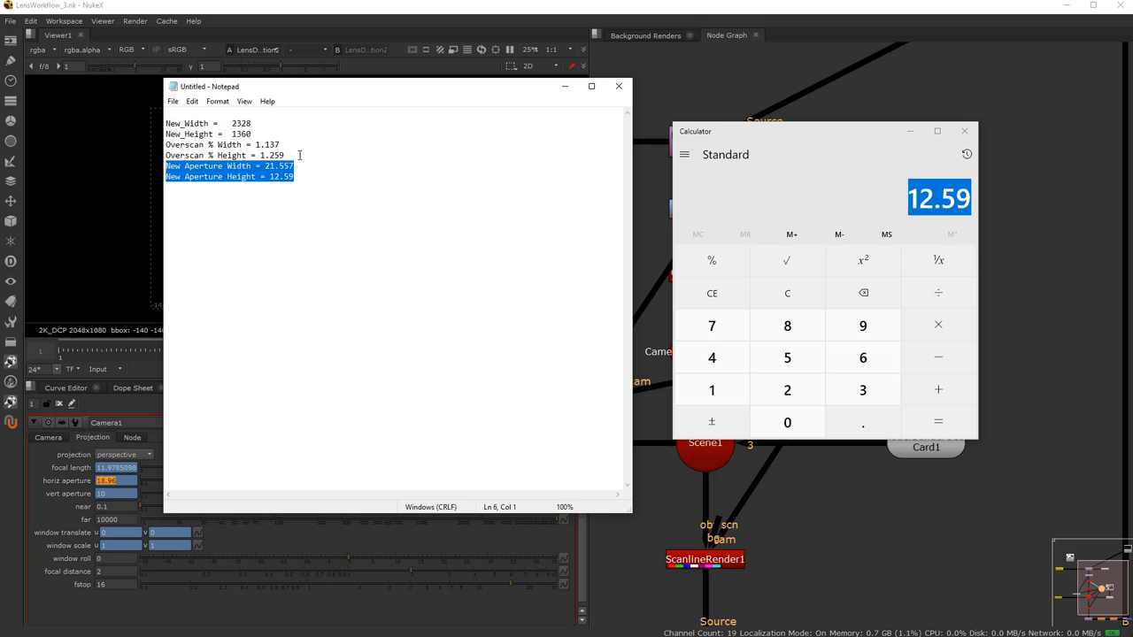
{"action": "left_click", "coordinate": [320, 206]}
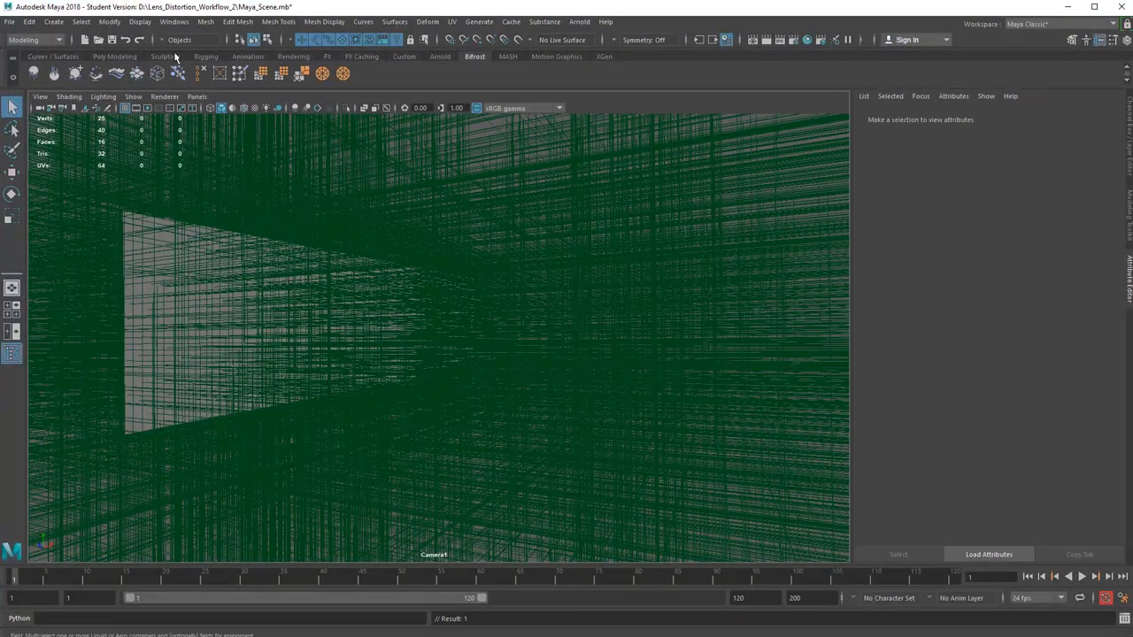
Select all tracked locators in the Outliner to shrink them and reveal the wall mesh.
{"action": "left_click", "coordinate": [175, 21]}
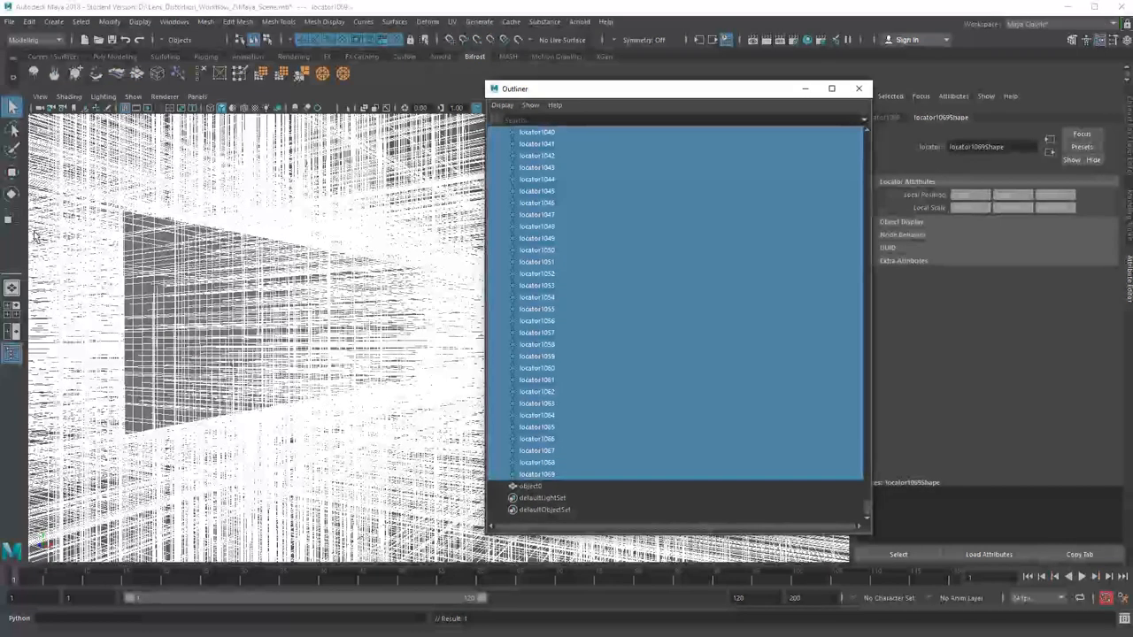
{"action": "left_click", "coordinate": [858, 89]}
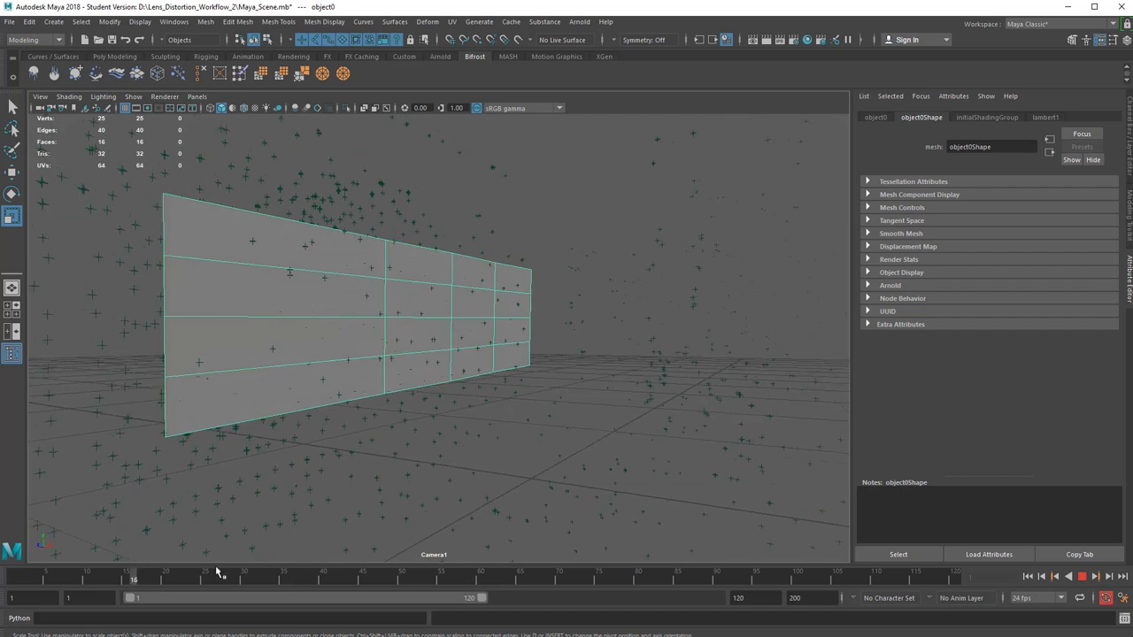
Turn on the viewport Resolution Gate, showing the 960 x 540 frame.
{"action": "left_click", "coordinate": [40, 97]}
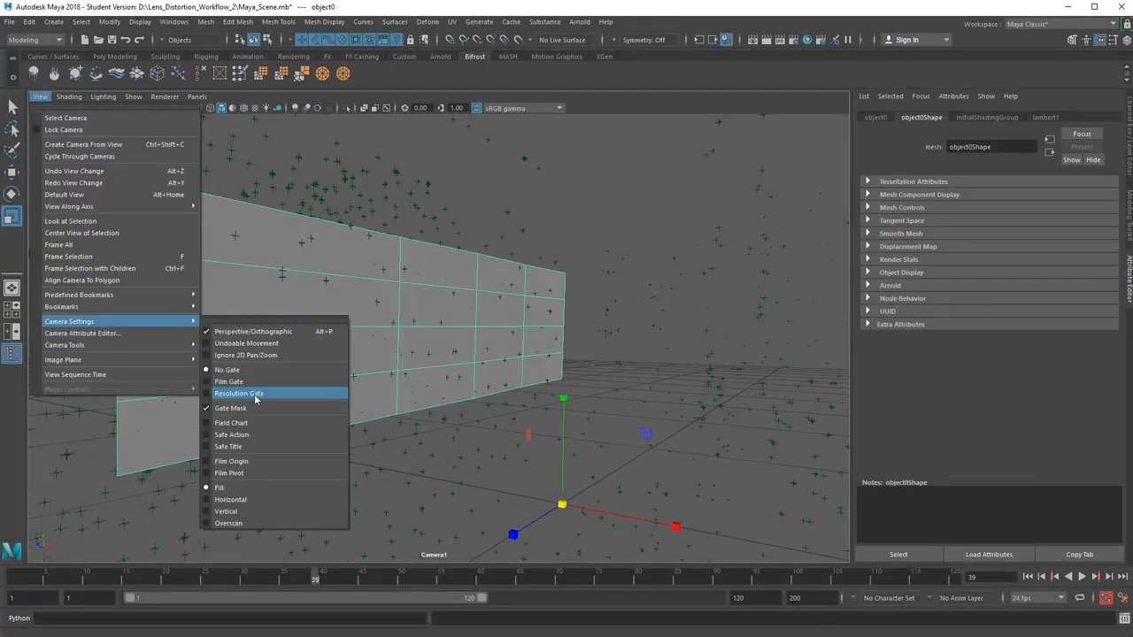
{"action": "left_click", "coordinate": [238, 393]}
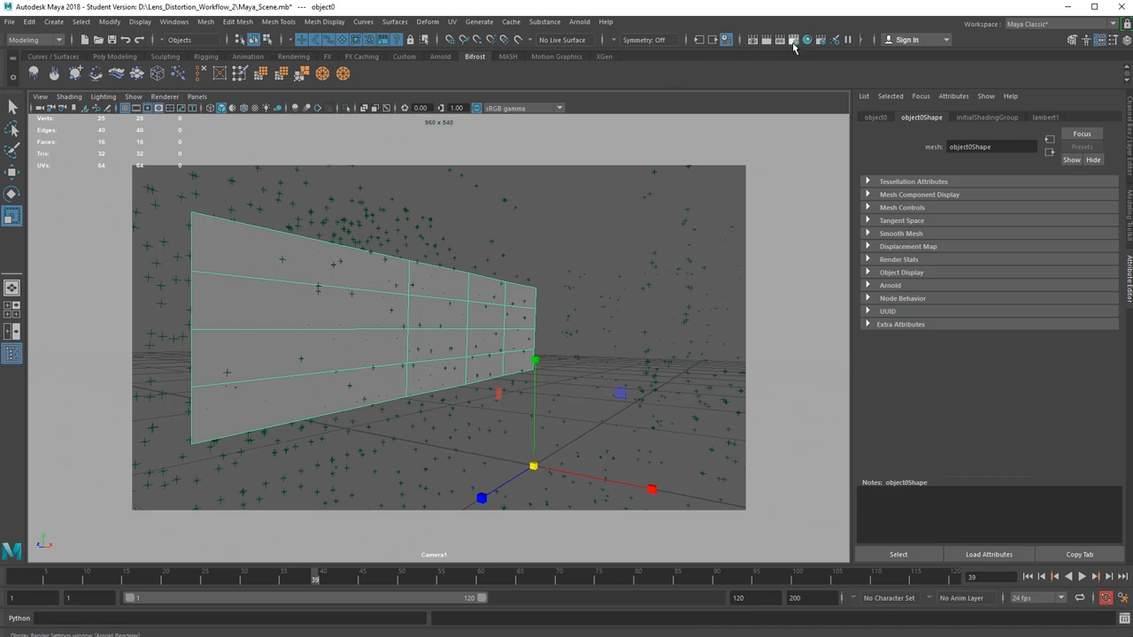
{"action": "left_click", "coordinate": [806, 39]}
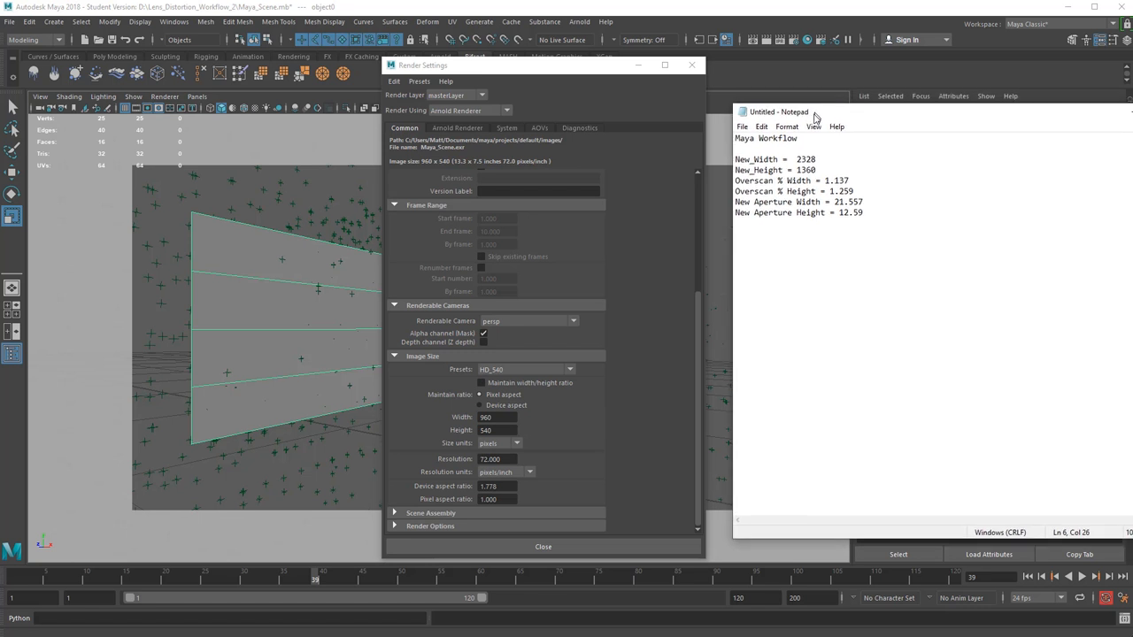
Set the render image size to 2328 x 1360 and close Render Settings.
{"action": "left_click_drag", "start_coordinate": [779, 111], "coordinate": [779, 127]}
{"action": "type", "text": "2328"}
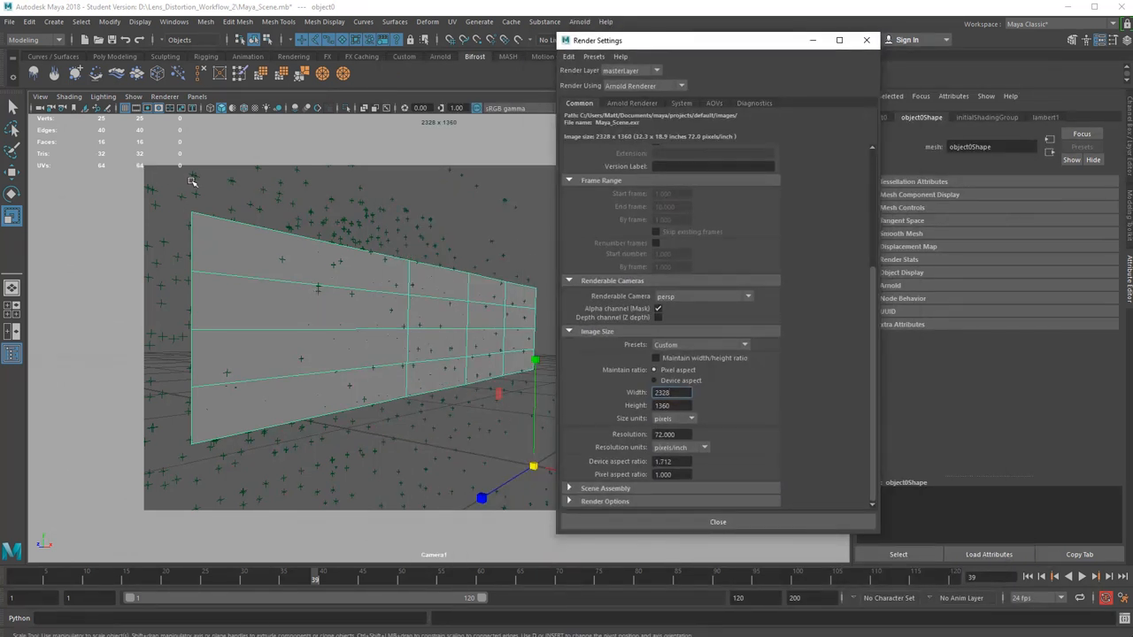
{"action": "mouse_move", "coordinate": [107, 149]}
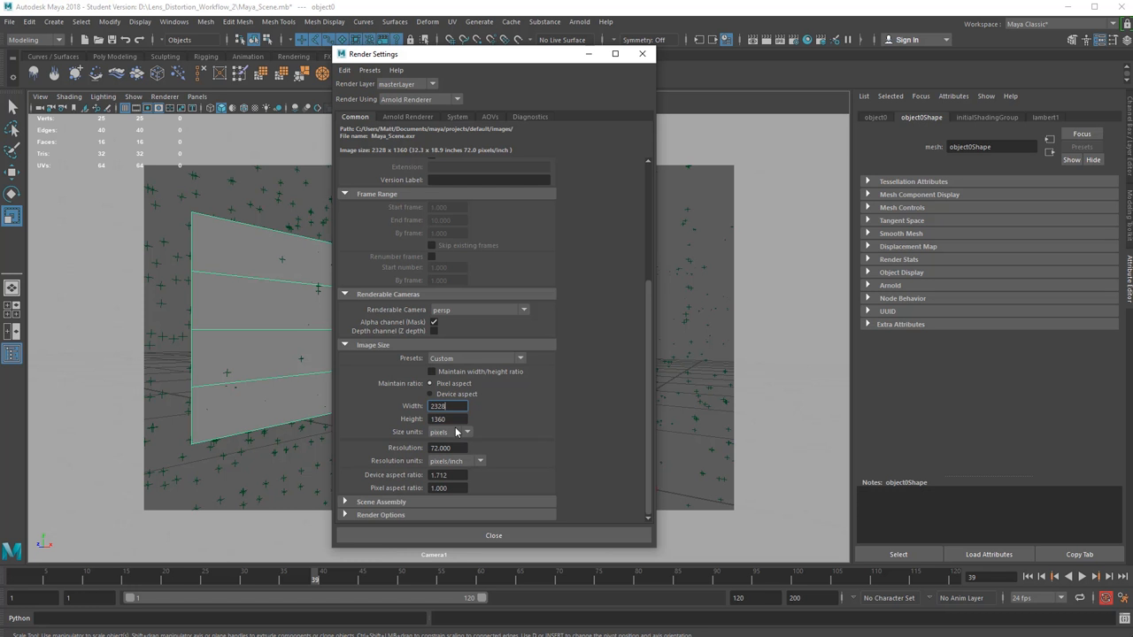
{"action": "mouse_move", "coordinate": [597, 366]}
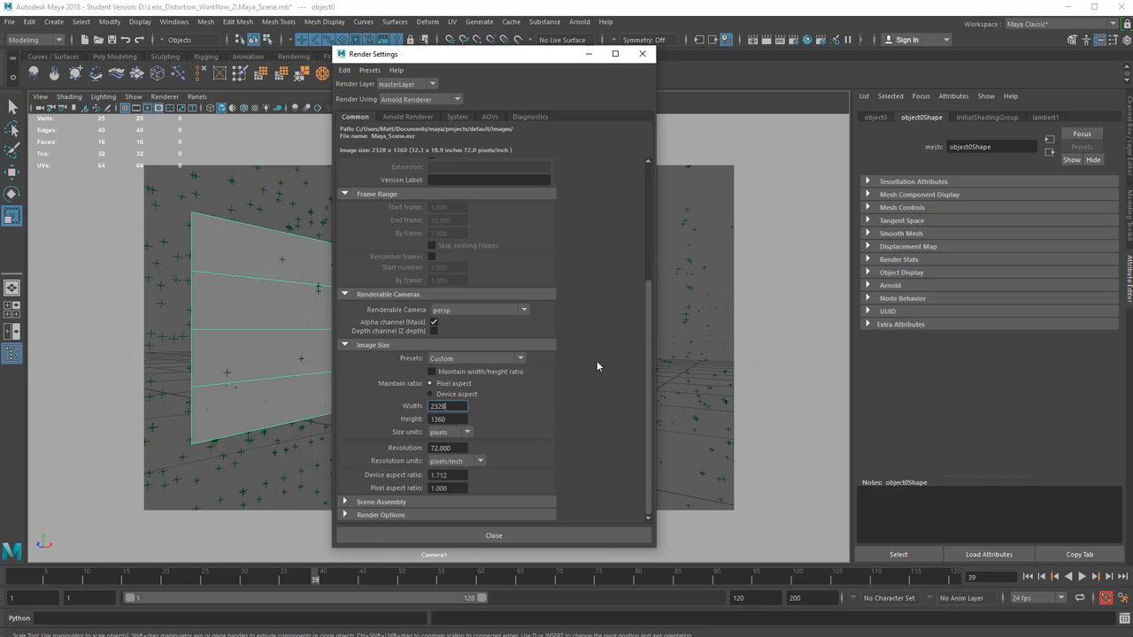
{"action": "mouse_move", "coordinate": [651, 298]}
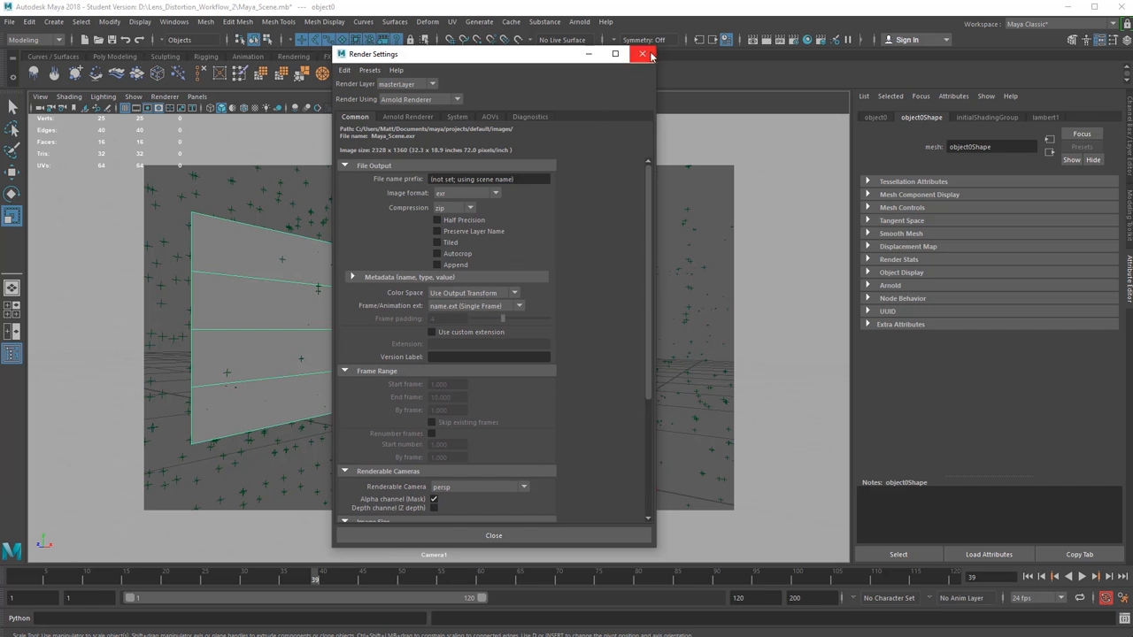
{"action": "left_click", "coordinate": [643, 54]}
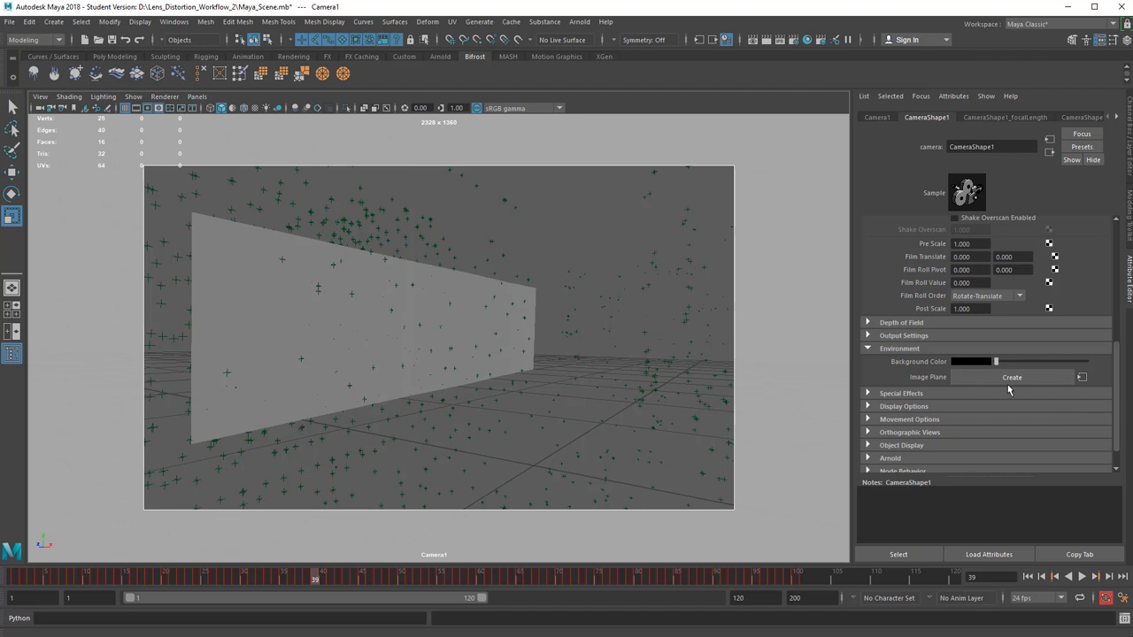
Load Scene.001.jpeg from Plate_Shot_JPEGS as Camera1's image plane sequence and scrub frames.
{"action": "left_click", "coordinate": [1012, 377]}
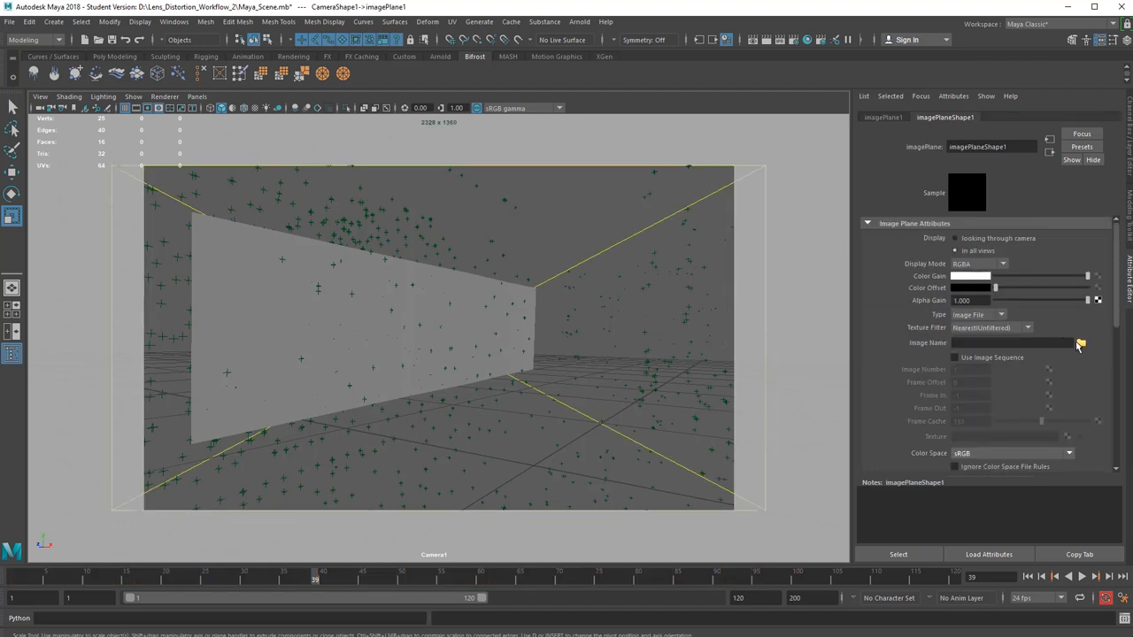
{"action": "left_click", "coordinate": [1080, 343]}
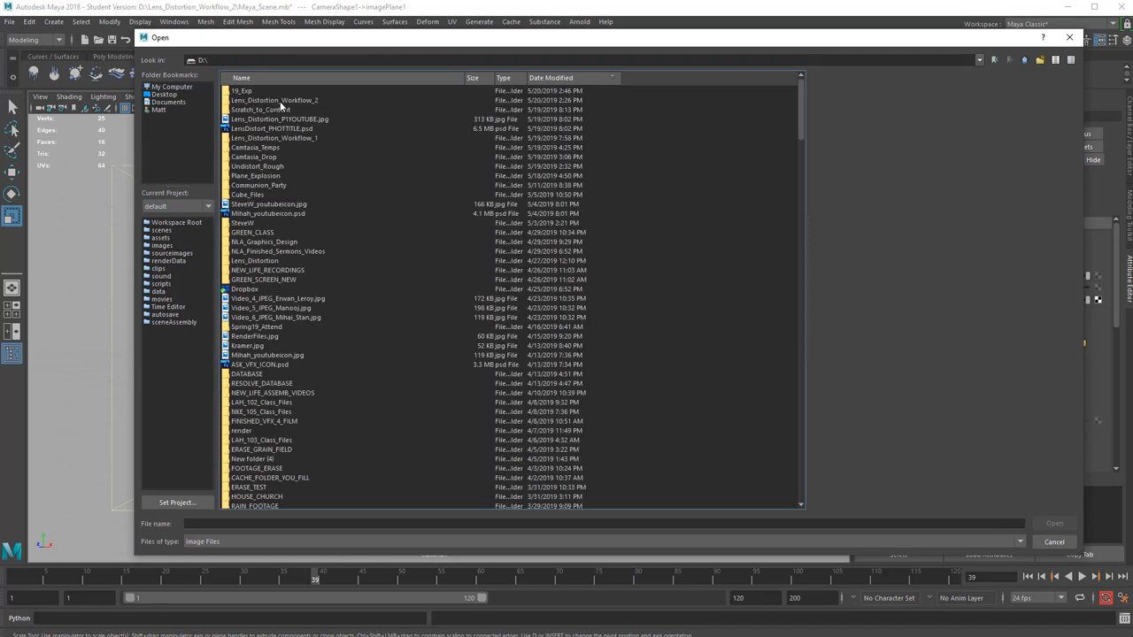
{"action": "double_click", "coordinate": [274, 100]}
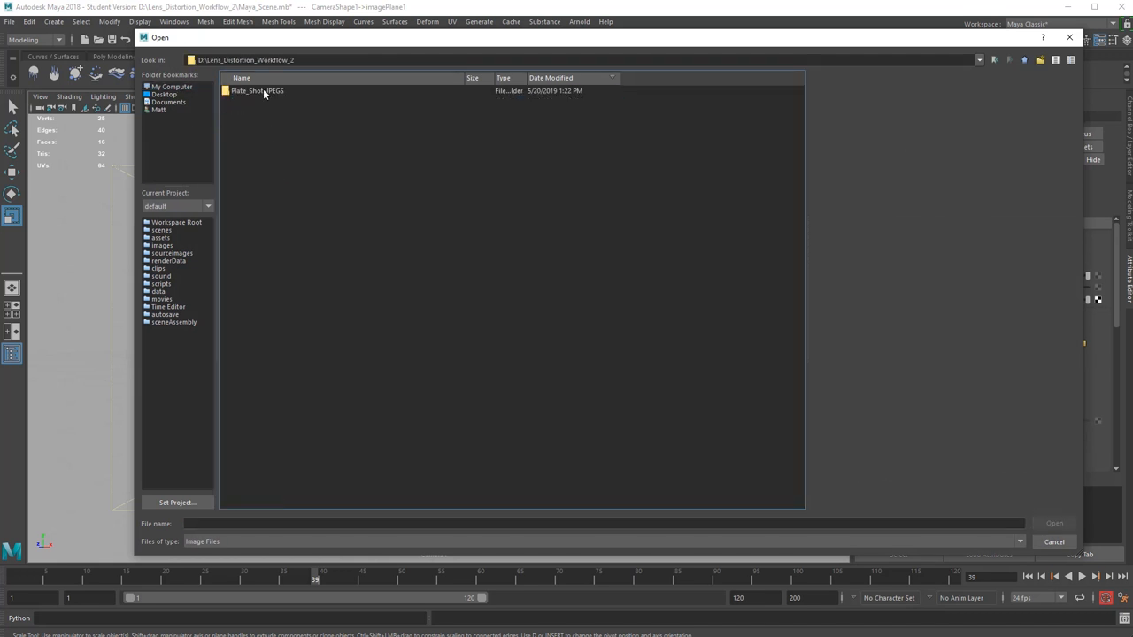
{"action": "double_click", "coordinate": [257, 90]}
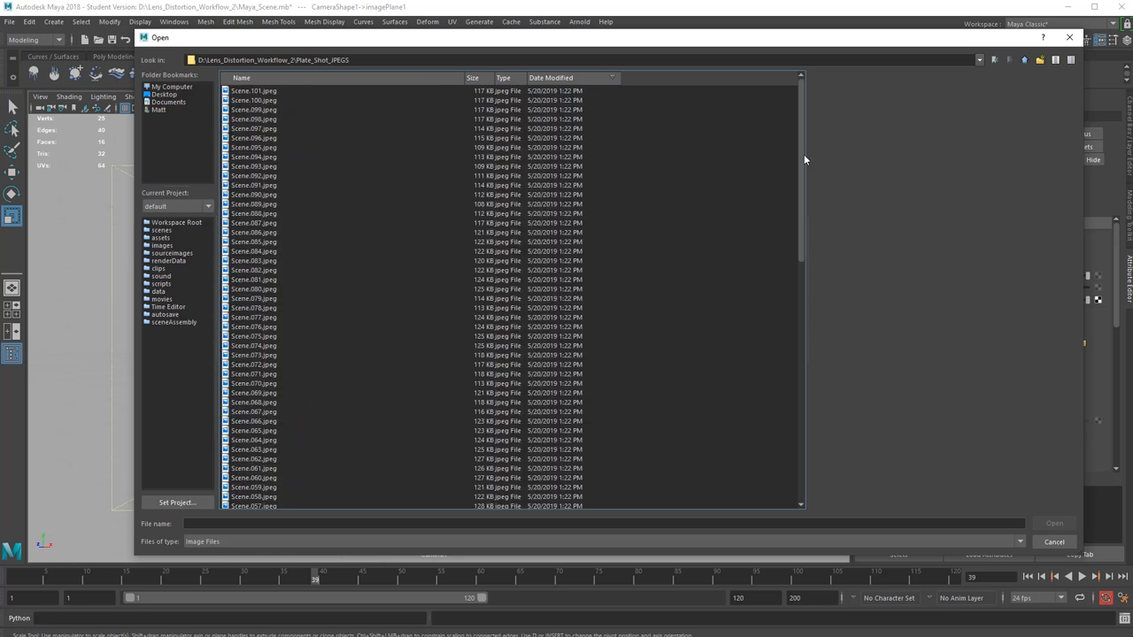
{"action": "scroll", "scroll_direction": "down", "scroll_amount": 3}
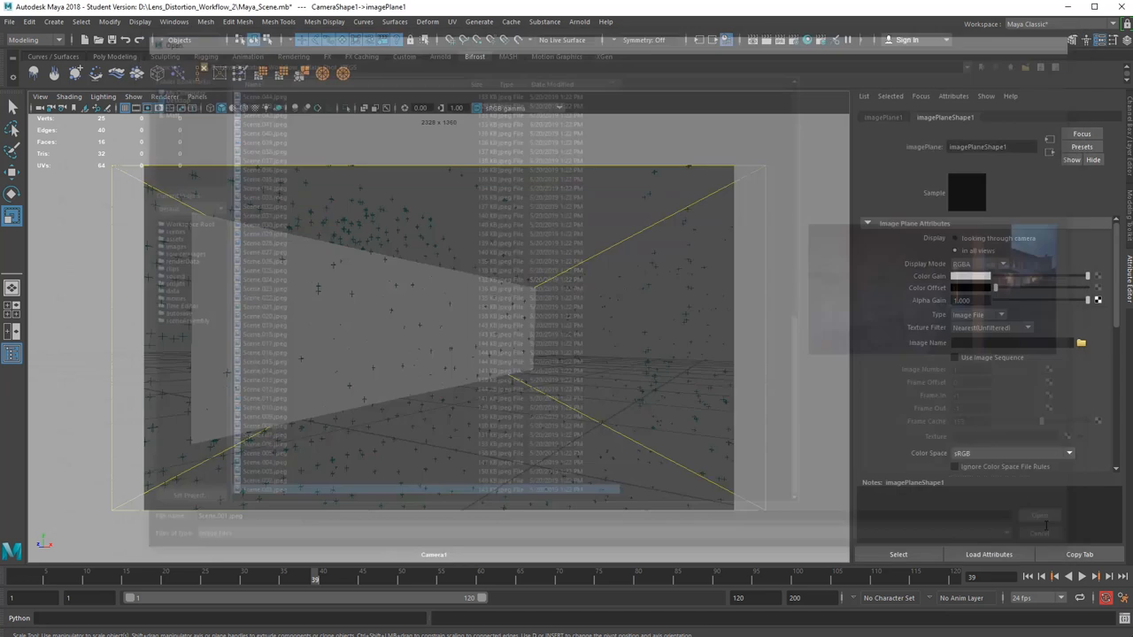
{"action": "left_click", "coordinate": [1038, 515]}
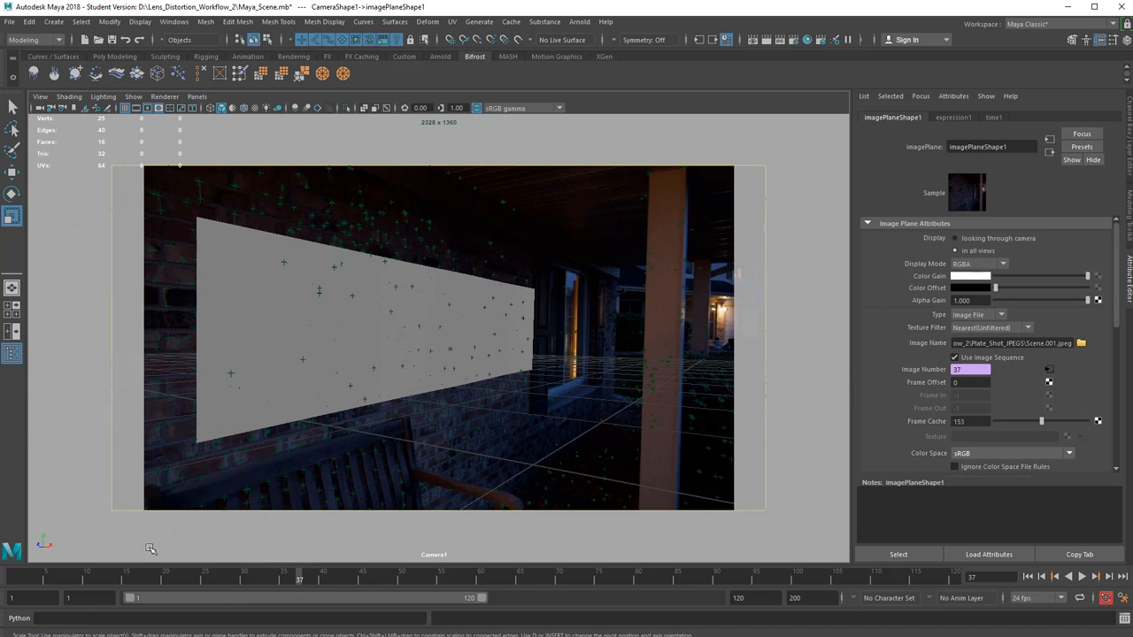
{"action": "left_click", "coordinate": [40, 97]}
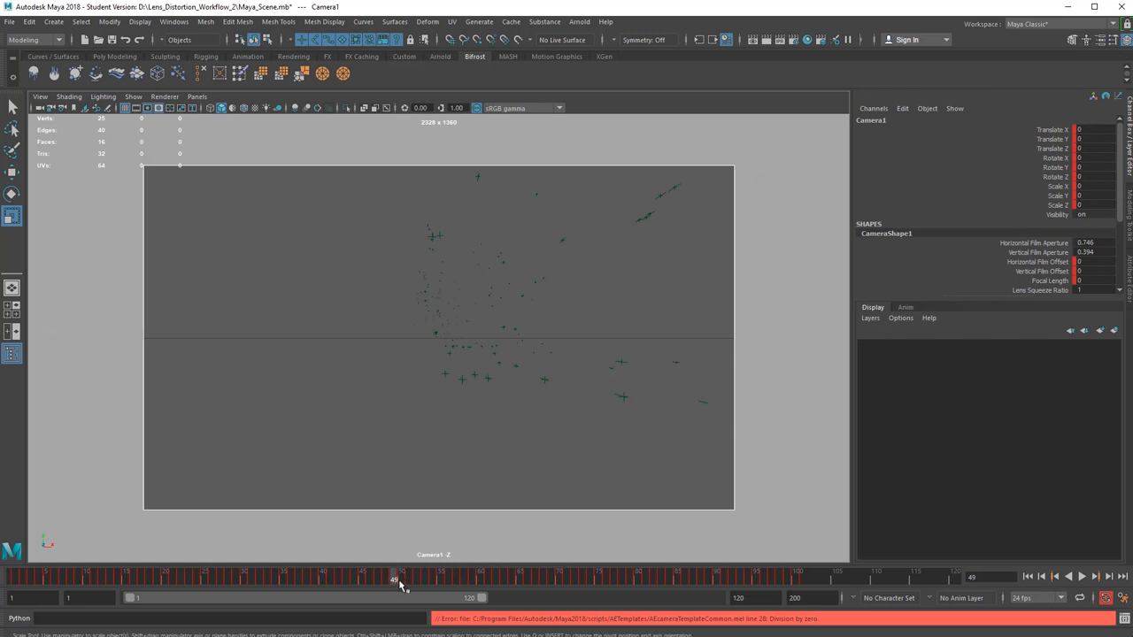
{"action": "left_click_drag", "start_coordinate": [394, 580], "coordinate": [387, 579]}
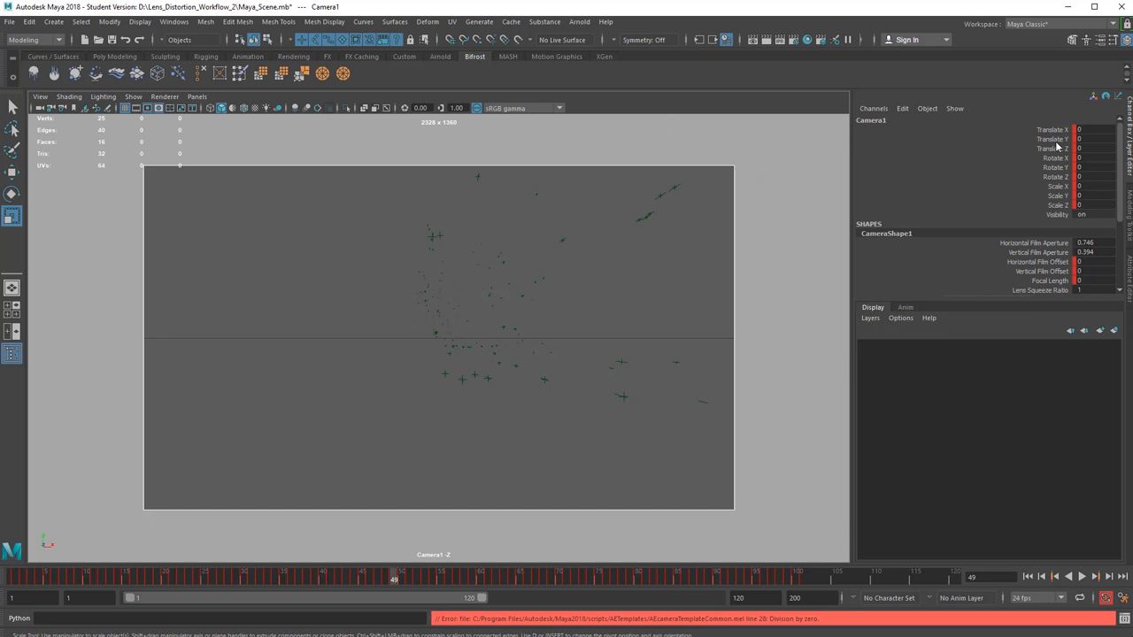
{"action": "mouse_move", "coordinate": [1069, 129]}
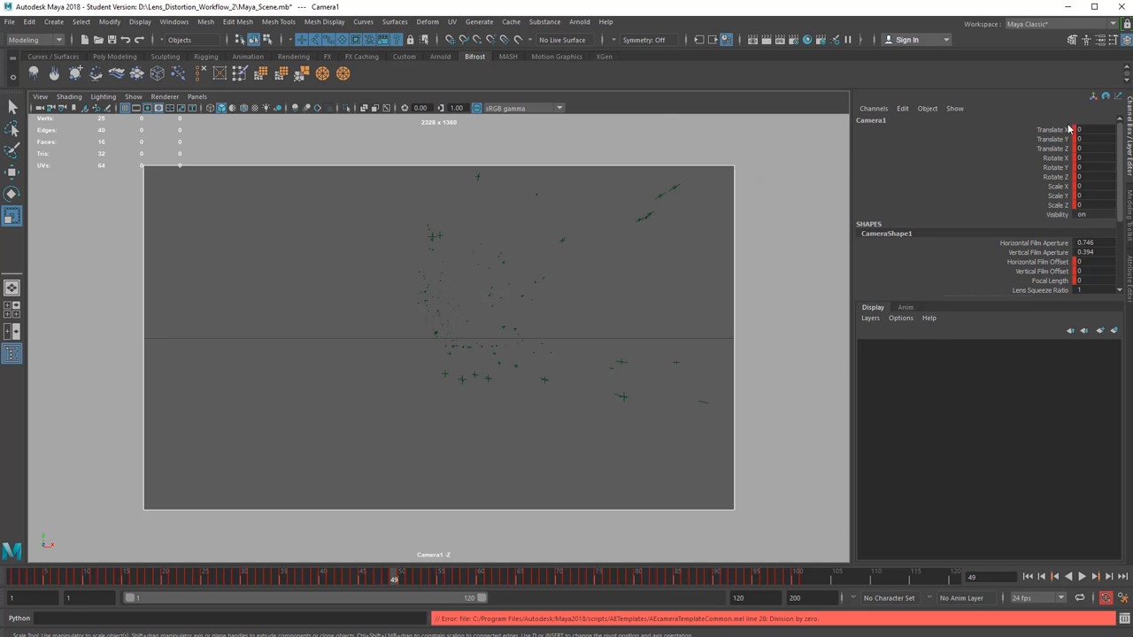
{"action": "mouse_move", "coordinate": [1064, 183]}
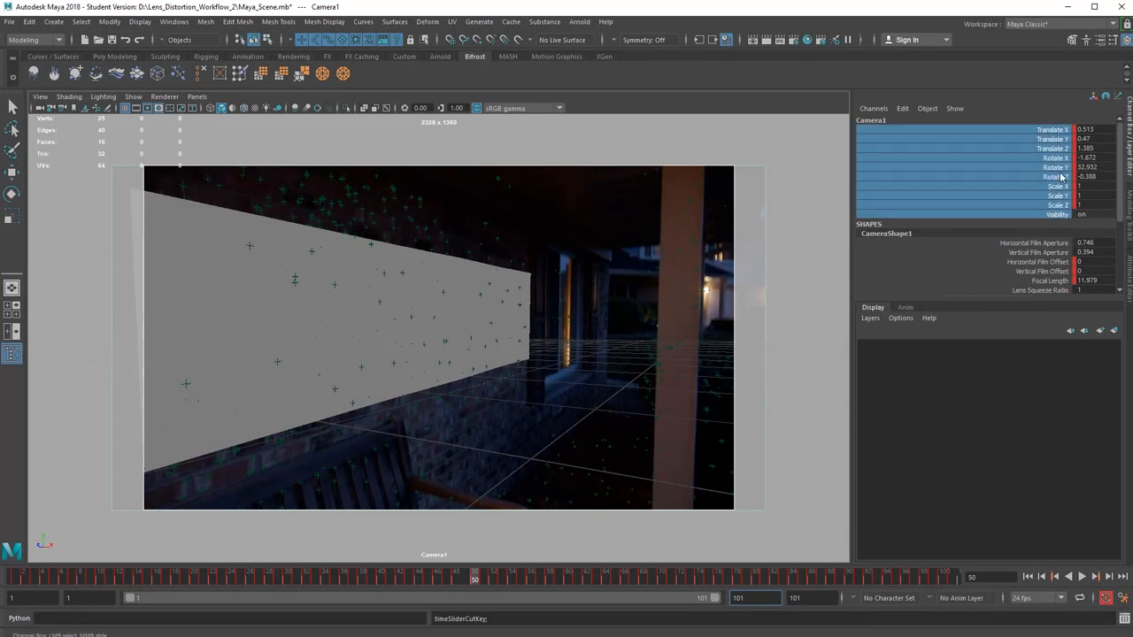
Open the context menu for Camera1's selected channels in the Channel Box.
{"action": "right_click", "coordinate": [1053, 166]}
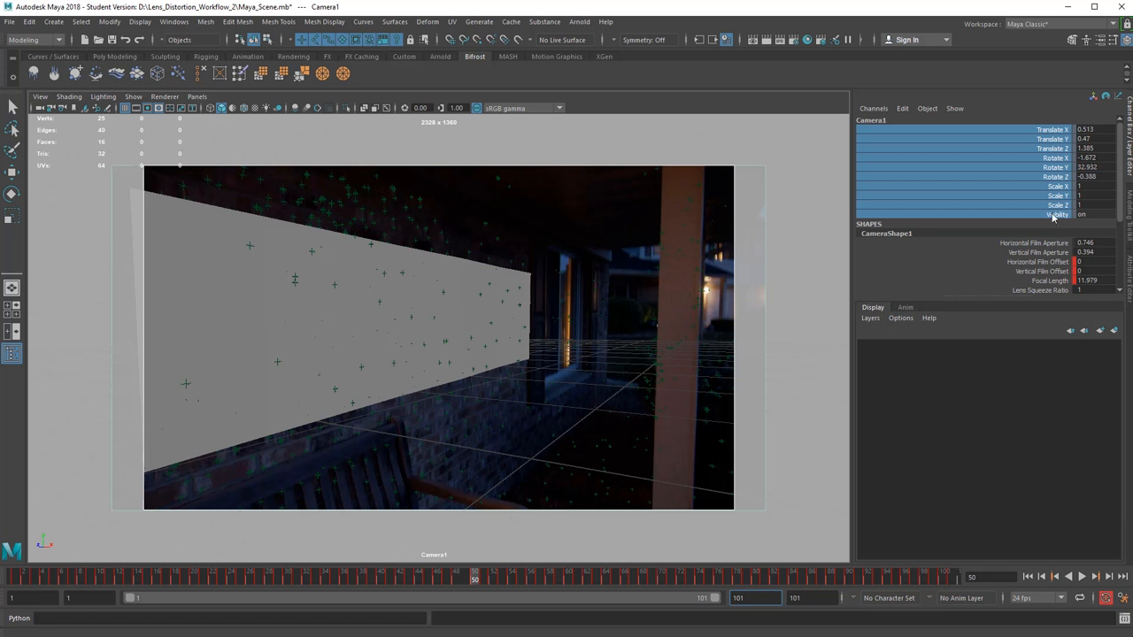
{"action": "mouse_move", "coordinate": [1055, 204]}
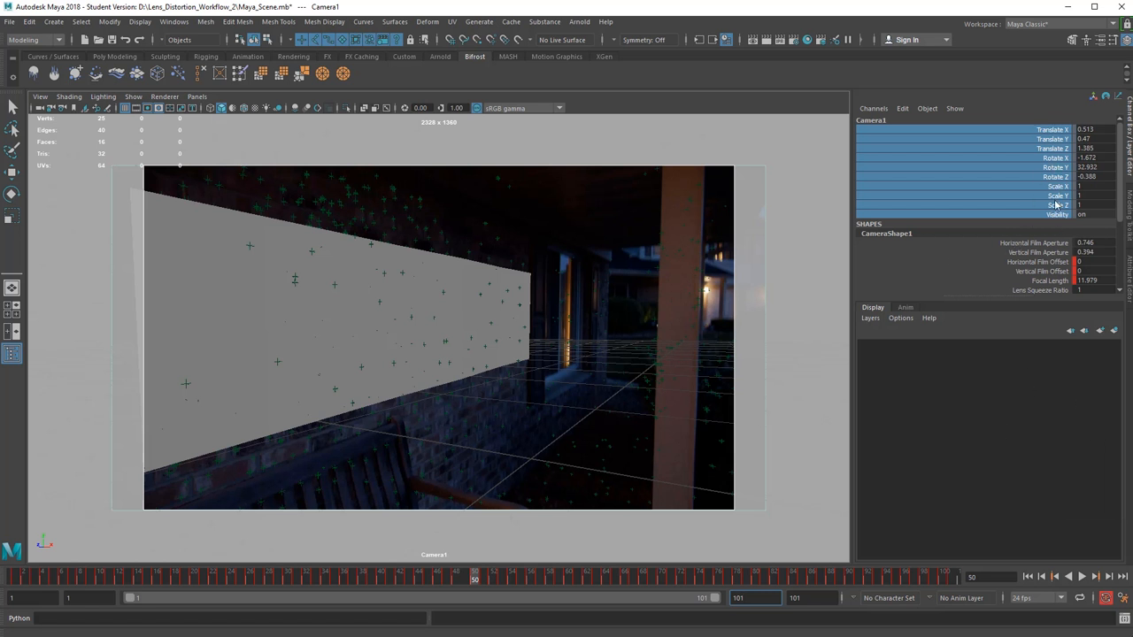
Show CameraShape1's film back: aperture 0.746 by 0.394 inches, aspect ratio 1.90.
{"action": "left_click", "coordinate": [991, 117]}
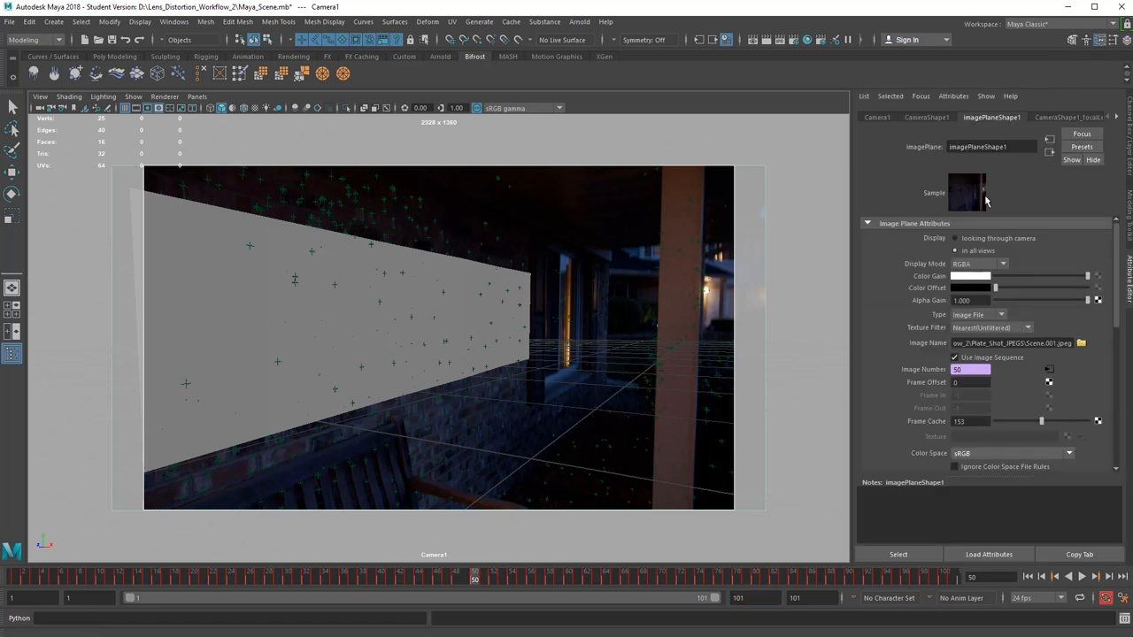
{"action": "left_click", "coordinate": [926, 117]}
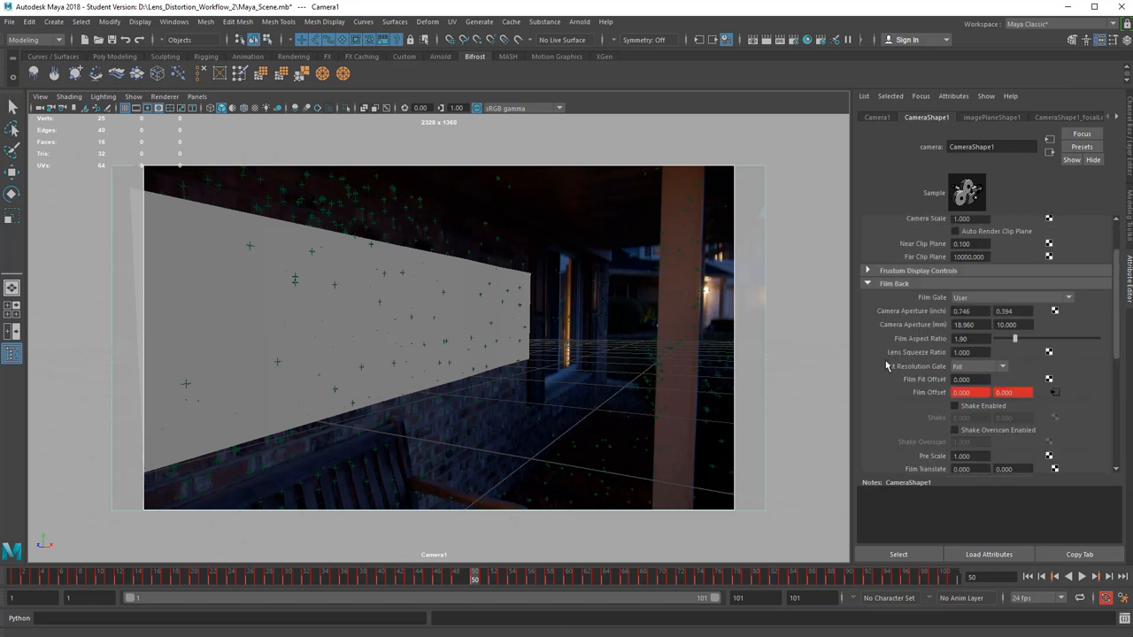
{"action": "left_click", "coordinate": [868, 223]}
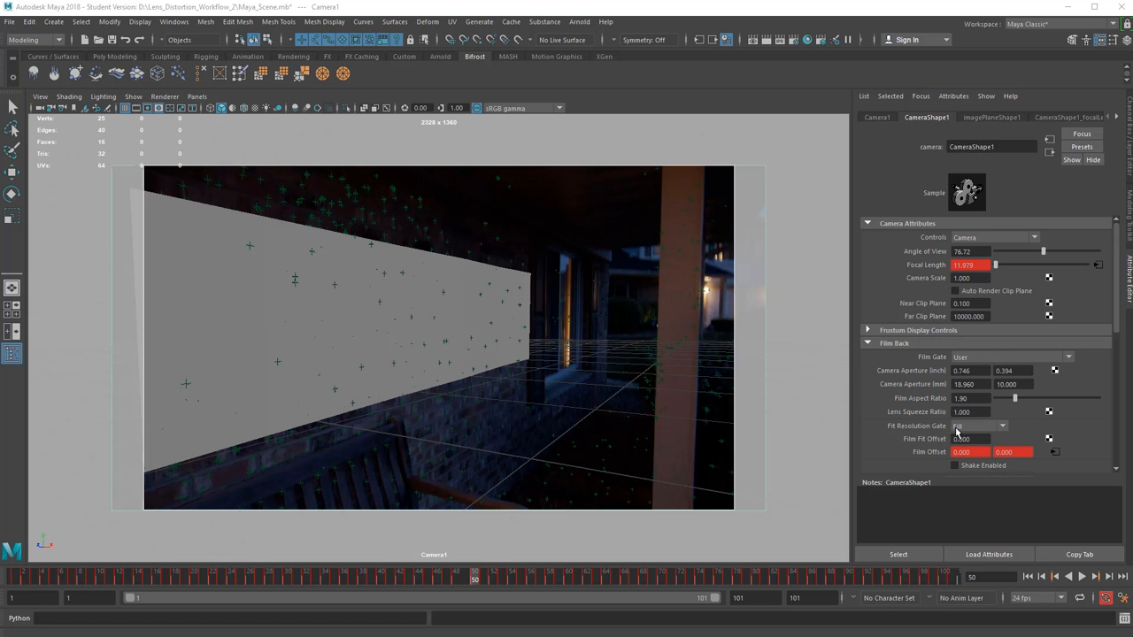
{"action": "left_click", "coordinate": [966, 385]}
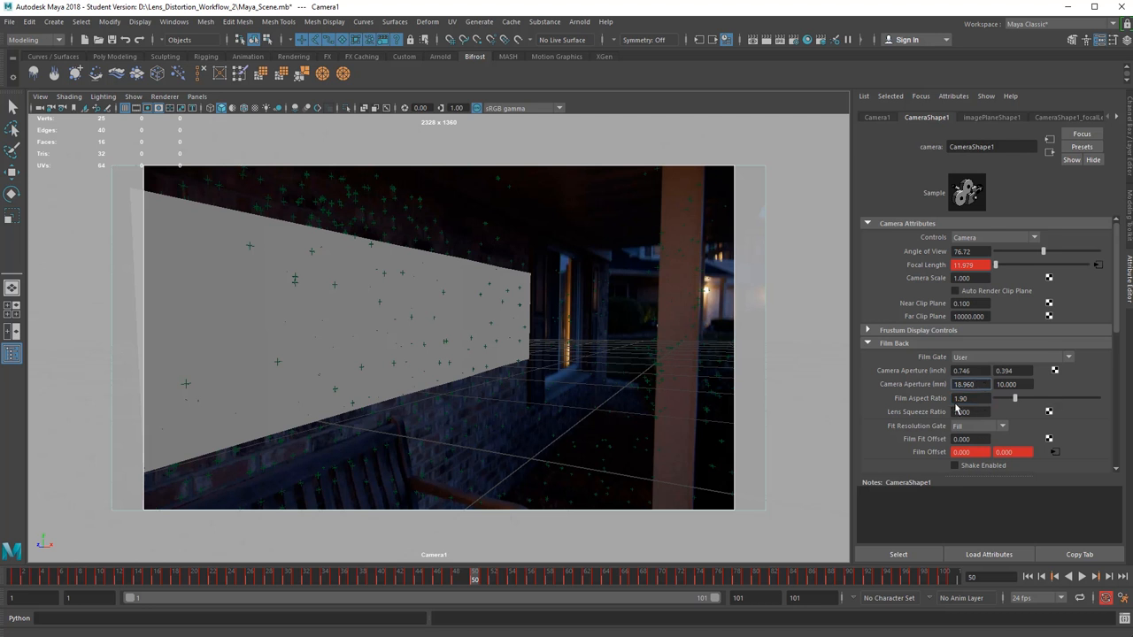
{"action": "mouse_move", "coordinate": [958, 409]}
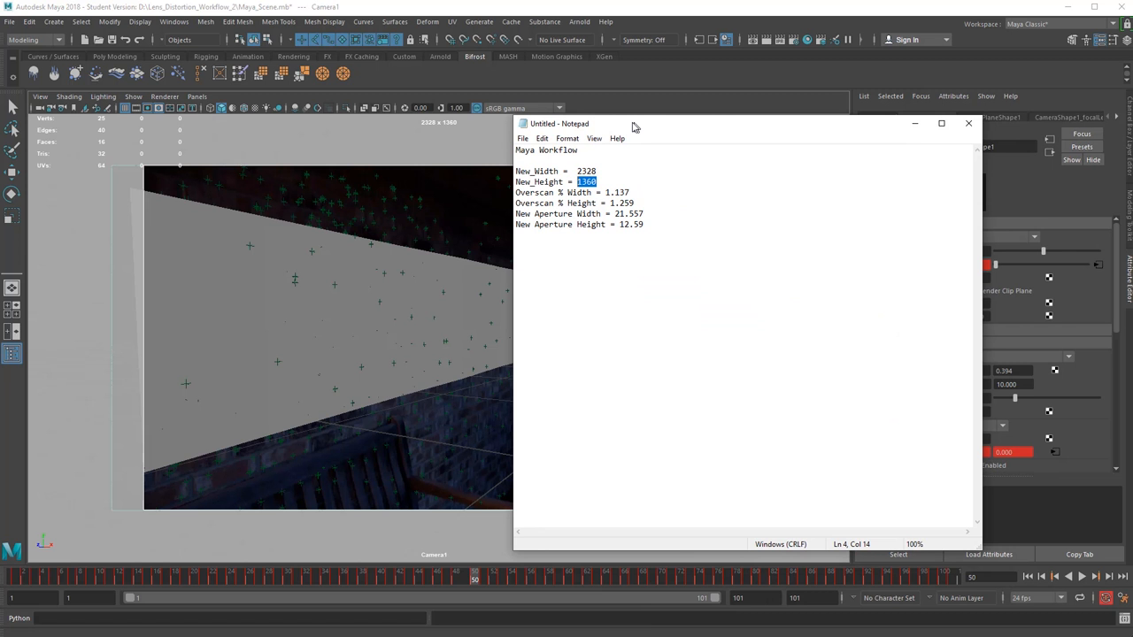
Enter the noted 21.557 by 12.59 mm values into CameraShape1's Camera Aperture fields.
{"action": "left_click_drag", "start_coordinate": [632, 123], "coordinate": [518, 131]}
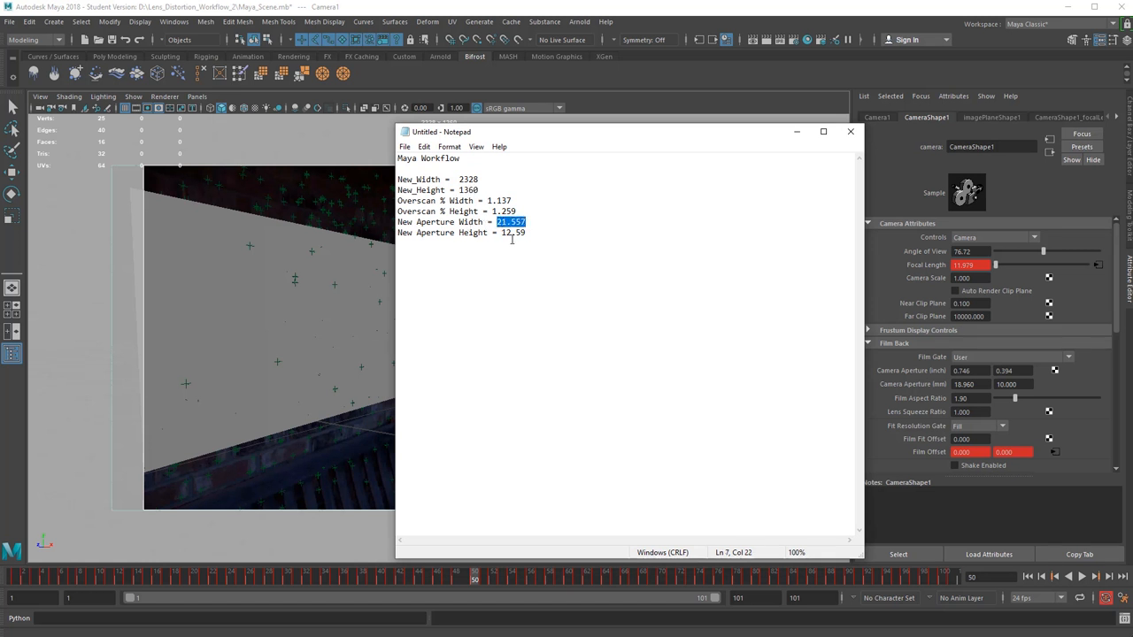
{"action": "left_click", "coordinate": [849, 131]}
{"action": "type", "text": "12.590"}
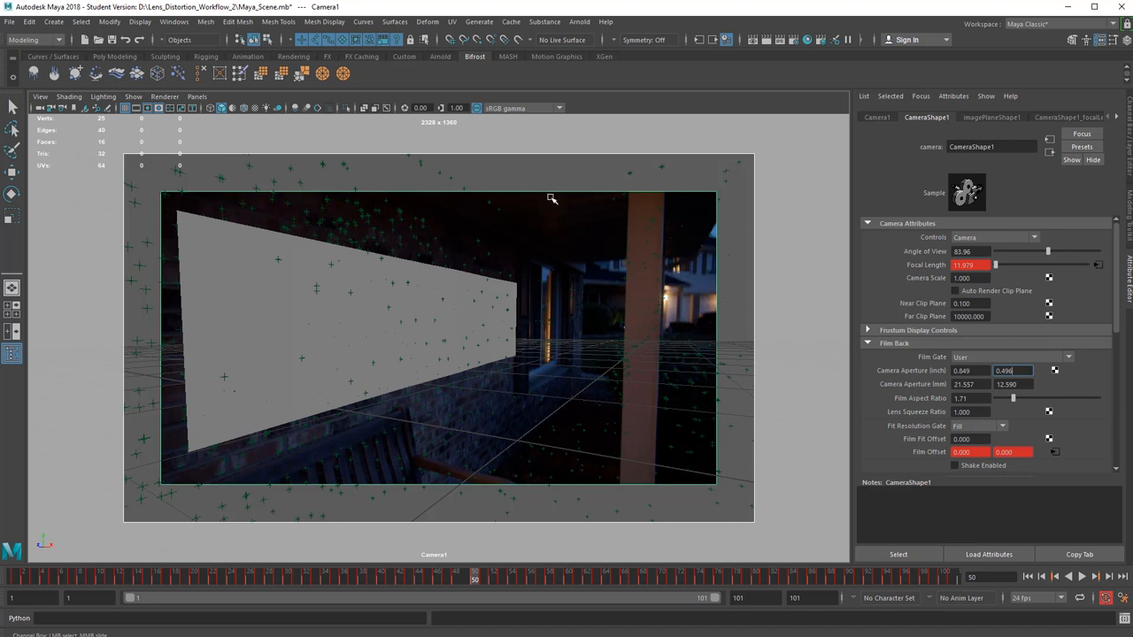
{"action": "mouse_move", "coordinate": [141, 168]}
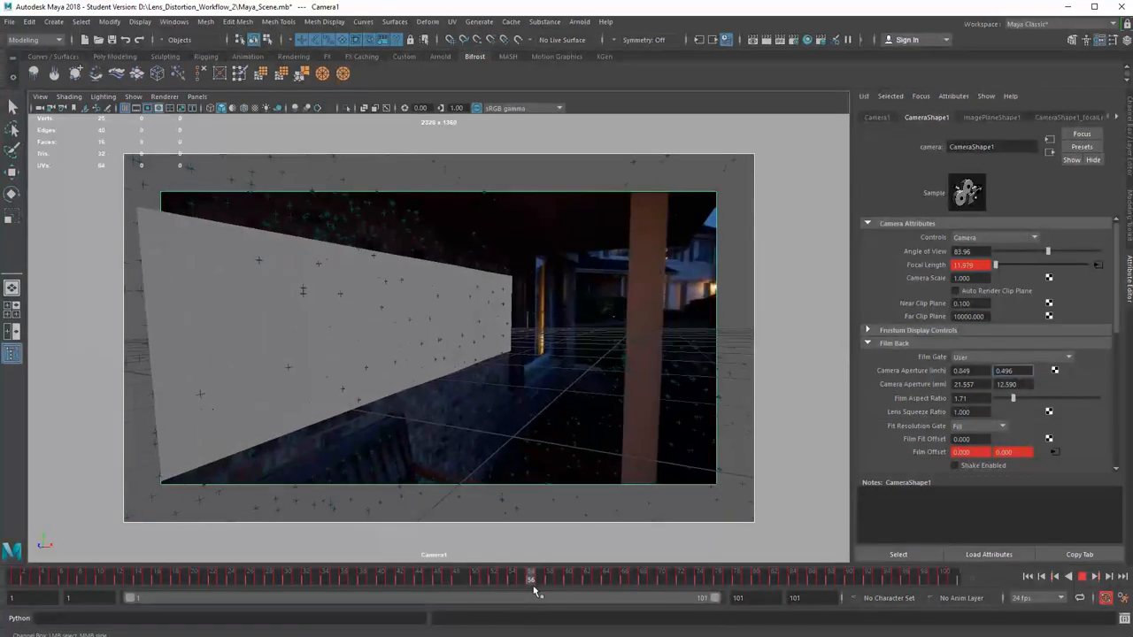
Check the card's tracking against the plate, then save the scene as Maya_Scene.mb.
{"action": "left_click_drag", "start_coordinate": [531, 579], "coordinate": [549, 580]}
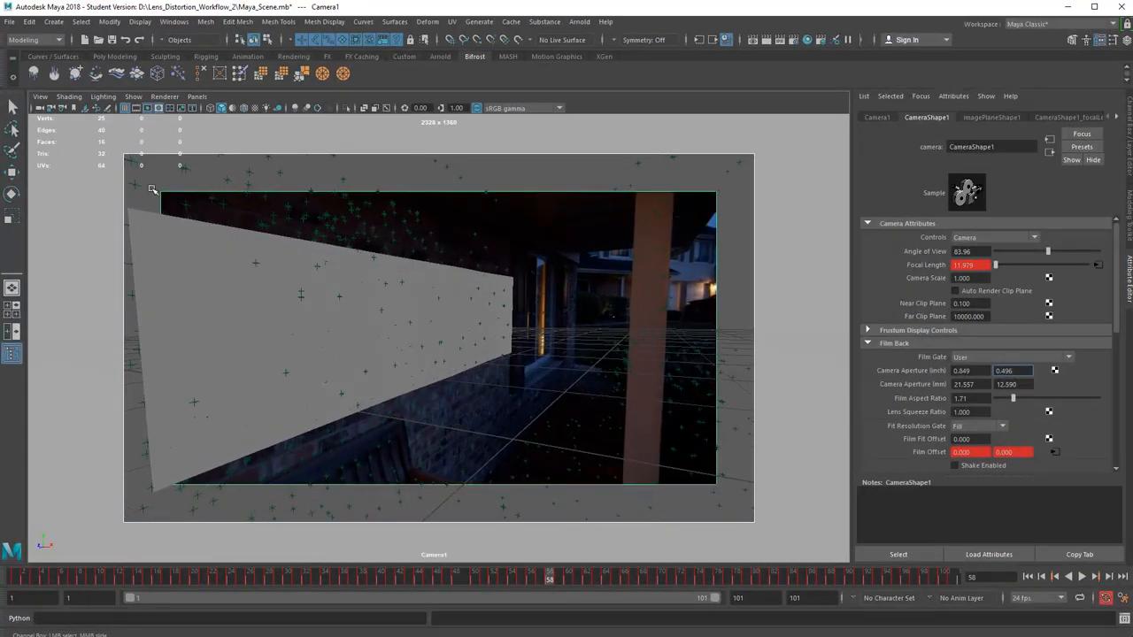
{"action": "mouse_move", "coordinate": [169, 204]}
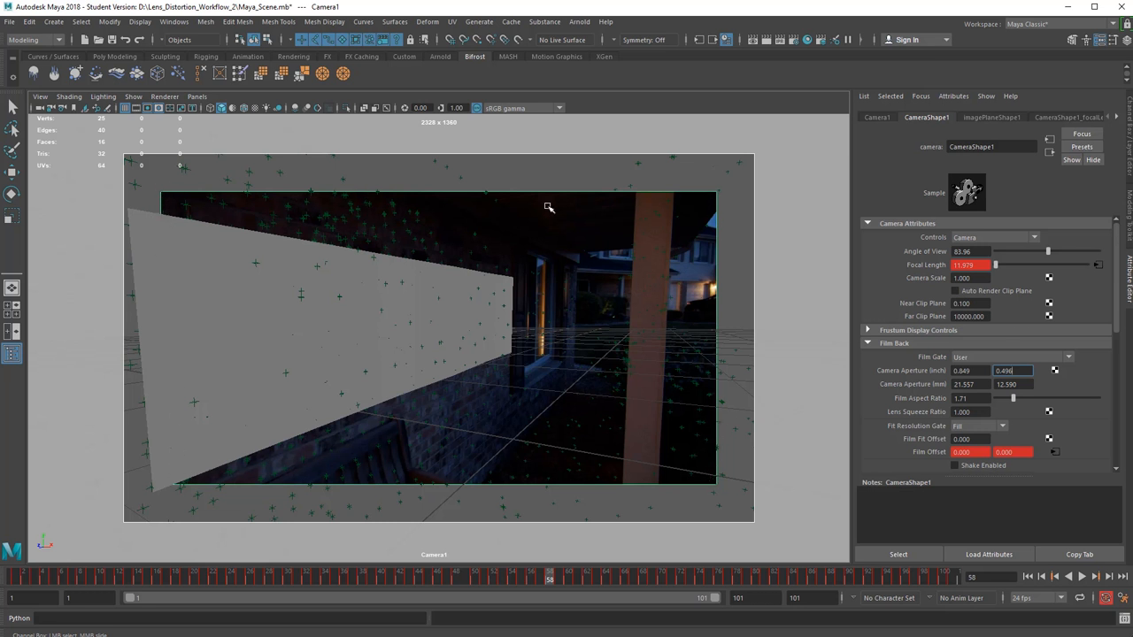
{"action": "mouse_move", "coordinate": [206, 456]}
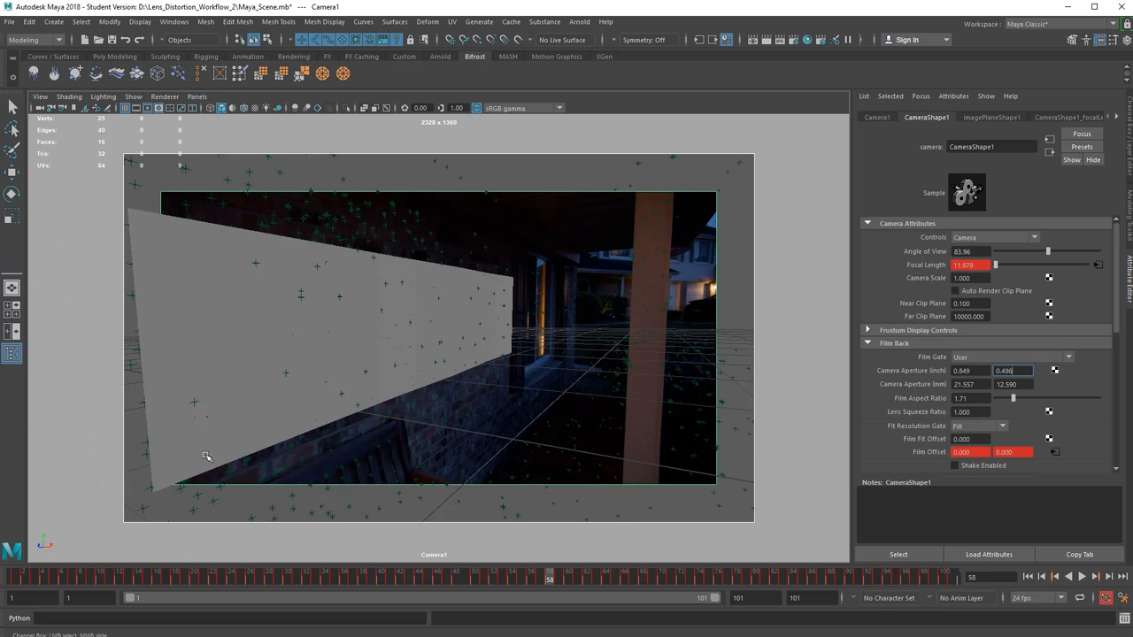
{"action": "mouse_move", "coordinate": [121, 384]}
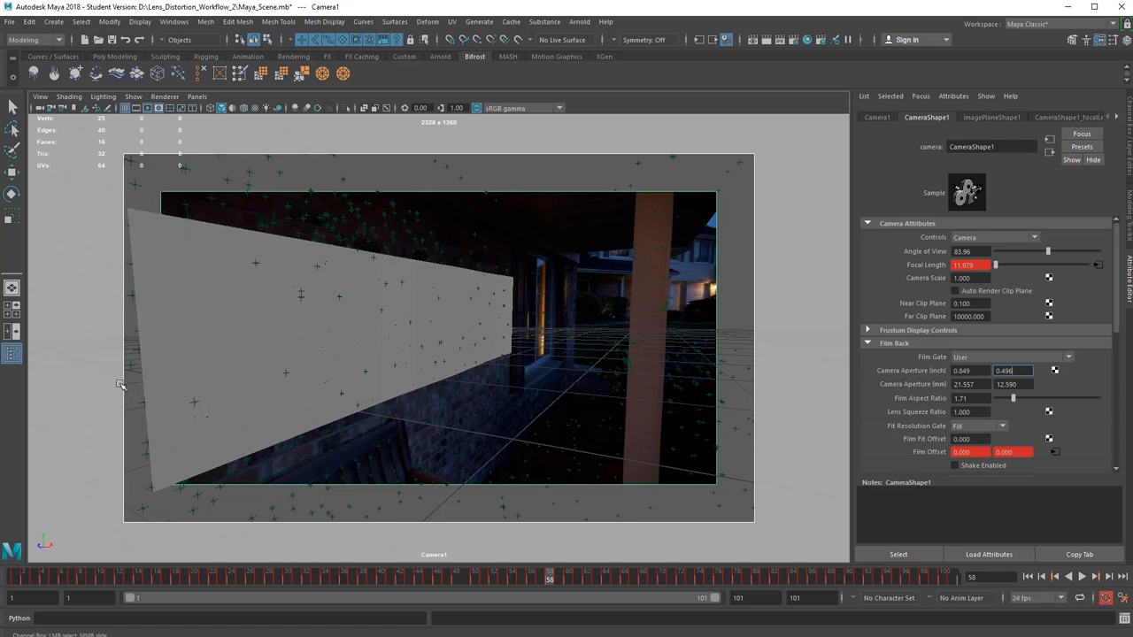
{"action": "mouse_move", "coordinate": [517, 583]}
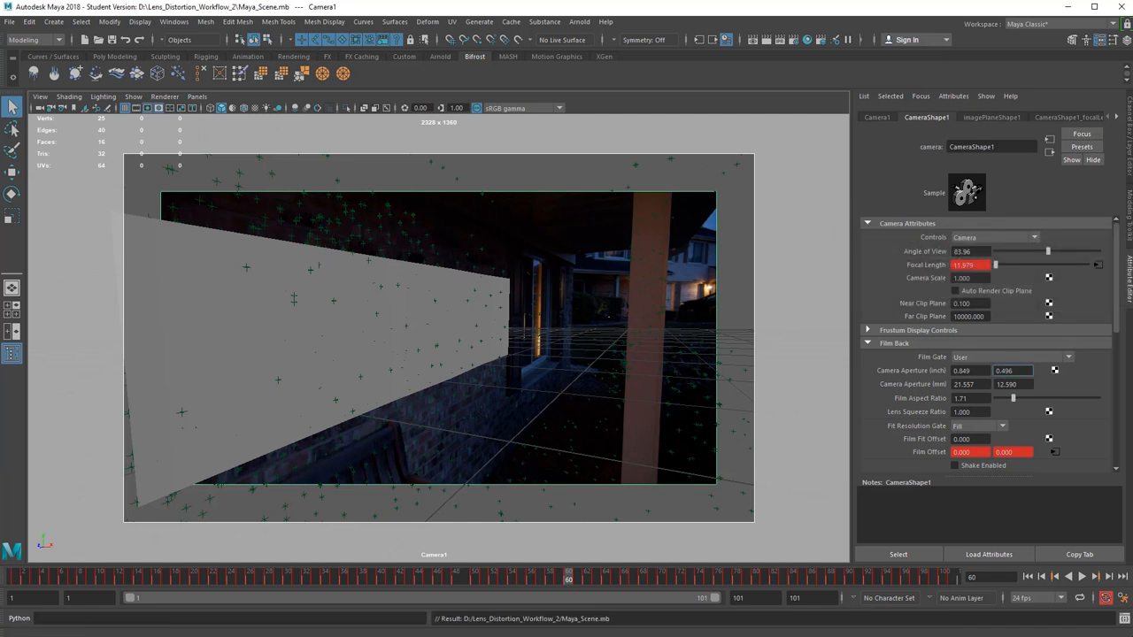
{"action": "mouse_move", "coordinate": [531, 14]}
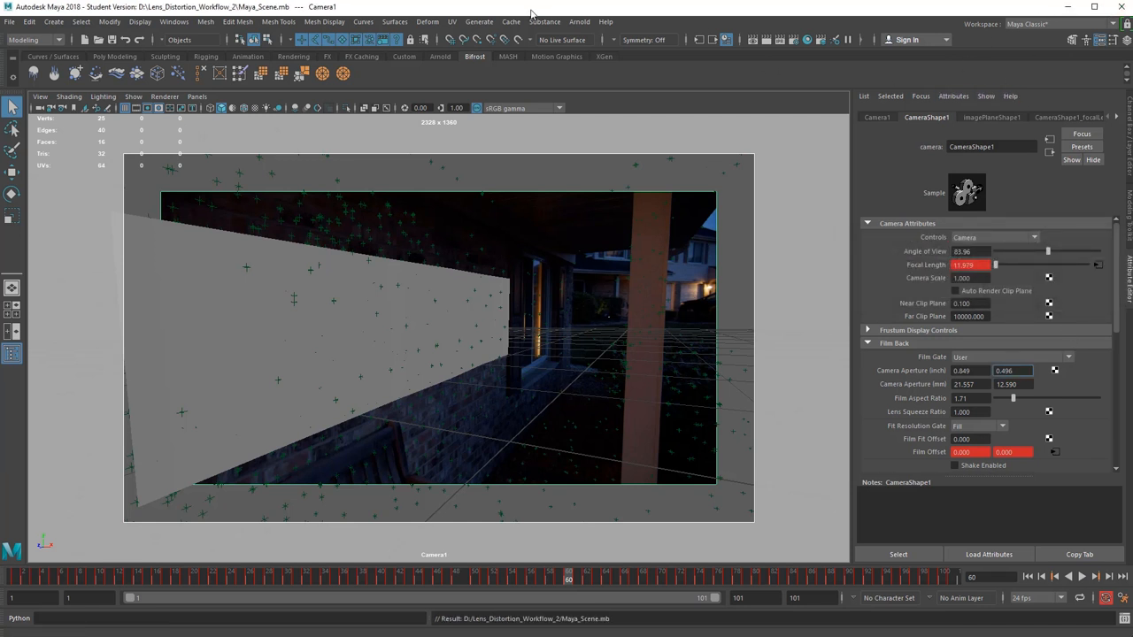
{"action": "left_click", "coordinate": [1011, 370]}
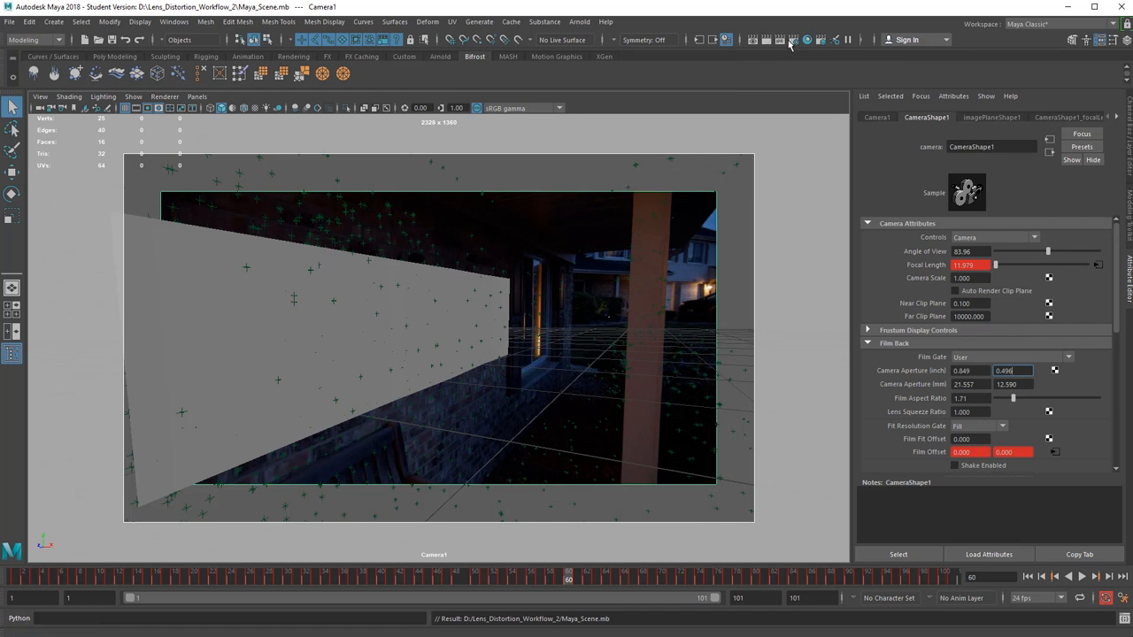
Set the render output file name prefix to 'Render'.
{"action": "left_click", "coordinate": [817, 40]}
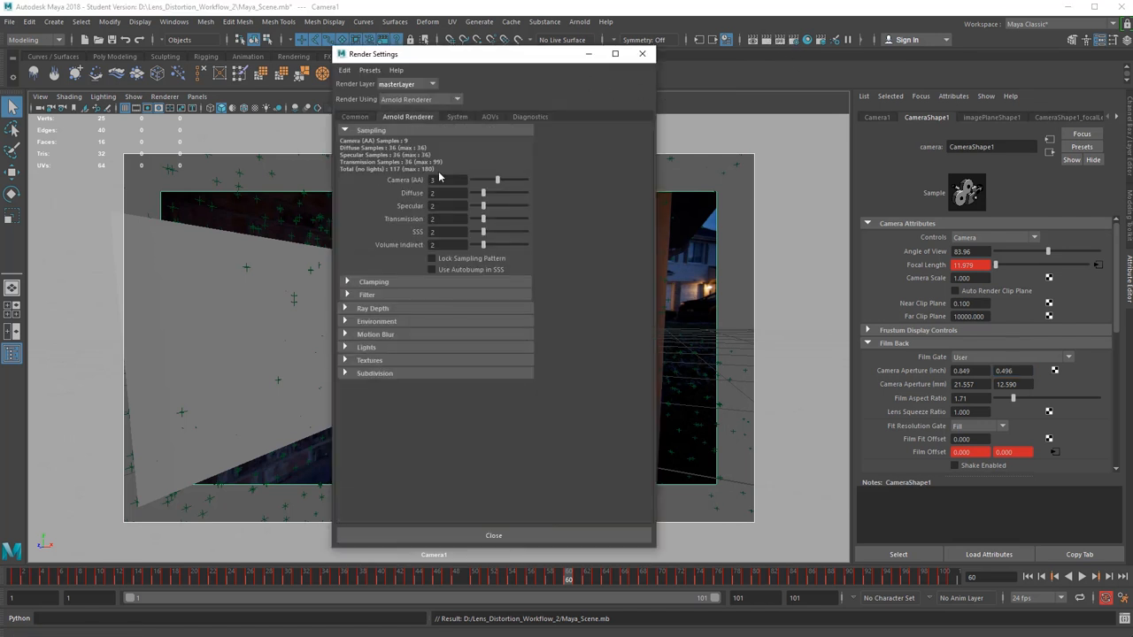
{"action": "left_click", "coordinate": [354, 116]}
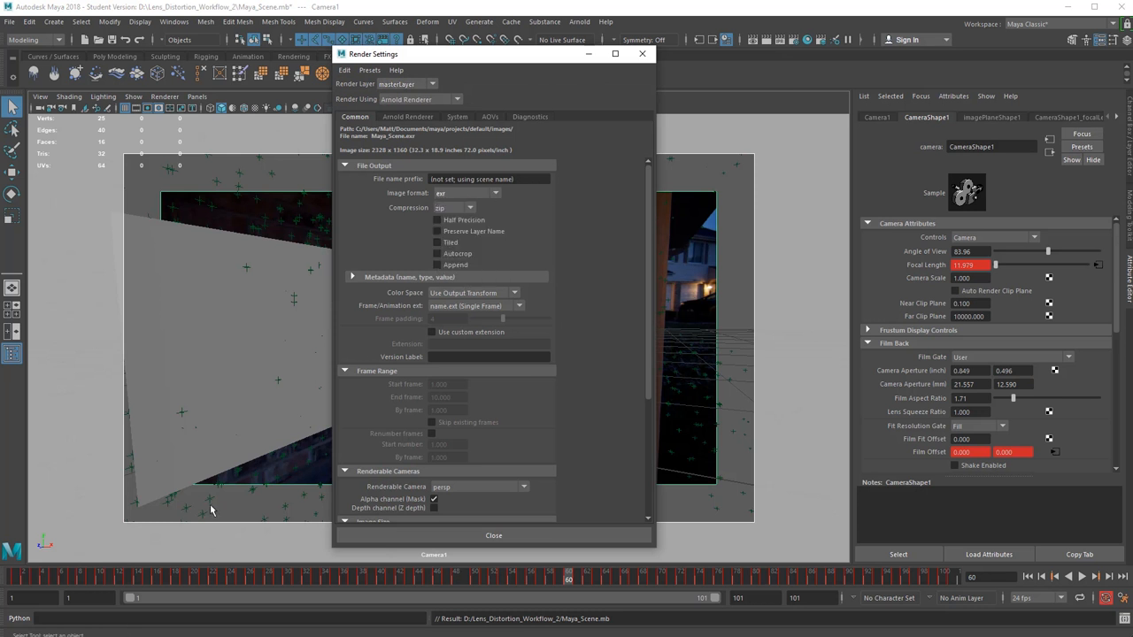
{"action": "mouse_move", "coordinate": [492, 205]}
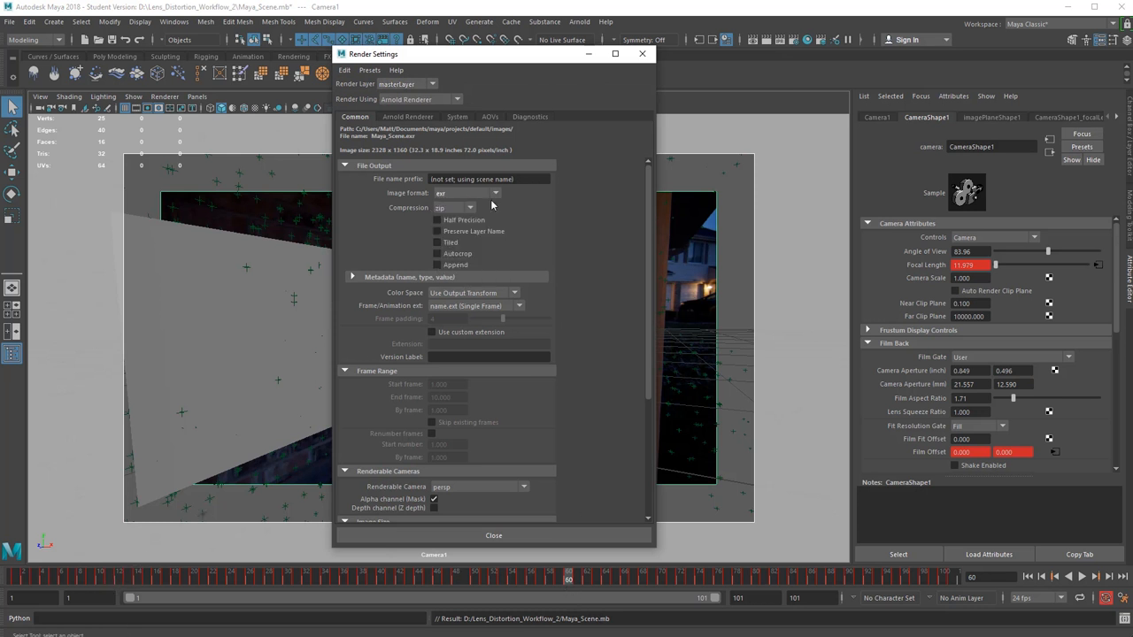
{"action": "left_click", "coordinate": [488, 178]}
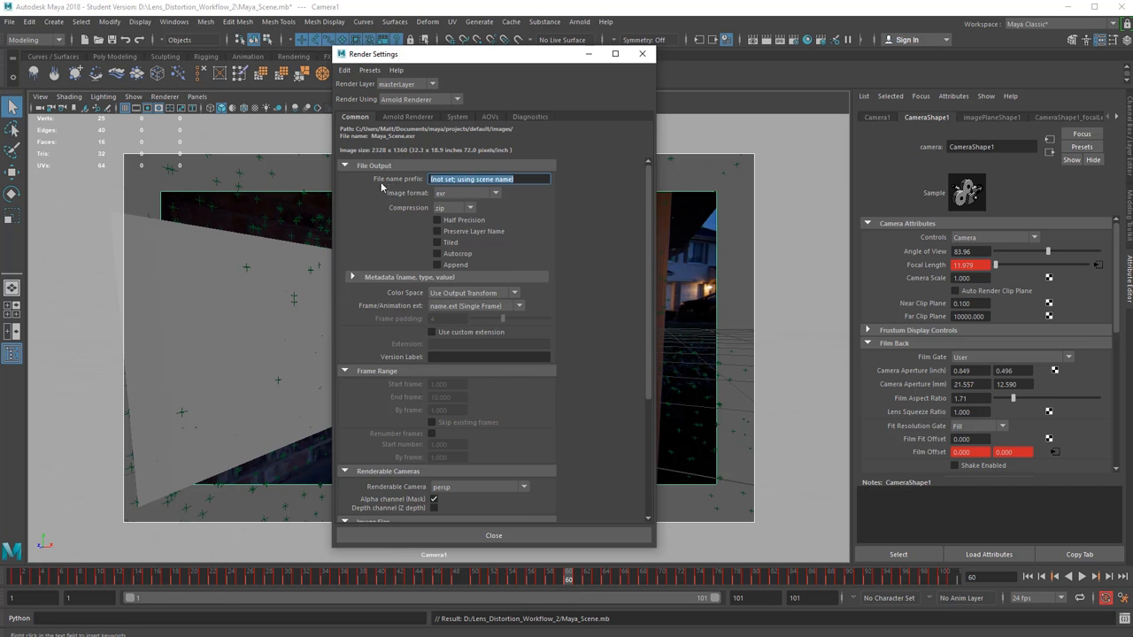
{"action": "type", "text": "Render"}
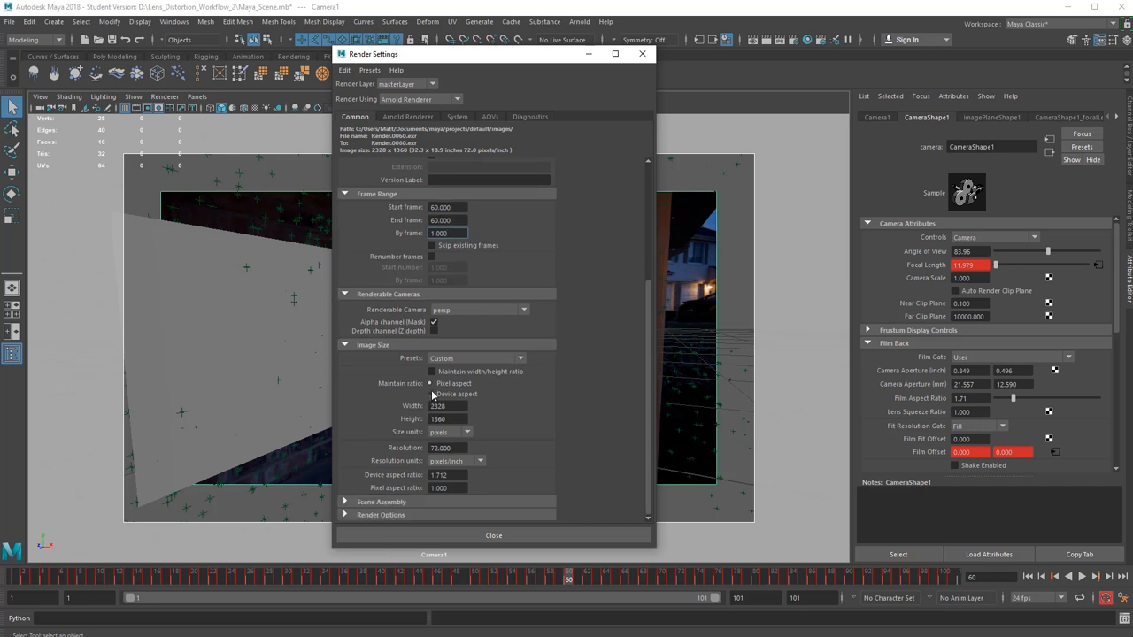
Review Arnold Renderer sampling and the AOVs settings, then close Render Settings.
{"action": "left_click", "coordinate": [407, 116]}
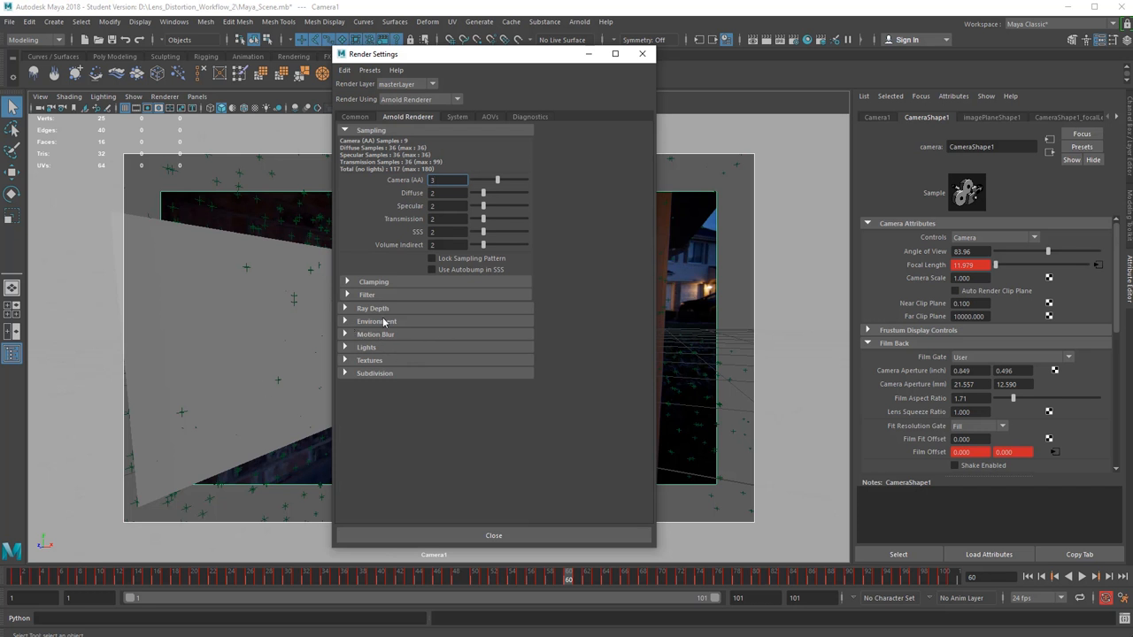
{"action": "left_click", "coordinate": [489, 116]}
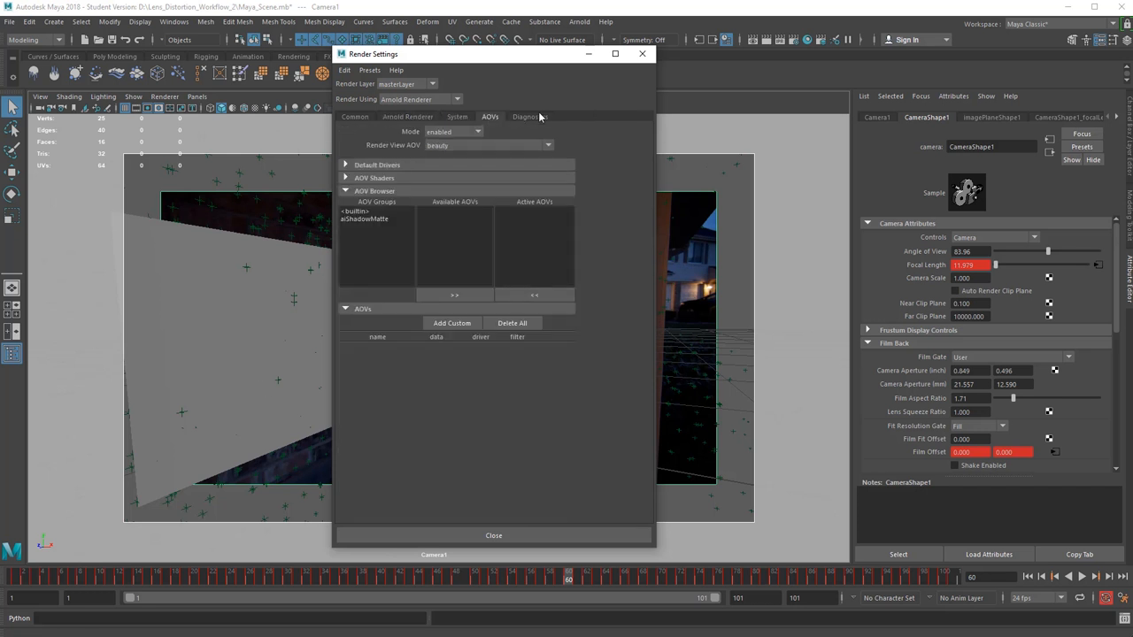
{"action": "left_click", "coordinate": [493, 535]}
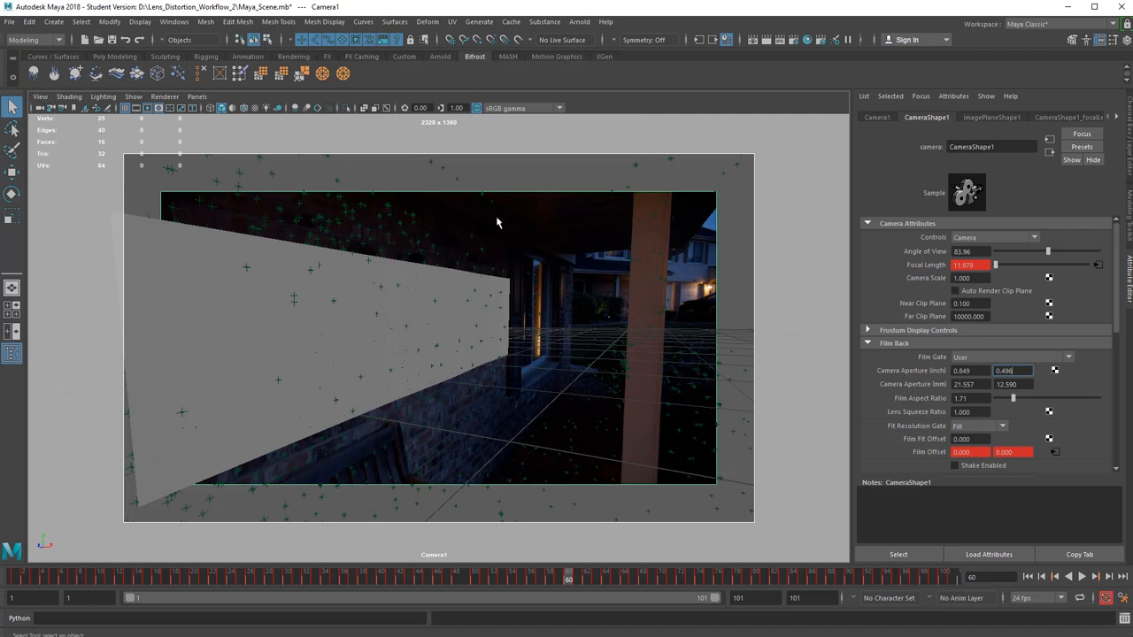
Inspect imagePlaneShape1 placement: Fit Best, size 0.746 by 0.394, coverage 2048 by 1080.
{"action": "left_click", "coordinate": [39, 96]}
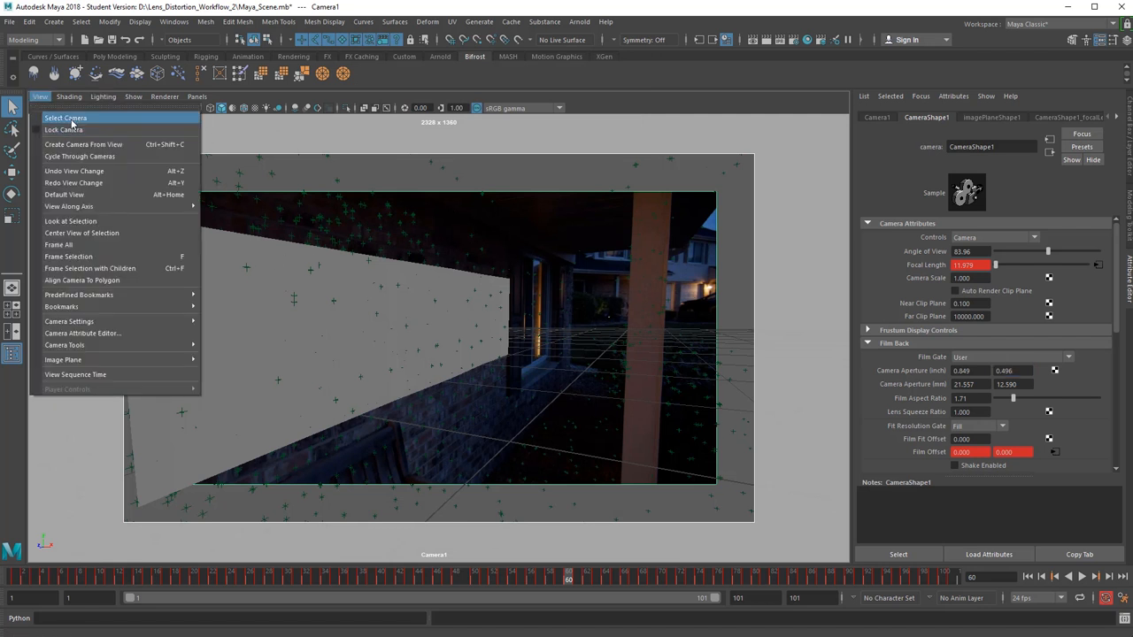
{"action": "left_click", "coordinate": [65, 117]}
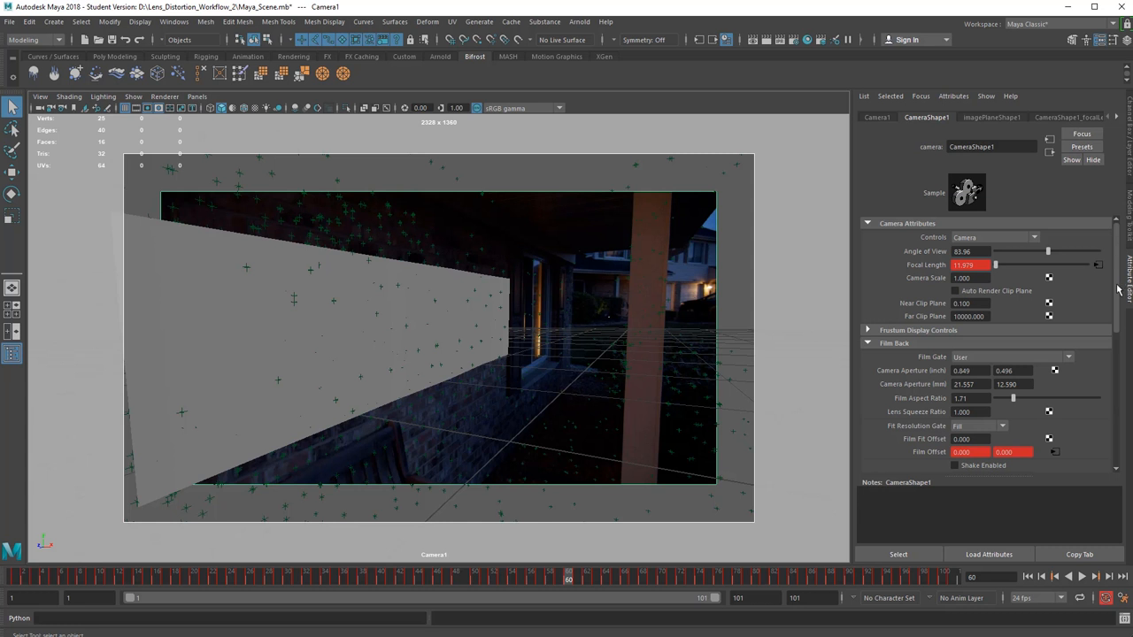
{"action": "scroll", "scroll_direction": "down", "scroll_amount": 3}
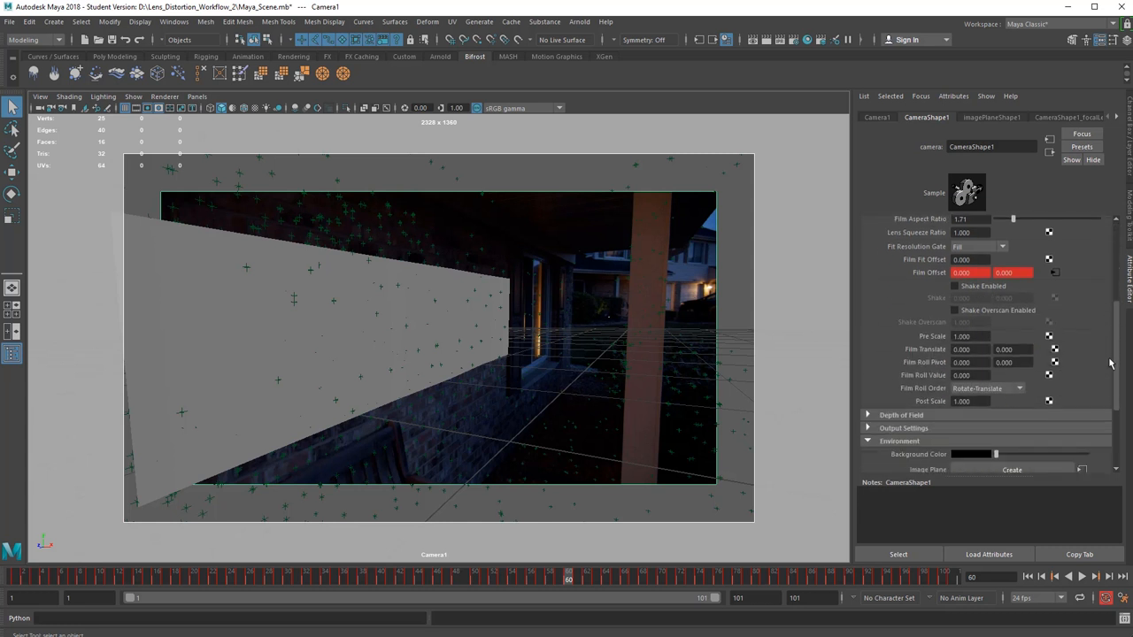
{"action": "scroll", "scroll_direction": "down", "scroll_amount": 3}
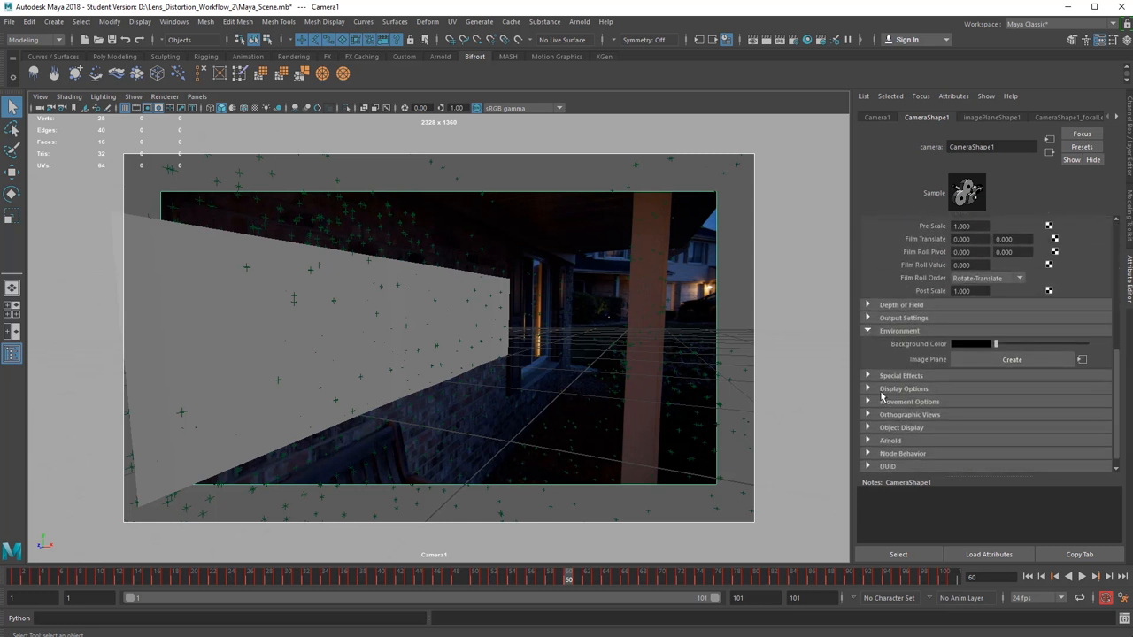
{"action": "left_click", "coordinate": [991, 117]}
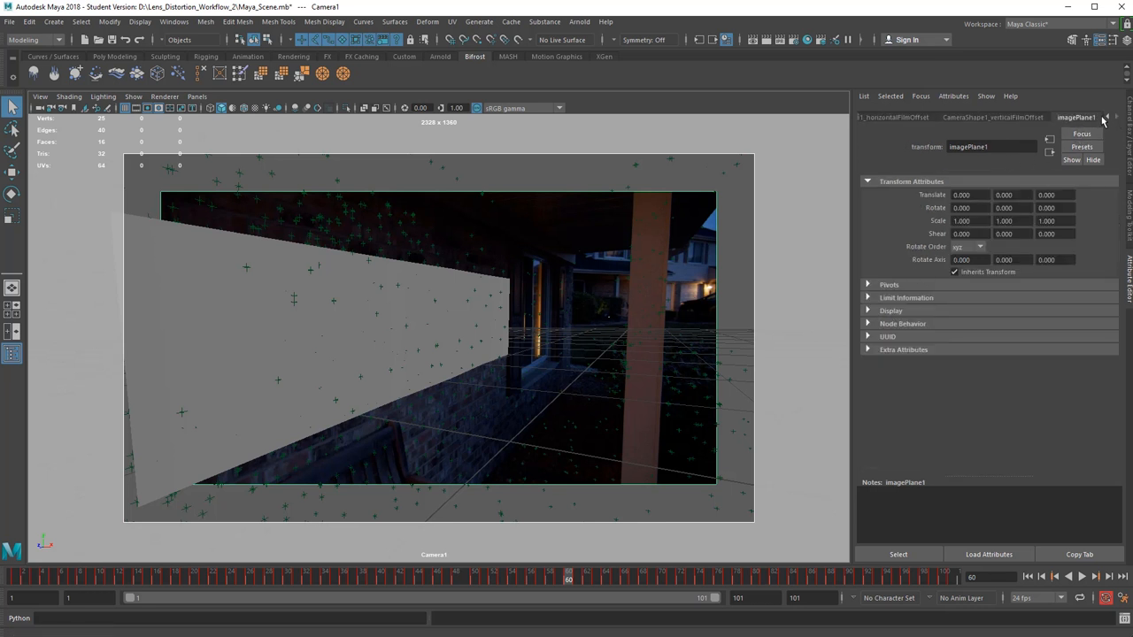
{"action": "left_click", "coordinate": [980, 117]}
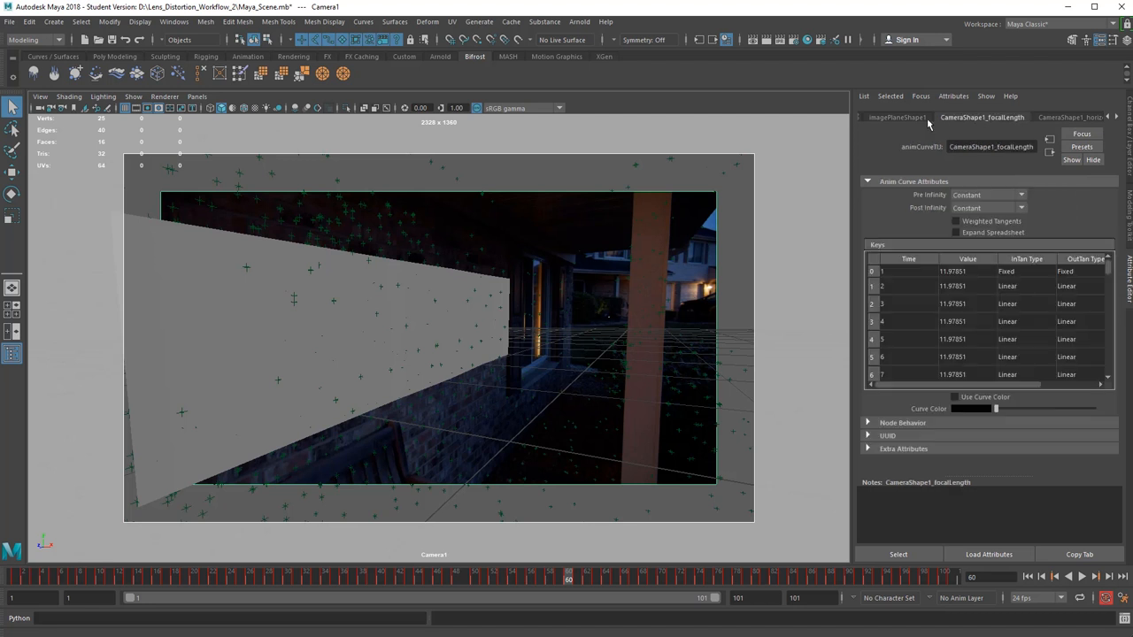
{"action": "left_click", "coordinate": [896, 117]}
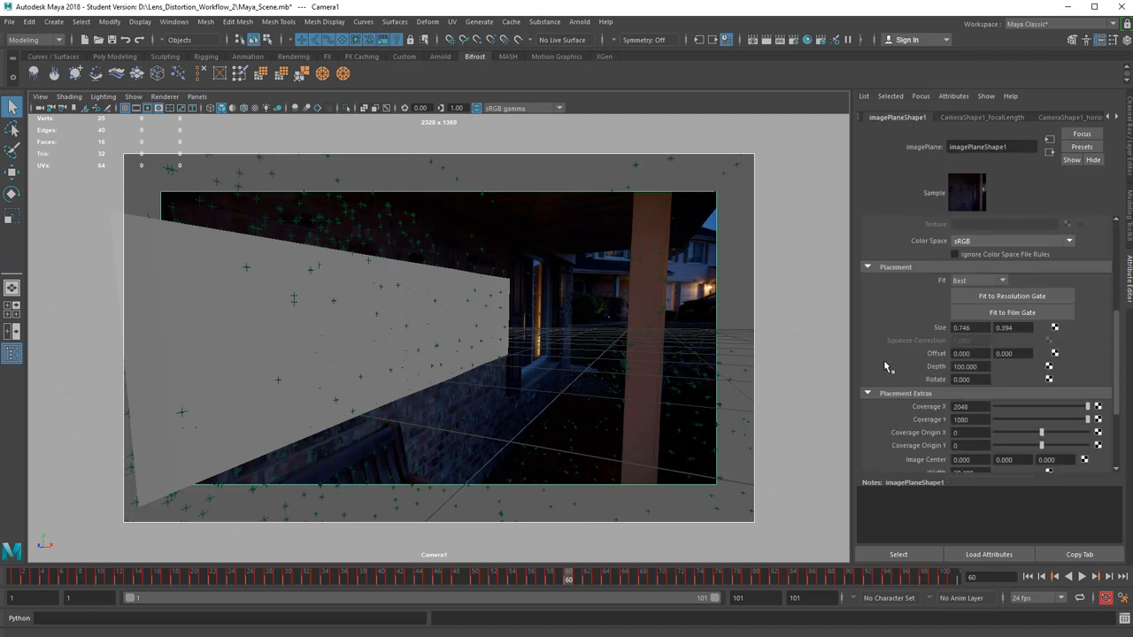
{"action": "mouse_move", "coordinate": [866, 281]}
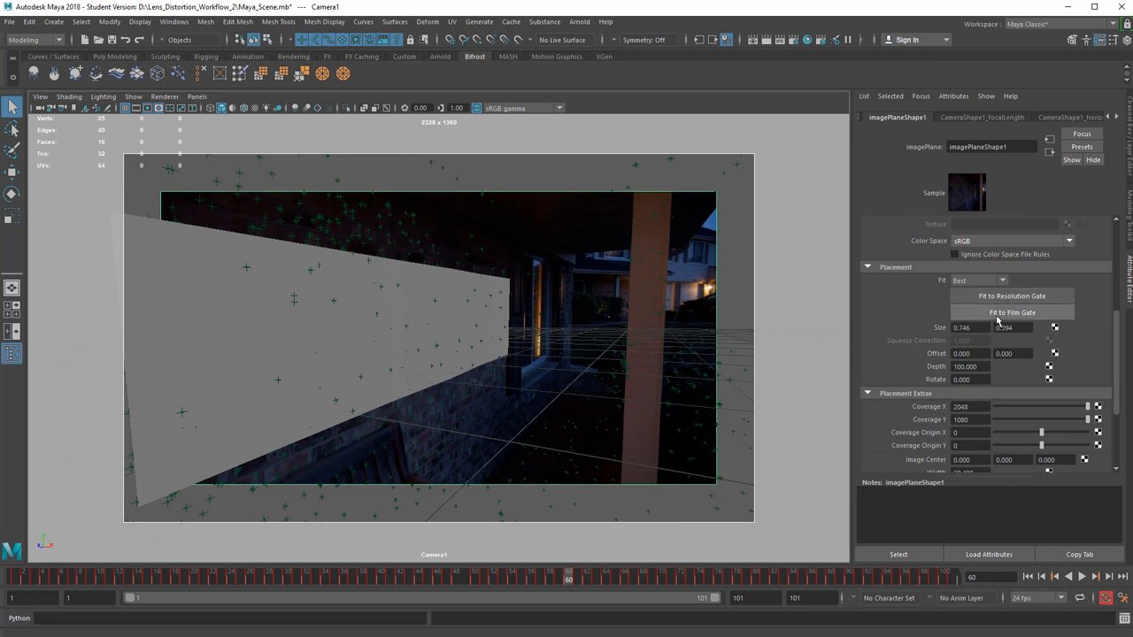
{"action": "left_click", "coordinate": [978, 280]}
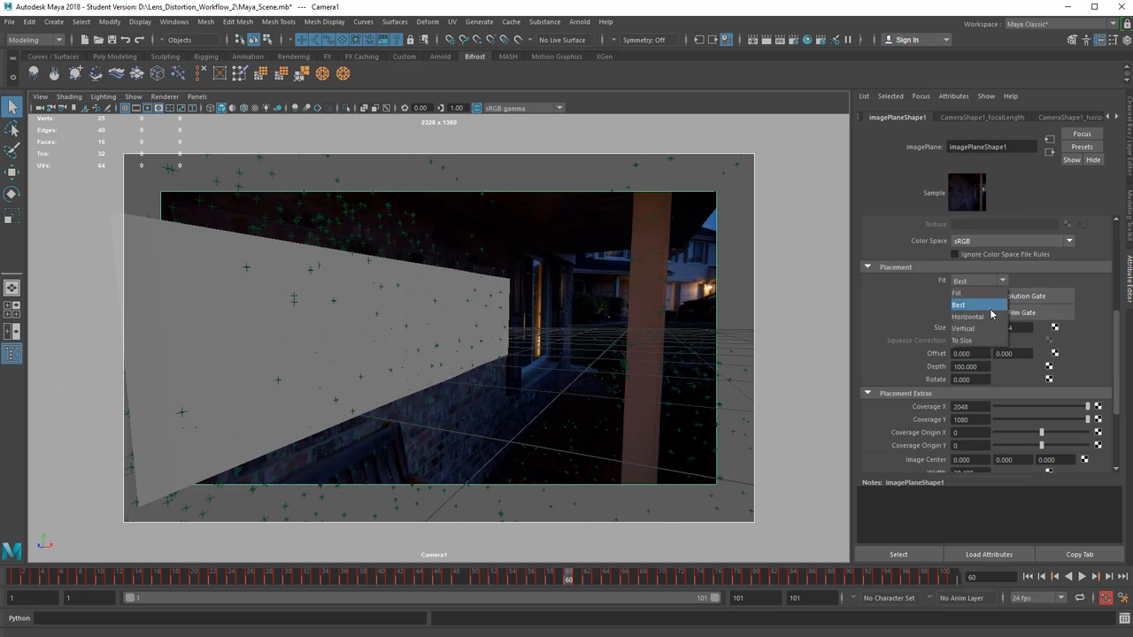
{"action": "mouse_move", "coordinate": [989, 341]}
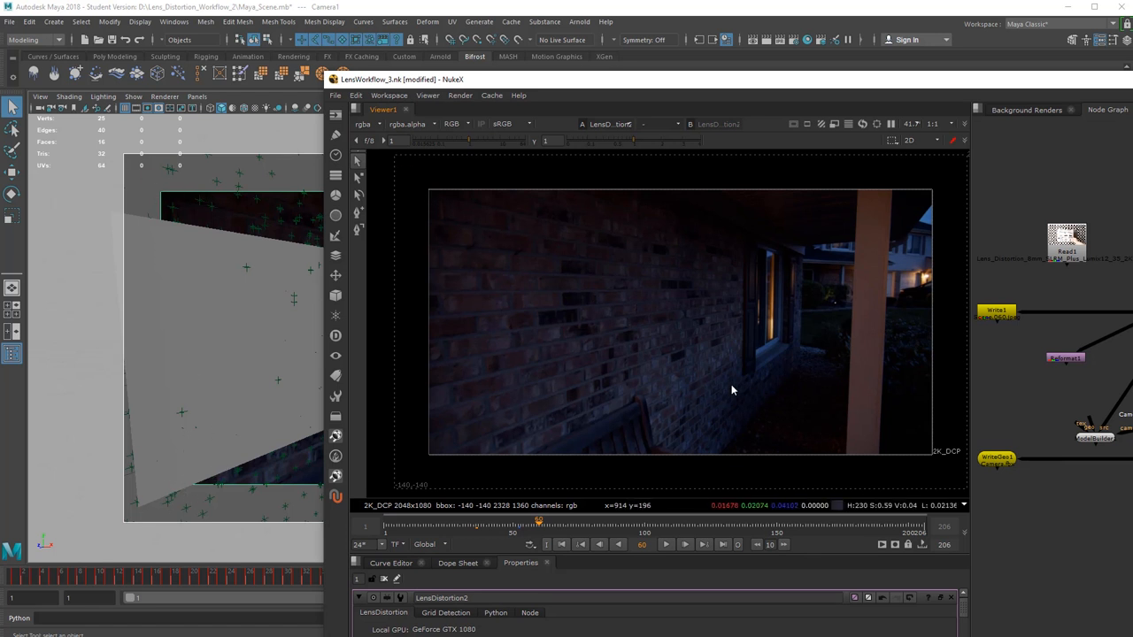
{"action": "mouse_move", "coordinate": [121, 171]}
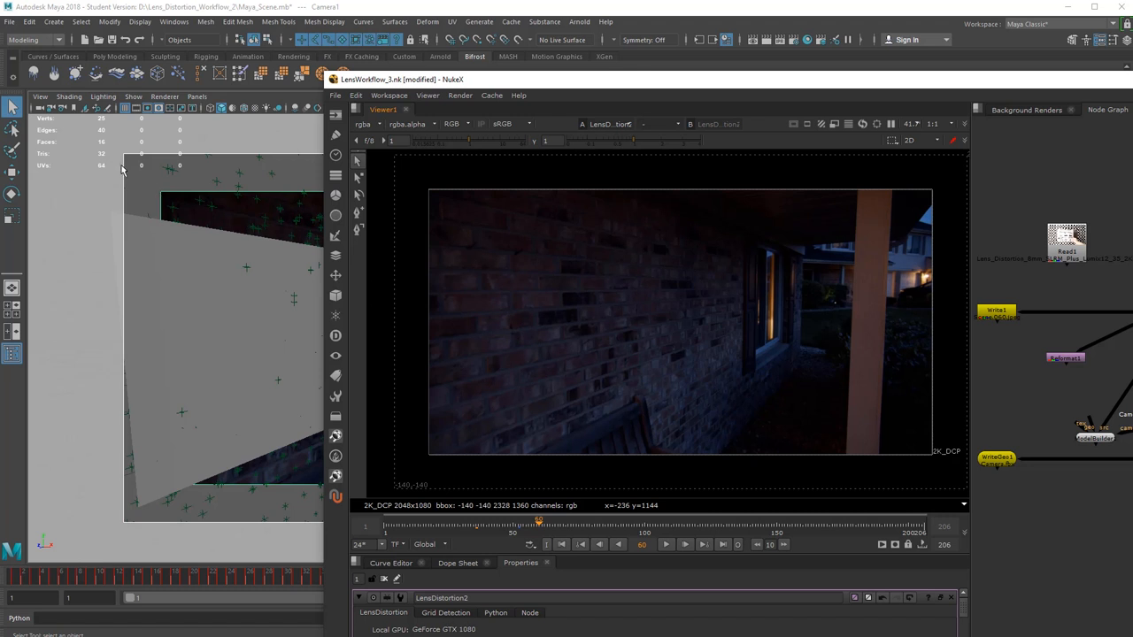
{"action": "mouse_move", "coordinate": [849, 194]}
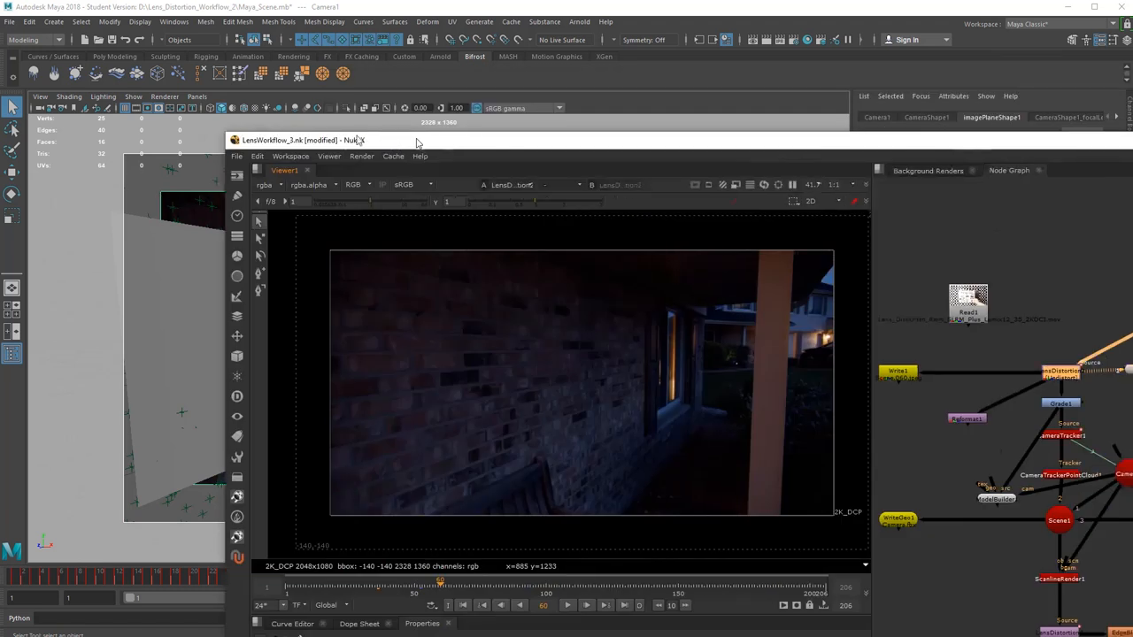
Move the NukeX window aside to bring back Maya's Camera1 view.
{"action": "left_click_drag", "start_coordinate": [354, 140], "coordinate": [265, 118]}
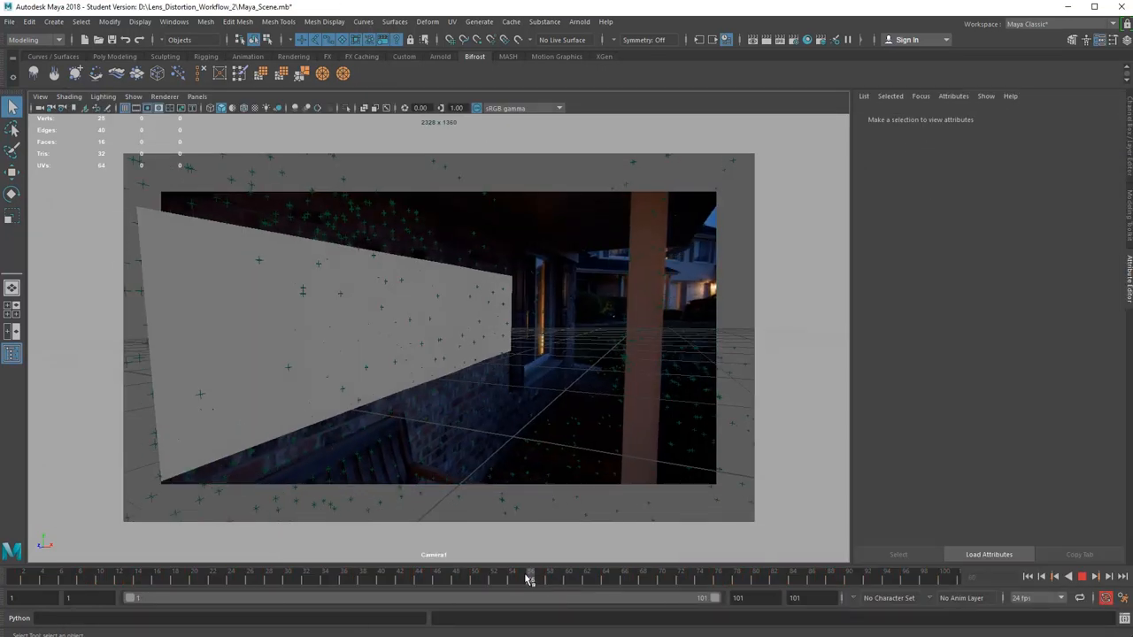
Scrub to frame 55 and set the render Start frame to 55.
{"action": "left_click_drag", "start_coordinate": [530, 580], "coordinate": [521, 579]}
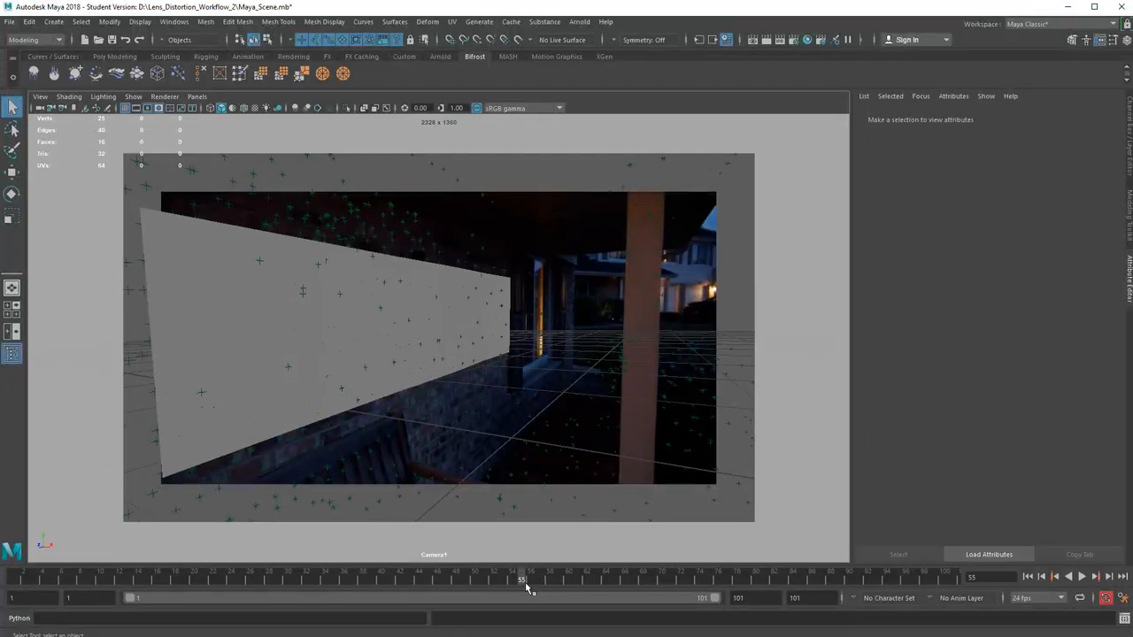
{"action": "mouse_move", "coordinate": [791, 50]}
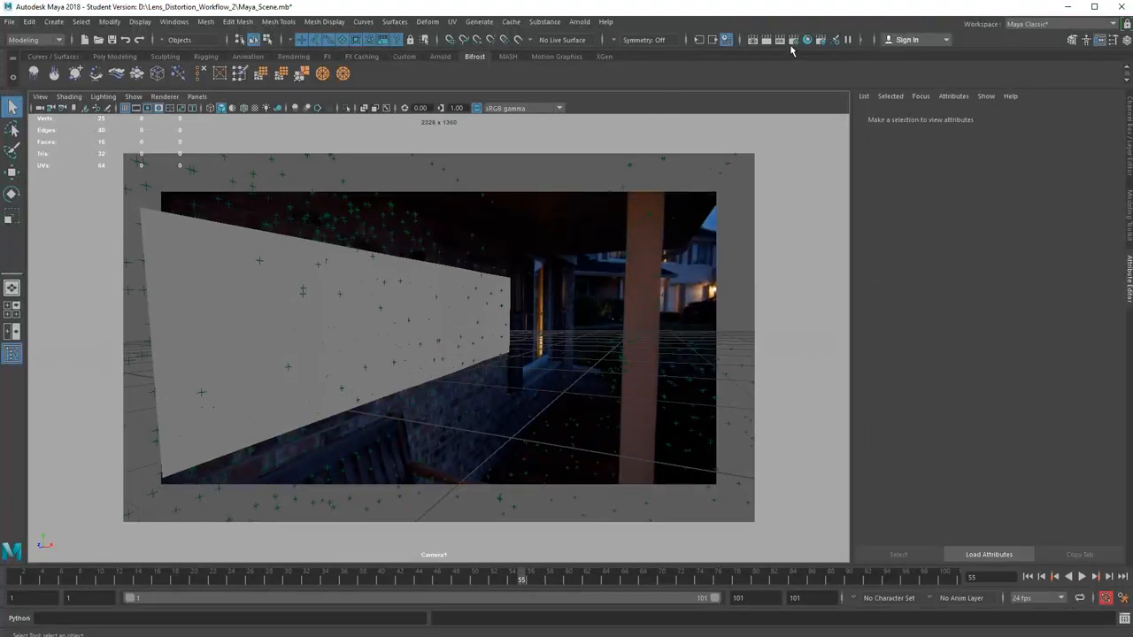
{"action": "left_click", "coordinate": [805, 39]}
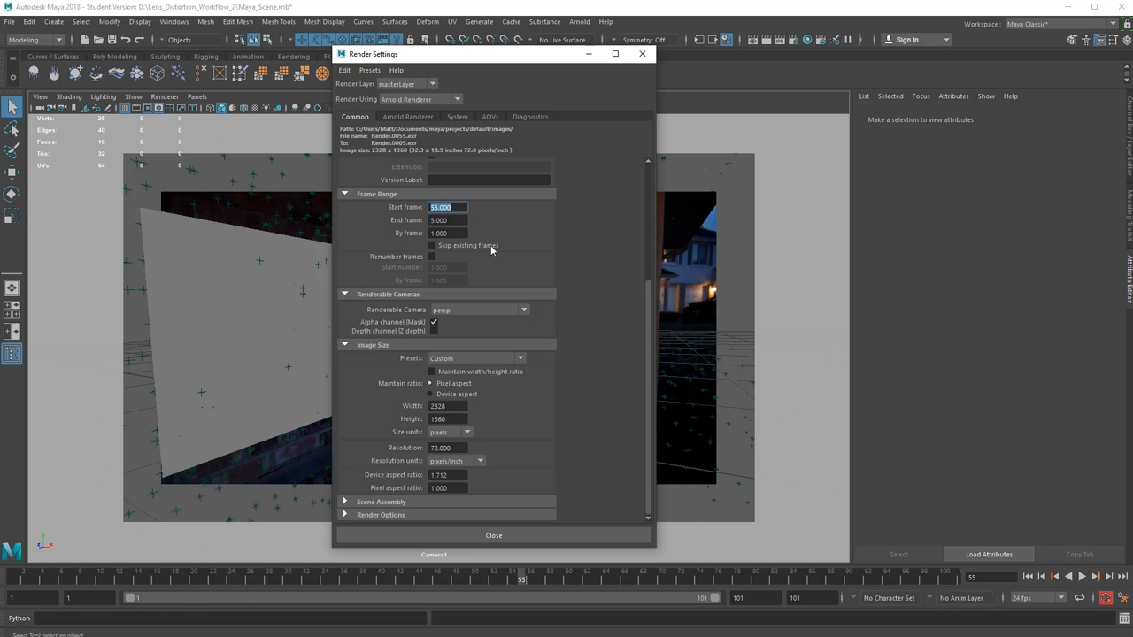
{"action": "left_click", "coordinate": [447, 220]}
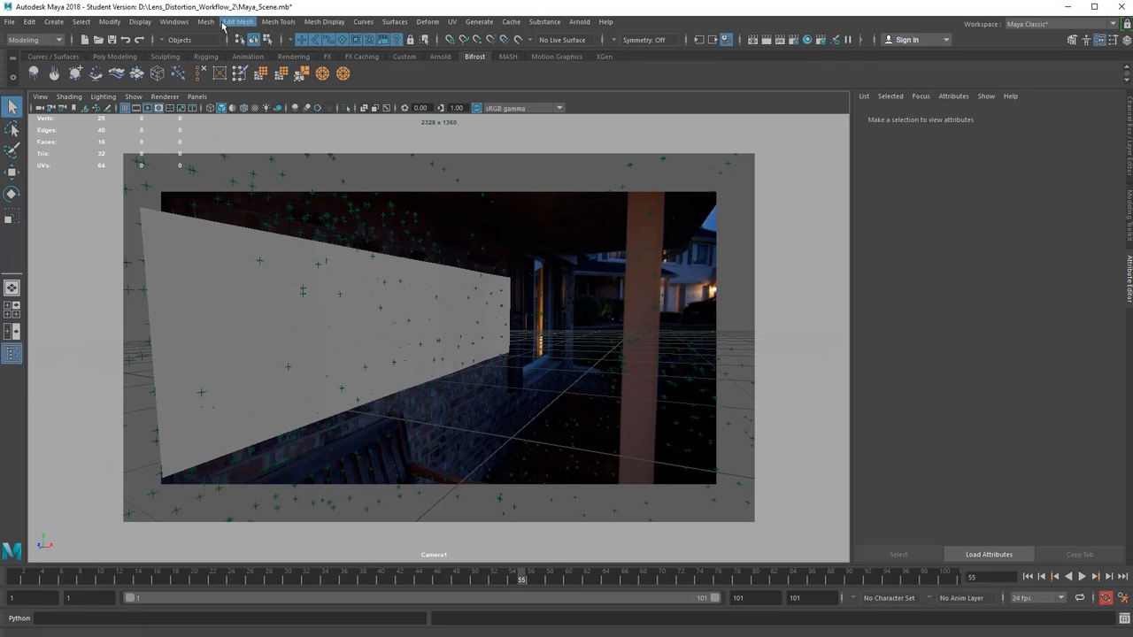
Switch to the Rendering menu set and review the frame 55 Render Sequence options.
{"action": "left_click", "coordinate": [33, 40]}
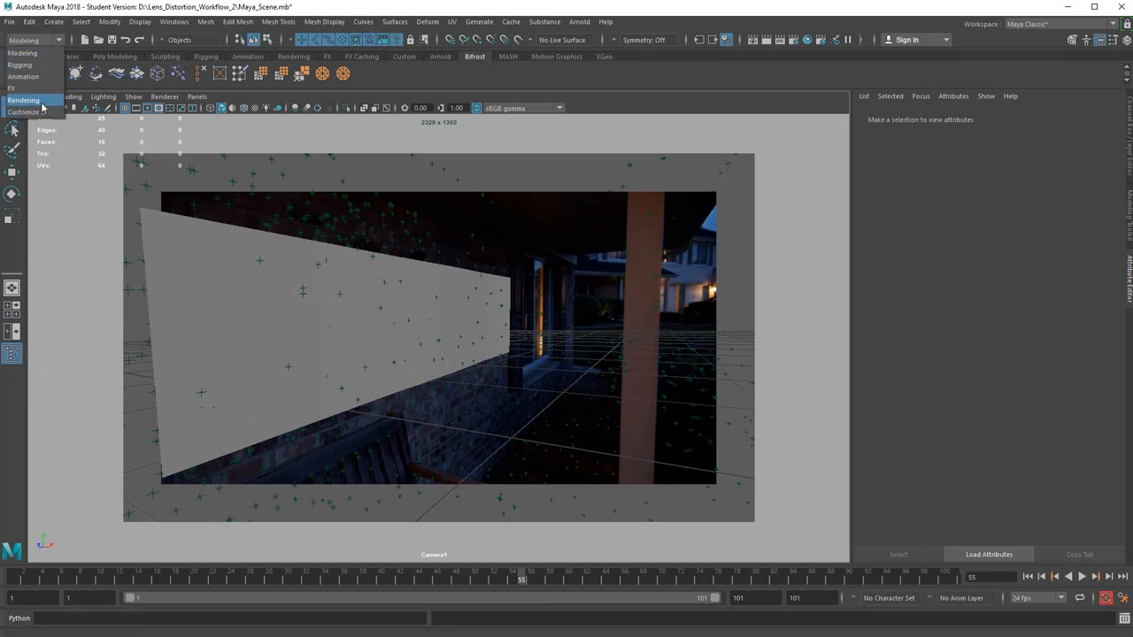
{"action": "left_click", "coordinate": [307, 21]}
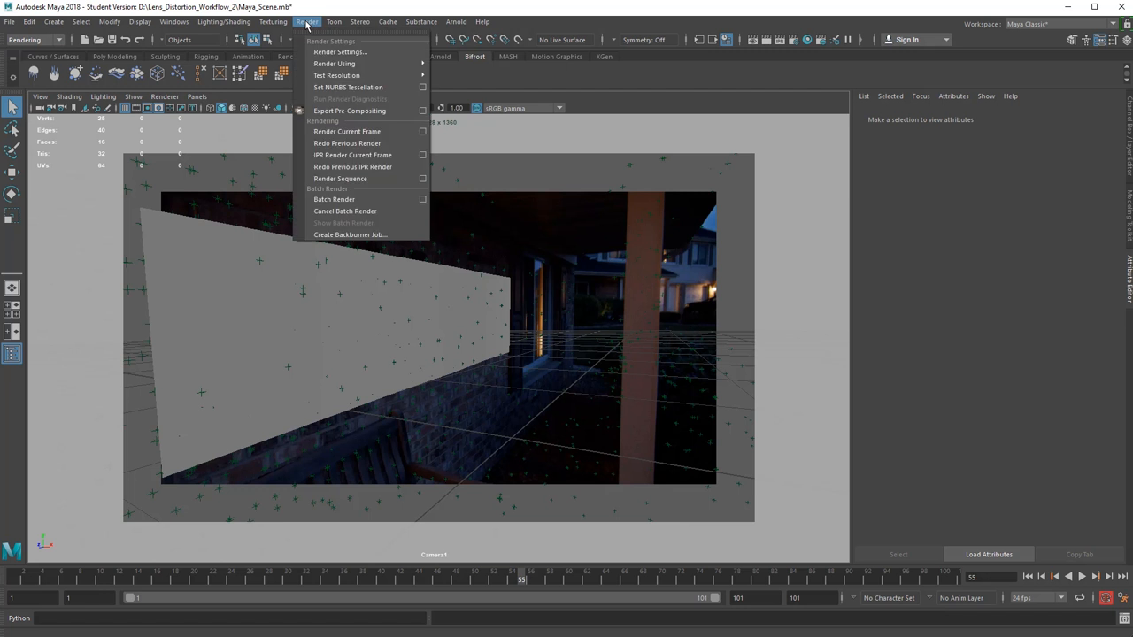
{"action": "mouse_move", "coordinate": [361, 198]}
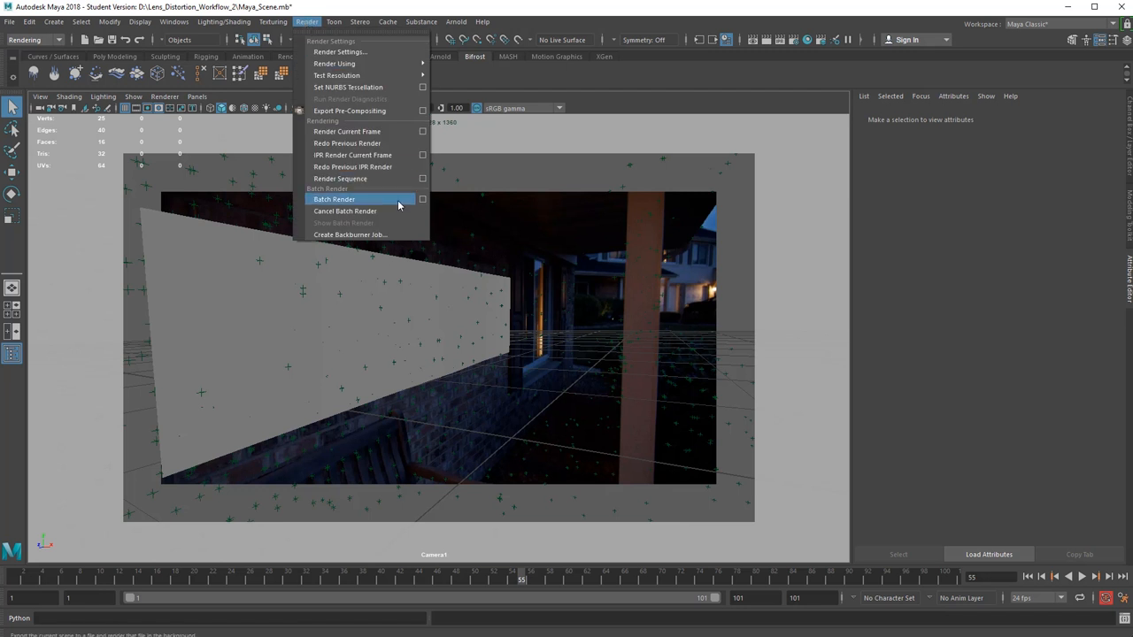
{"action": "mouse_move", "coordinate": [389, 197]}
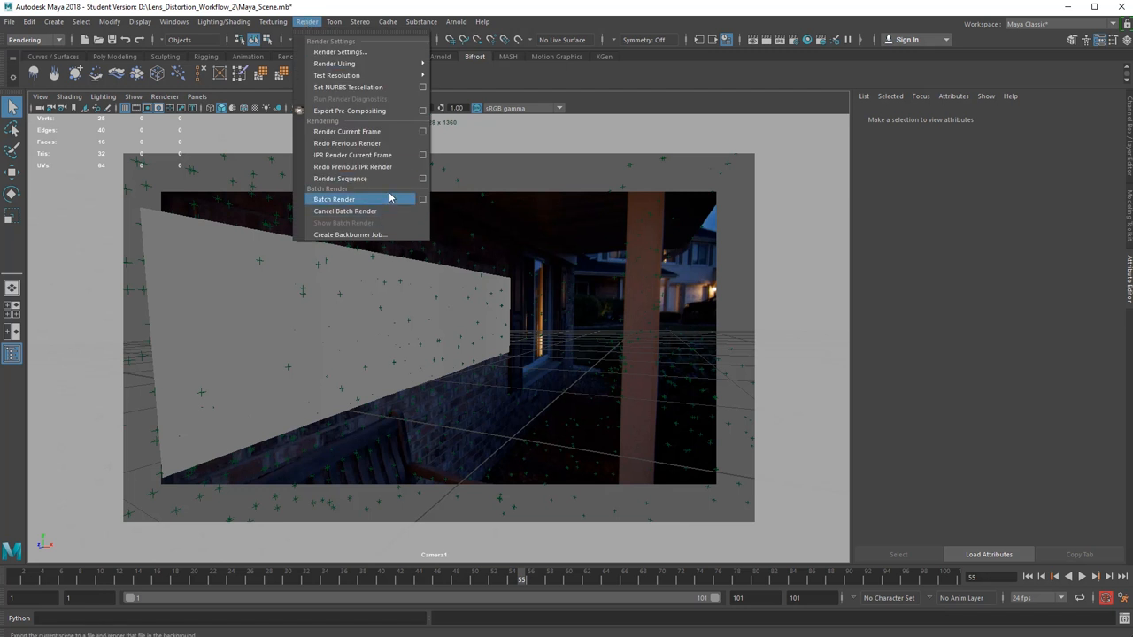
{"action": "left_click", "coordinate": [339, 178]}
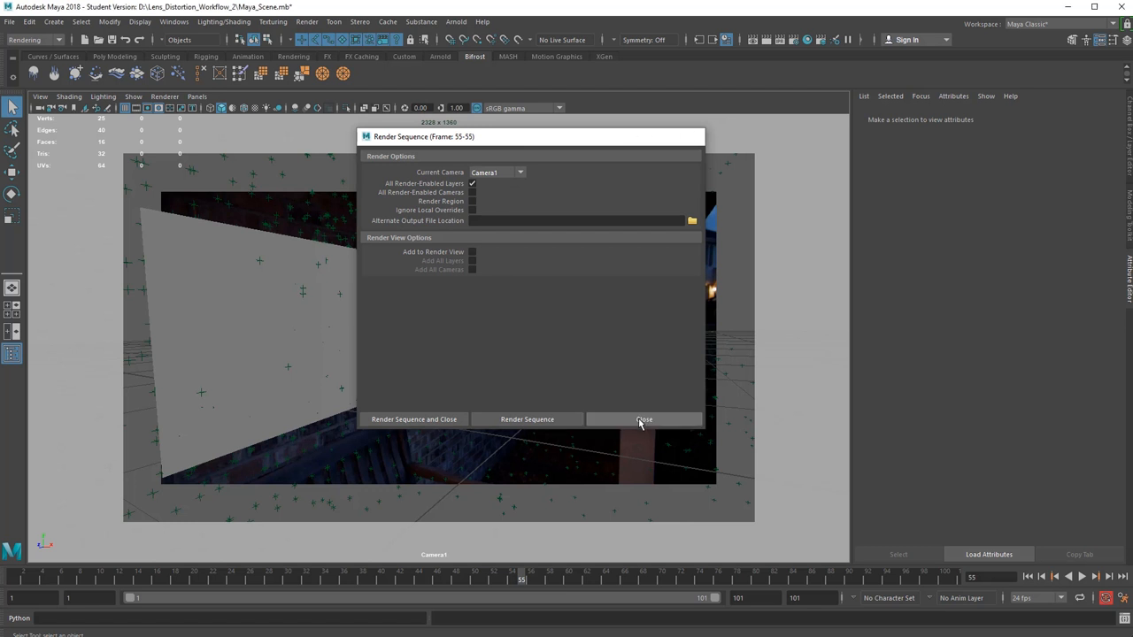
{"action": "left_click", "coordinate": [643, 419]}
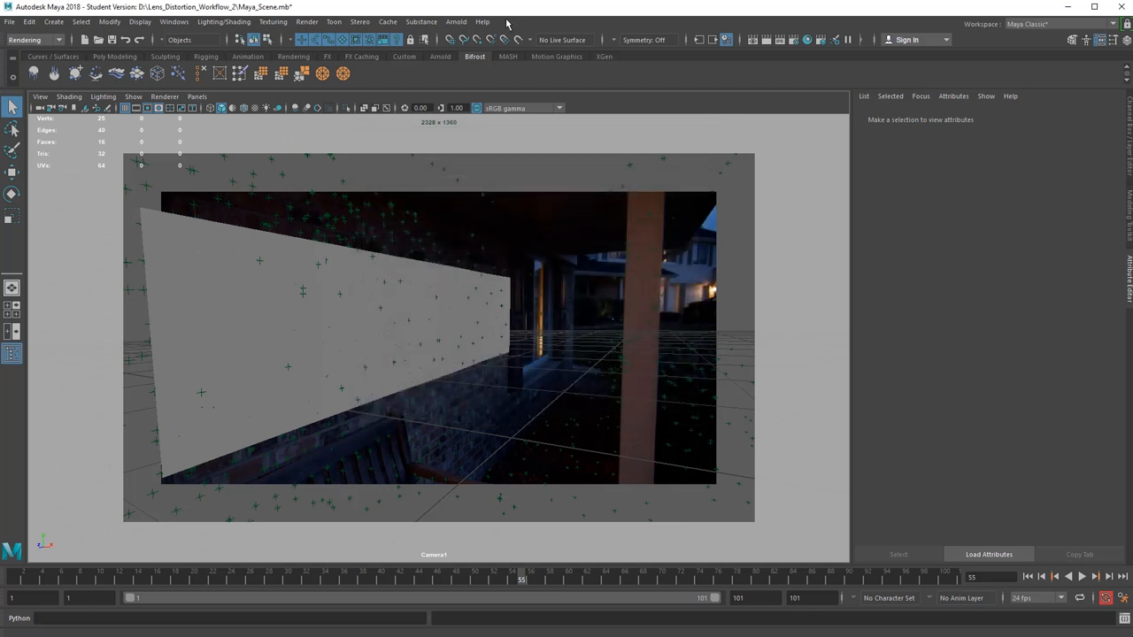
{"action": "left_click", "coordinate": [455, 22]}
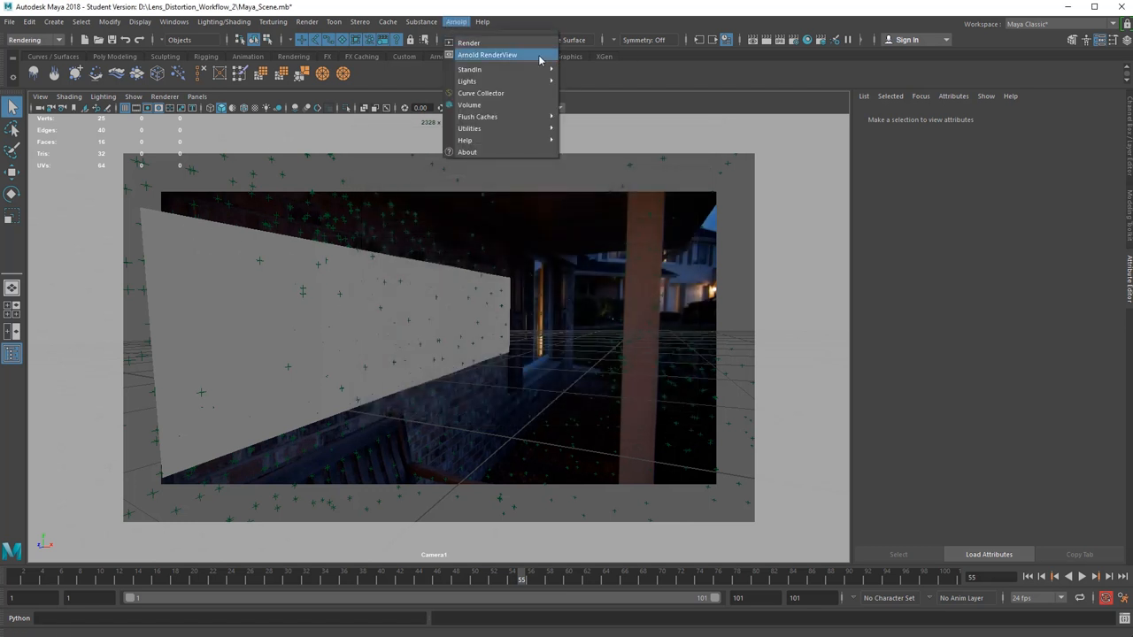
Render Camera1 in Arnold RenderView and reposition the window to inspect the dark card.
{"action": "left_click", "coordinate": [486, 55]}
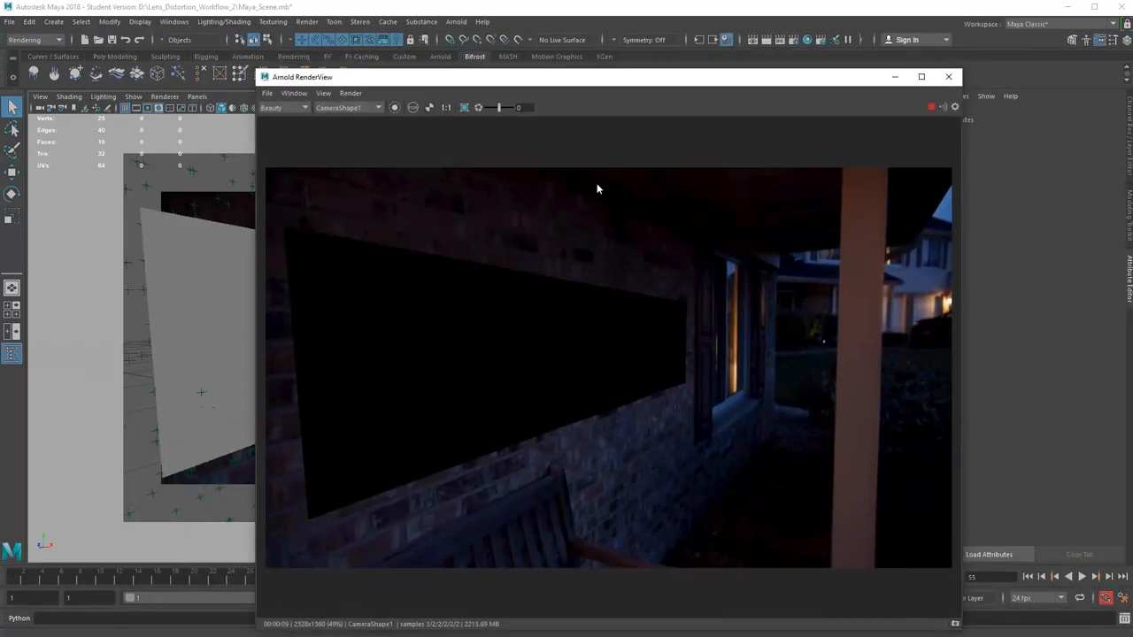
{"action": "left_click_drag", "start_coordinate": [593, 76], "coordinate": [593, 168]}
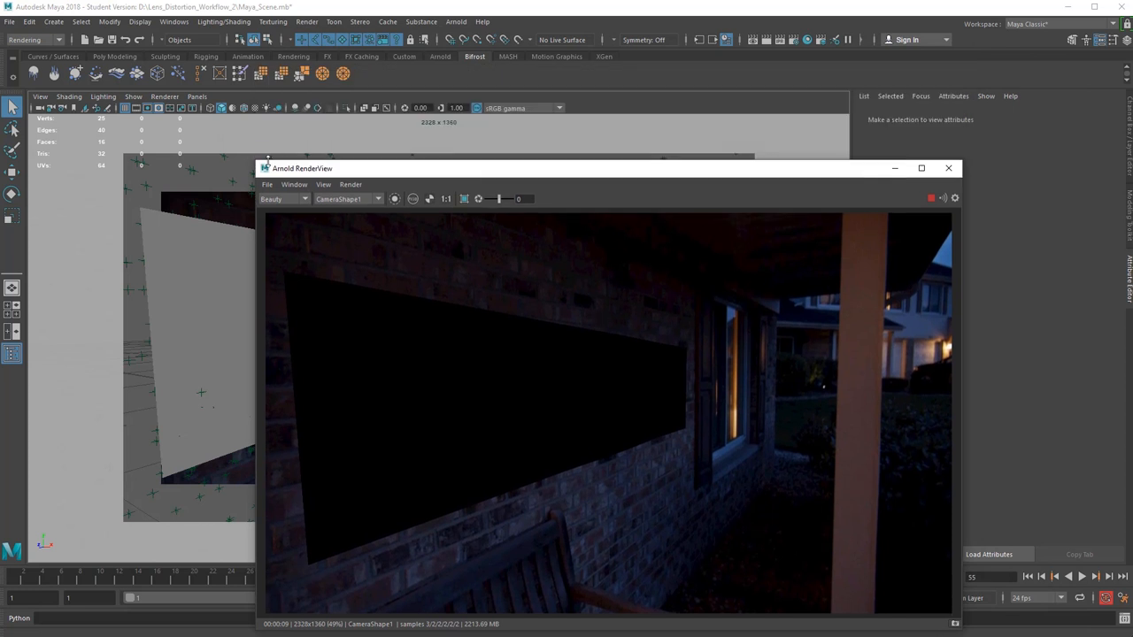
{"action": "left_click_drag", "start_coordinate": [301, 168], "coordinate": [142, 84]}
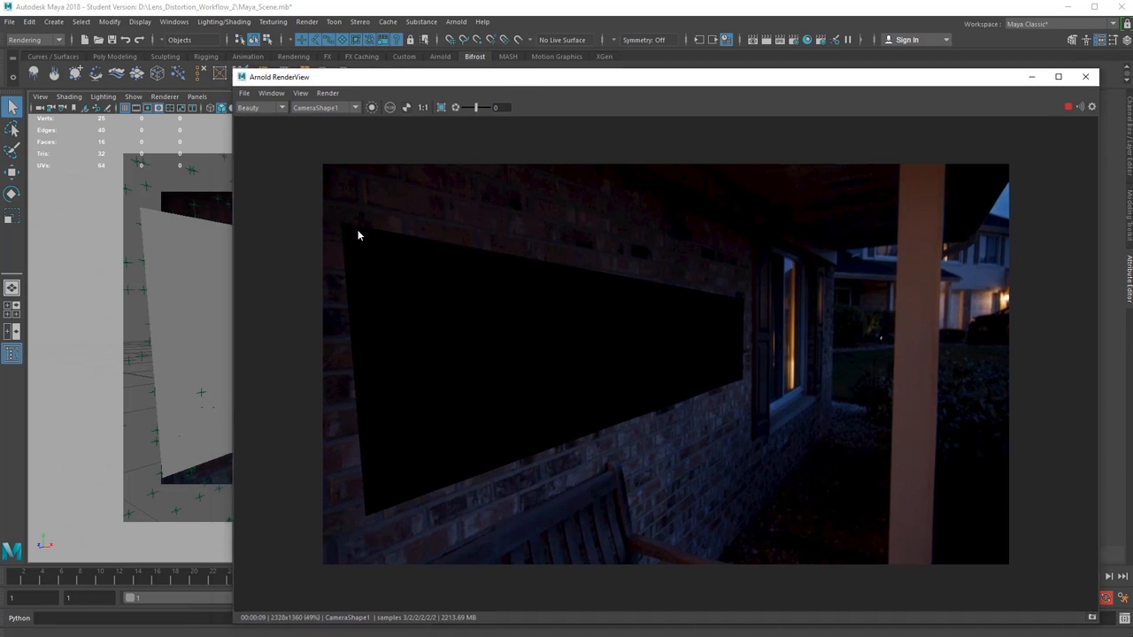
{"action": "mouse_move", "coordinate": [155, 214]}
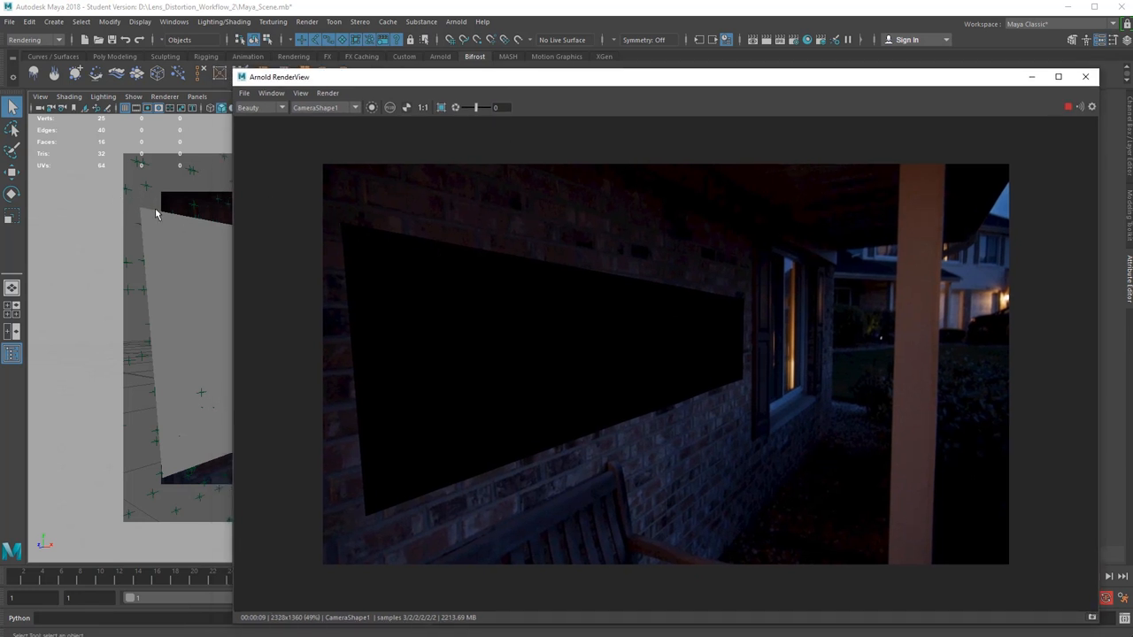
{"action": "mouse_move", "coordinate": [916, 243]}
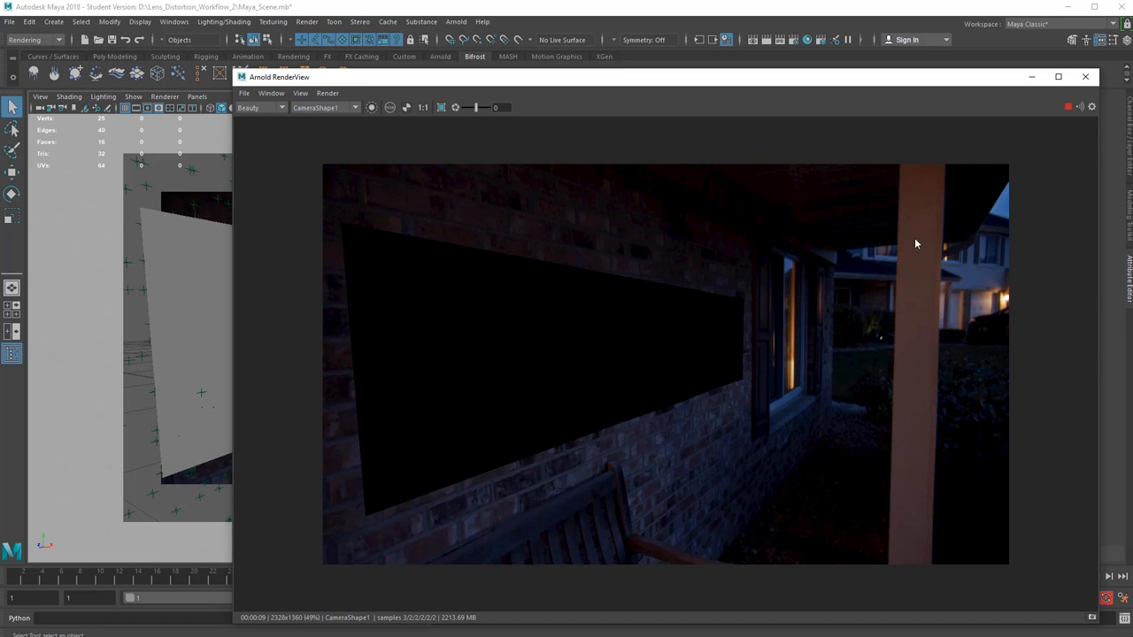
{"action": "mouse_move", "coordinate": [906, 237]}
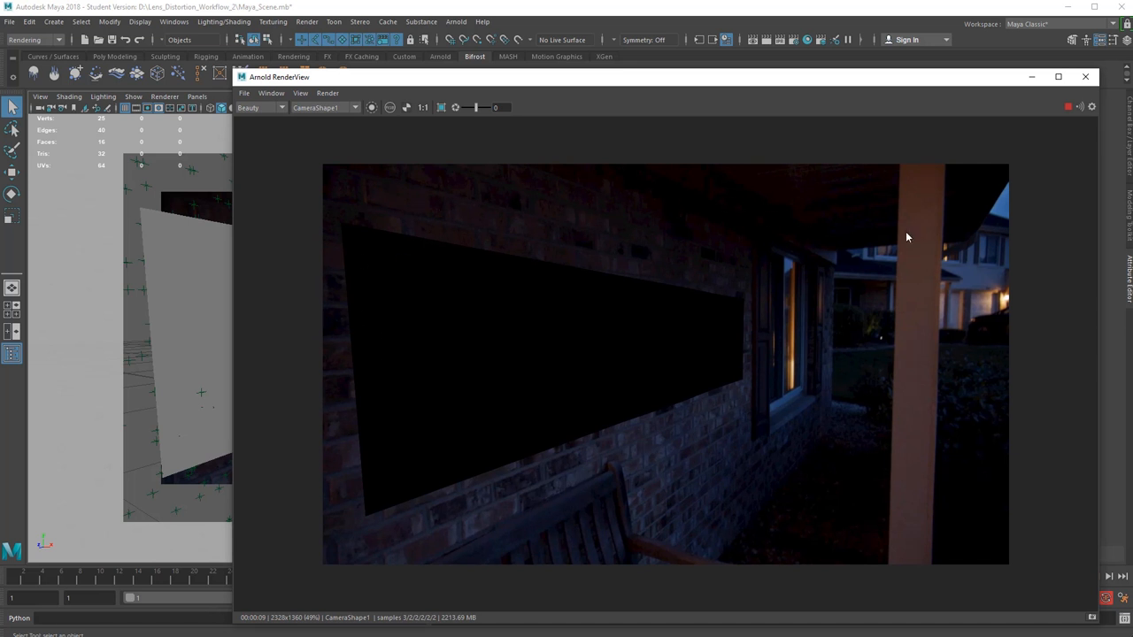
{"action": "mouse_move", "coordinate": [609, 526]}
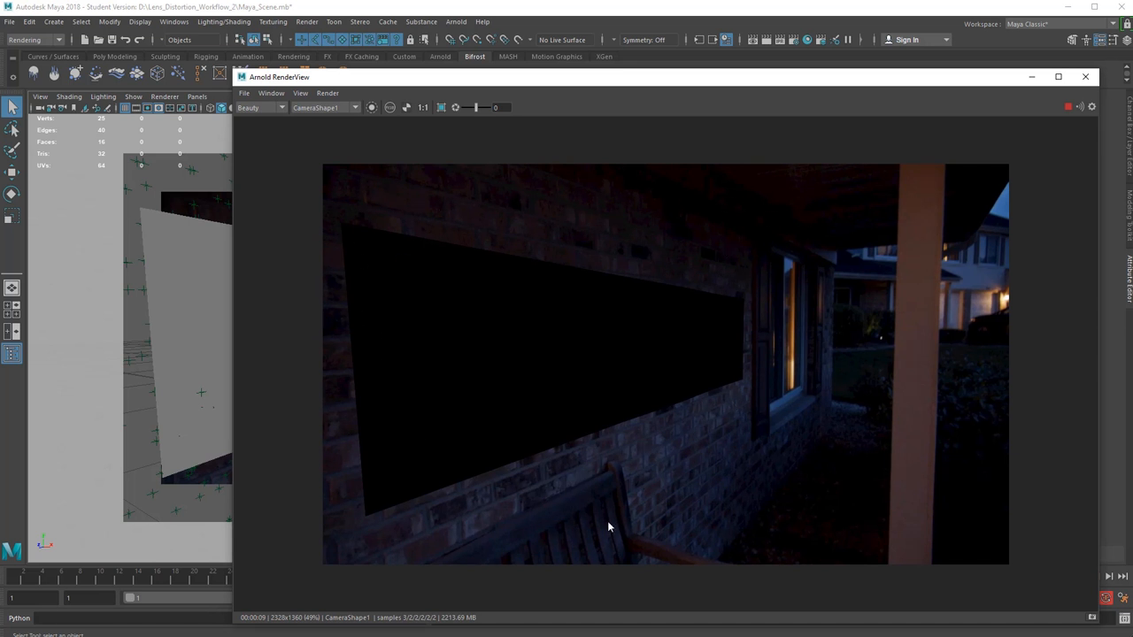
{"action": "mouse_move", "coordinate": [315, 240]}
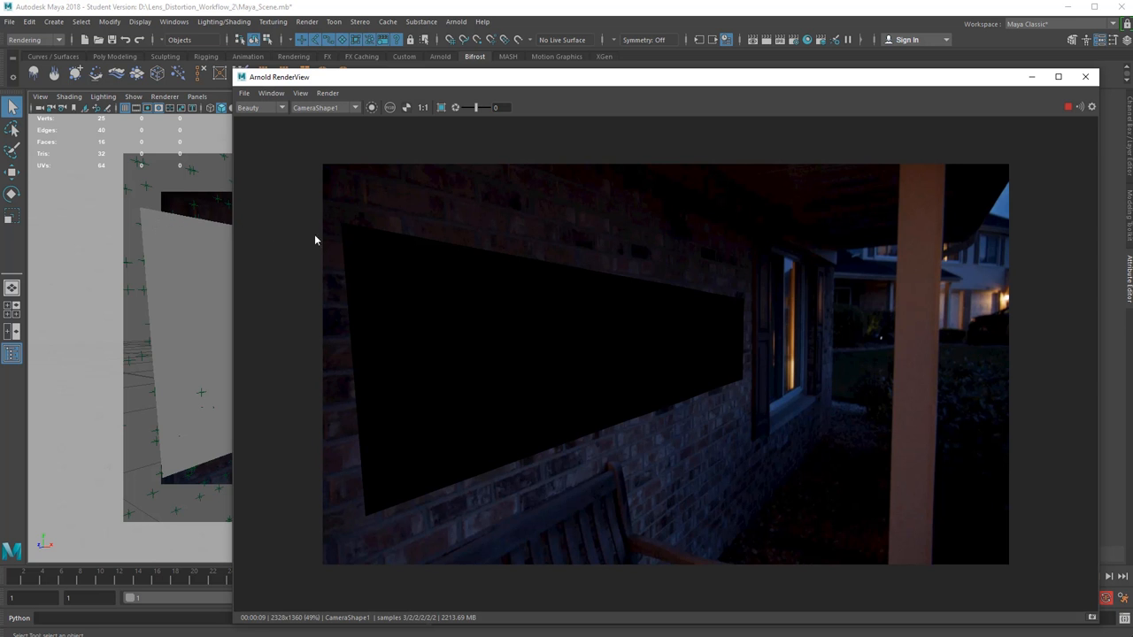
{"action": "mouse_move", "coordinate": [776, 241]}
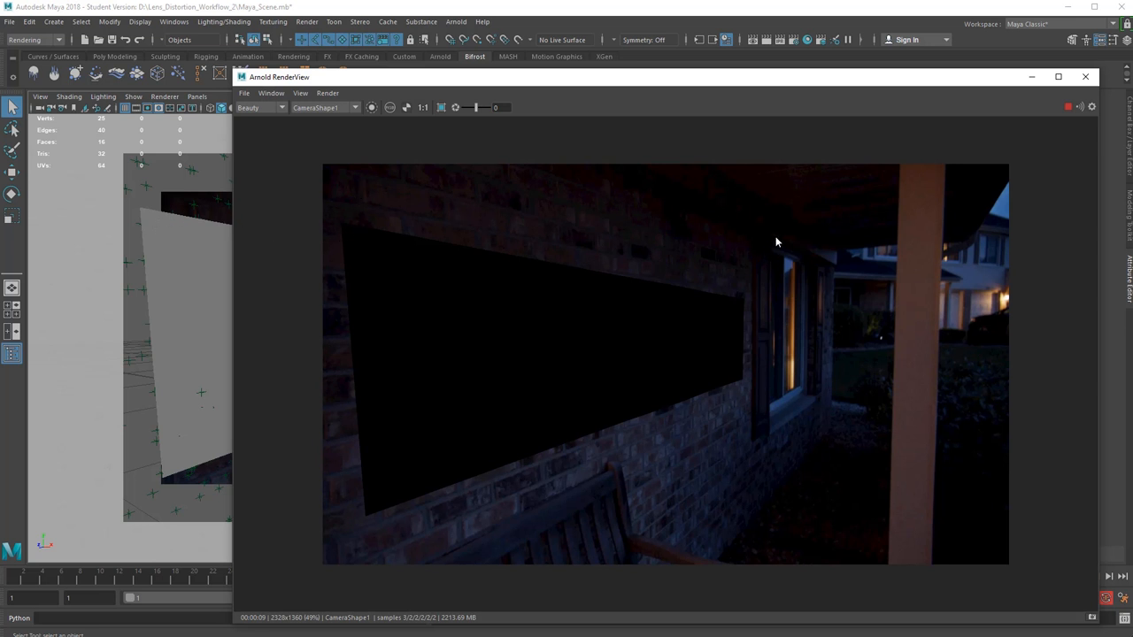
{"action": "mouse_move", "coordinate": [395, 334]}
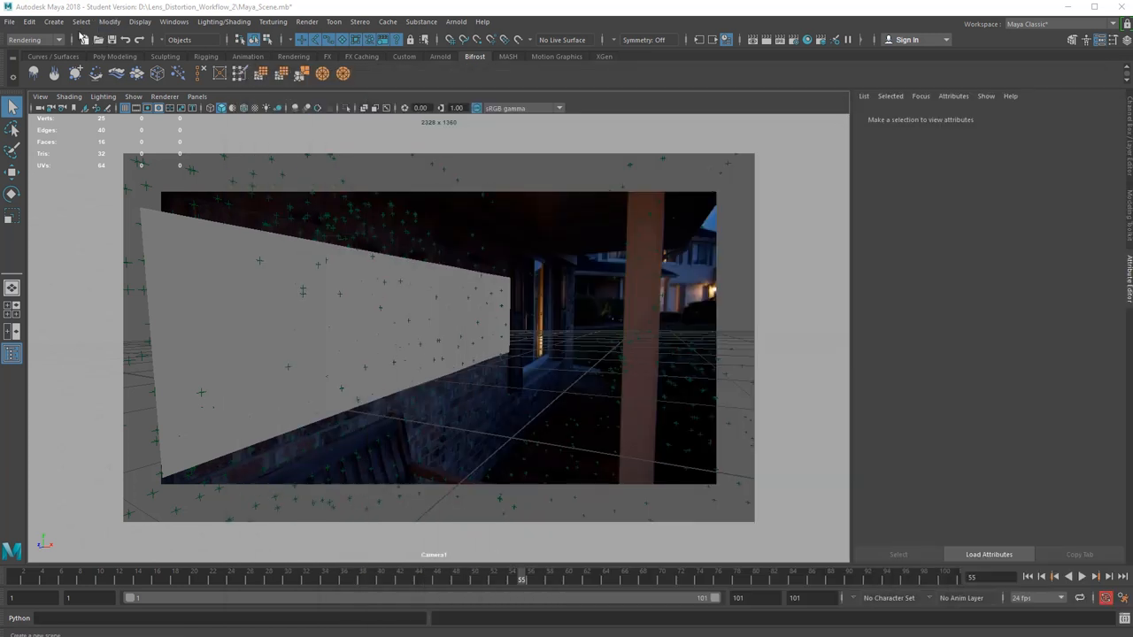
Add an Arnold area light and move it to illuminate the wall card.
{"action": "left_click", "coordinate": [53, 21]}
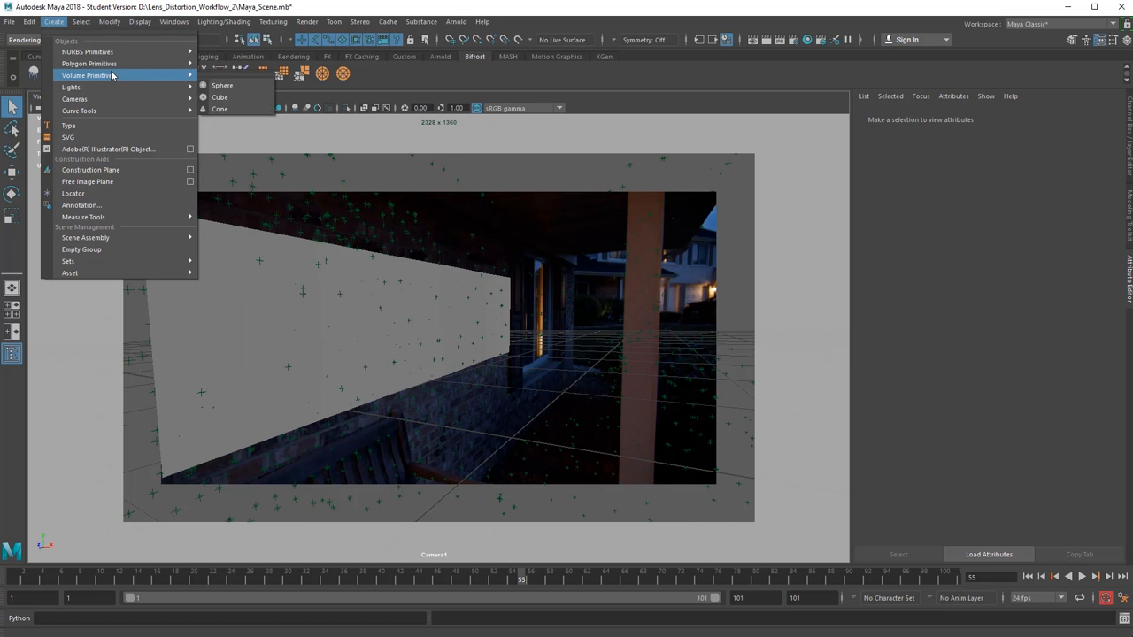
{"action": "left_click", "coordinate": [457, 21]}
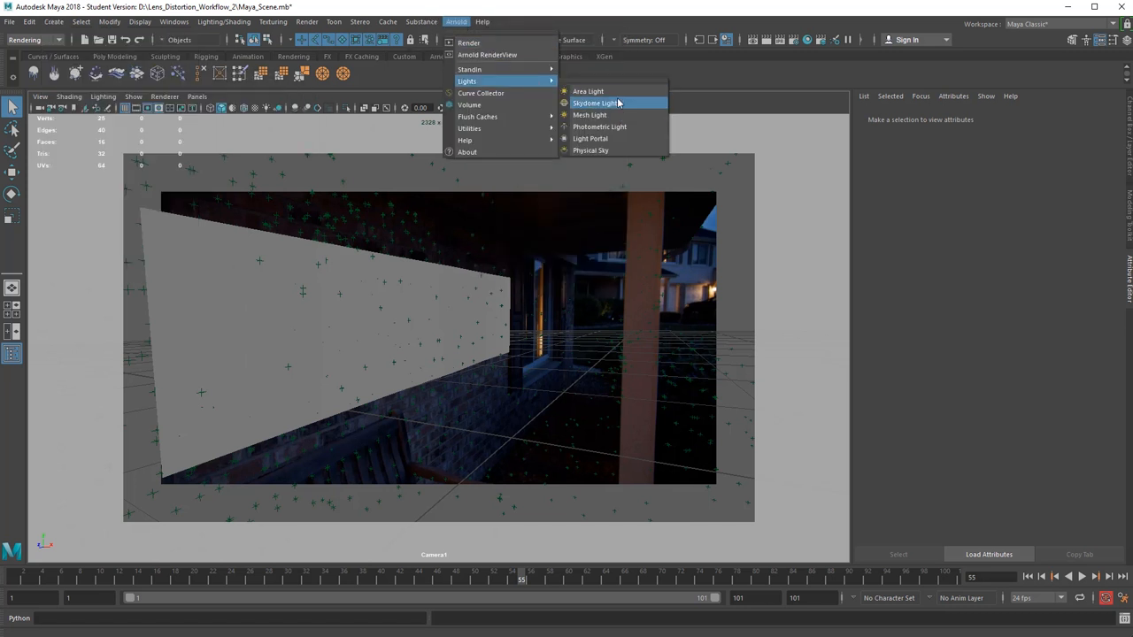
{"action": "mouse_move", "coordinate": [589, 92]}
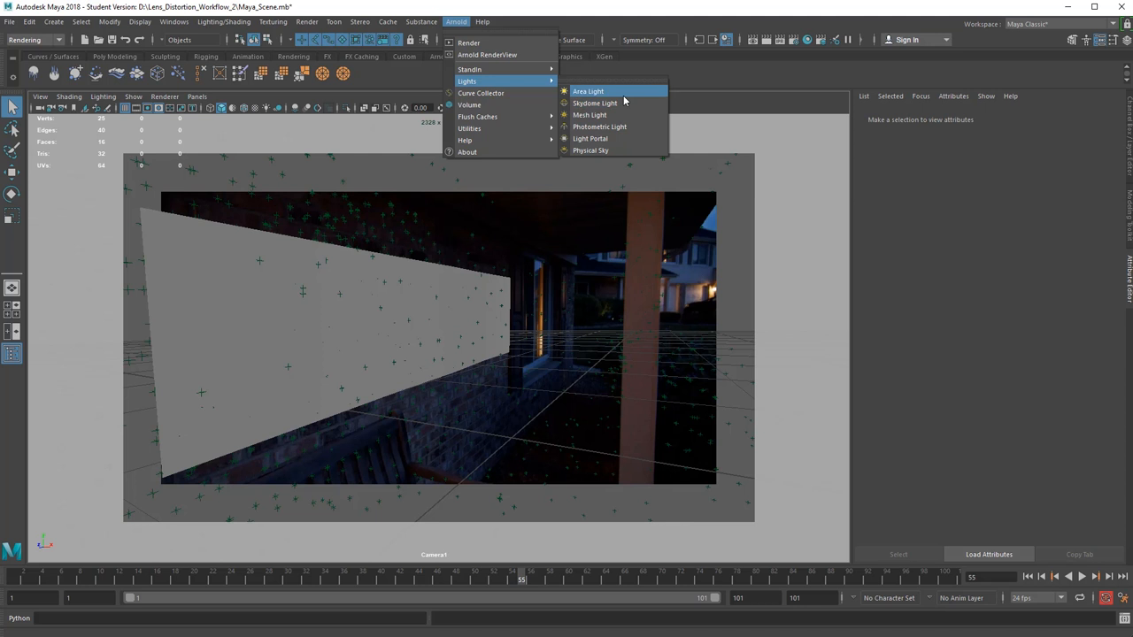
{"action": "left_click", "coordinate": [588, 91]}
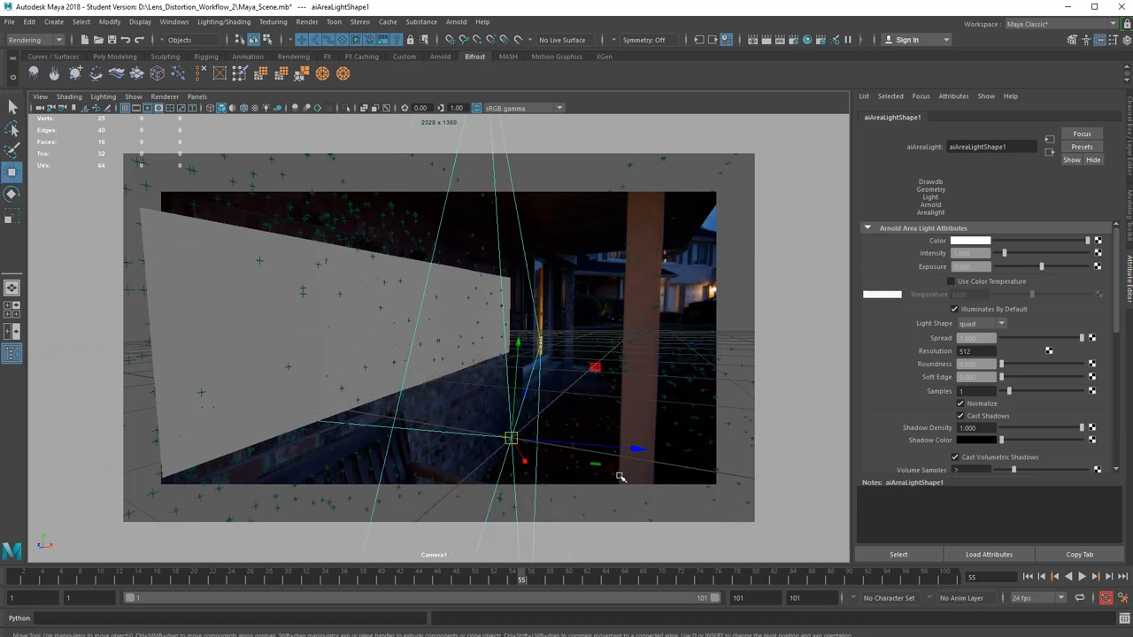
{"action": "left_click_drag", "start_coordinate": [512, 438], "coordinate": [621, 447]}
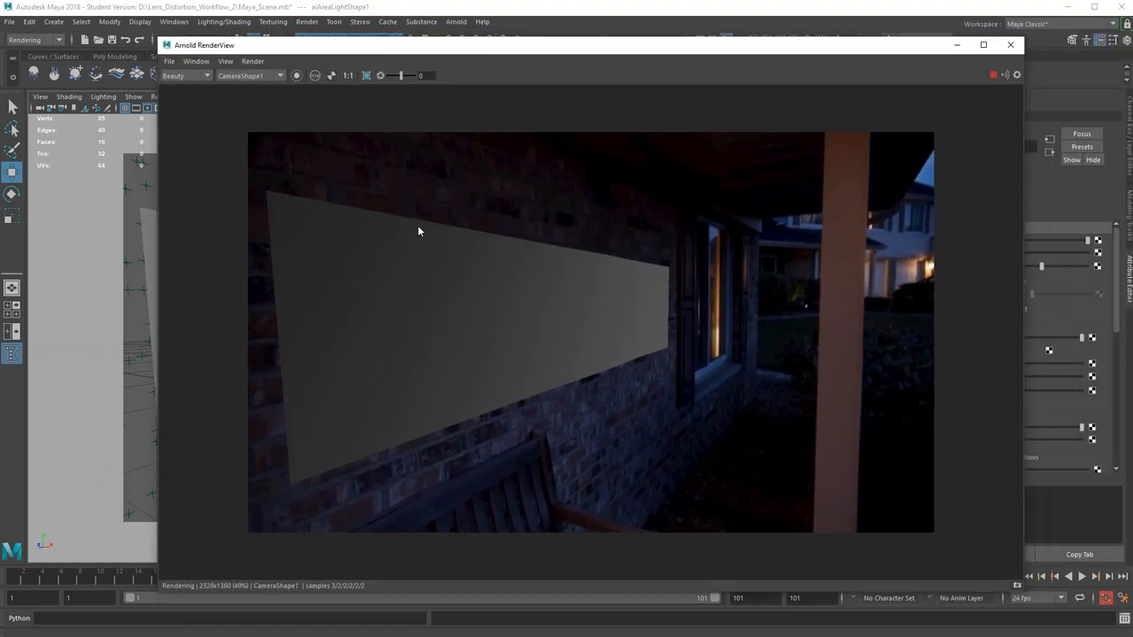
{"action": "mouse_move", "coordinate": [672, 346]}
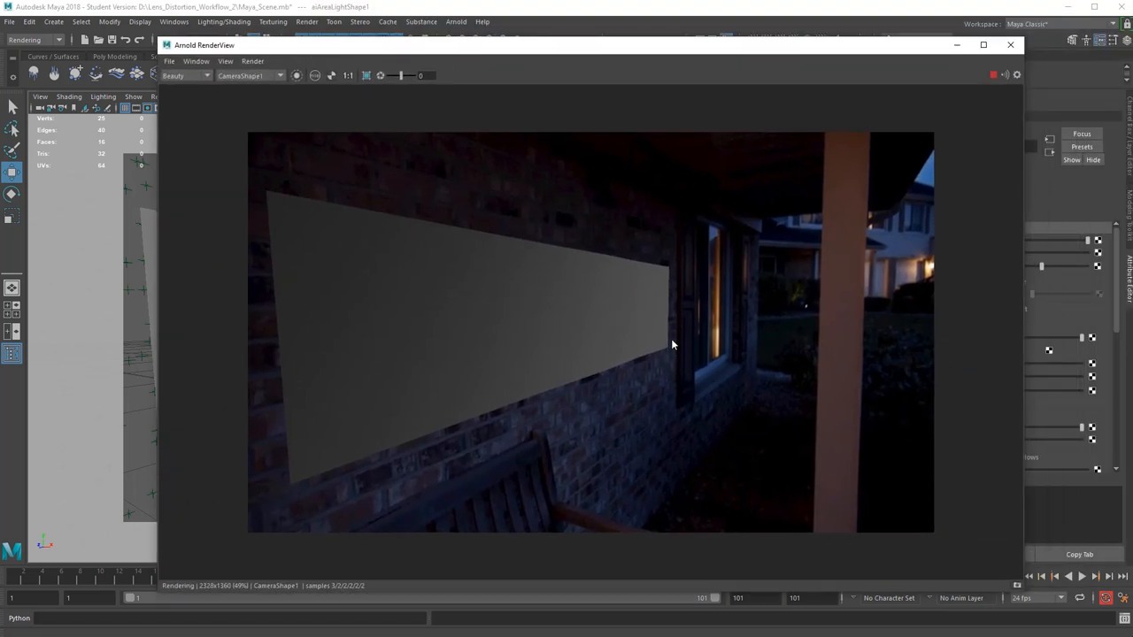
{"action": "mouse_move", "coordinate": [873, 522]}
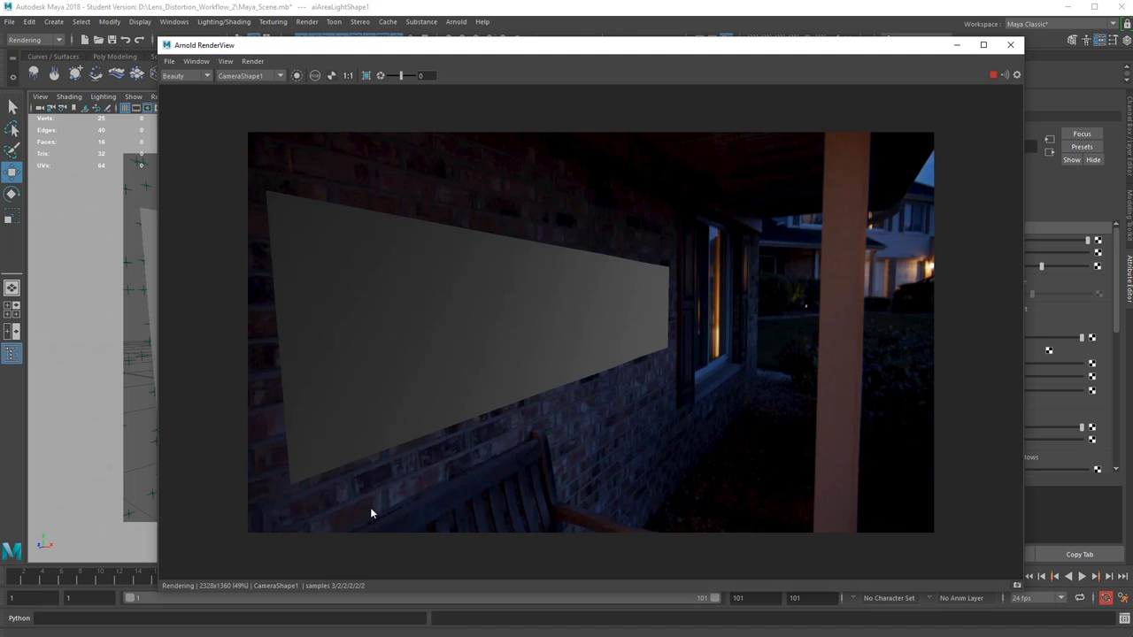
{"action": "mouse_move", "coordinate": [622, 135]}
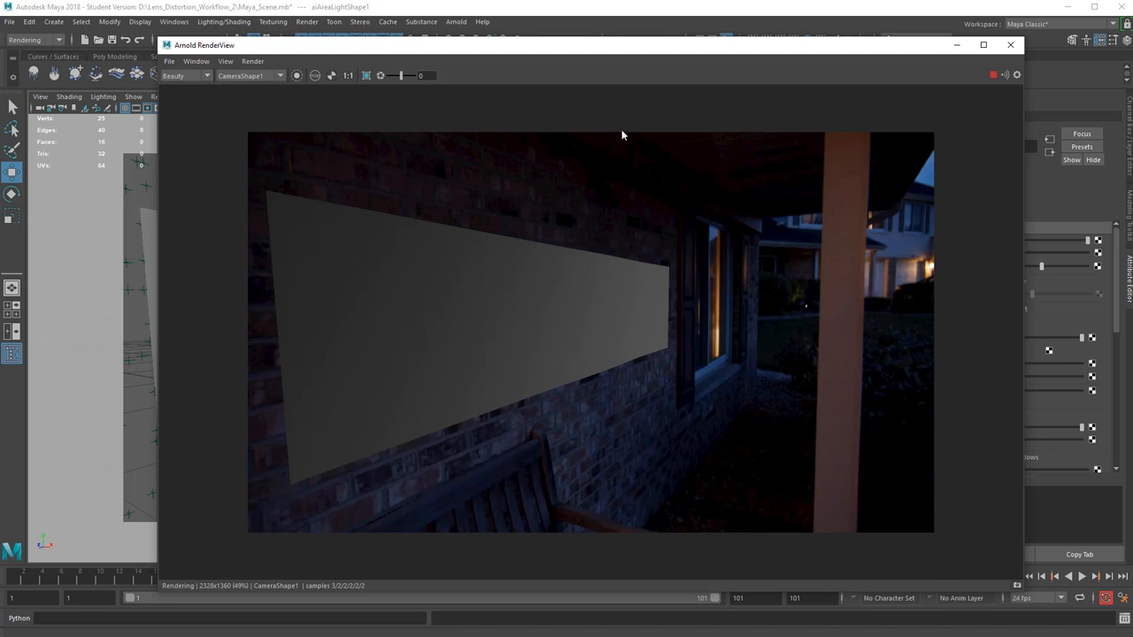
{"action": "mouse_move", "coordinate": [697, 168]}
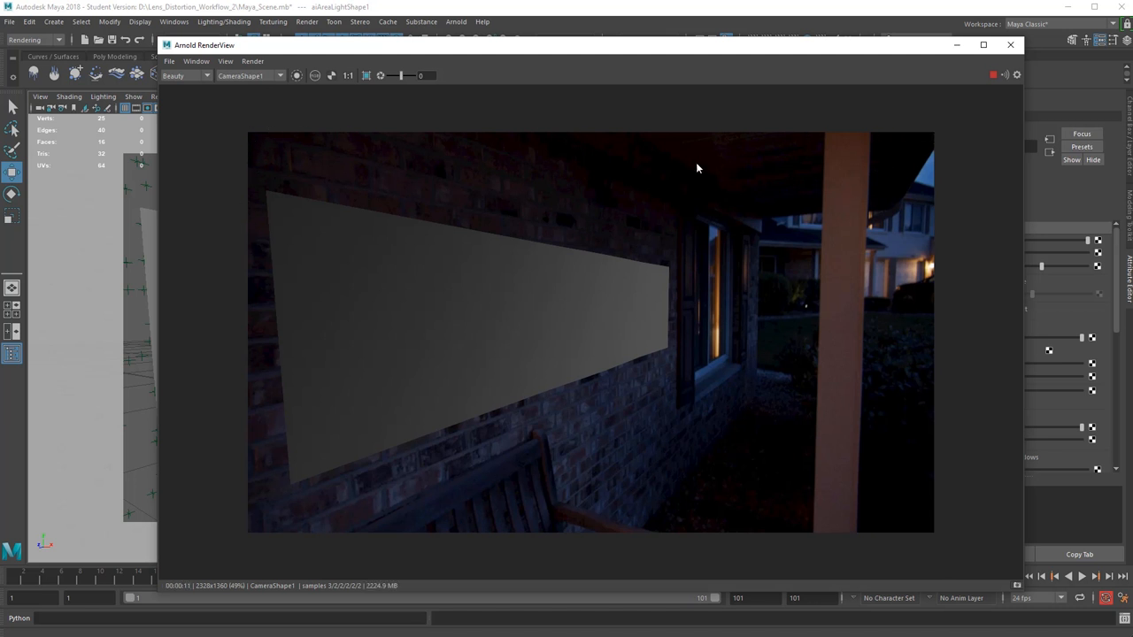
{"action": "mouse_move", "coordinate": [768, 524]}
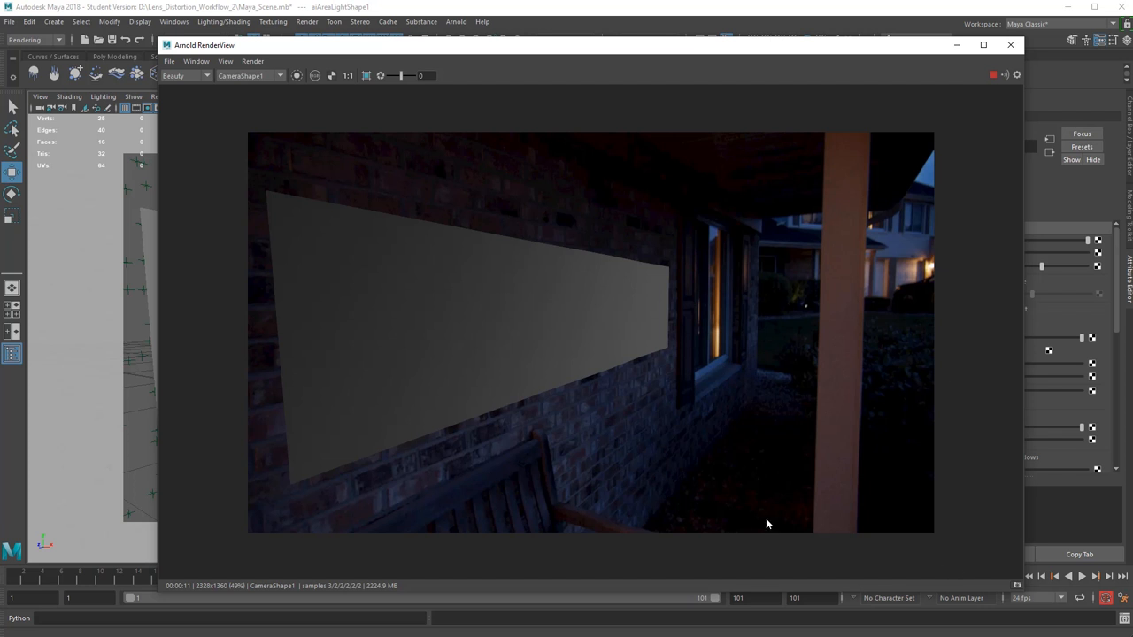
{"action": "mouse_move", "coordinate": [371, 52]}
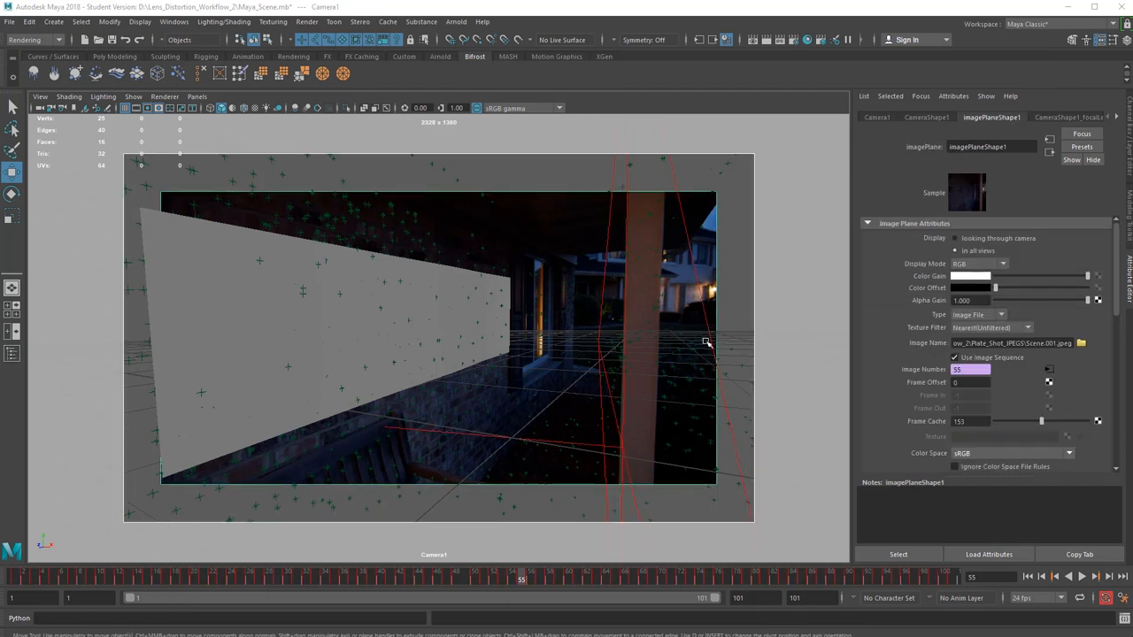
{"action": "mouse_move", "coordinate": [530, 195]}
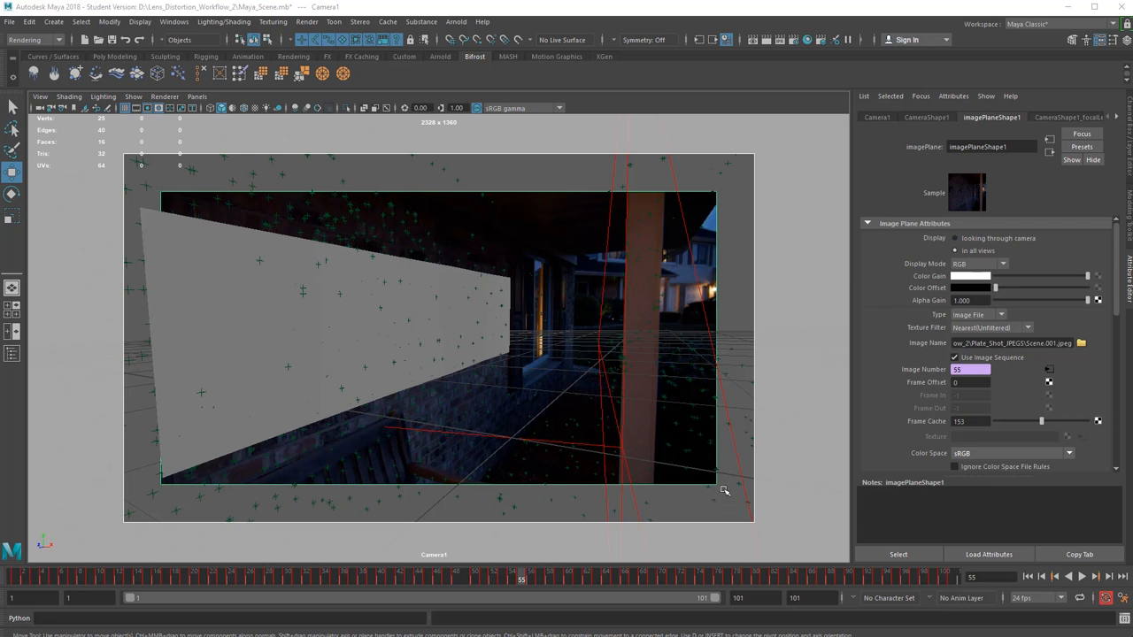
{"action": "mouse_move", "coordinate": [754, 168]}
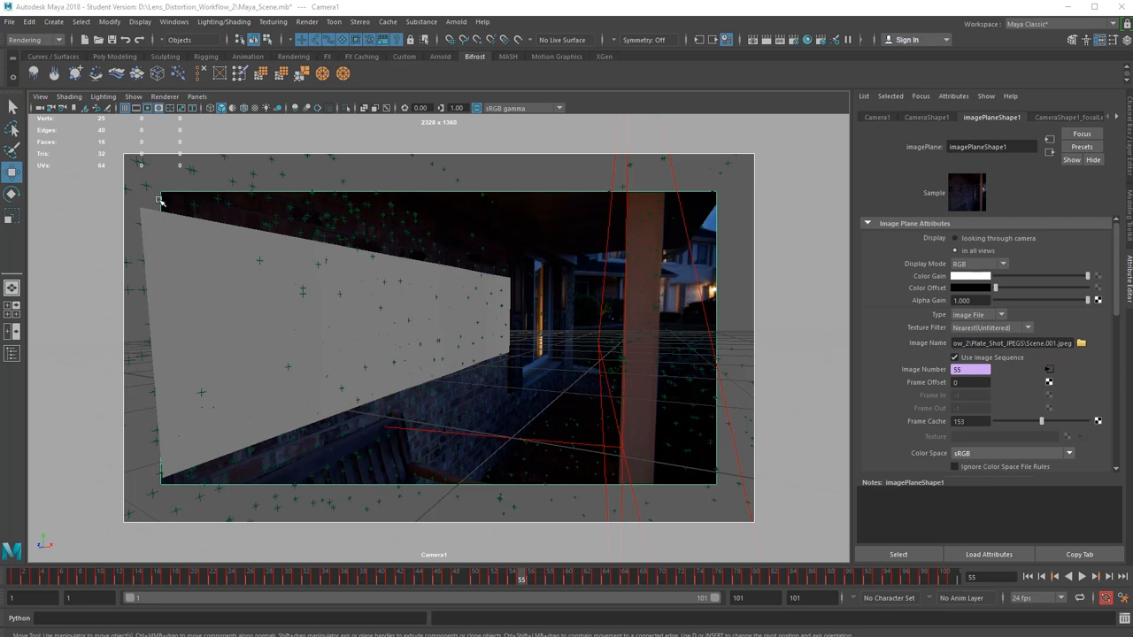
{"action": "mouse_move", "coordinate": [722, 227]}
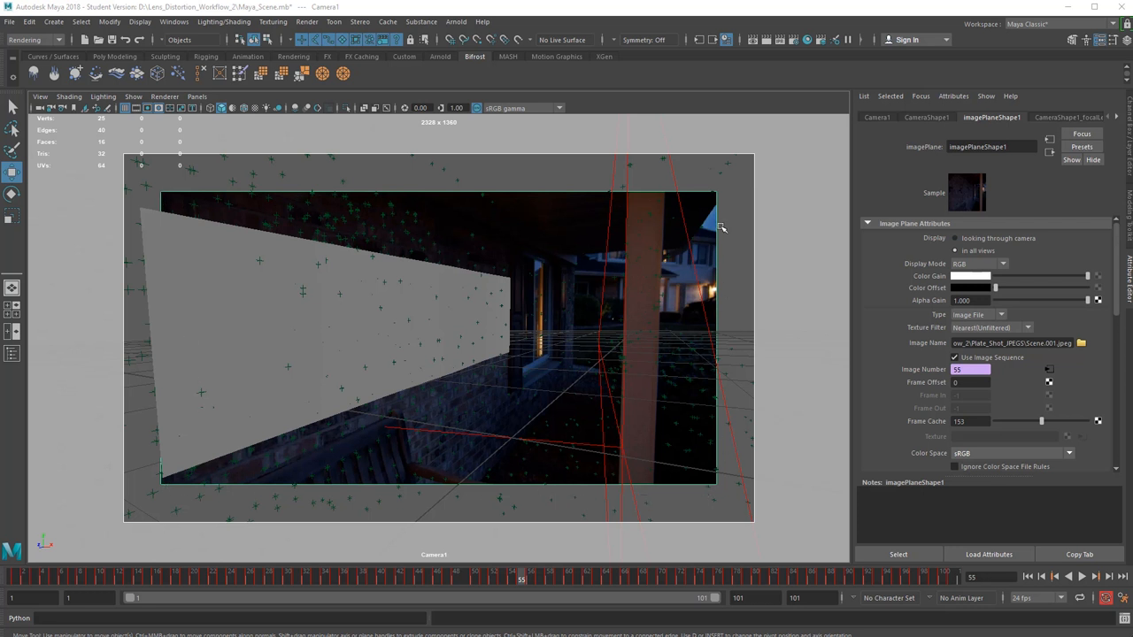
{"action": "mouse_move", "coordinate": [737, 170]}
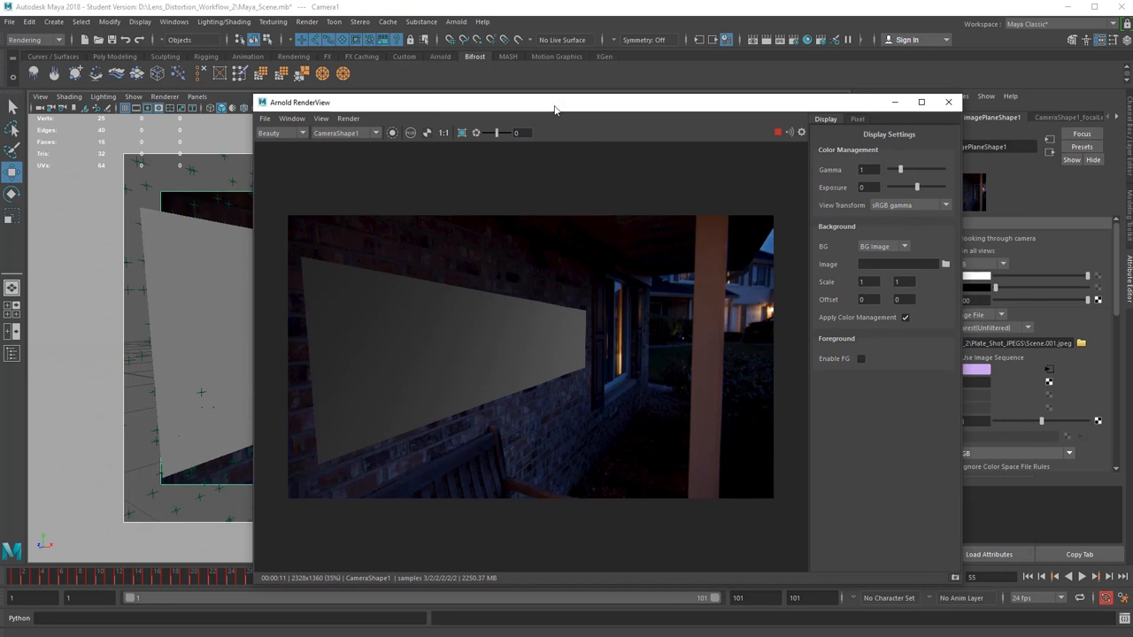
{"action": "mouse_move", "coordinate": [433, 243]}
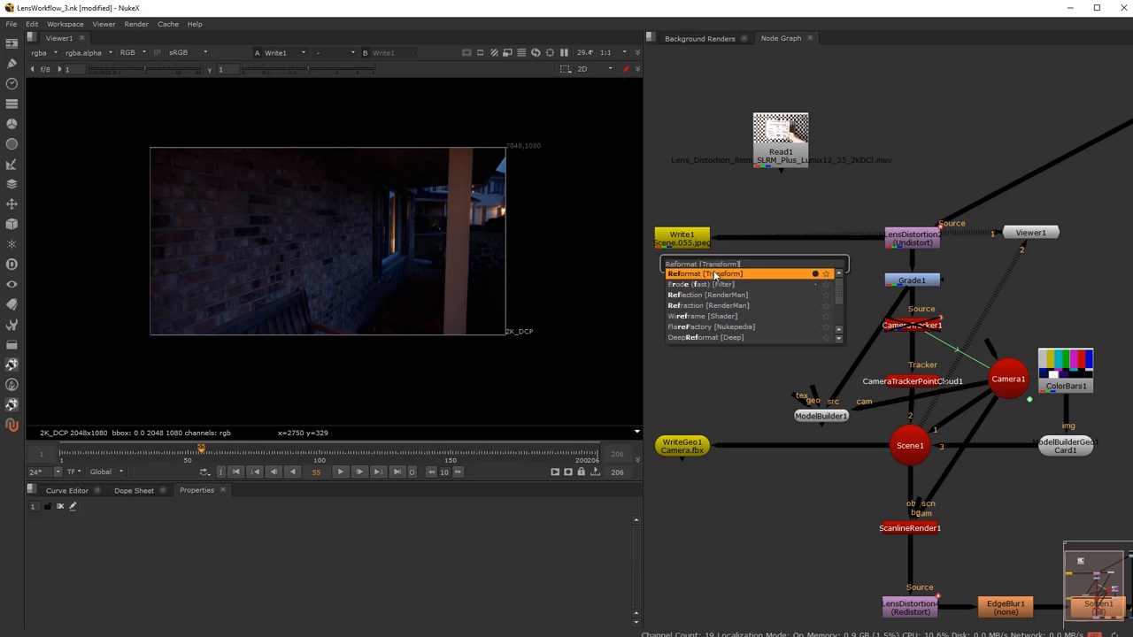
Feed a Reformat node into the lens distortion, set to lens_distortion_adjusted 2328x1360, centered.
{"action": "left_click", "coordinate": [701, 274]}
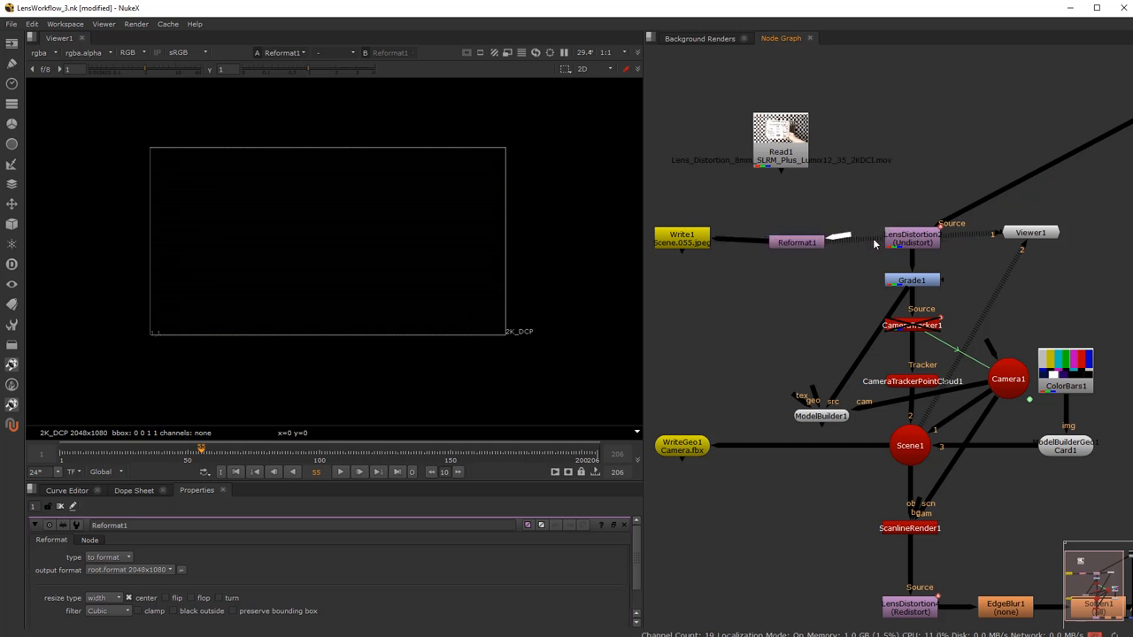
{"action": "left_click", "coordinate": [794, 242]}
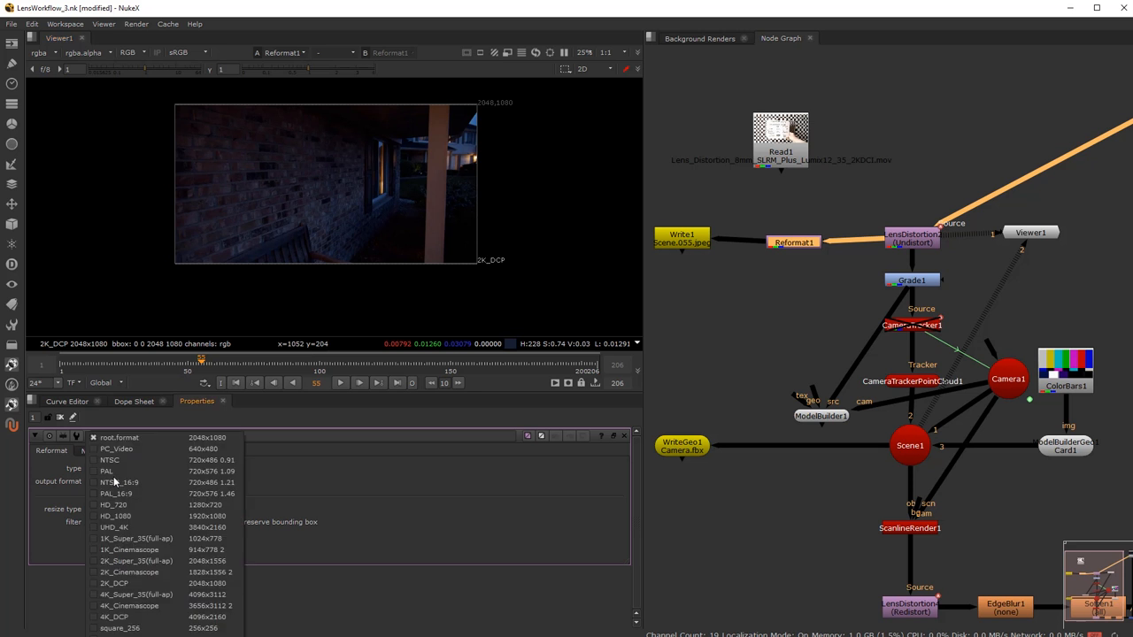
{"action": "mouse_move", "coordinate": [335, 467]}
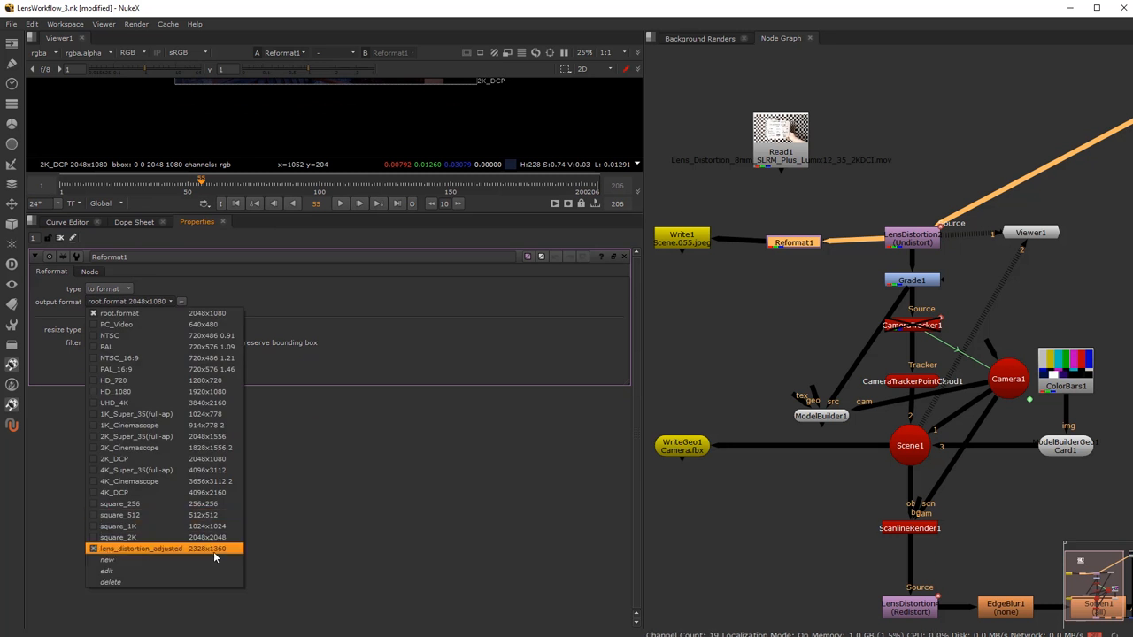
{"action": "mouse_move", "coordinate": [212, 555]}
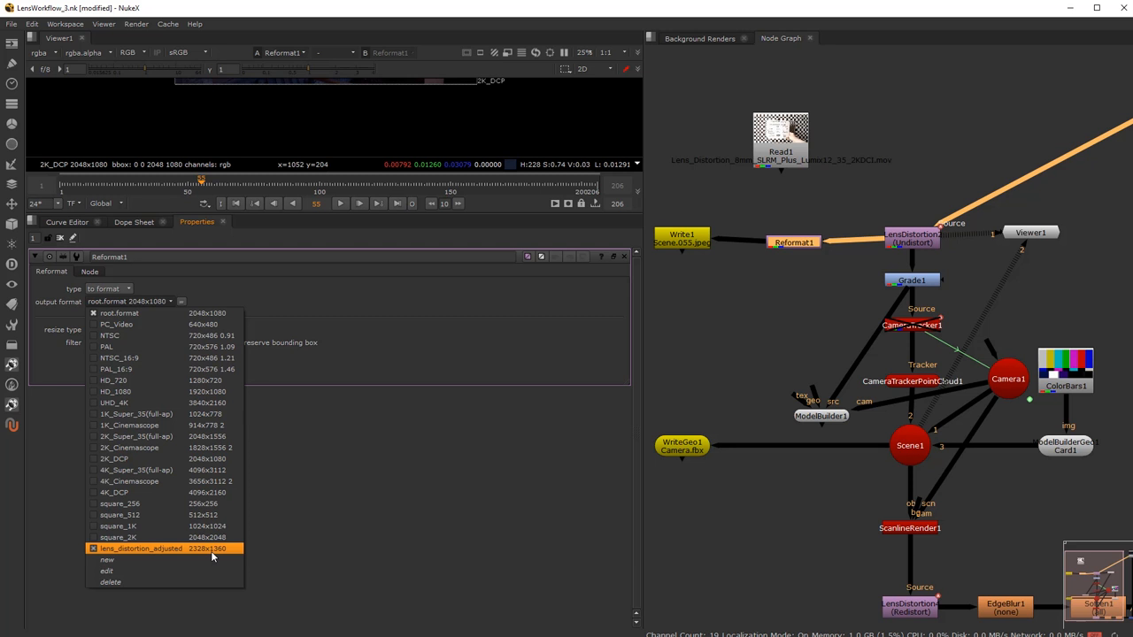
{"action": "left_click", "coordinate": [140, 548]}
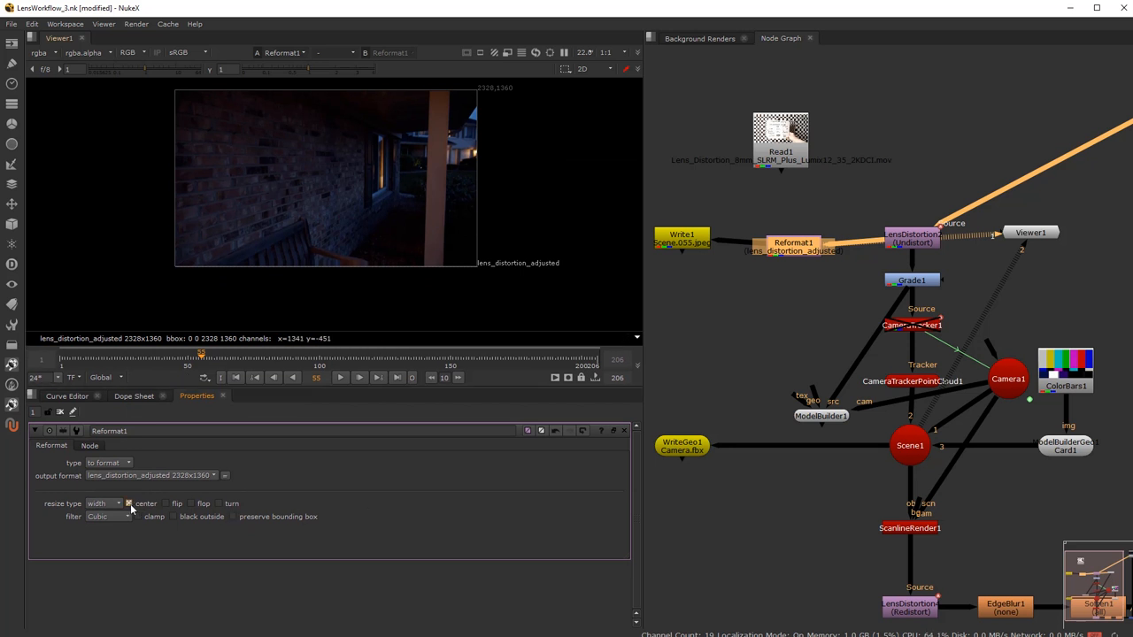
{"action": "left_click", "coordinate": [105, 503]}
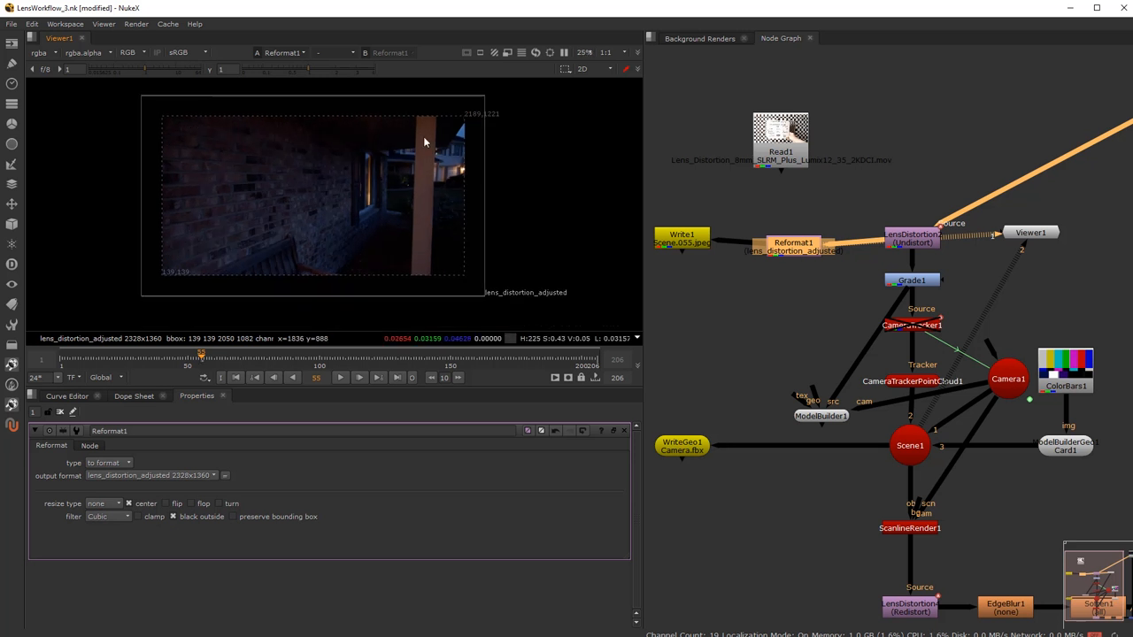
{"action": "mouse_move", "coordinate": [401, 115]}
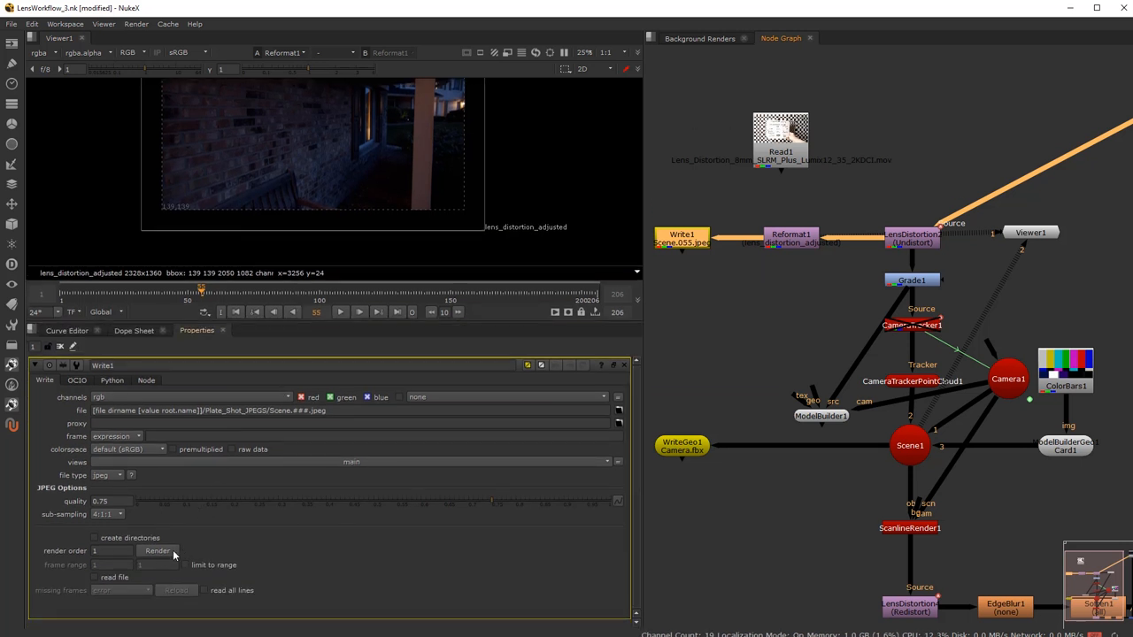
Render Write1's Scene JPEG sequence for frames 1 to 101.
{"action": "left_click", "coordinate": [157, 551]}
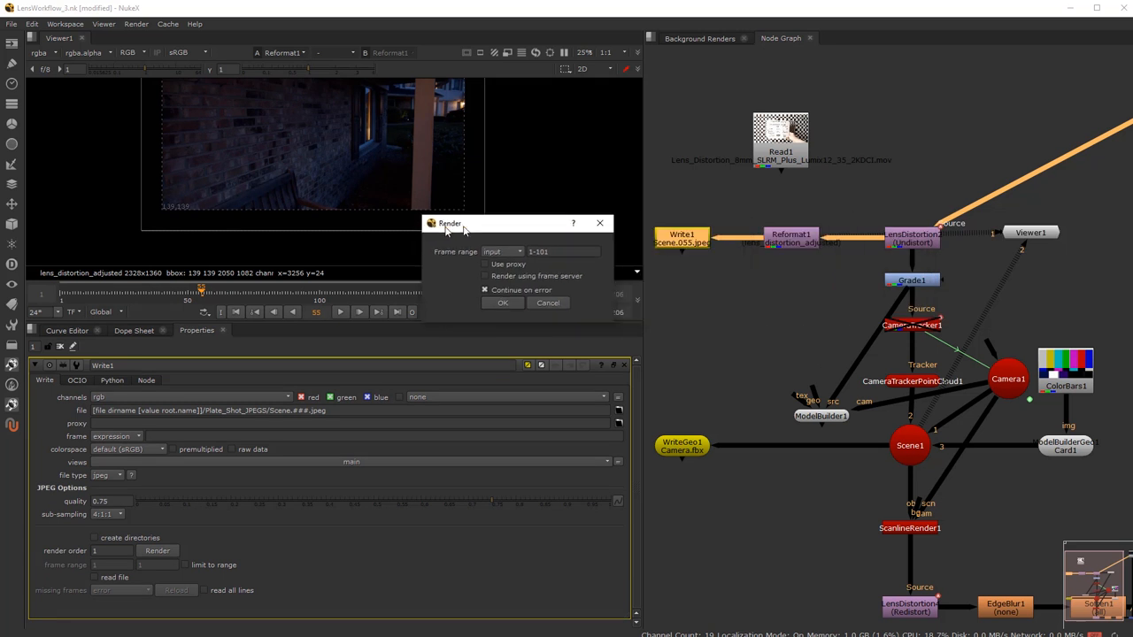
{"action": "left_click", "coordinate": [503, 303]}
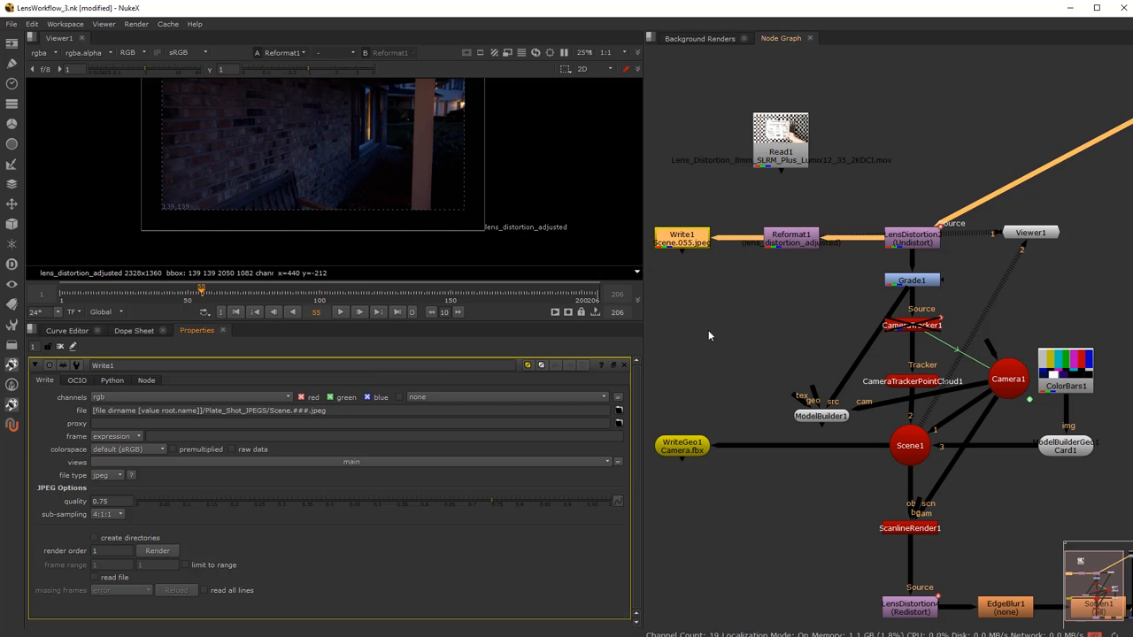
{"action": "mouse_move", "coordinate": [766, 417]}
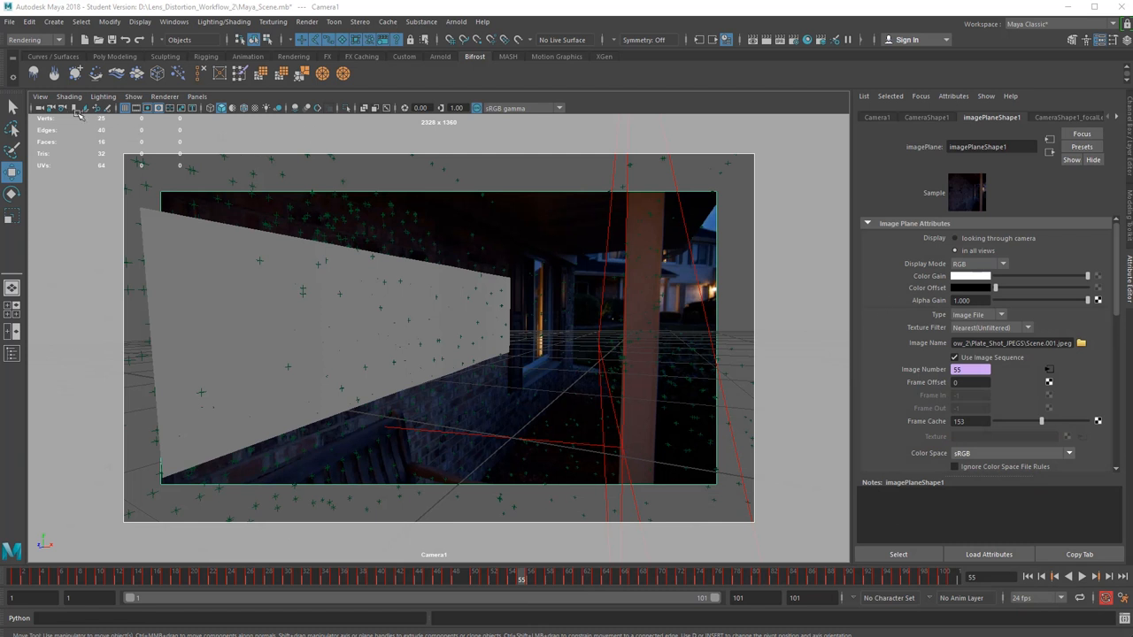
Load Scene.001.jpeg as the image plane's image.
{"action": "left_click", "coordinate": [40, 96]}
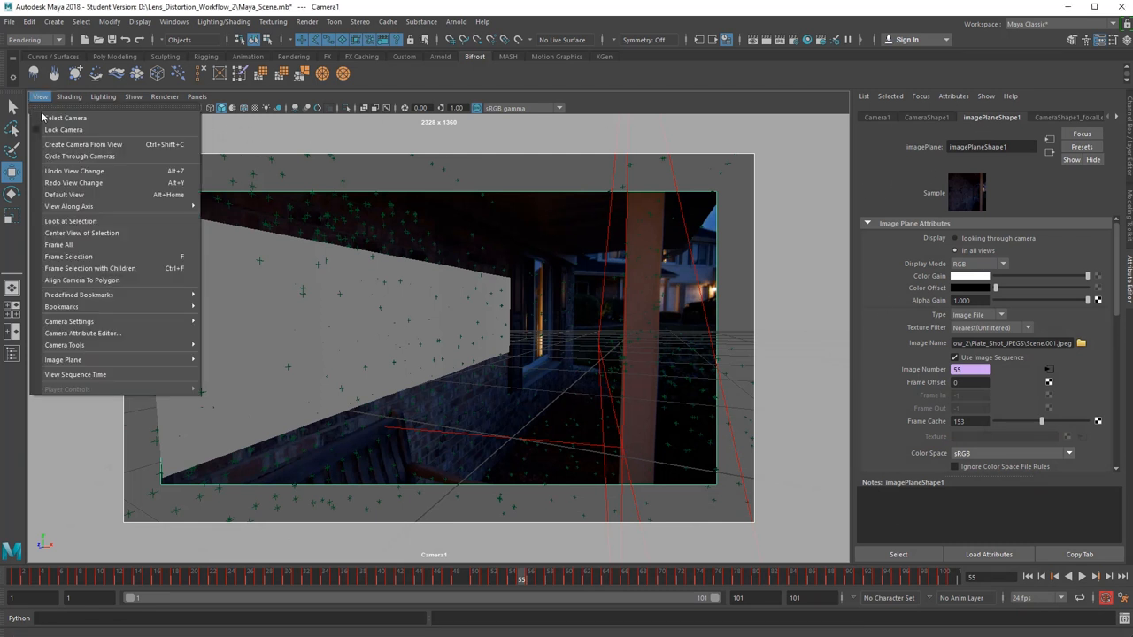
{"action": "left_click", "coordinate": [434, 336]}
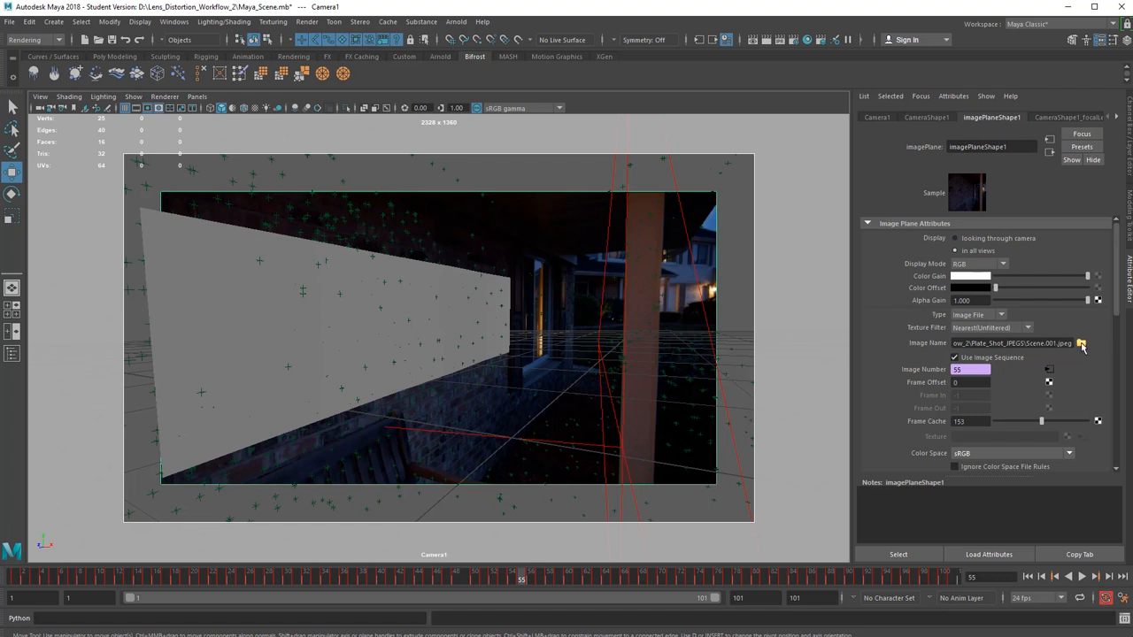
{"action": "left_click", "coordinate": [1081, 343]}
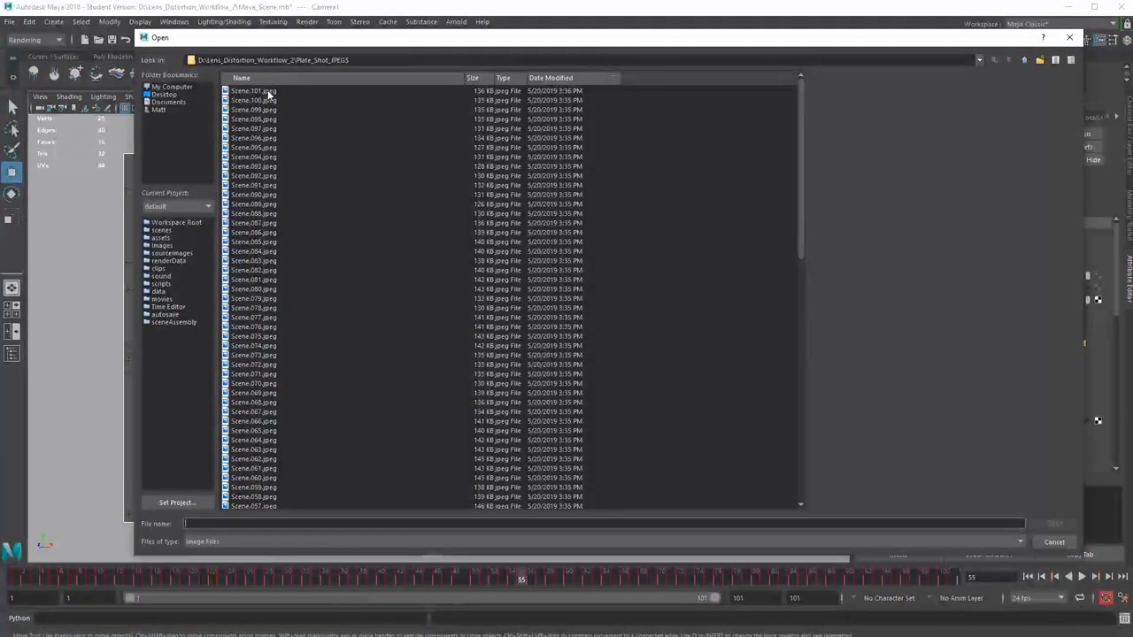
{"action": "scroll", "scroll_direction": "down", "scroll_amount": 3}
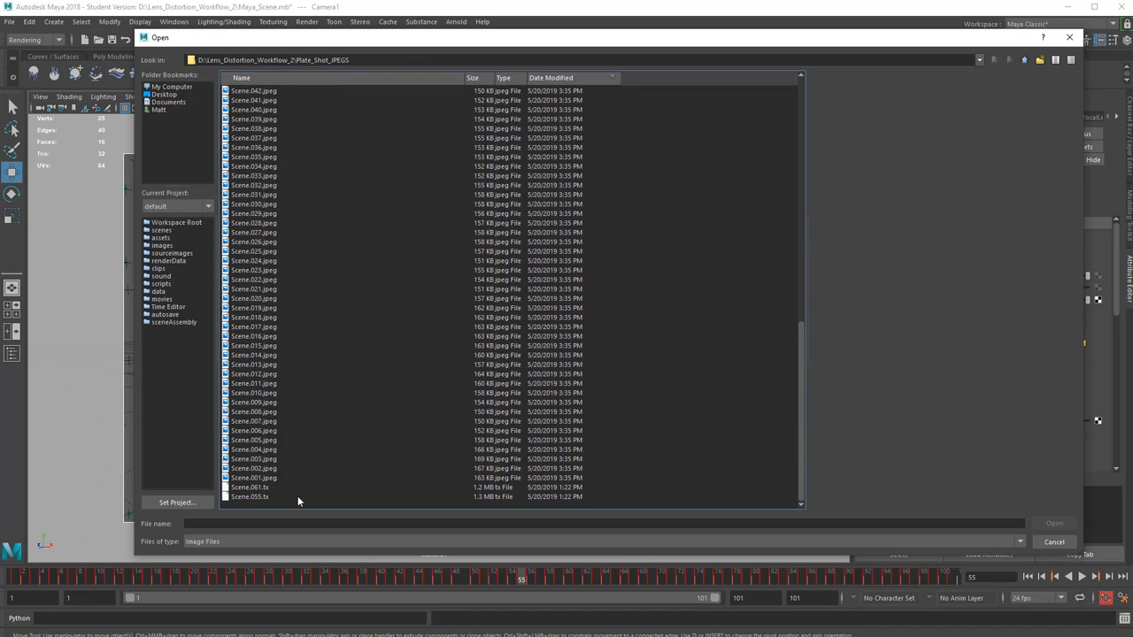
{"action": "left_click", "coordinate": [254, 477]}
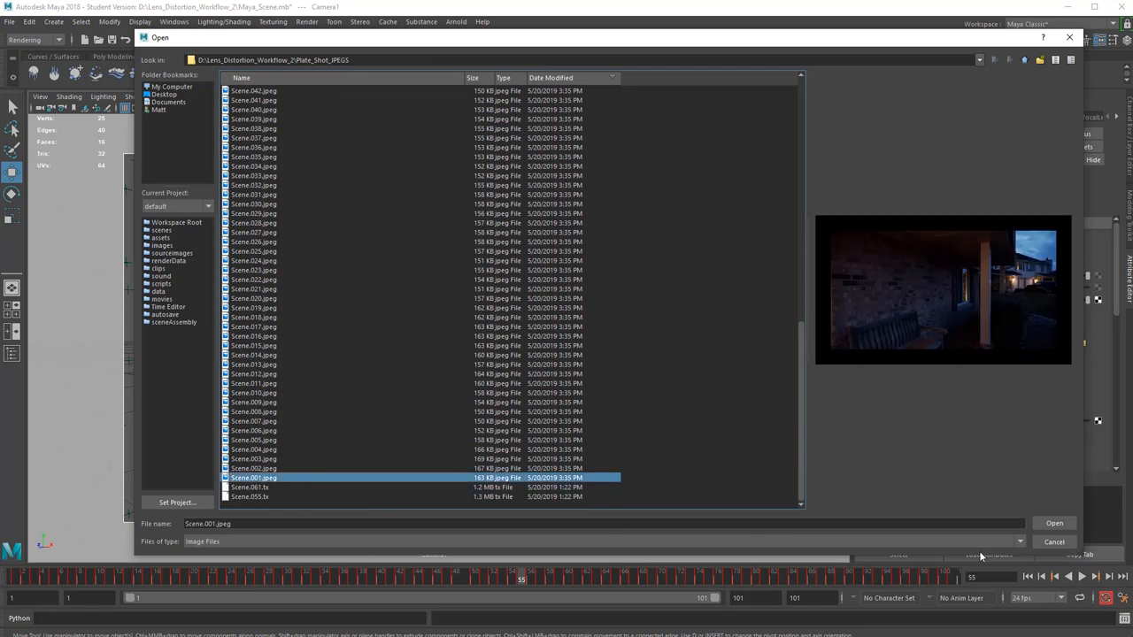
{"action": "left_click", "coordinate": [1054, 523]}
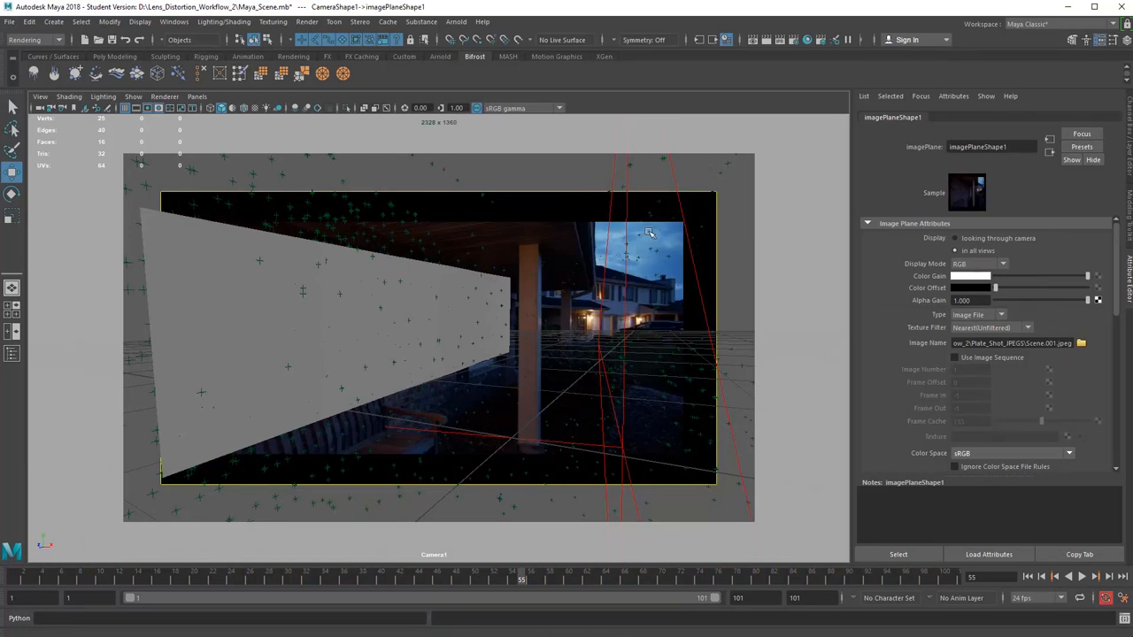
{"action": "mouse_move", "coordinate": [746, 152]}
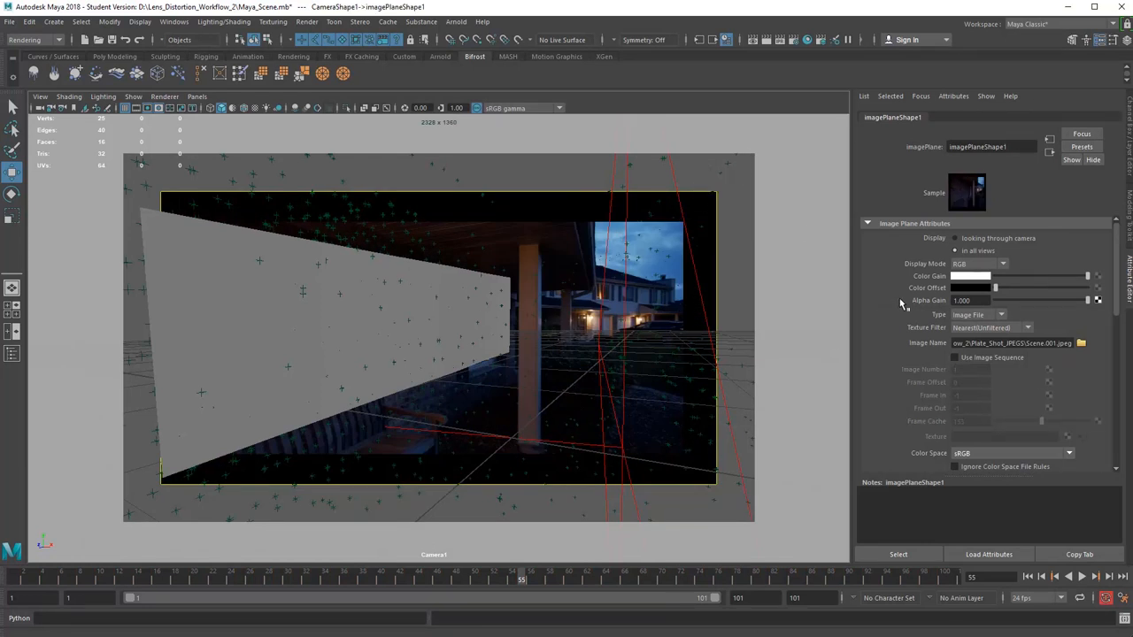
Fit the plate to the resolution gate and go to frame 57.
{"action": "left_click", "coordinate": [40, 96]}
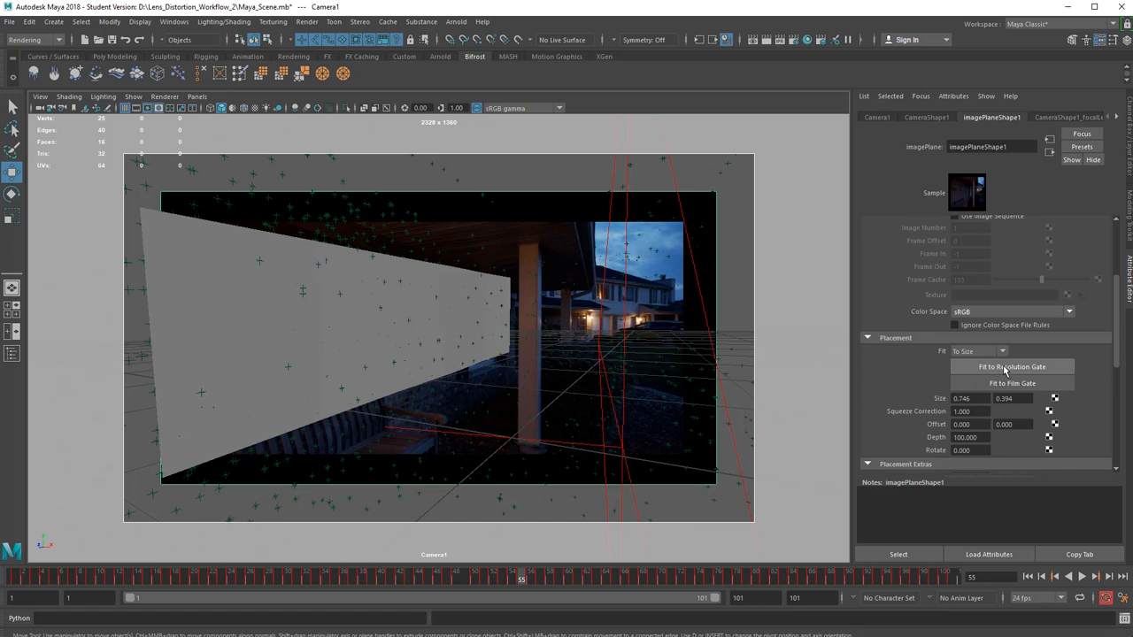
{"action": "left_click", "coordinate": [1012, 366]}
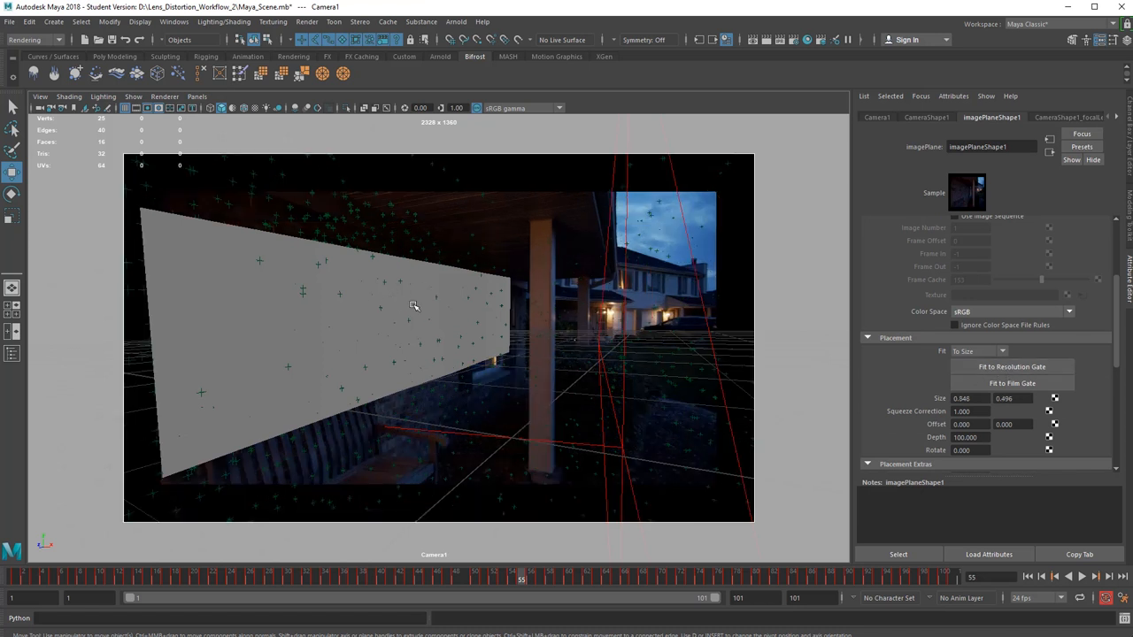
{"action": "mouse_move", "coordinate": [363, 562]}
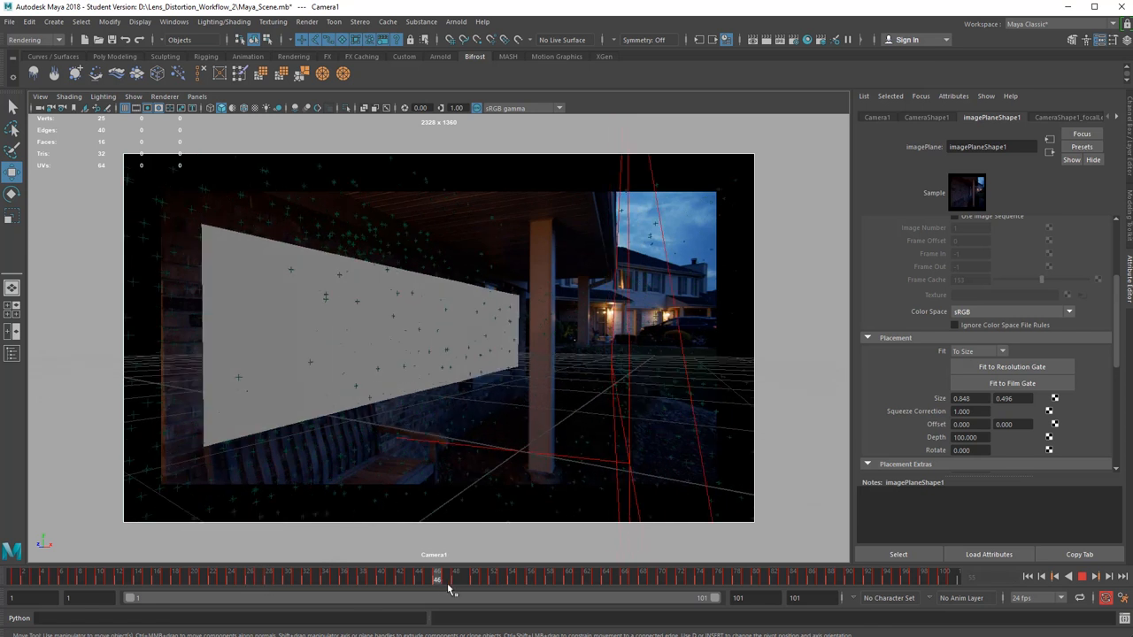
{"action": "left_click", "coordinate": [1082, 576]}
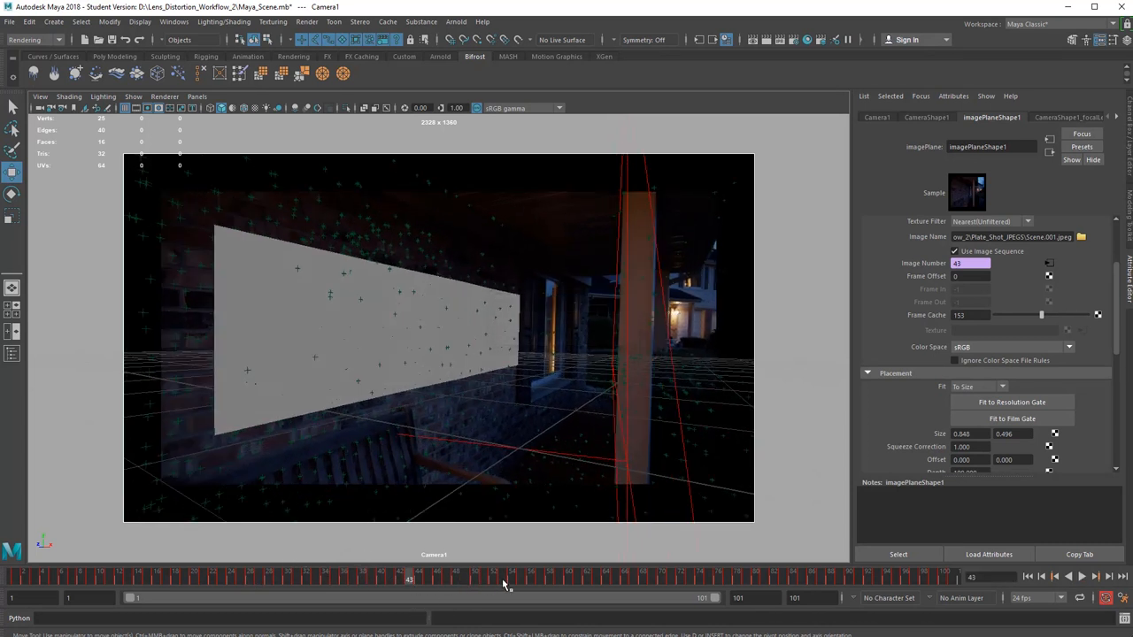
{"action": "left_click", "coordinate": [504, 579]}
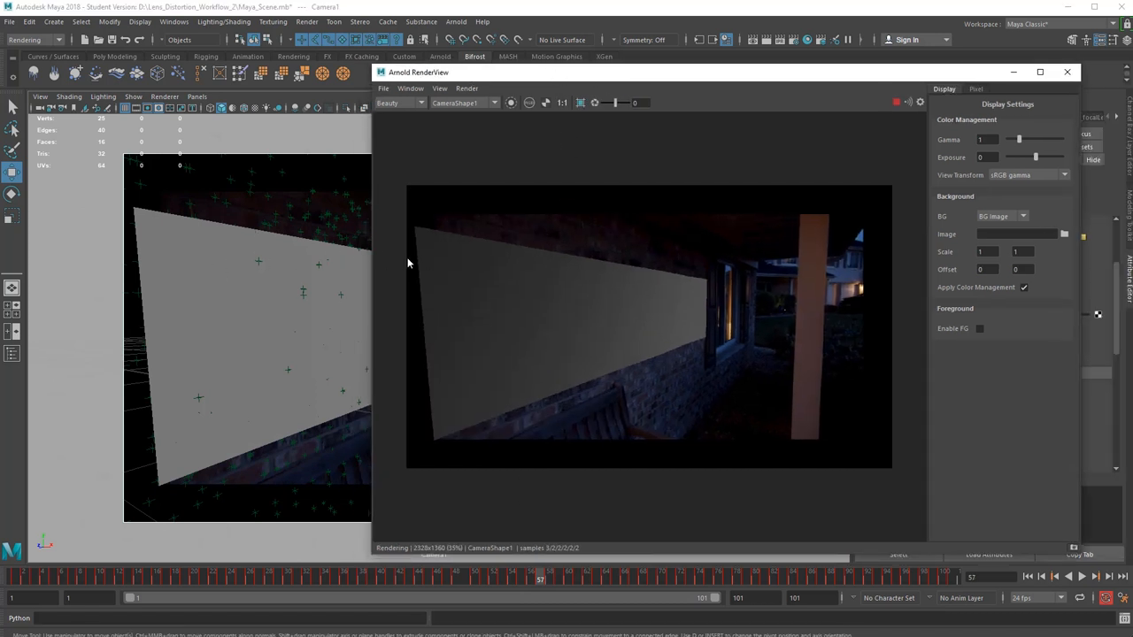
Close the render window and set the image plane display to None.
{"action": "left_click", "coordinate": [1067, 71]}
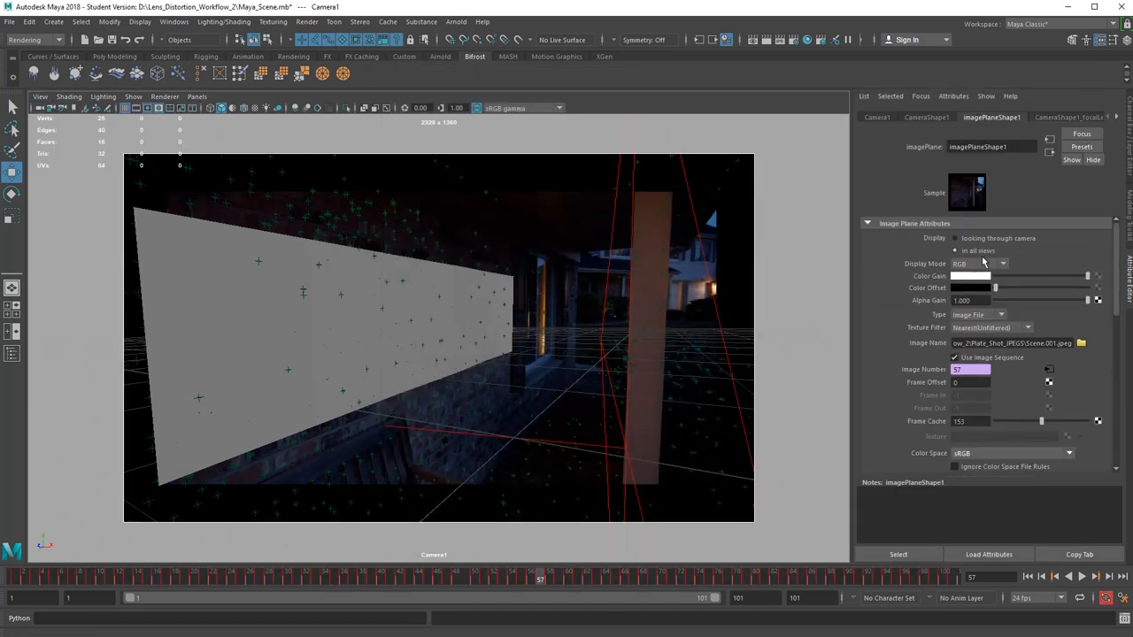
{"action": "left_click", "coordinate": [1001, 264]}
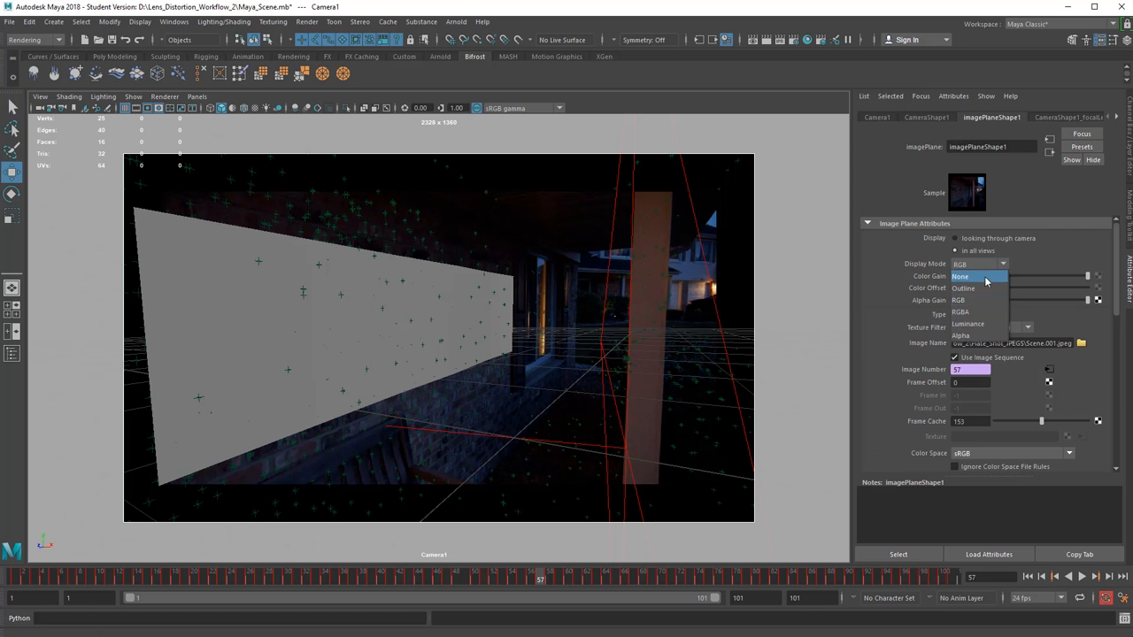
{"action": "left_click", "coordinate": [960, 276]}
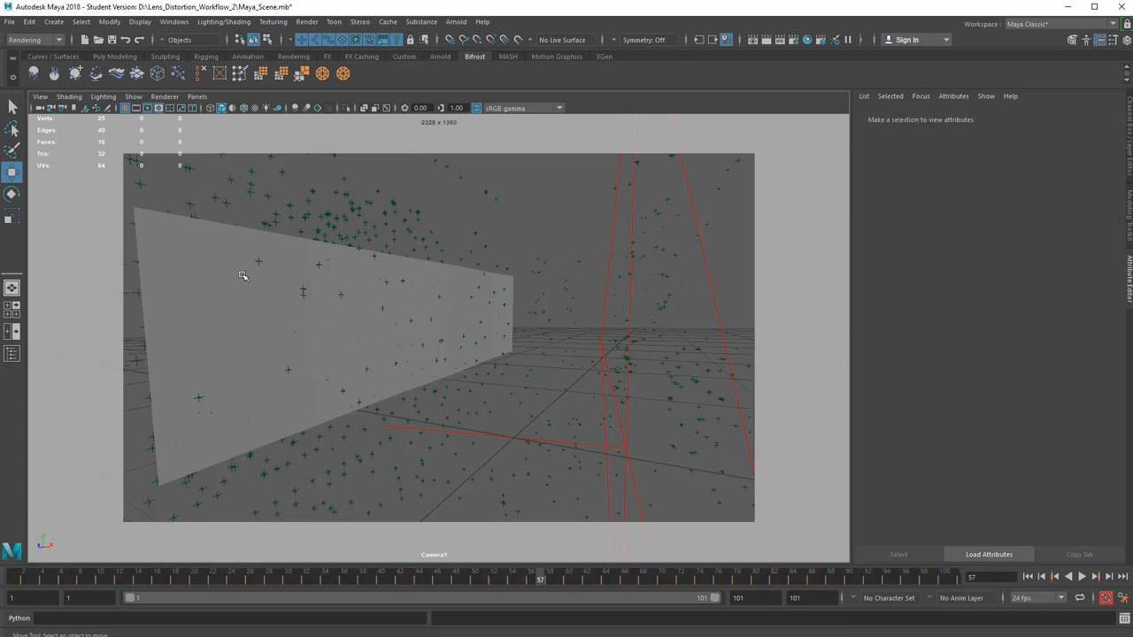
Run an Arnold RenderView test render of the grey card, then close it.
{"action": "left_click", "coordinate": [456, 22]}
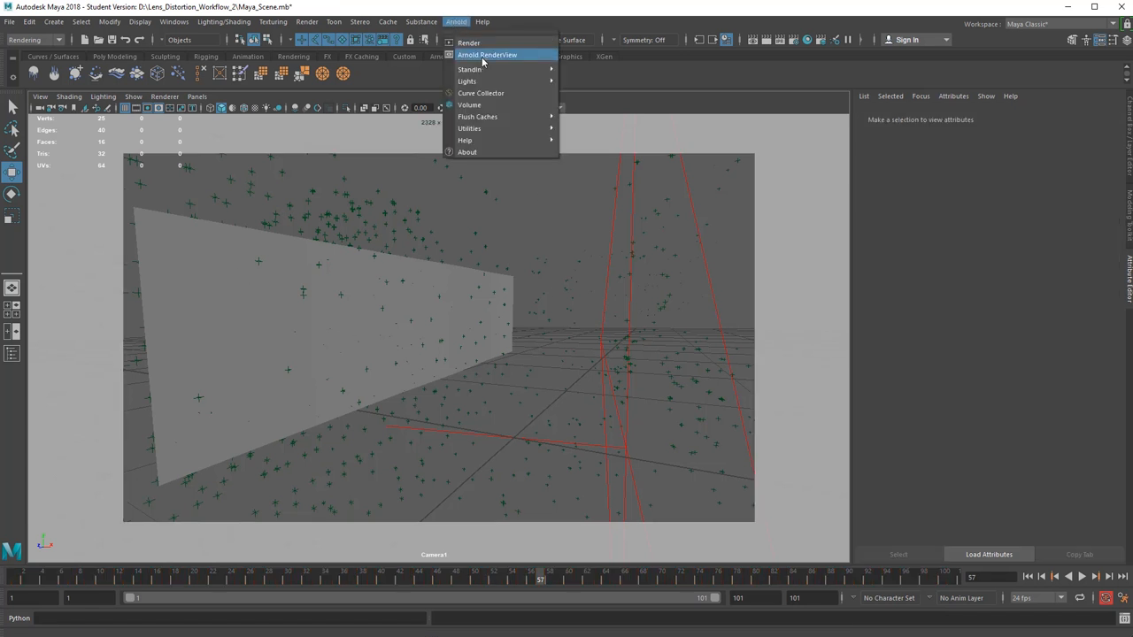
{"action": "left_click", "coordinate": [486, 55]}
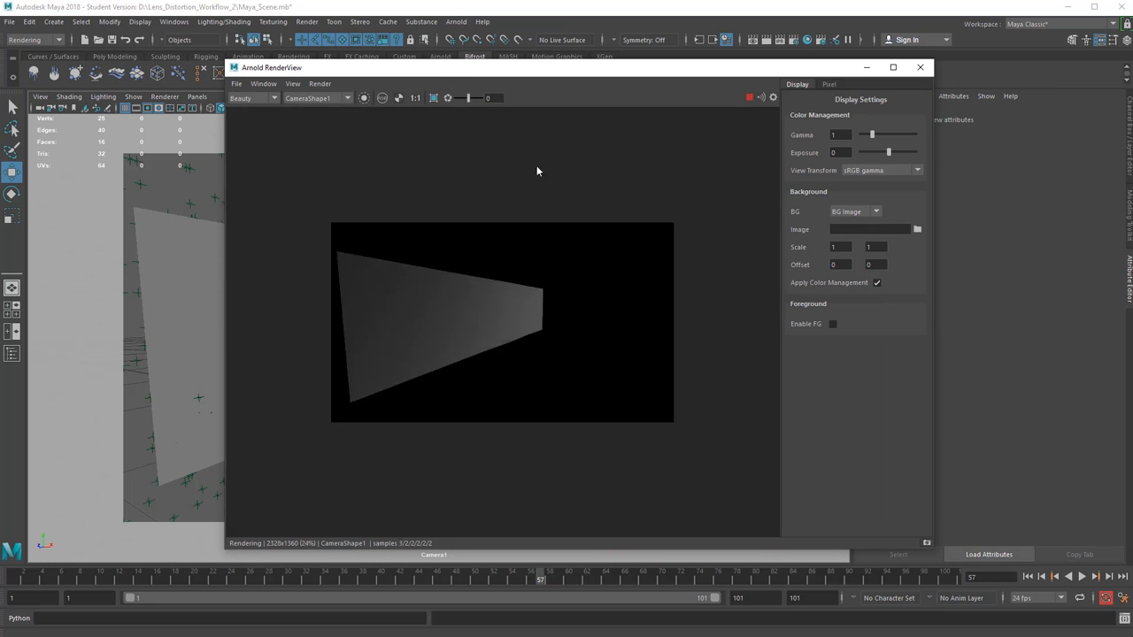
{"action": "mouse_move", "coordinate": [642, 220]}
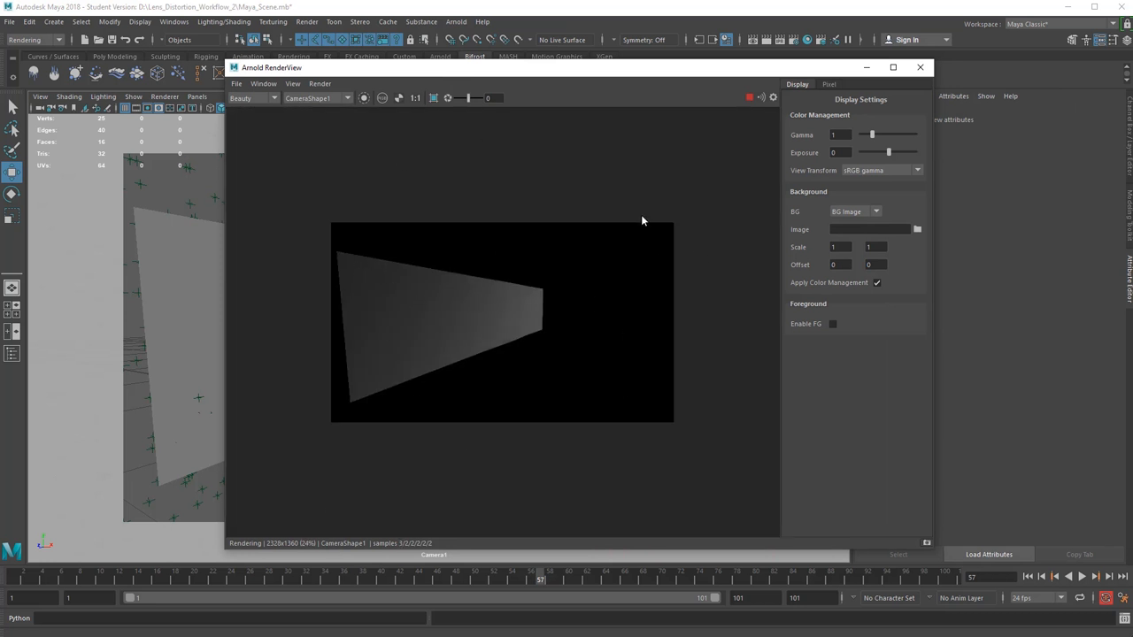
{"action": "mouse_move", "coordinate": [447, 195]}
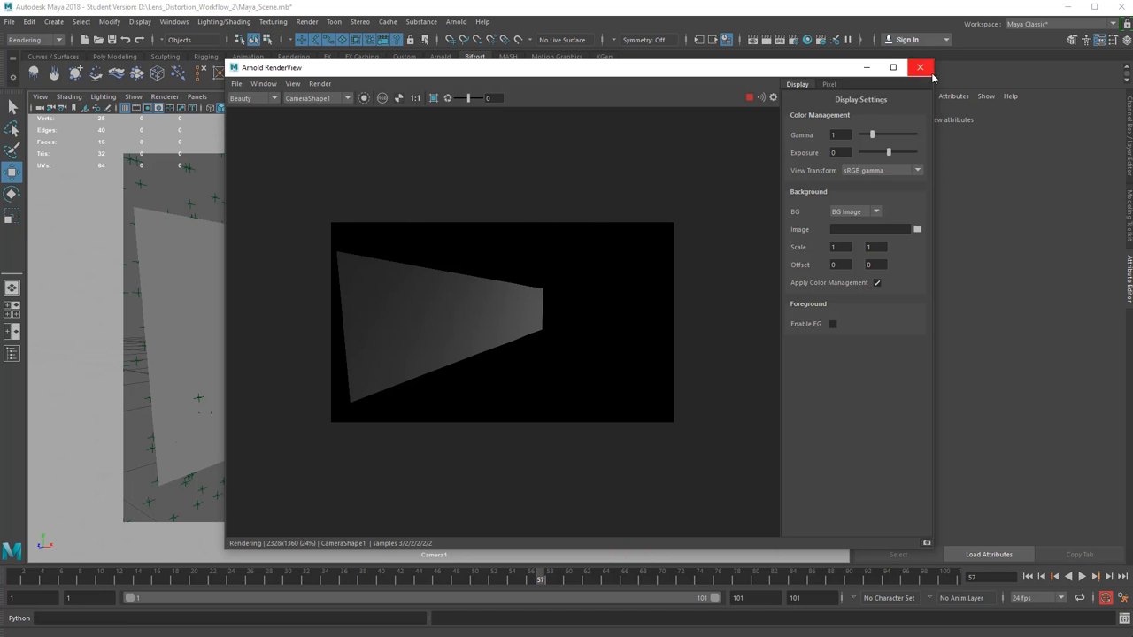
{"action": "left_click", "coordinate": [920, 67]}
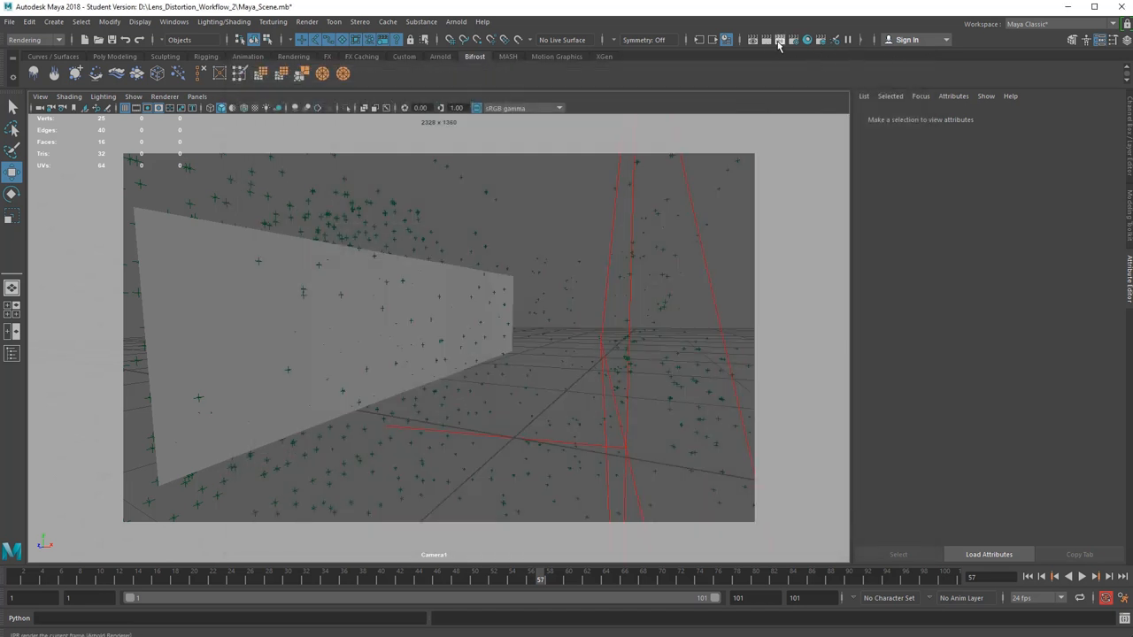
Batch render the Camera1 sequence and view frame 55's grey card on black.
{"action": "left_click", "coordinate": [778, 39]}
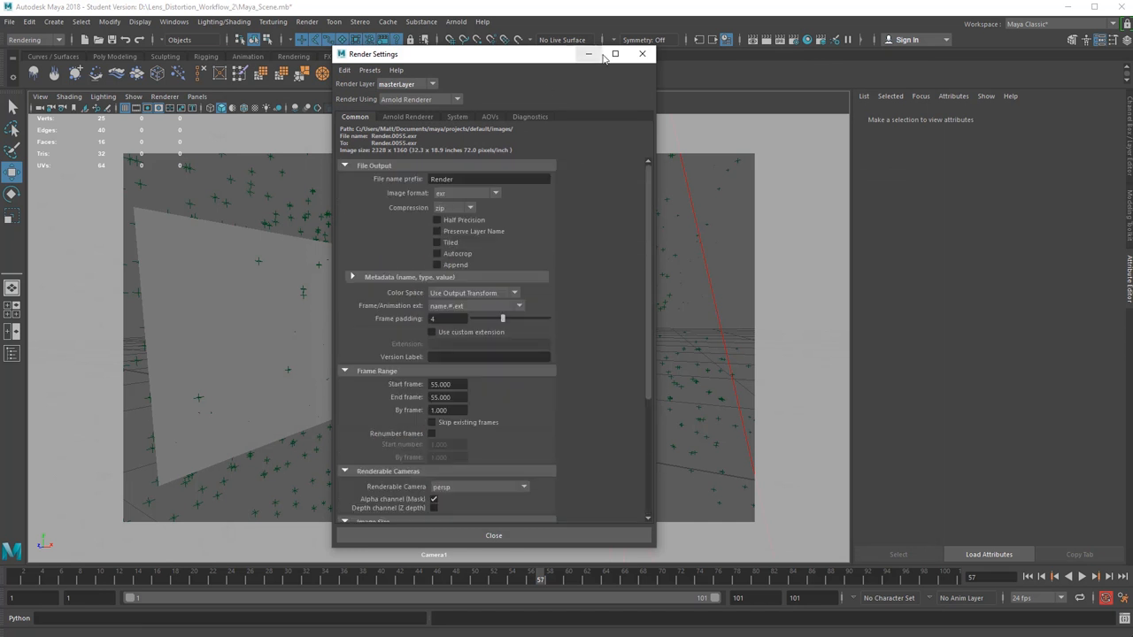
{"action": "left_click", "coordinate": [307, 21]}
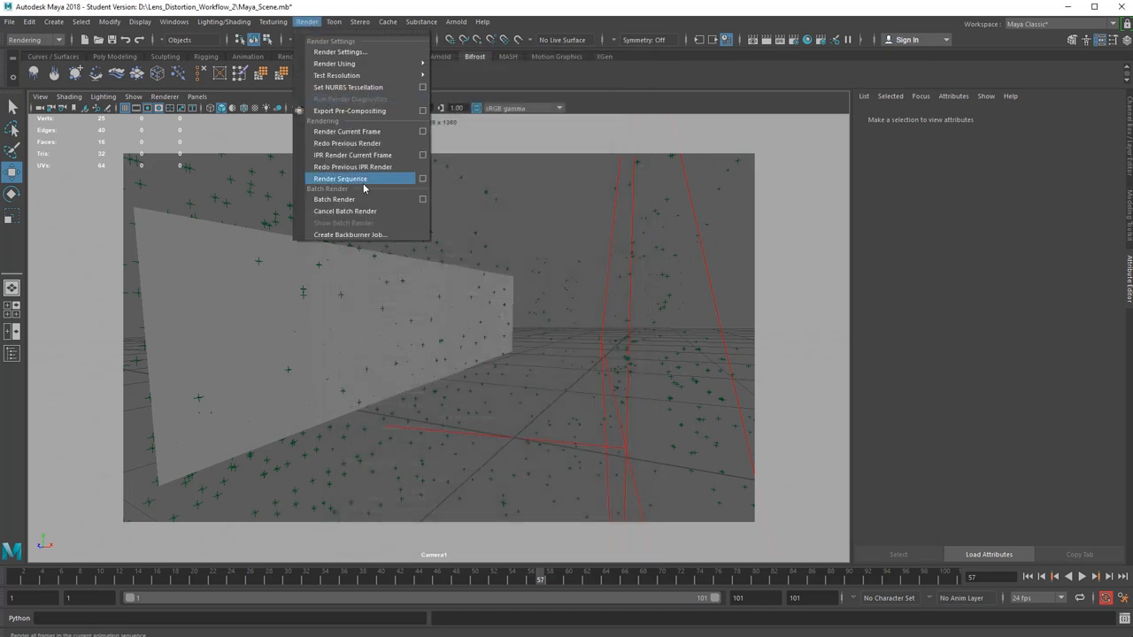
{"action": "left_click", "coordinate": [339, 179]}
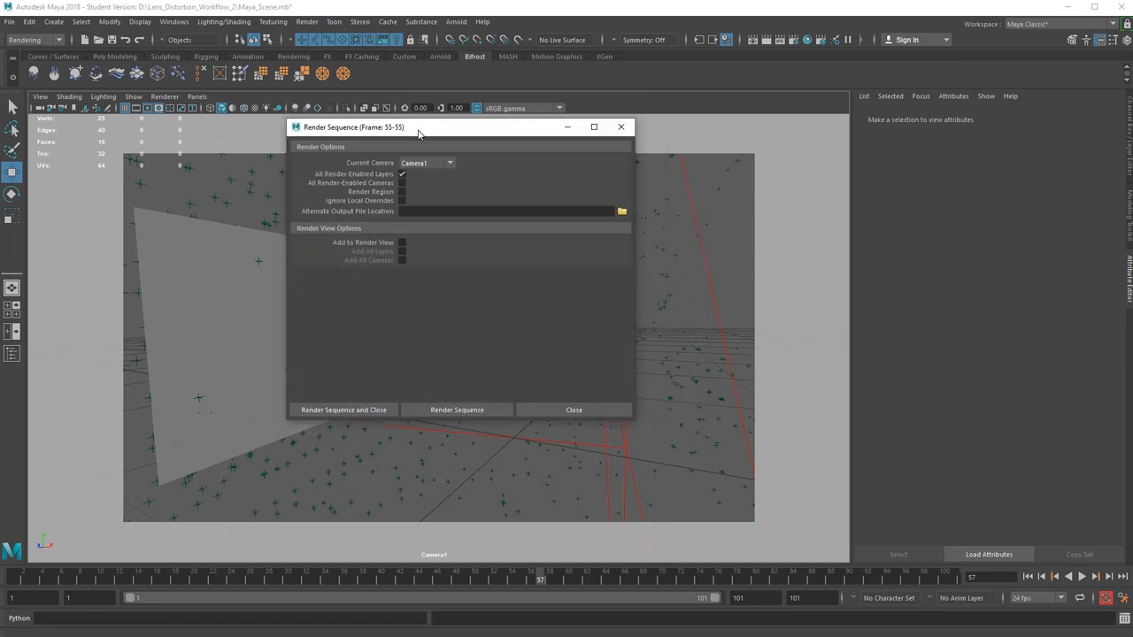
{"action": "left_click", "coordinate": [457, 409]}
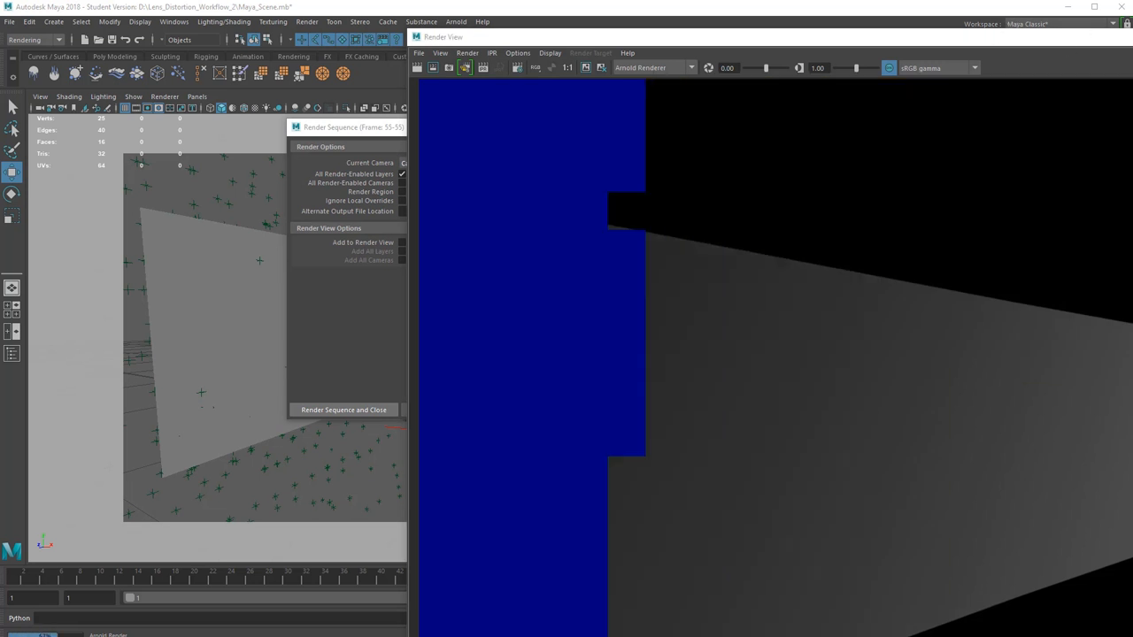
{"action": "left_click", "coordinate": [344, 410]}
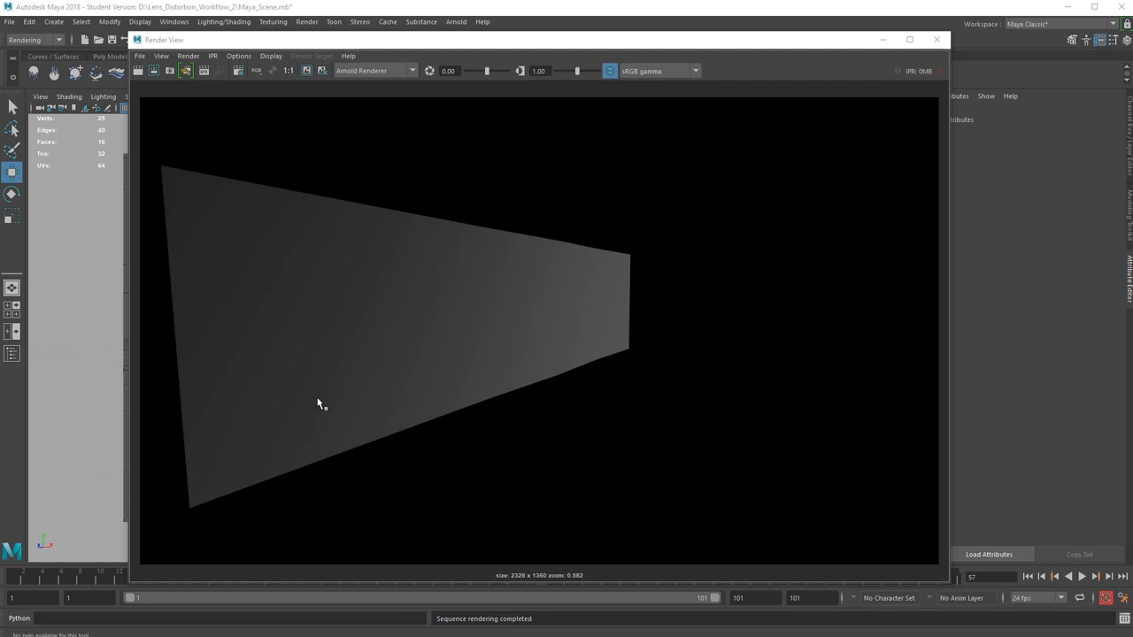
{"action": "mouse_move", "coordinate": [353, 170]}
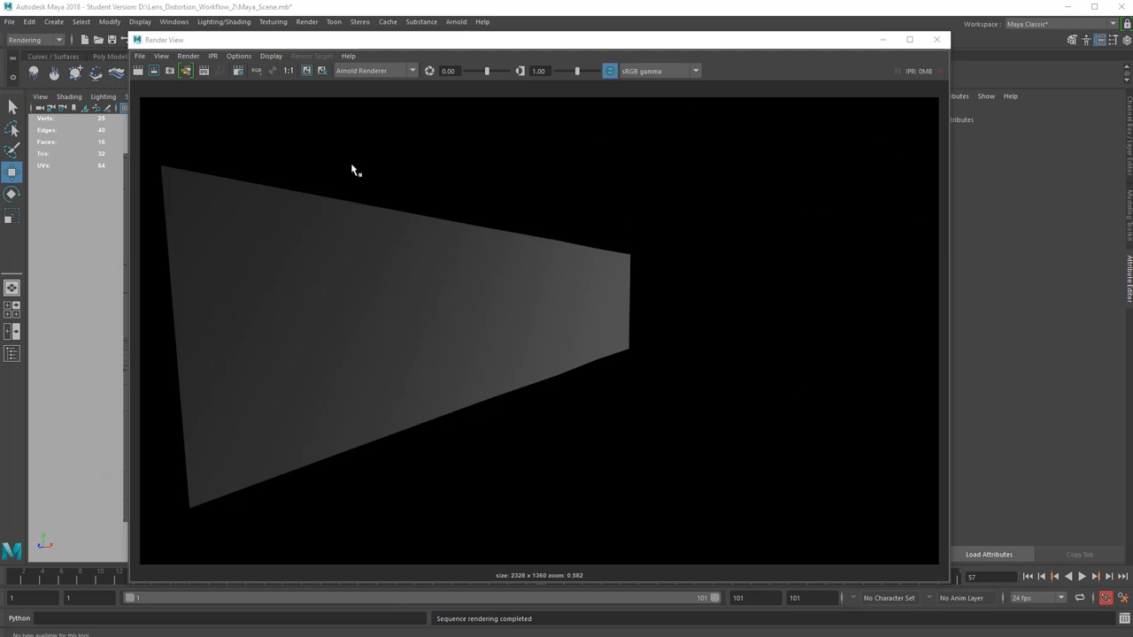
{"action": "mouse_move", "coordinate": [526, 584]}
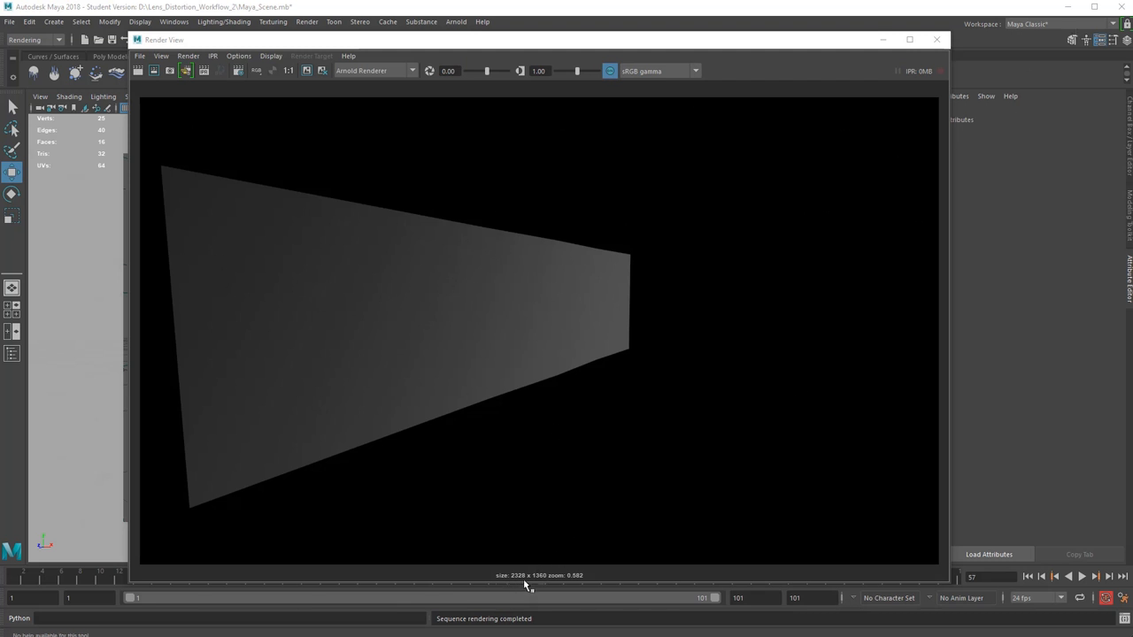
{"action": "mouse_move", "coordinate": [1026, 46]}
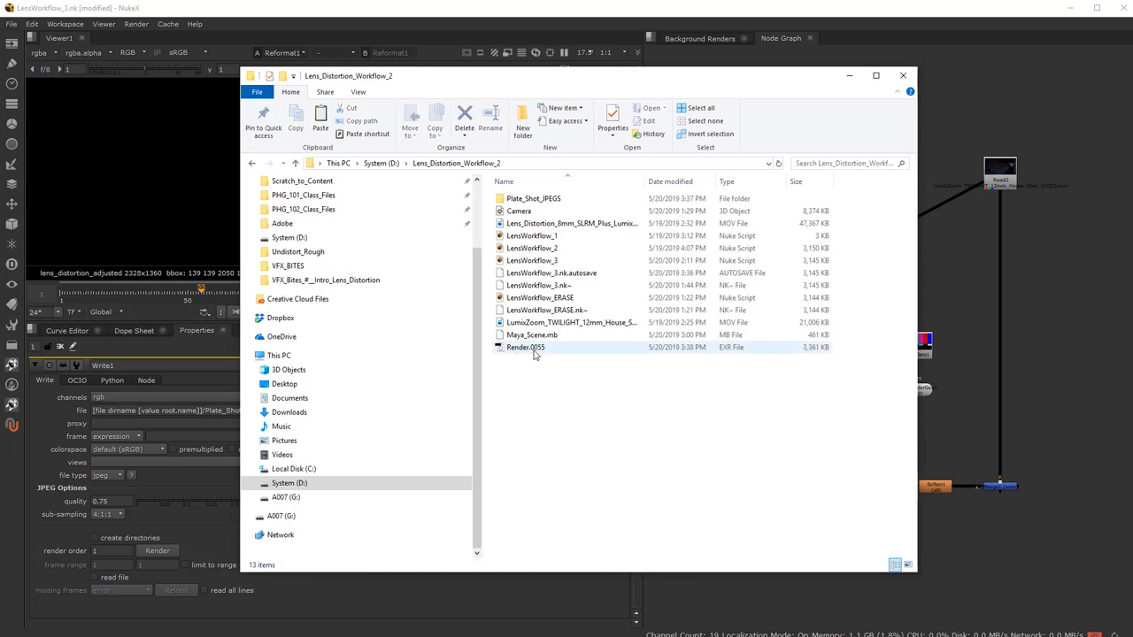
{"action": "mouse_move", "coordinate": [525, 347]}
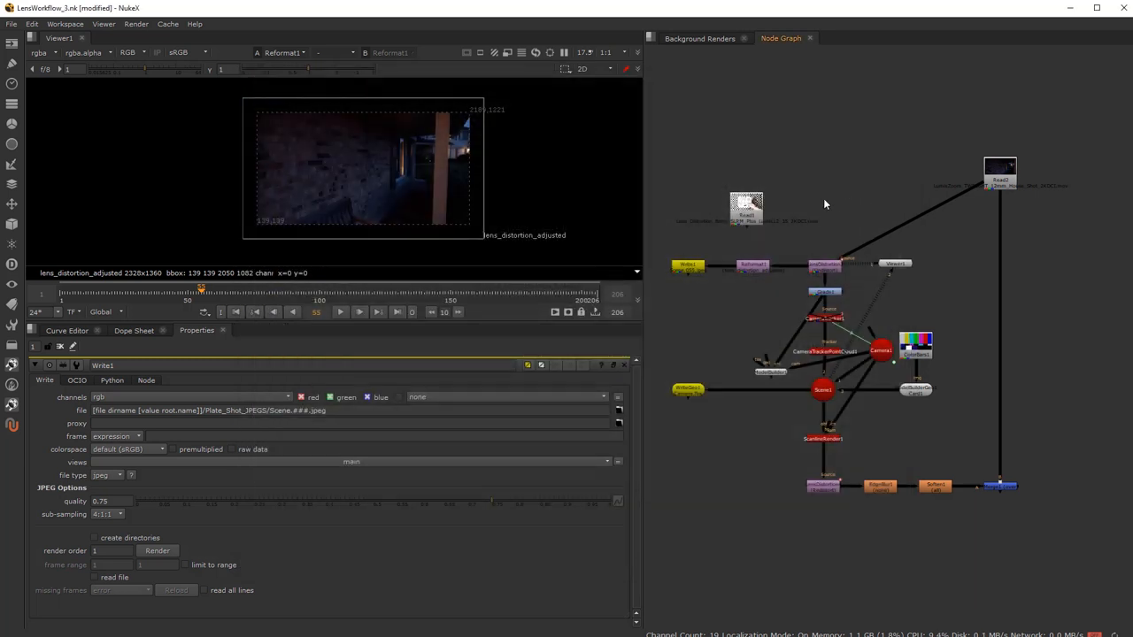
{"action": "mouse_move", "coordinate": [103, 24]}
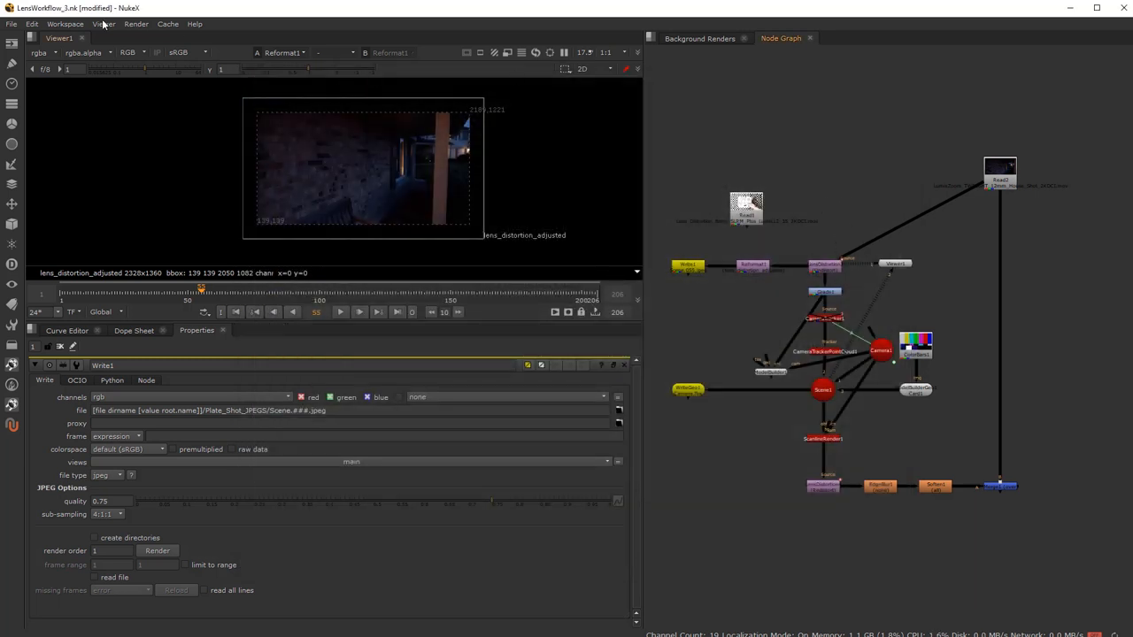
Save the script under the new version name LensWorkflow_4.nk.
{"action": "left_click", "coordinate": [11, 23]}
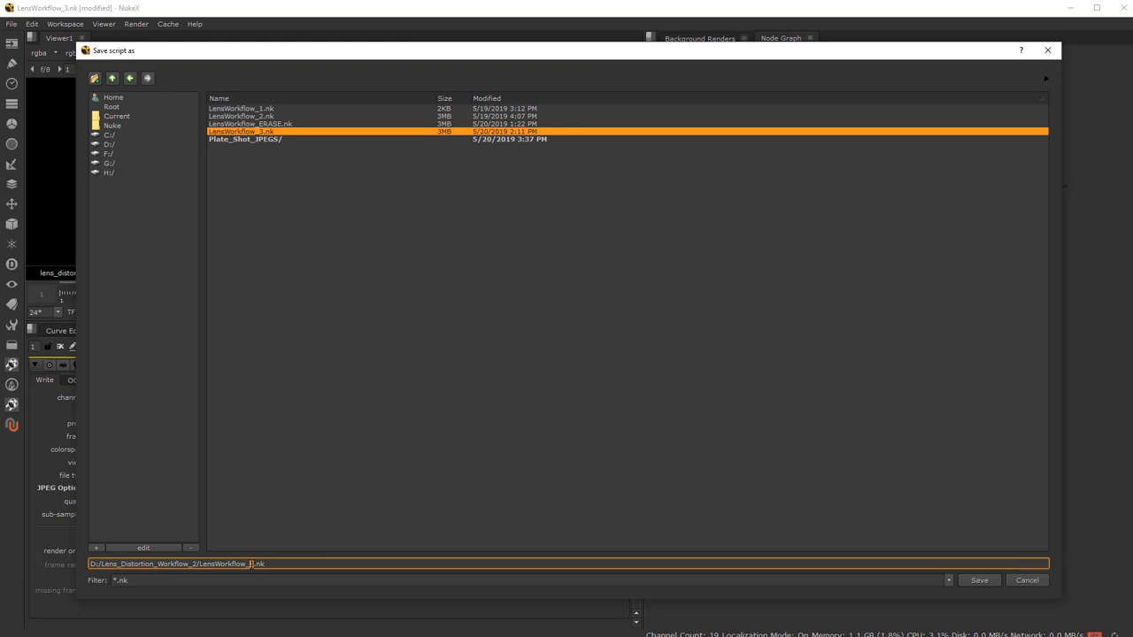
{"action": "left_click", "coordinate": [978, 580]}
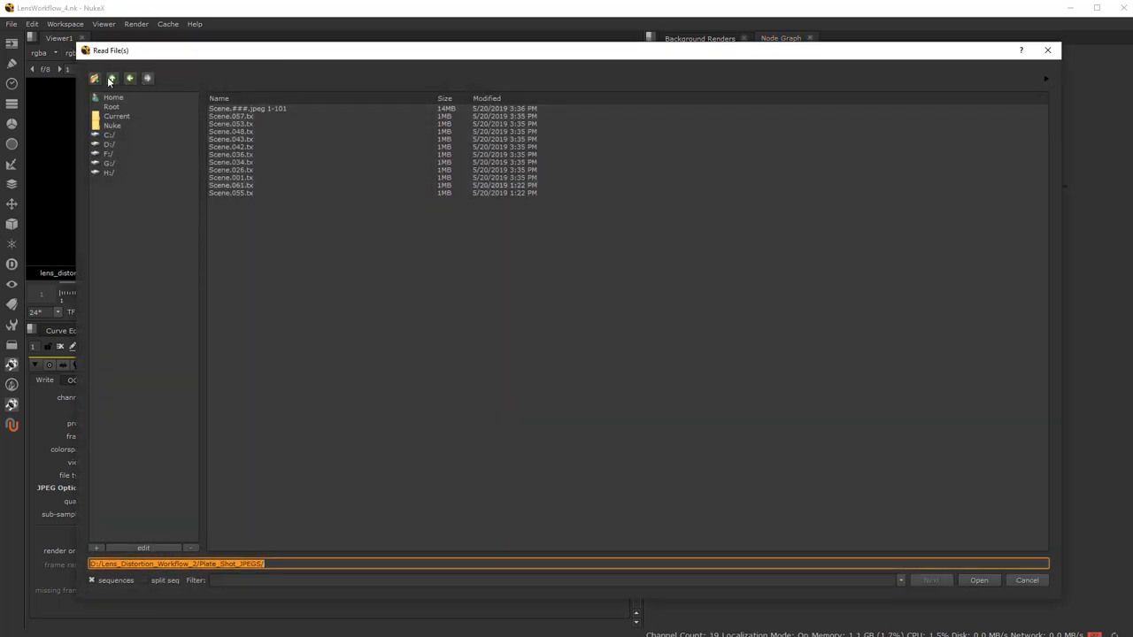
Read in Render.0055.exr as Read3 and make its file path script-relative.
{"action": "left_click", "coordinate": [111, 78]}
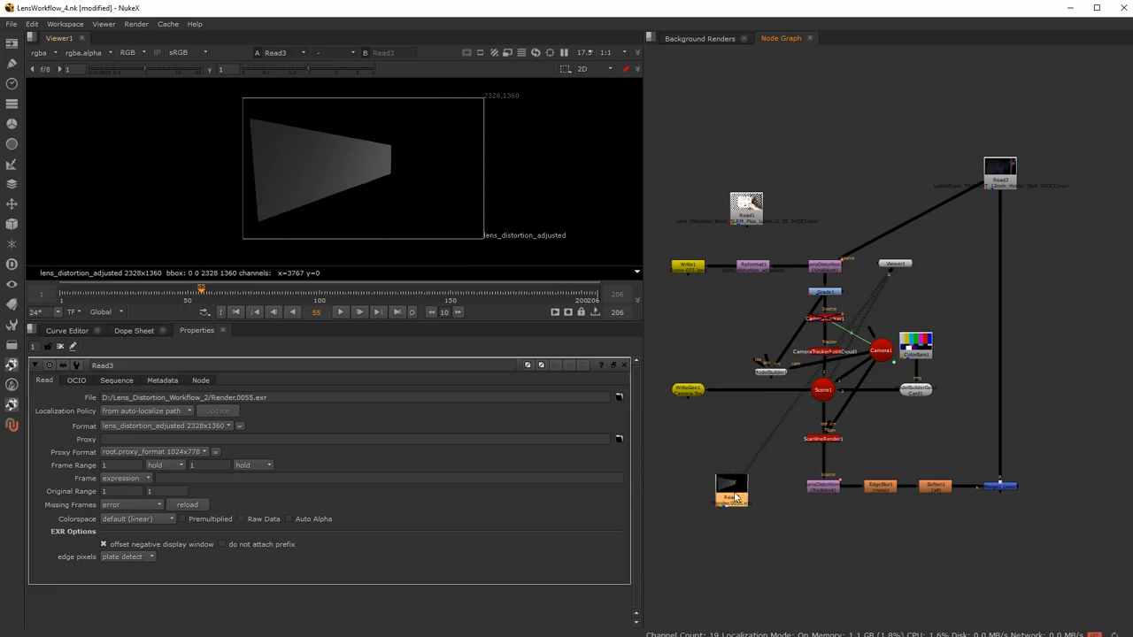
{"action": "left_click_drag", "start_coordinate": [731, 489], "coordinate": [740, 519]}
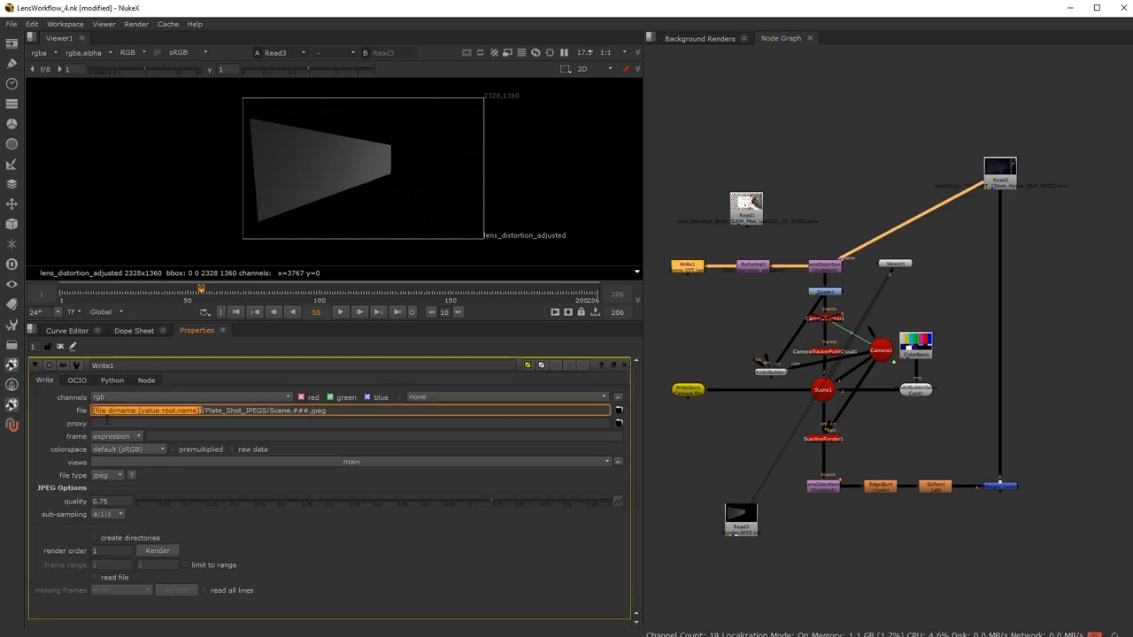
{"action": "left_click", "coordinate": [741, 517]}
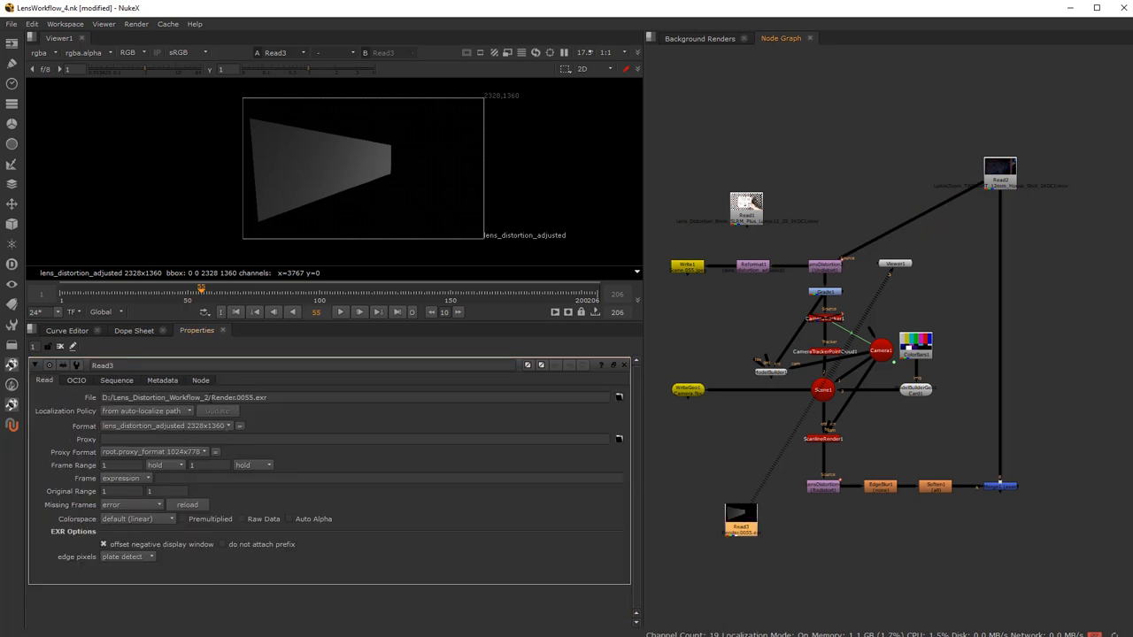
{"action": "left_click", "coordinate": [354, 398]}
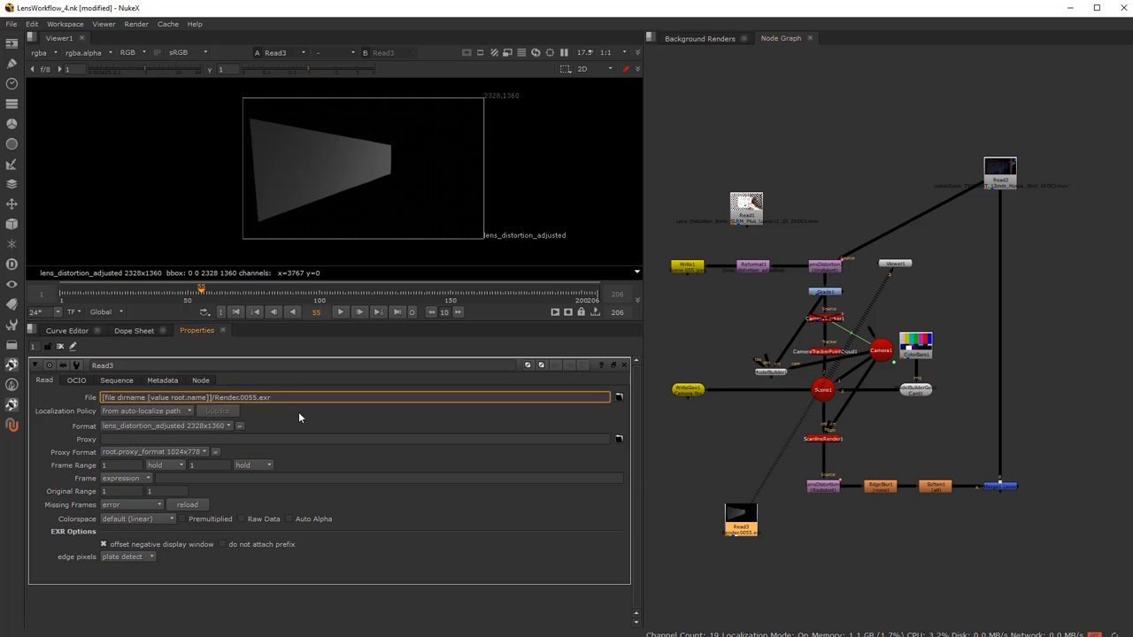
{"action": "mouse_move", "coordinate": [392, 416]}
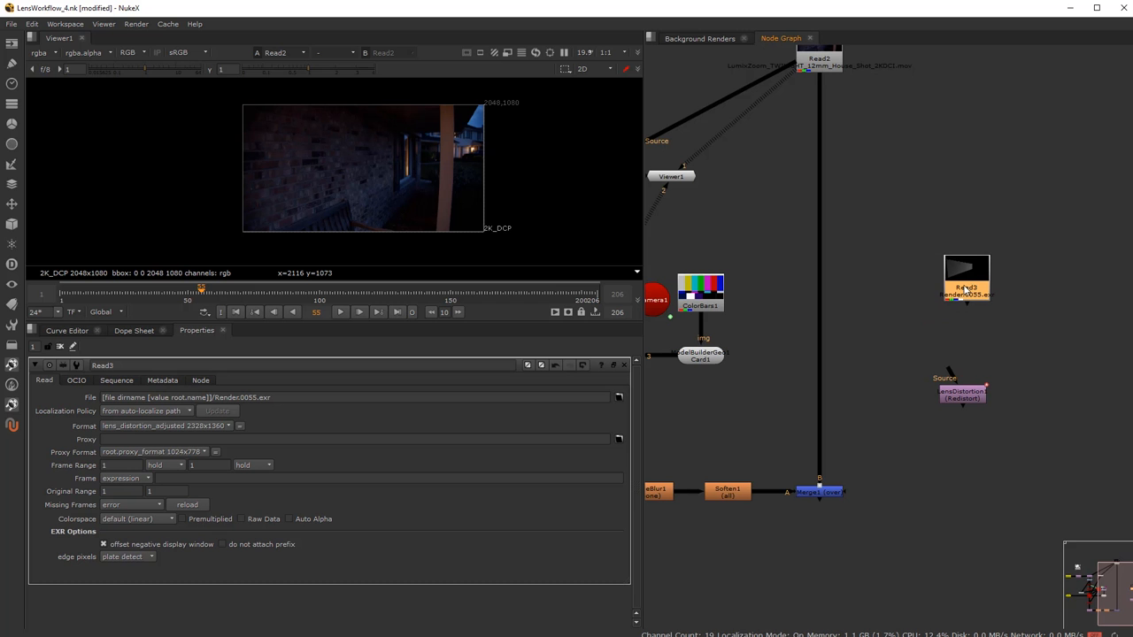
Add Reformat2 below Read3 with resize type none and preserve bounding box on.
{"action": "left_click", "coordinate": [966, 274]}
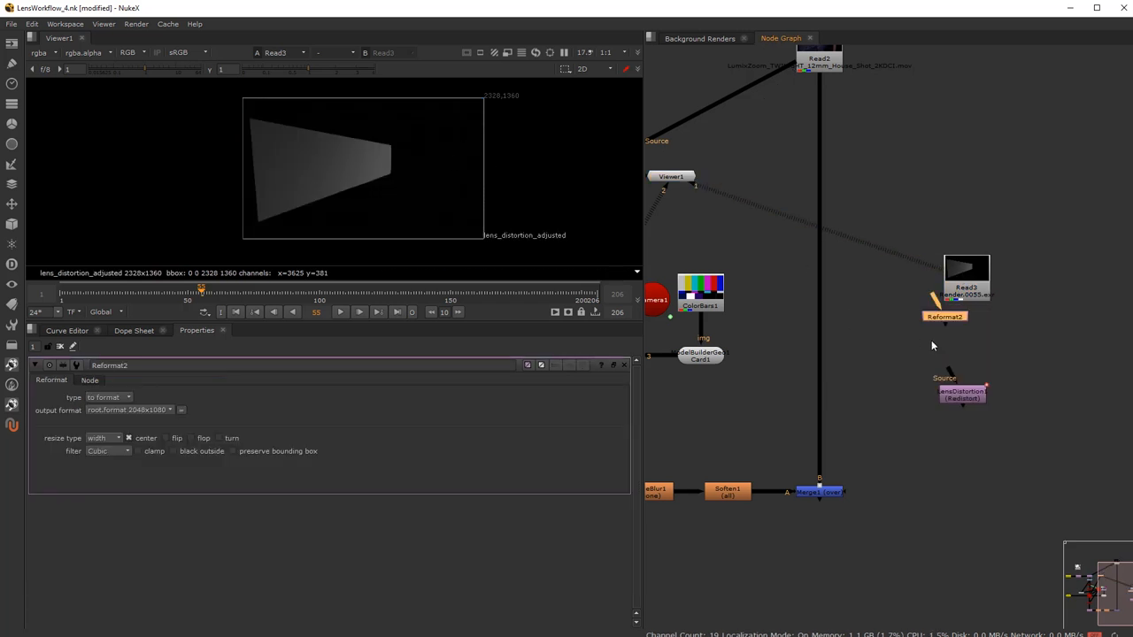
{"action": "left_click_drag", "start_coordinate": [944, 316], "coordinate": [963, 340]}
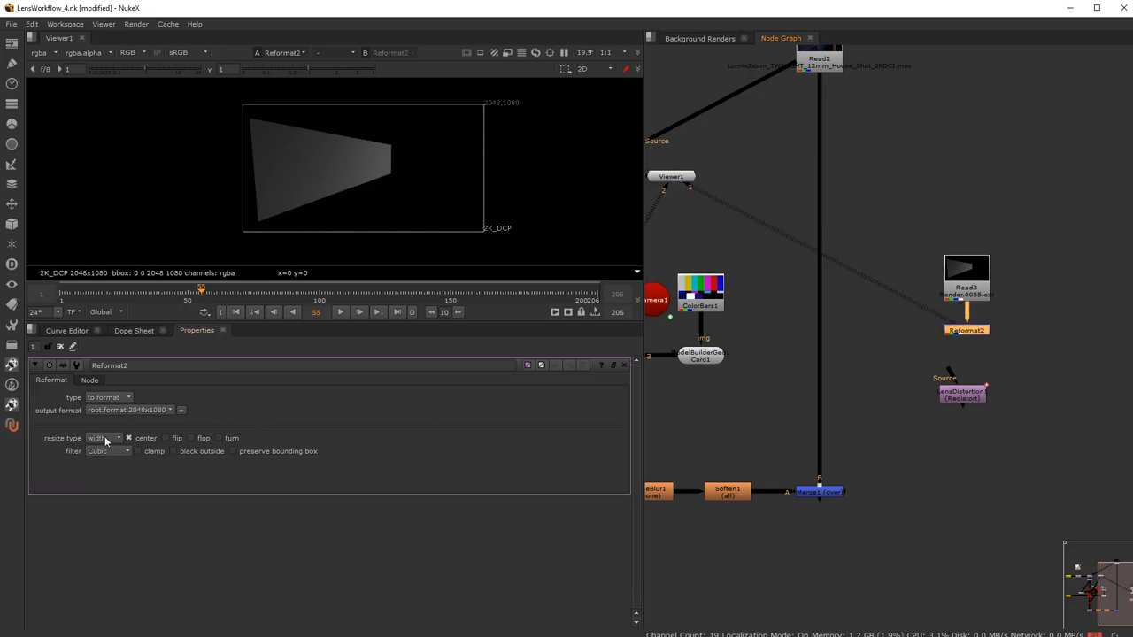
{"action": "left_click", "coordinate": [106, 437]}
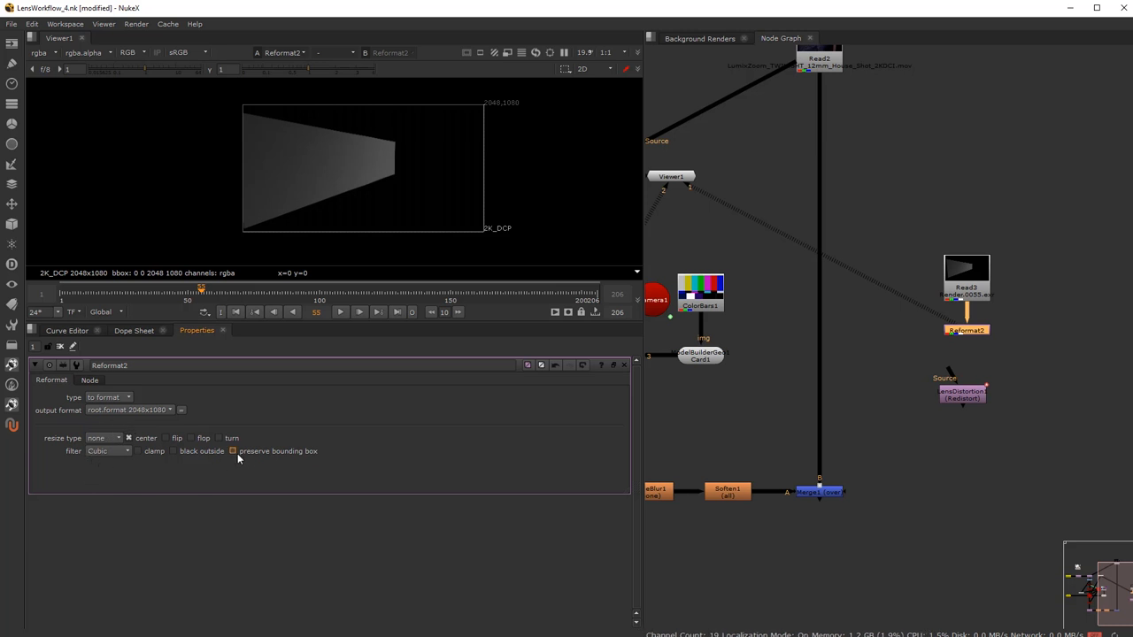
{"action": "left_click", "coordinate": [232, 450]}
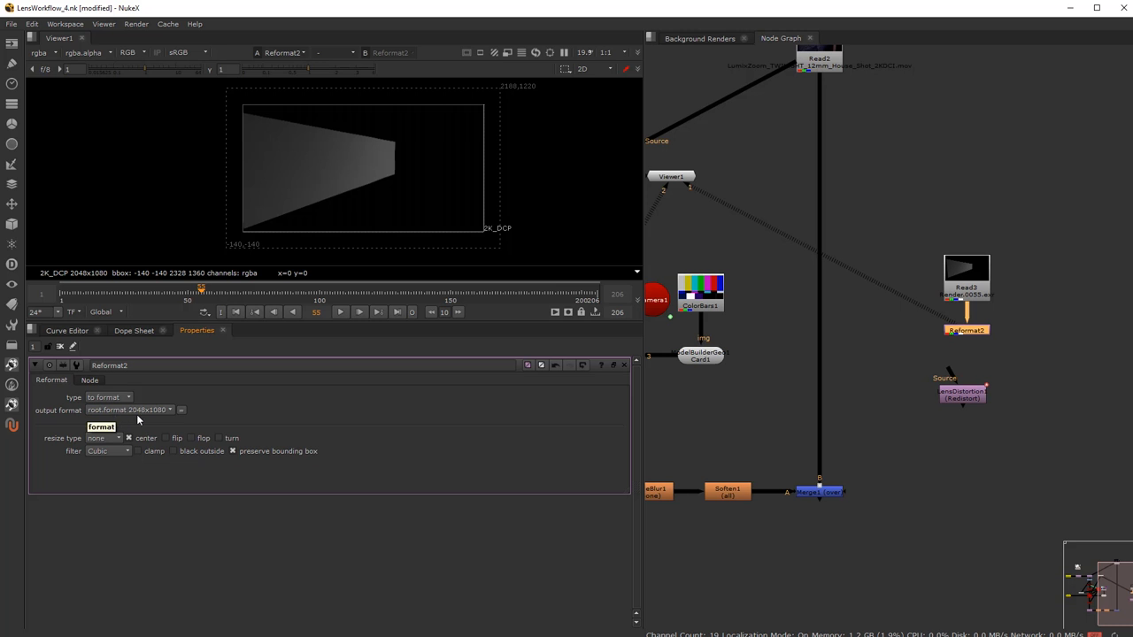
{"action": "mouse_move", "coordinate": [447, 111]}
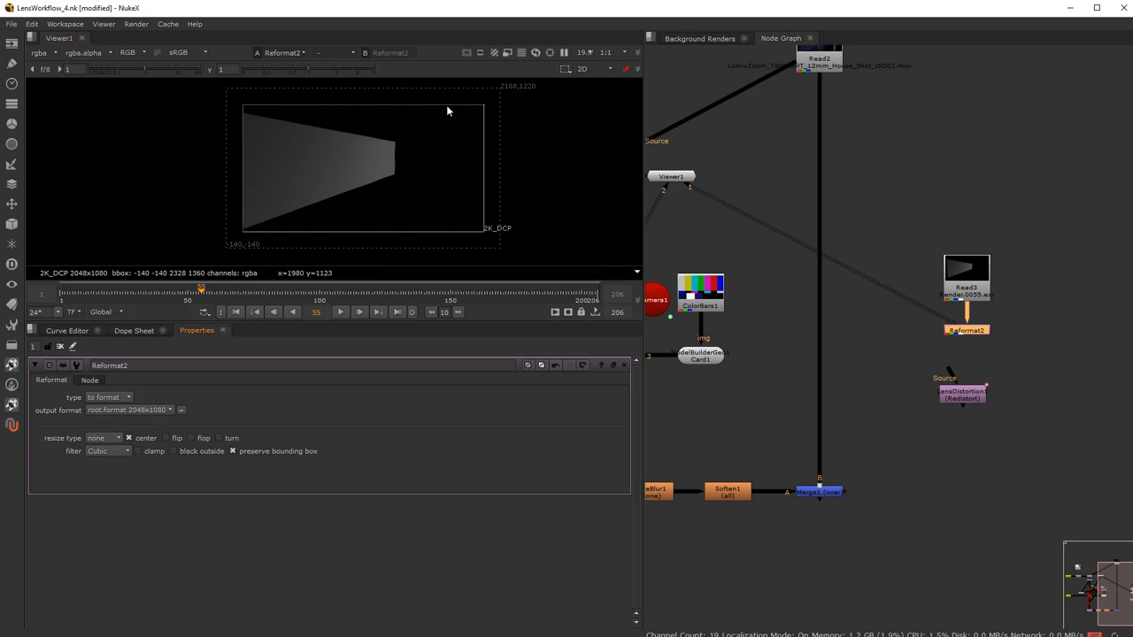
{"action": "mouse_move", "coordinate": [222, 195]}
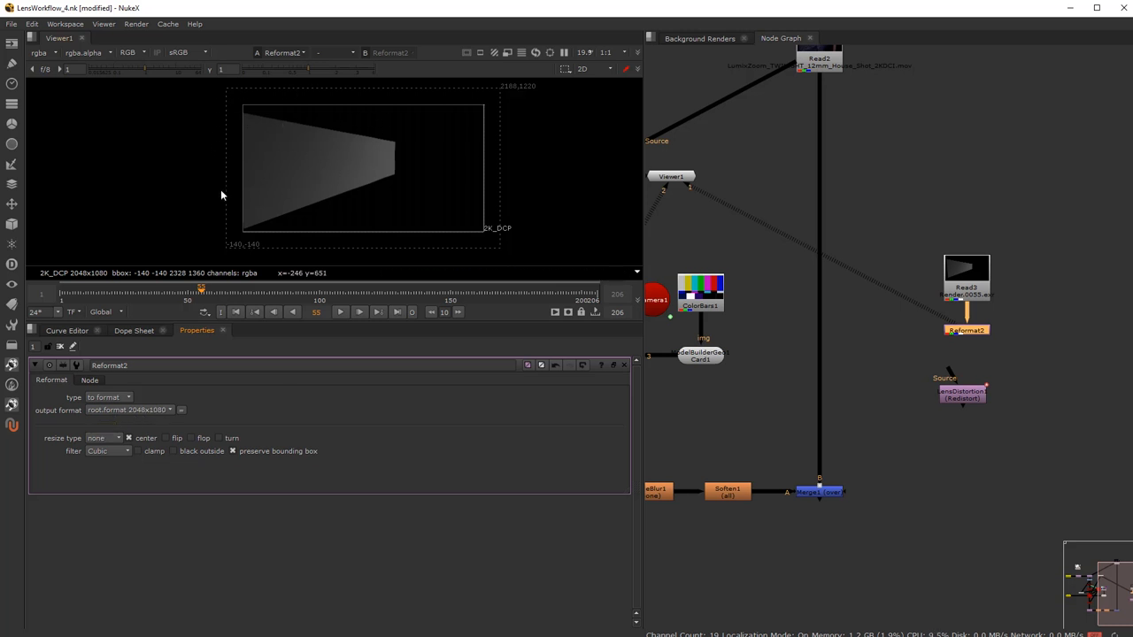
{"action": "mouse_move", "coordinate": [848, 324]}
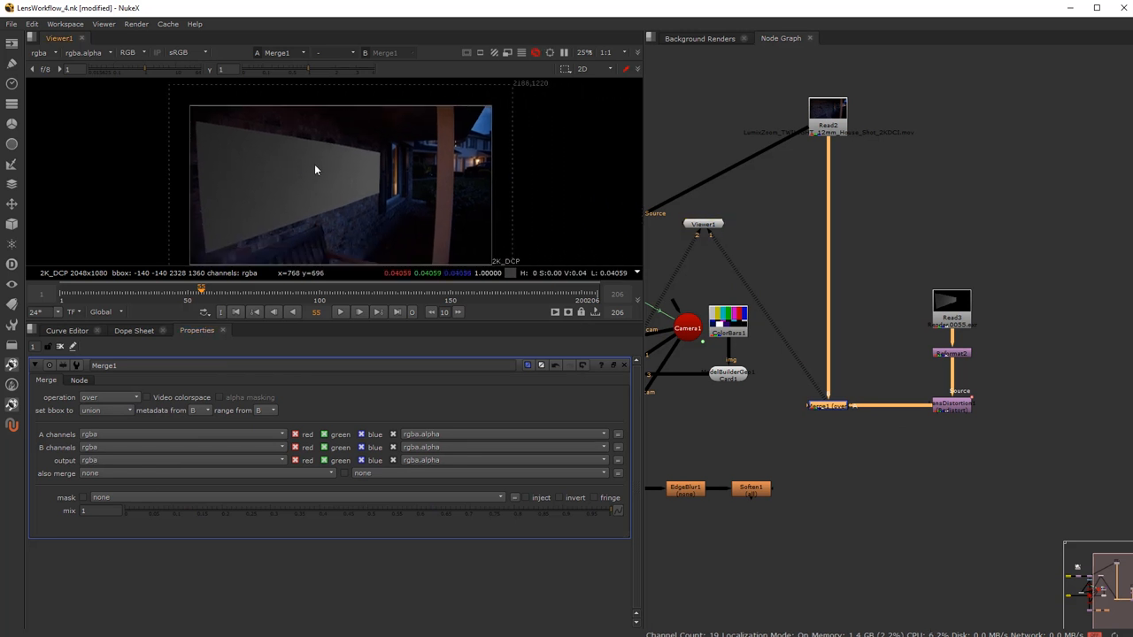
Save the LensWorkflow_4.nk script from the File menu.
{"action": "left_click", "coordinate": [11, 24]}
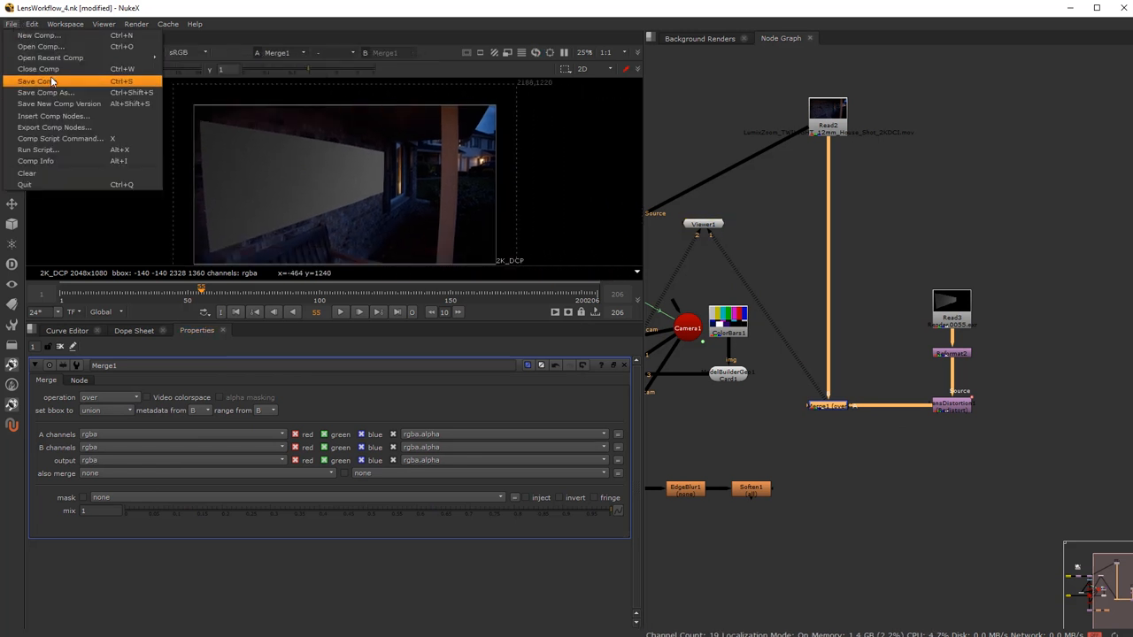
{"action": "left_click", "coordinate": [34, 80]}
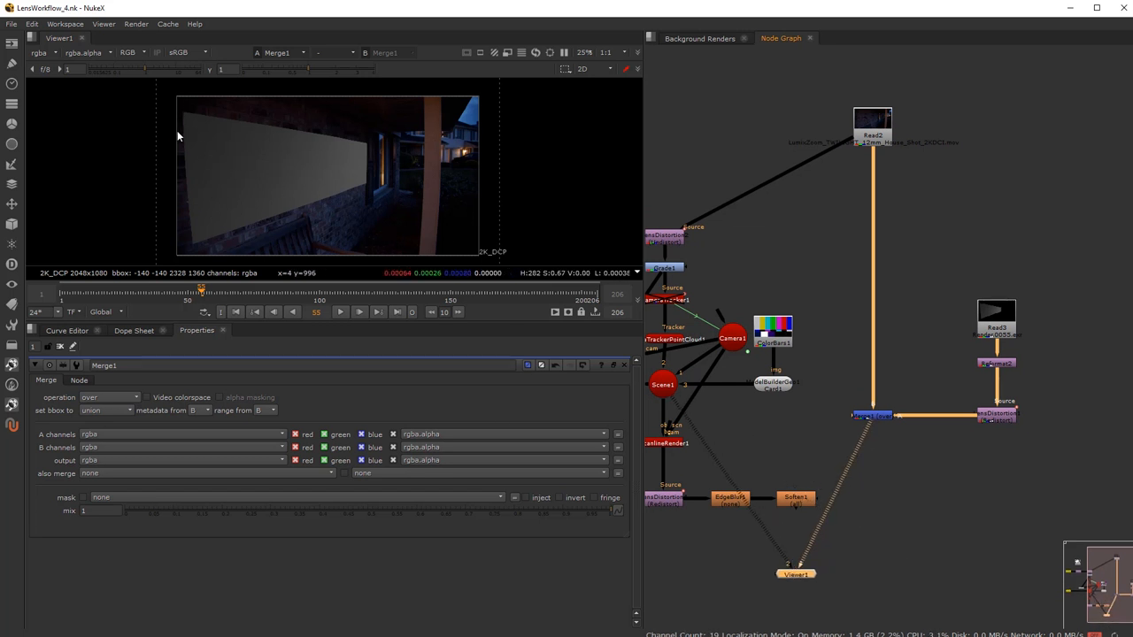
{"action": "mouse_move", "coordinate": [193, 128]}
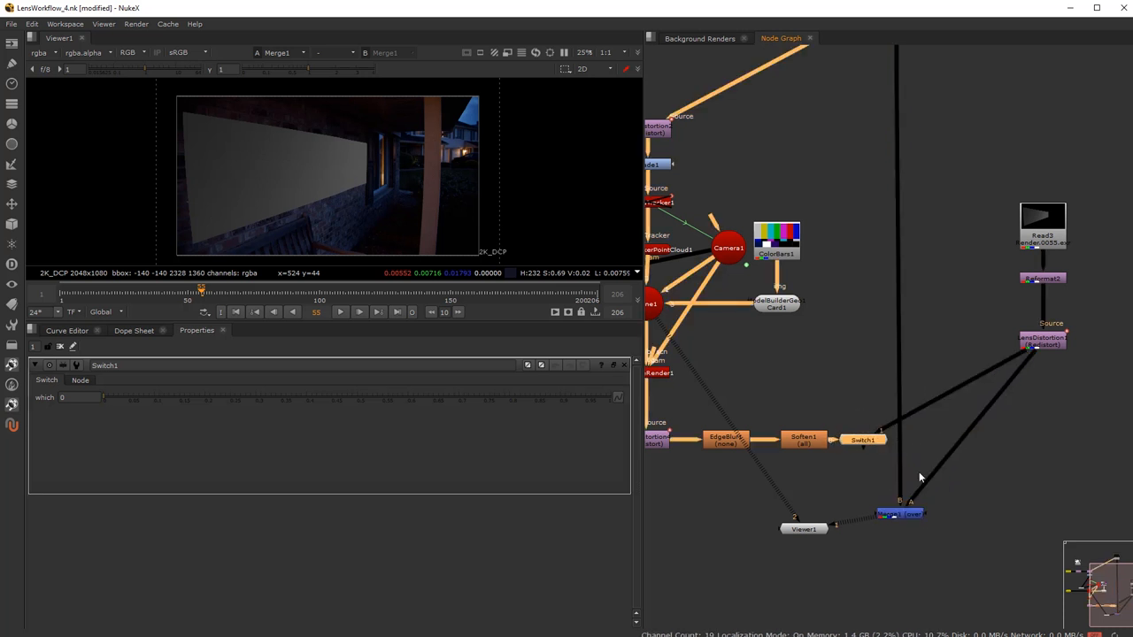
Connect Switch1 into Merge1's A input to show the color-bar card over the plate.
{"action": "left_click_drag", "start_coordinate": [863, 440], "coordinate": [916, 439]}
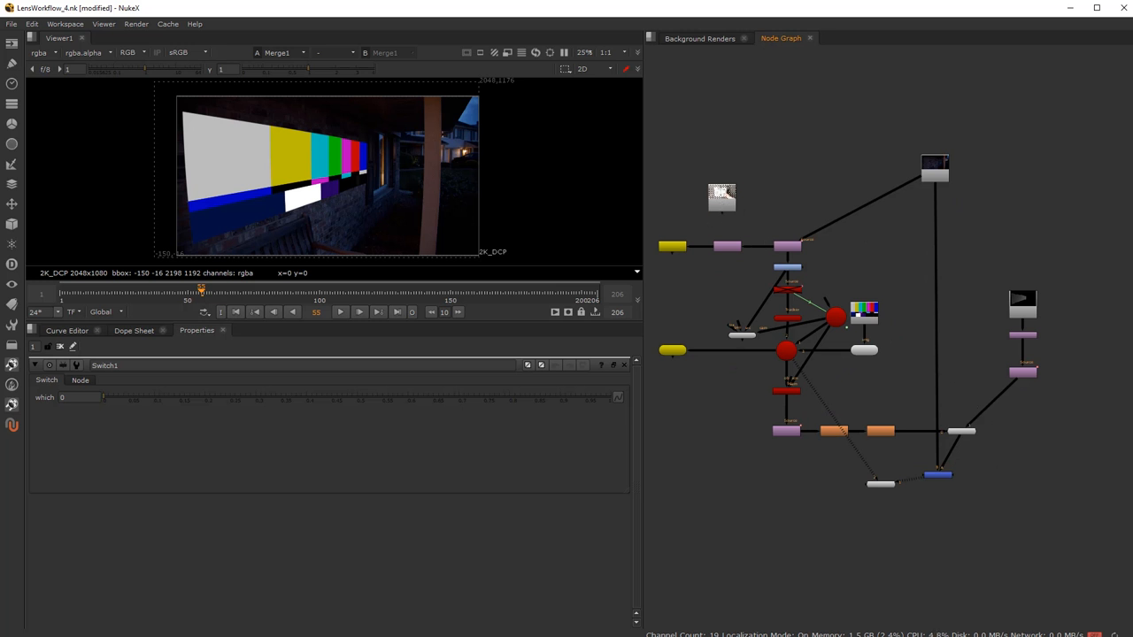
{"action": "mouse_move", "coordinate": [638, 246]}
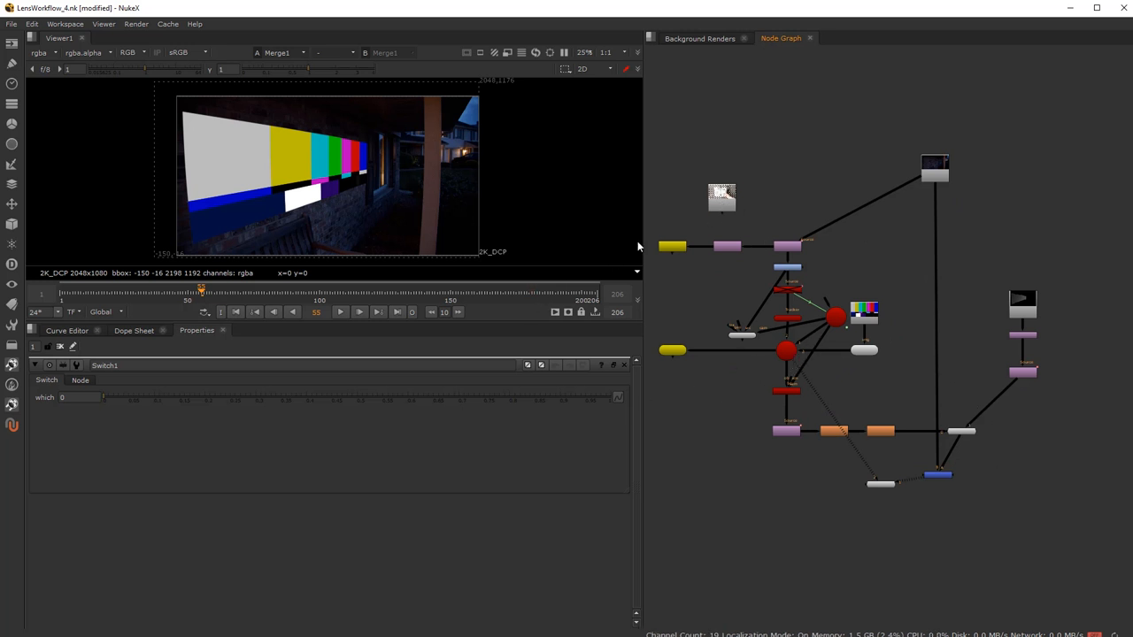
{"action": "mouse_move", "coordinate": [666, 256]}
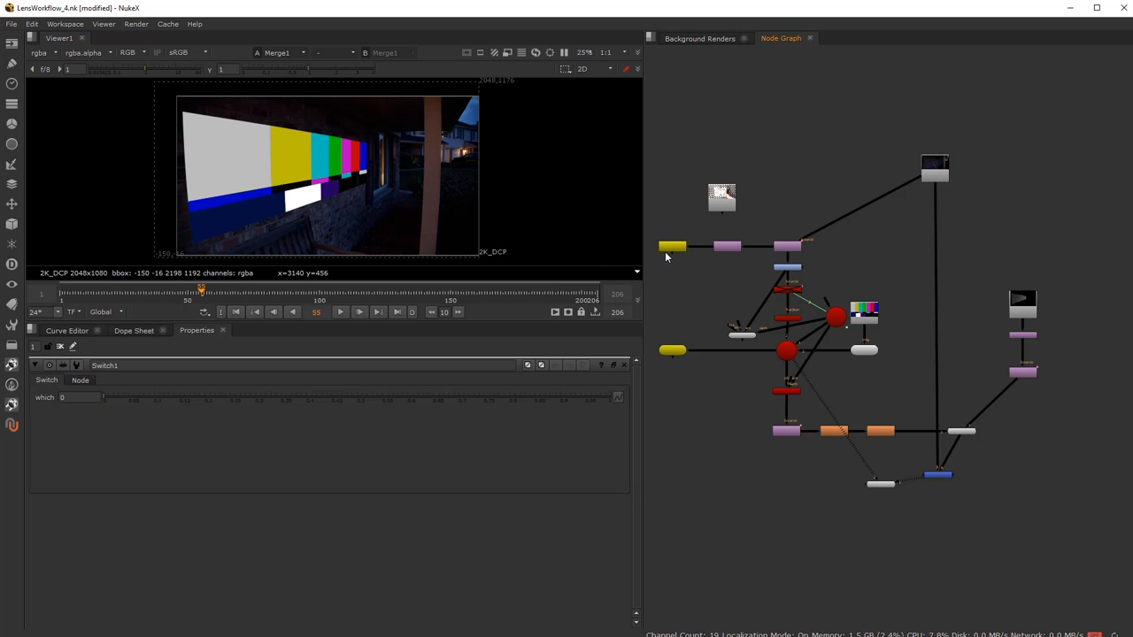
{"action": "mouse_move", "coordinate": [856, 380]}
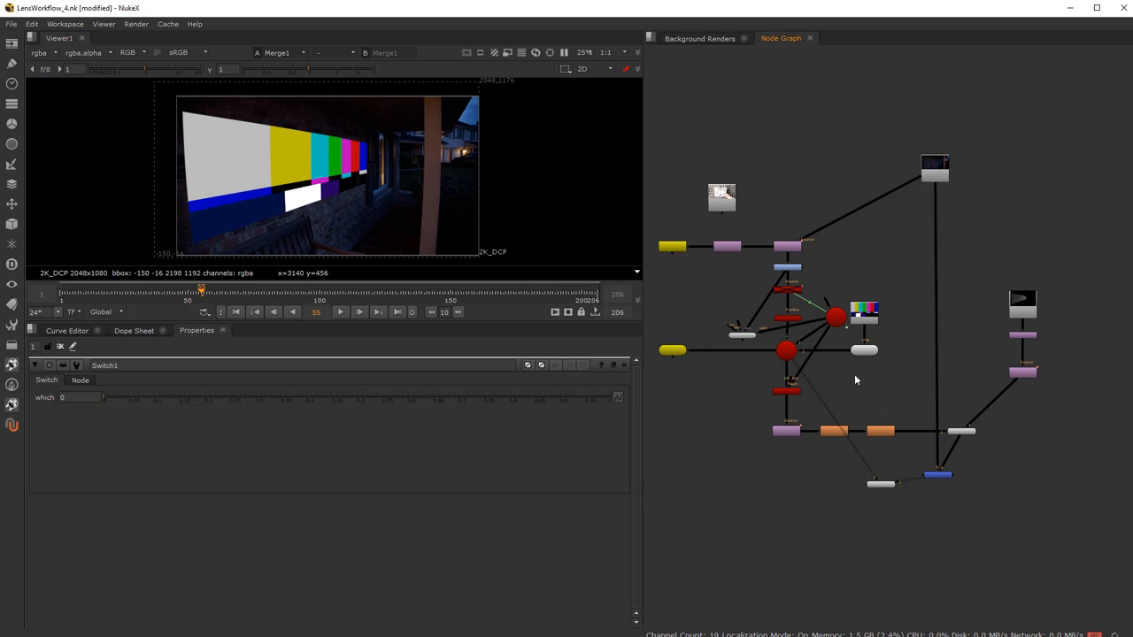